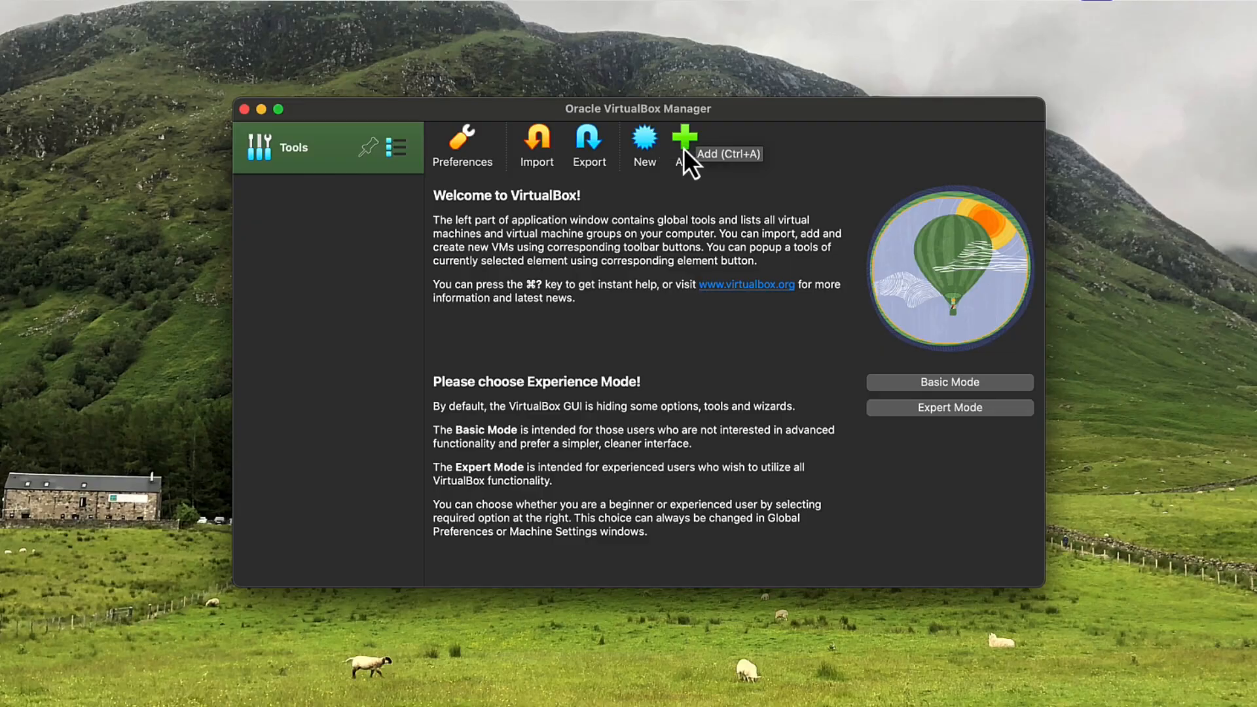
Start a new virtual machine, browse operating system types, then cancel the setup.
{"action": "left_click", "coordinate": [683, 140]}
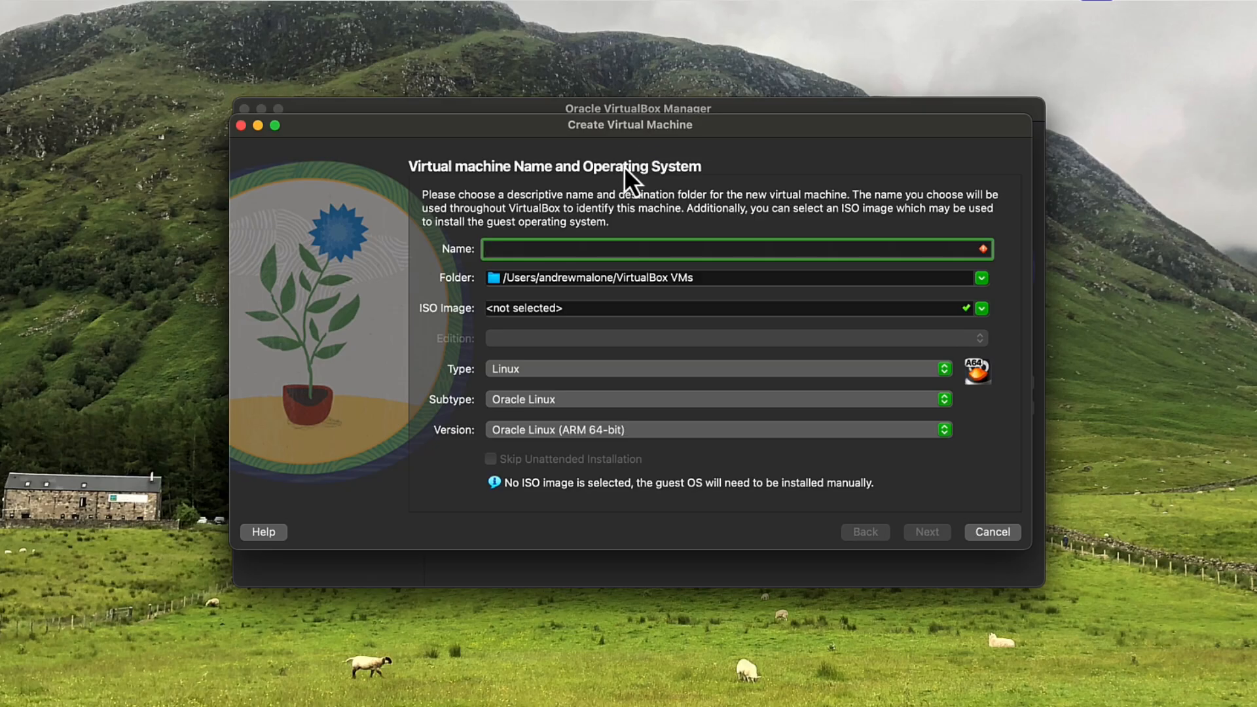
{"action": "mouse_move", "coordinate": [561, 278]}
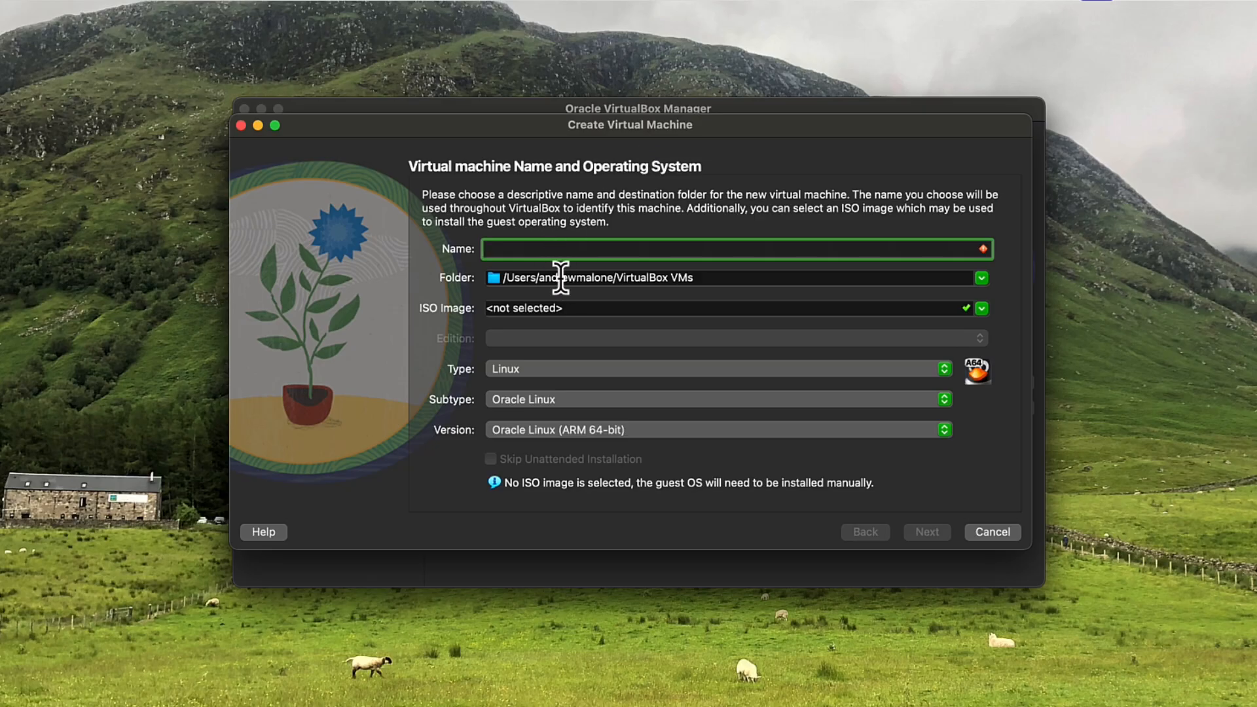
{"action": "mouse_move", "coordinate": [575, 347]}
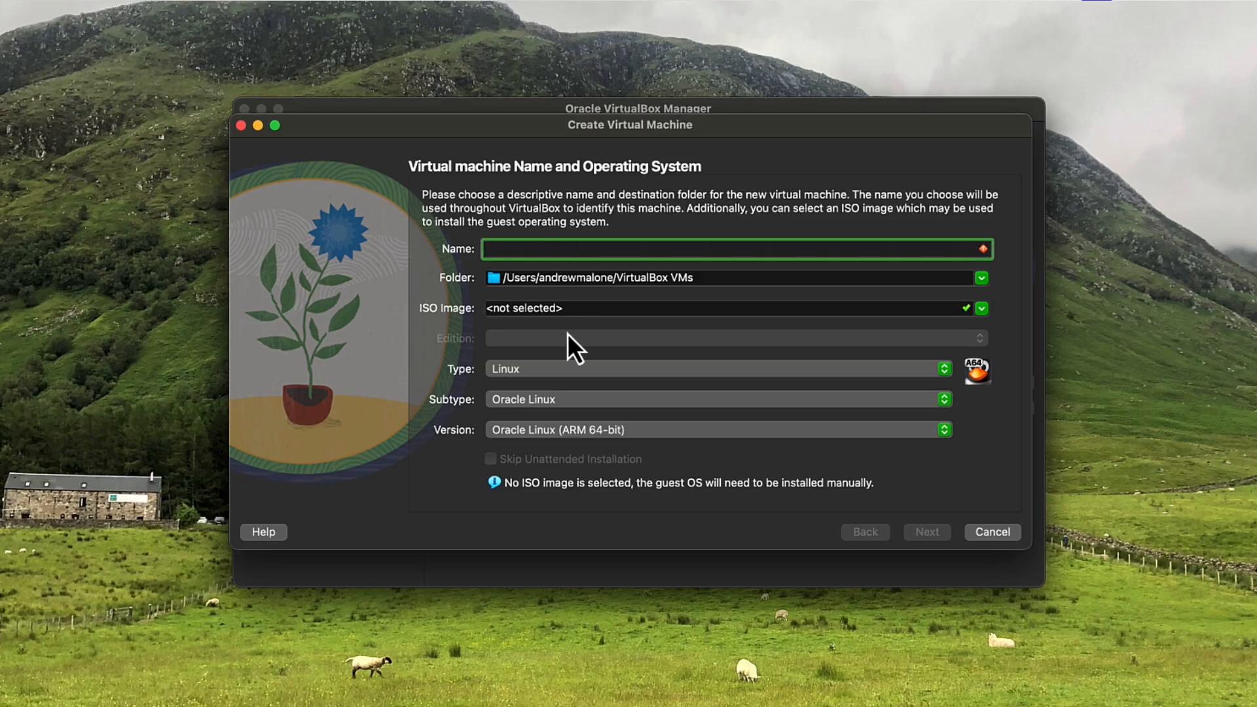
{"action": "left_click", "coordinate": [718, 368]}
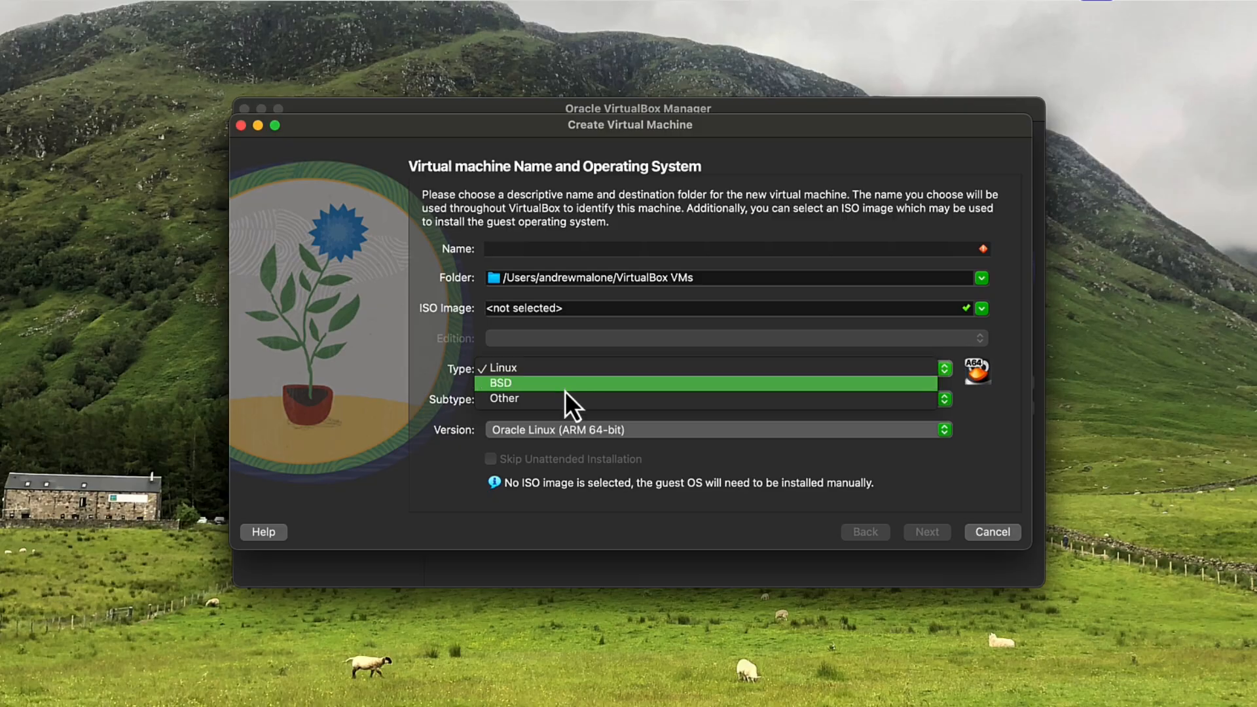
{"action": "mouse_move", "coordinate": [569, 399]}
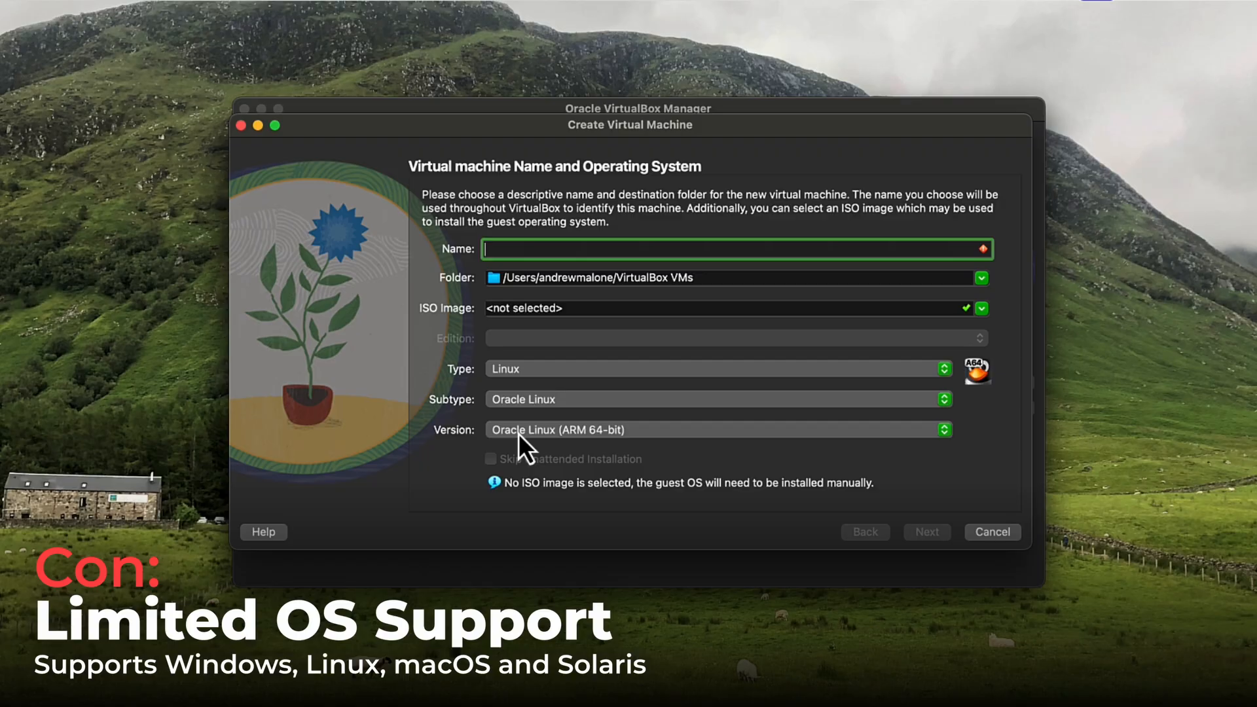
{"action": "mouse_move", "coordinate": [564, 470]}
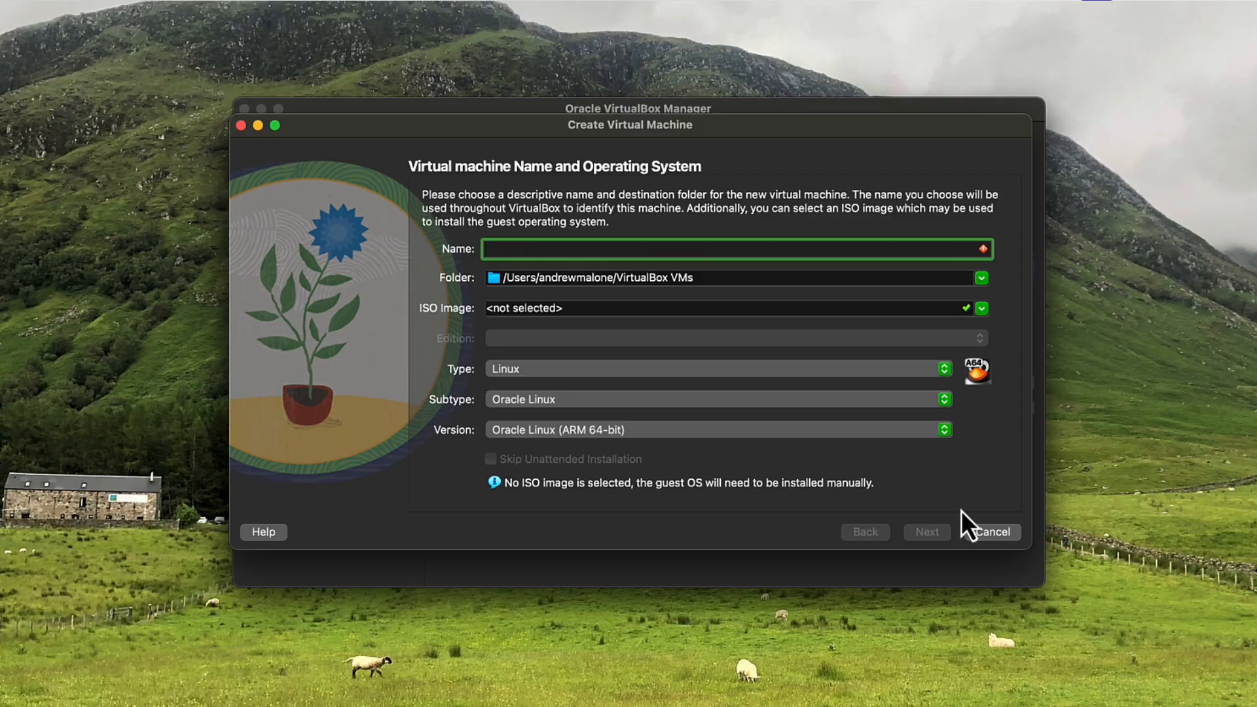
{"action": "left_click", "coordinate": [990, 532]}
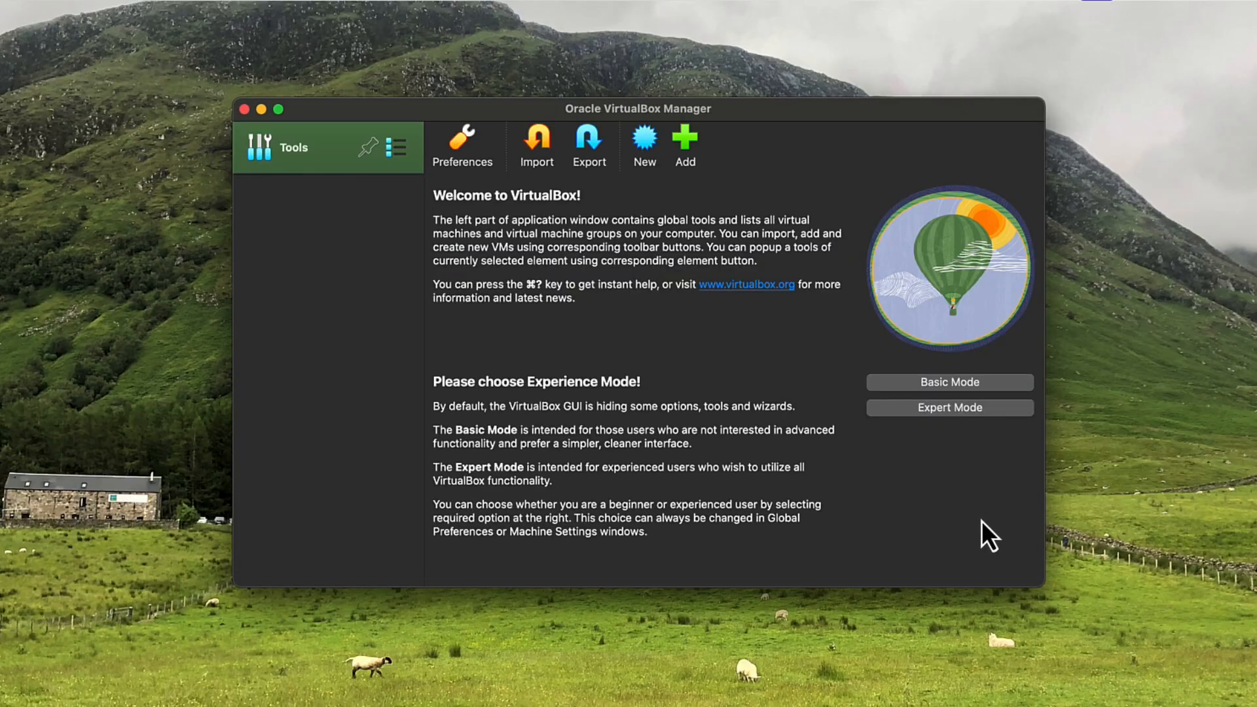
Add the existing CFR-Kali machine from CFR-Kali.vbox in its VirtualBox VMs folder.
{"action": "left_click", "coordinate": [685, 139]}
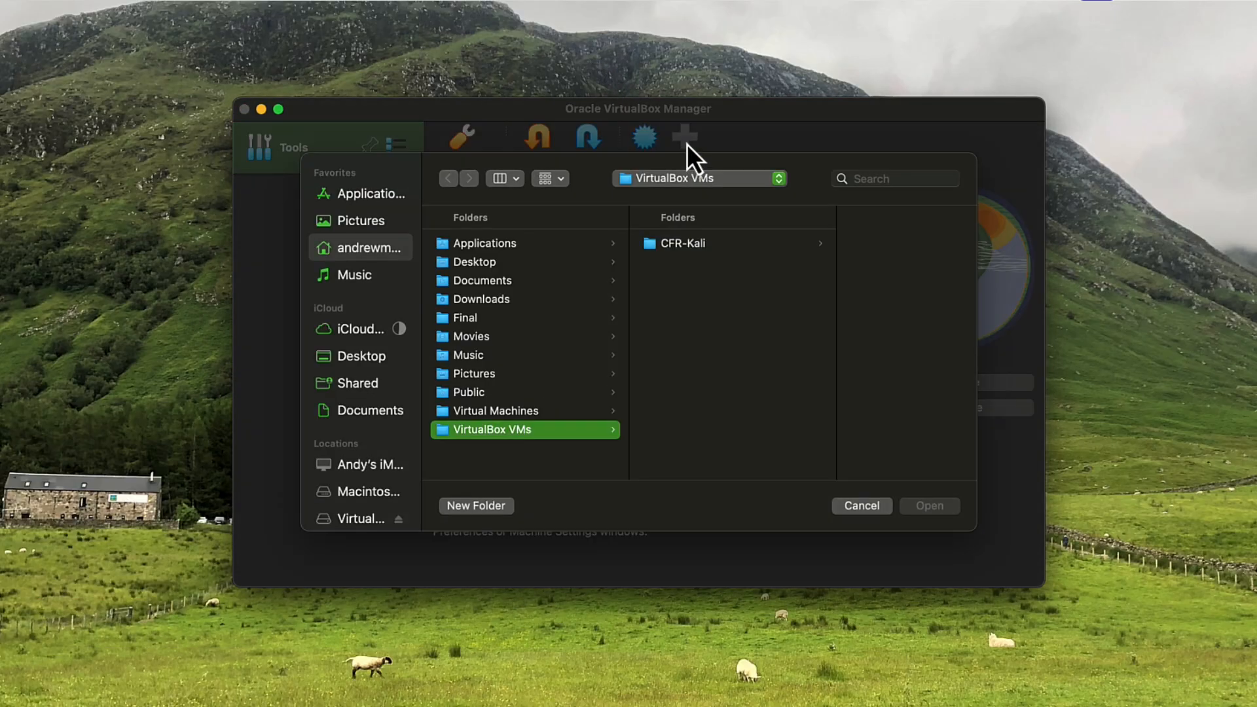
{"action": "left_click", "coordinate": [682, 243]}
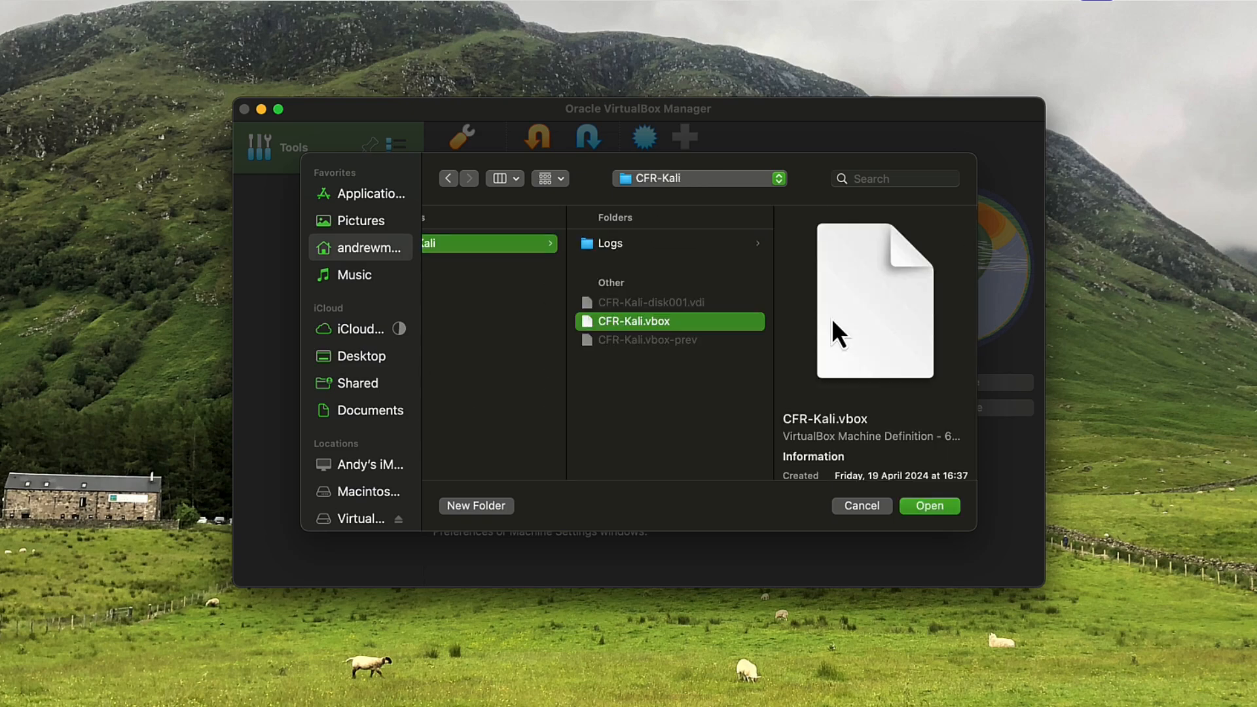
{"action": "left_click", "coordinate": [929, 506]}
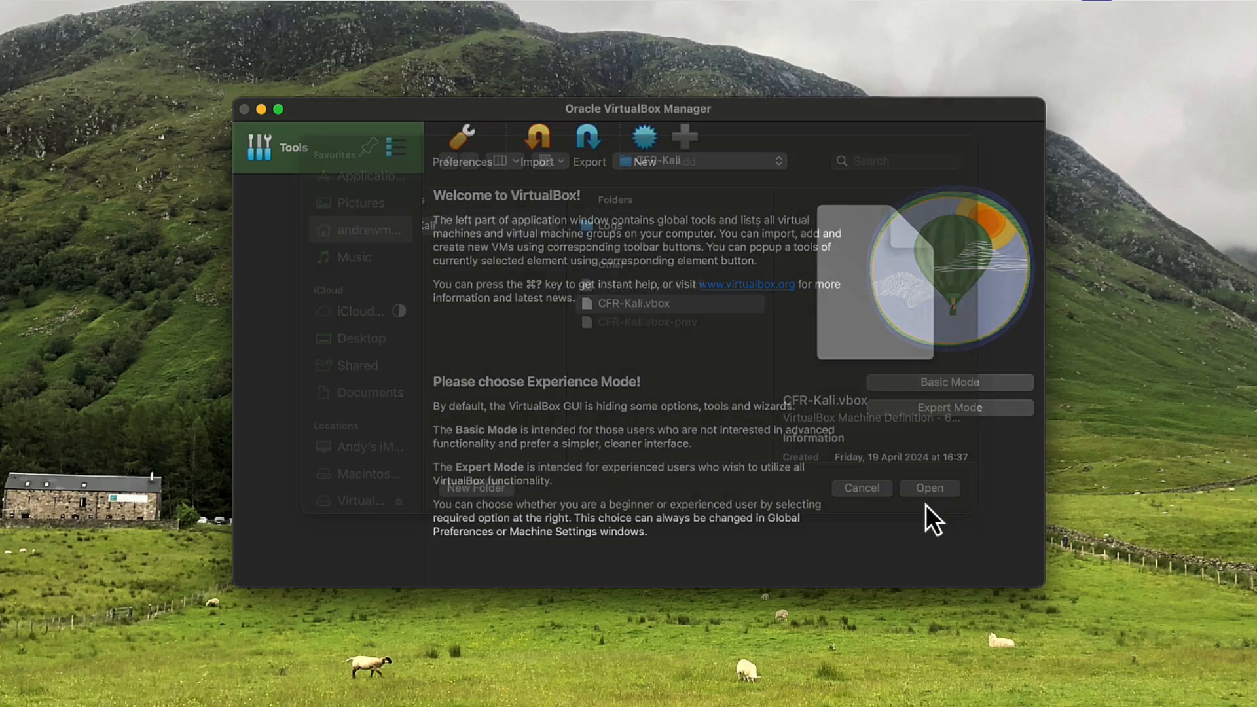
{"action": "left_click", "coordinate": [929, 487]}
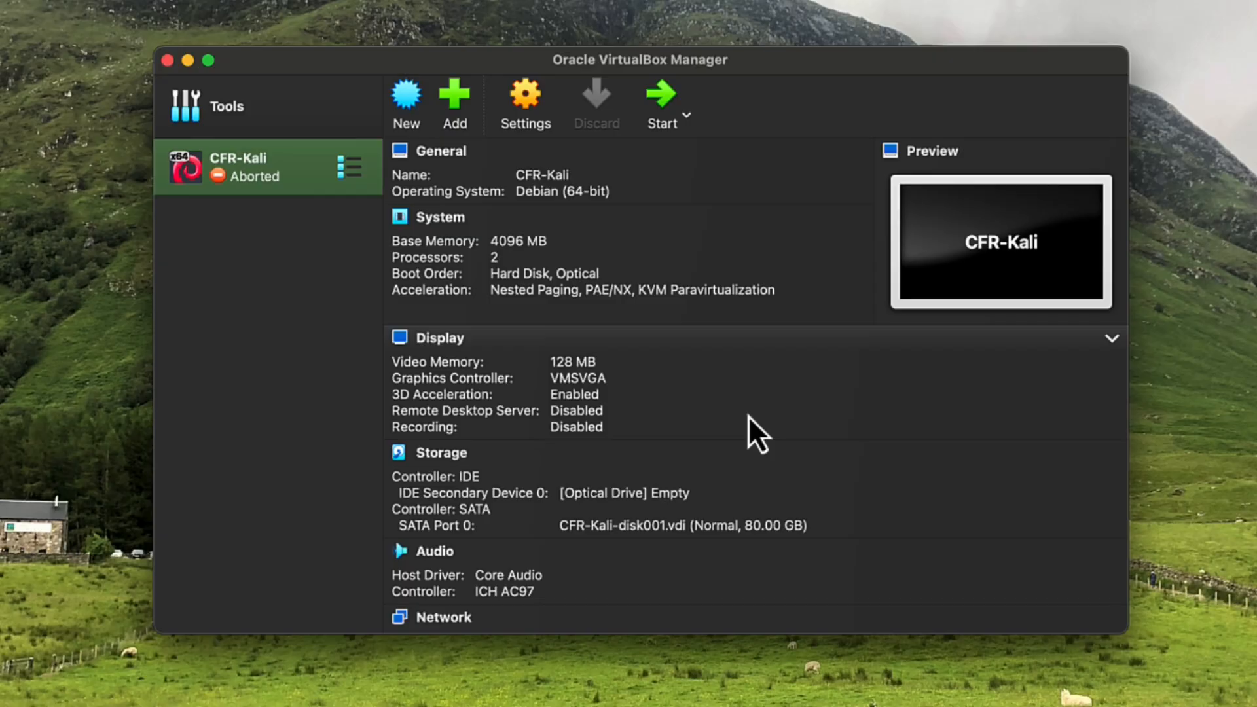
{"action": "scroll", "scroll_direction": "down", "scroll_amount": 3}
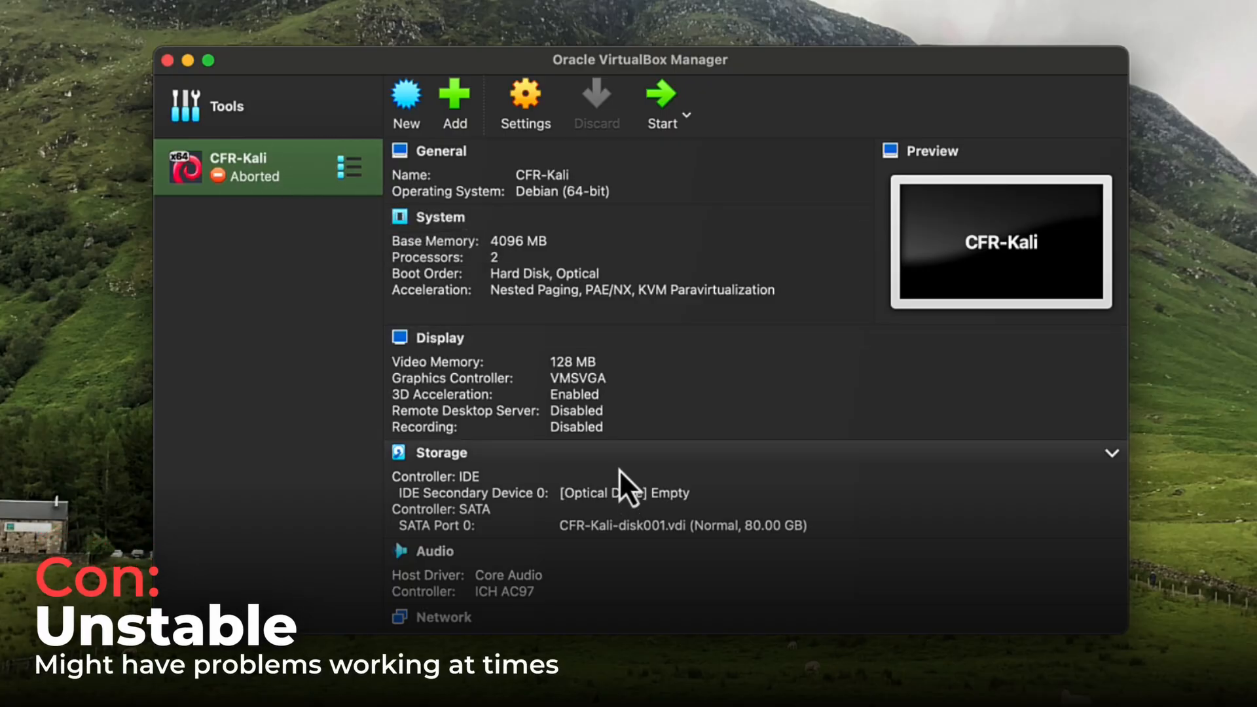
{"action": "scroll", "scroll_direction": "down", "scroll_amount": 3}
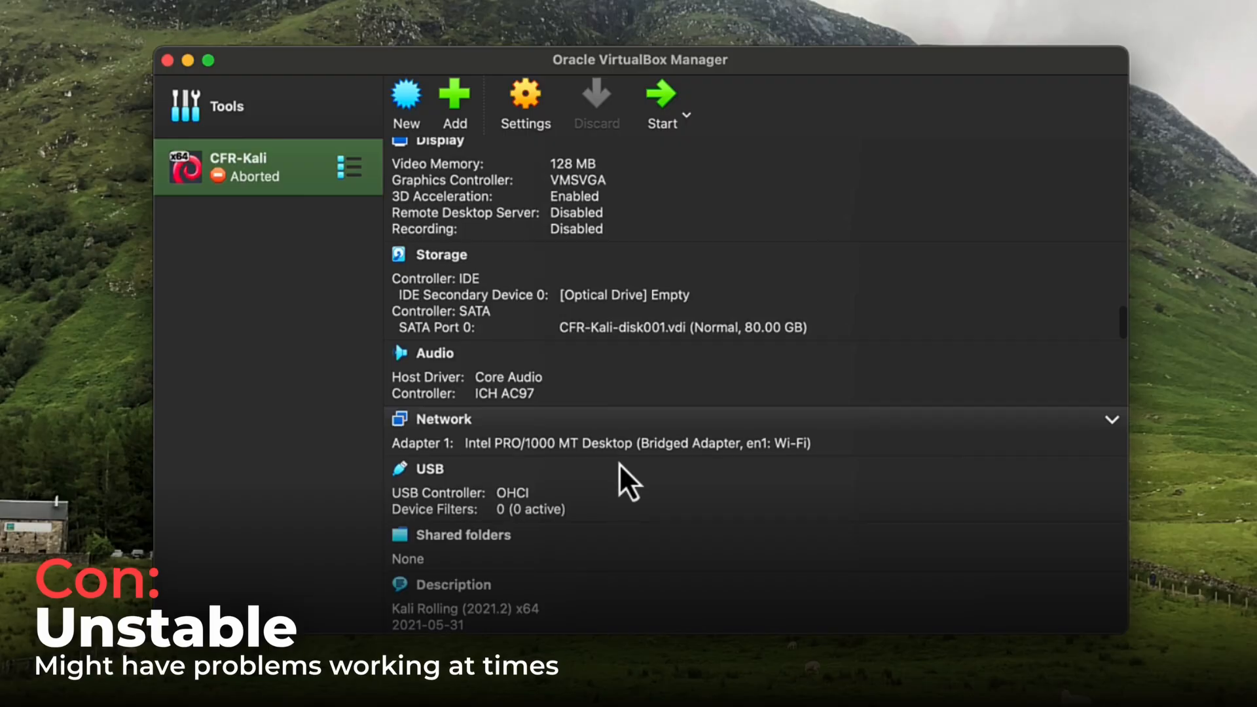
{"action": "scroll", "scroll_direction": "down", "scroll_amount": 3}
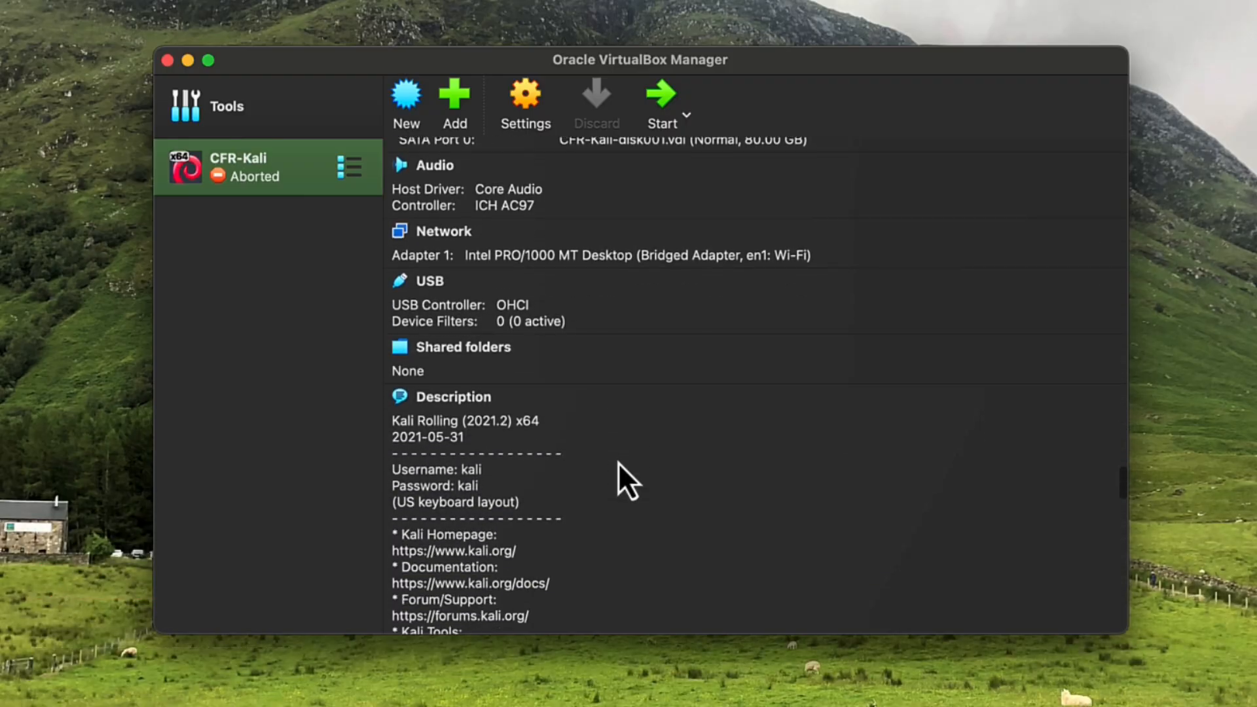
{"action": "scroll", "scroll_direction": "down", "scroll_amount": 3}
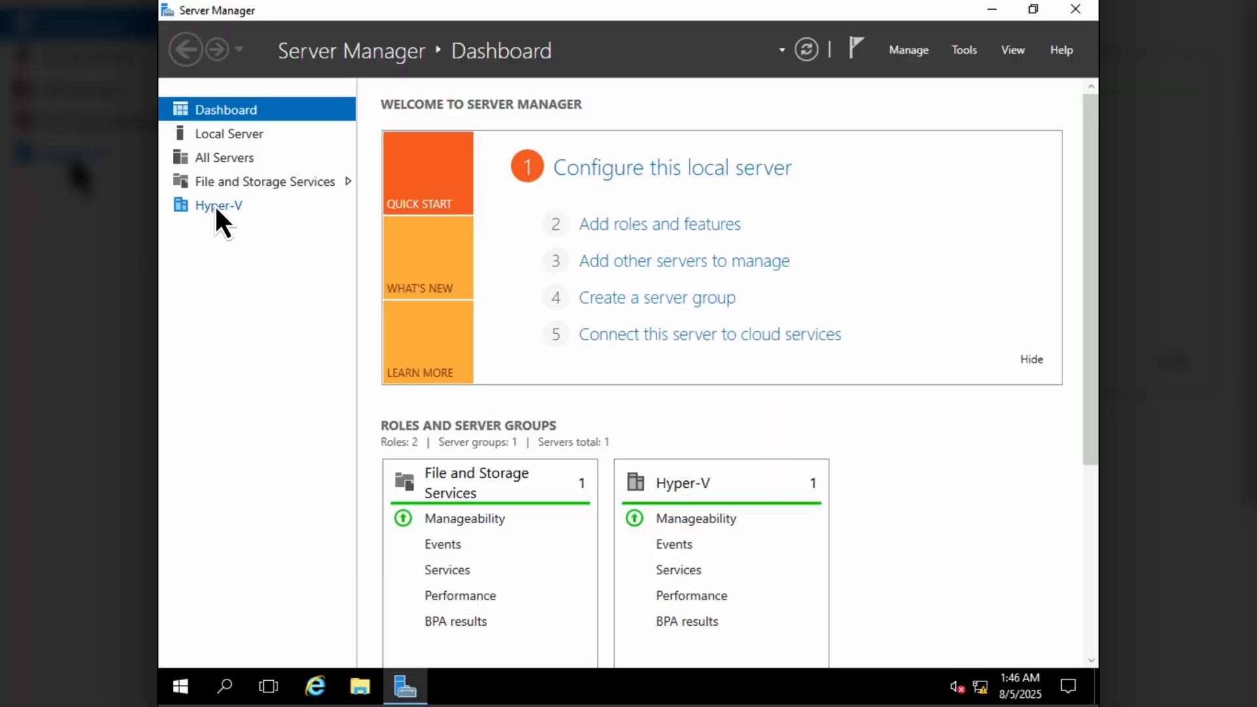
View Hyper-V servers, step Add Roles and Features to HOST1's role list, then cancel.
{"action": "left_click", "coordinate": [218, 205]}
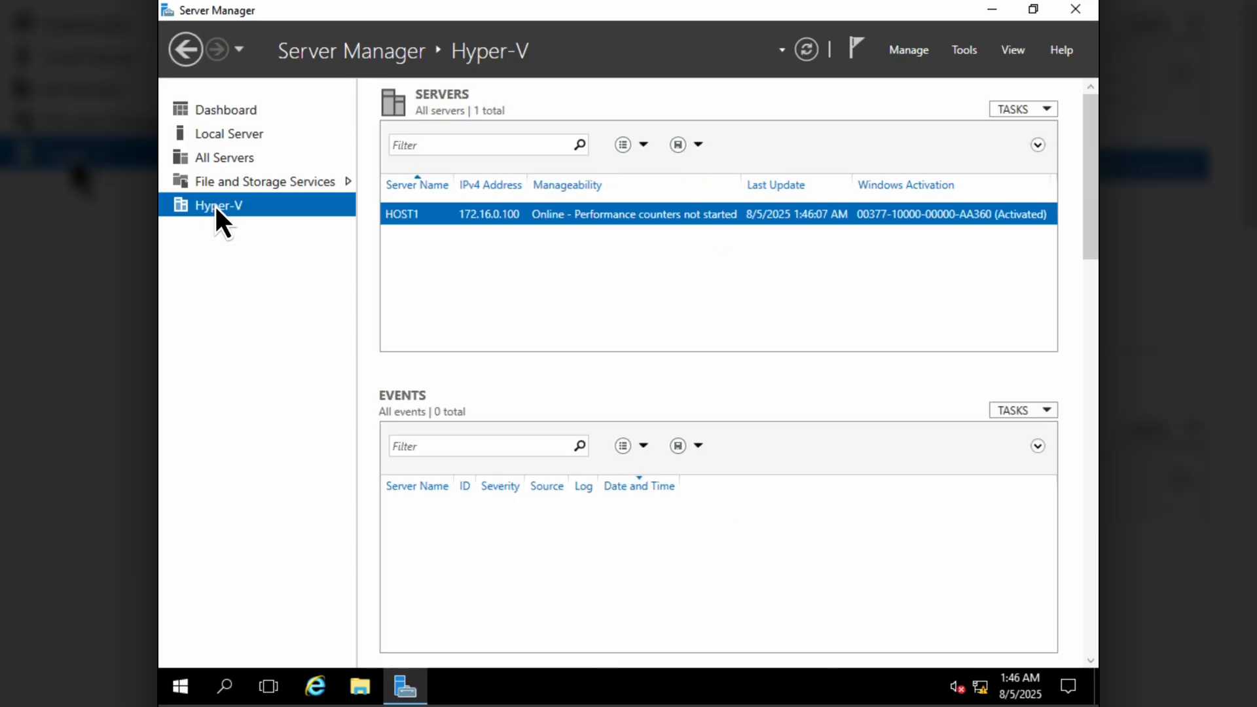
{"action": "left_click", "coordinate": [267, 181]}
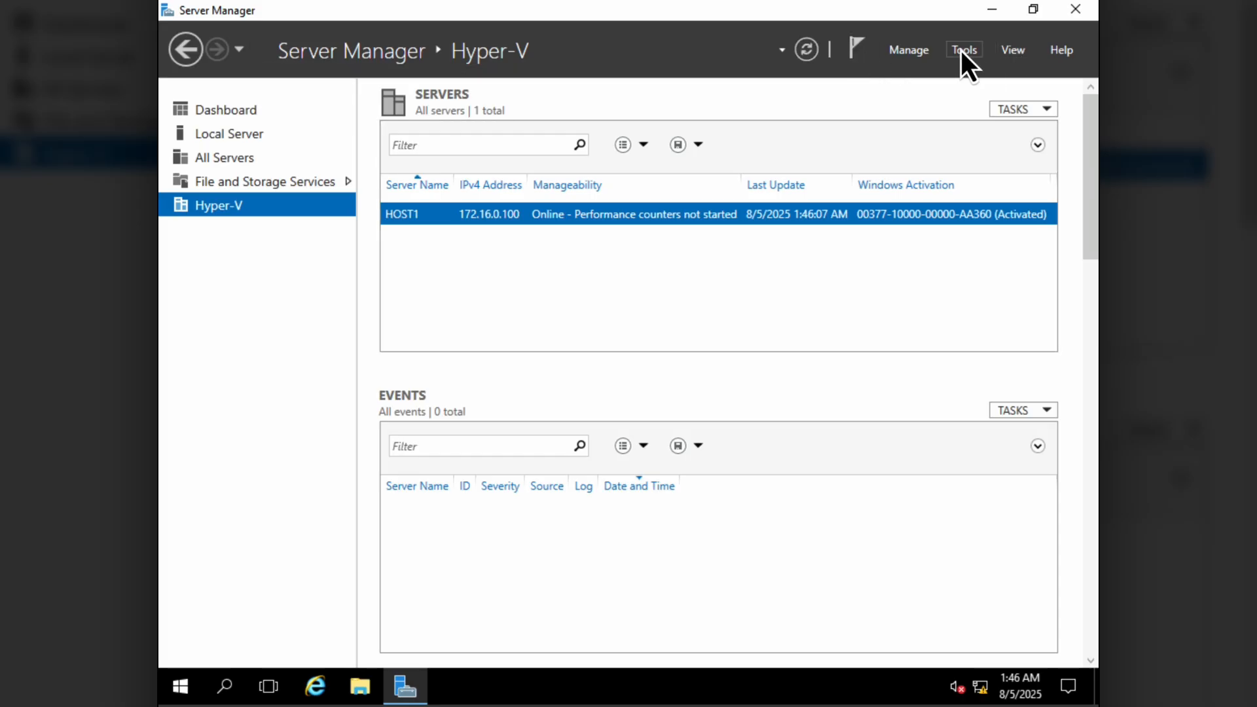
{"action": "left_click", "coordinate": [907, 50]}
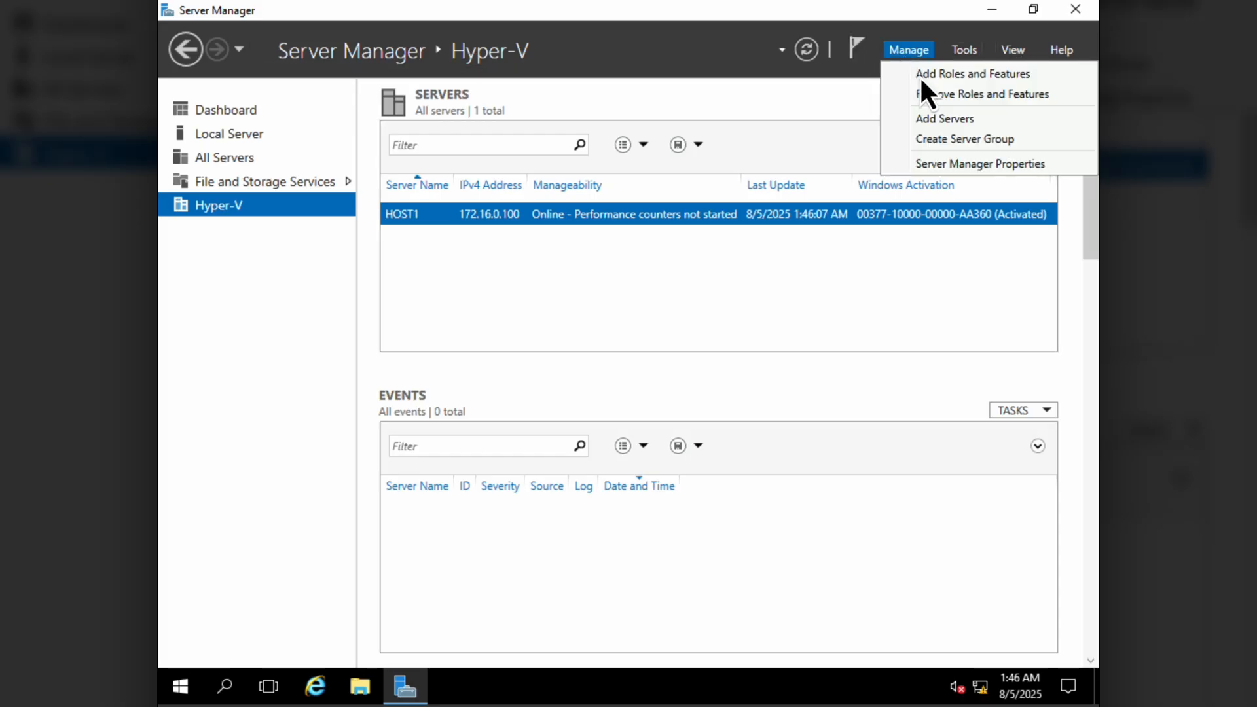
{"action": "left_click", "coordinate": [973, 73]}
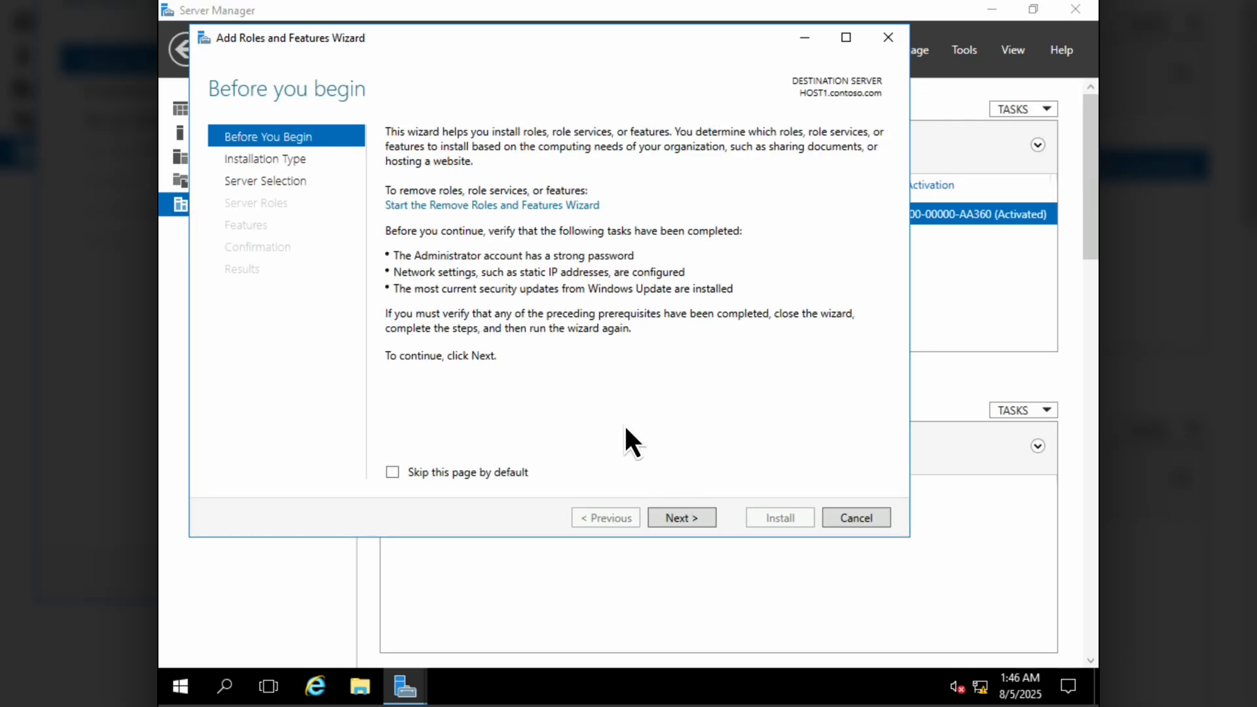
{"action": "left_click", "coordinate": [681, 517]}
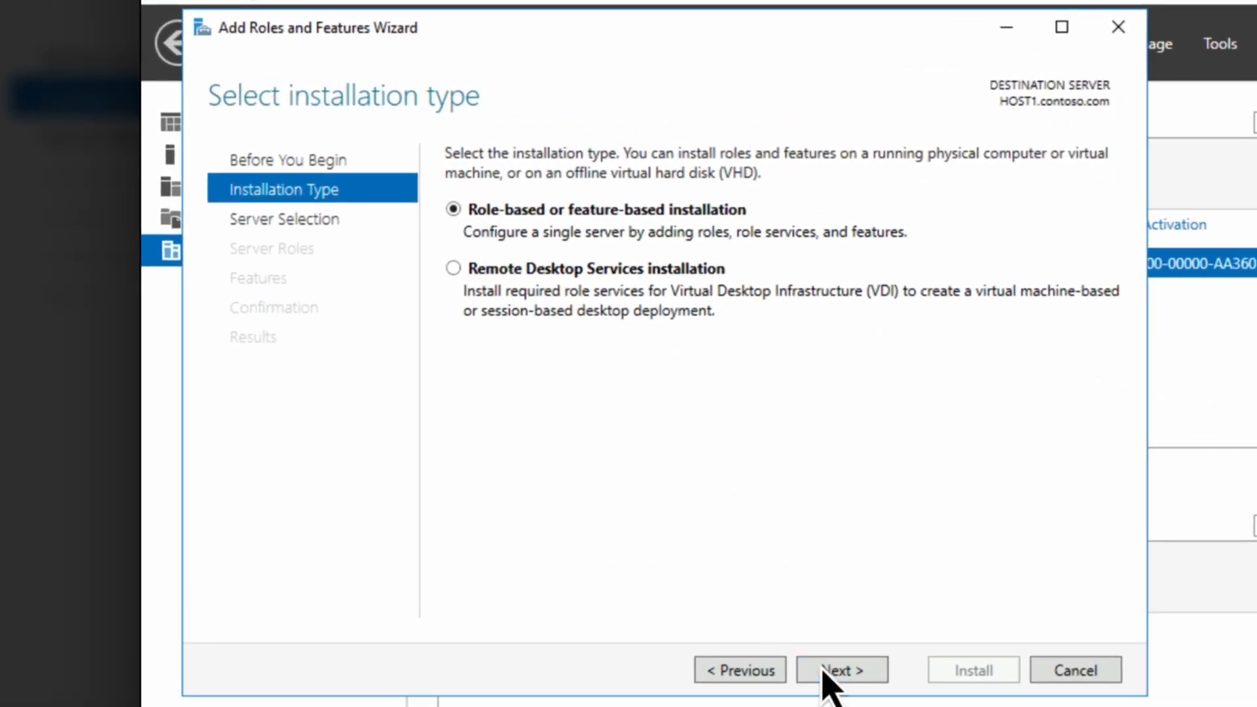
{"action": "left_click", "coordinate": [841, 670]}
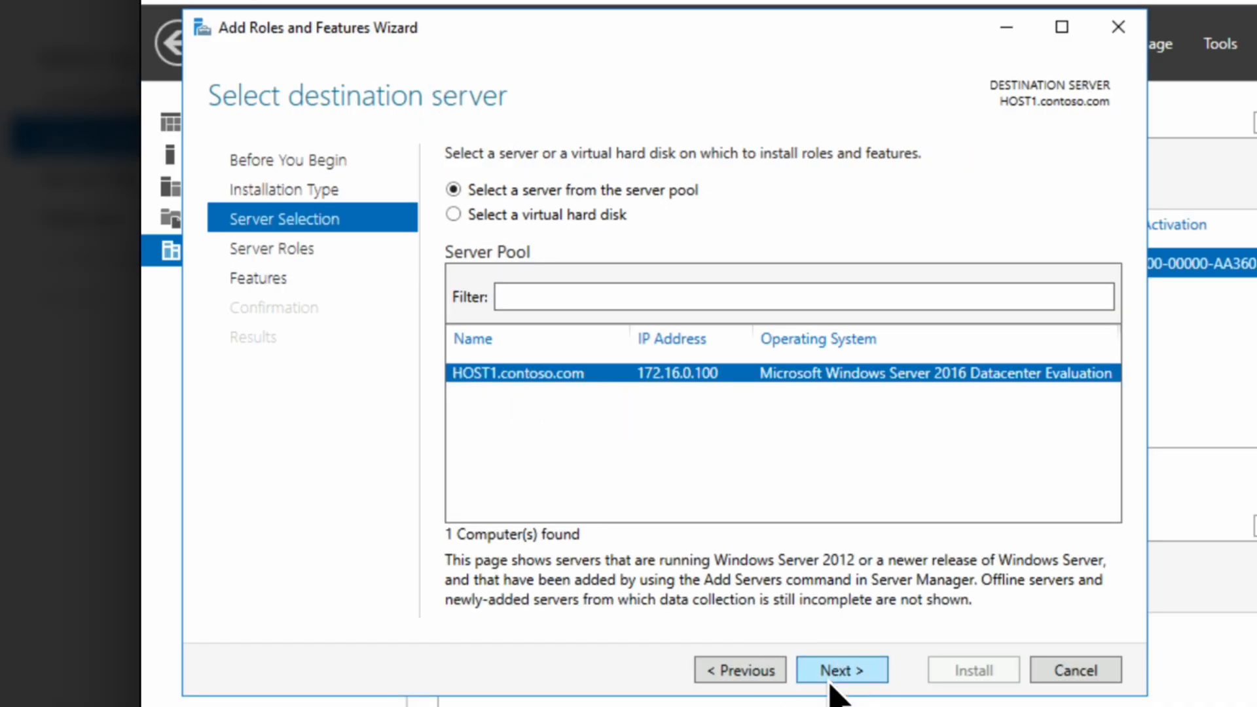
{"action": "left_click", "coordinate": [840, 669]}
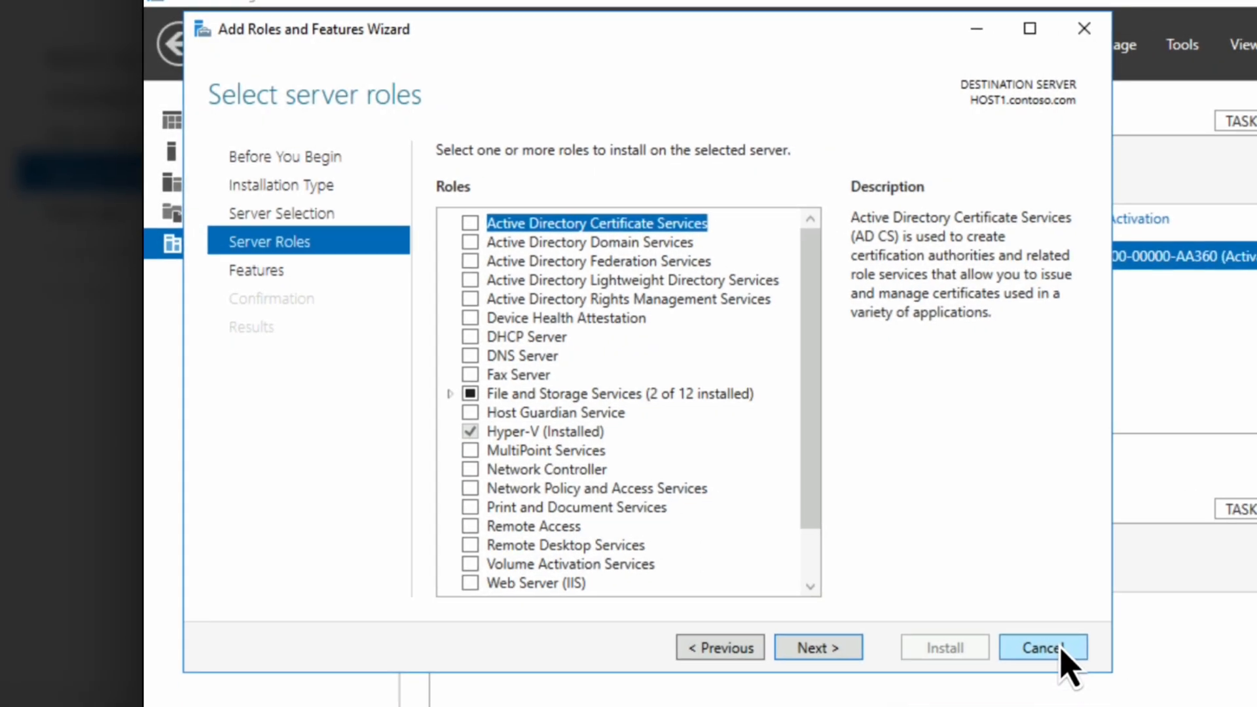
{"action": "left_click", "coordinate": [1042, 647]}
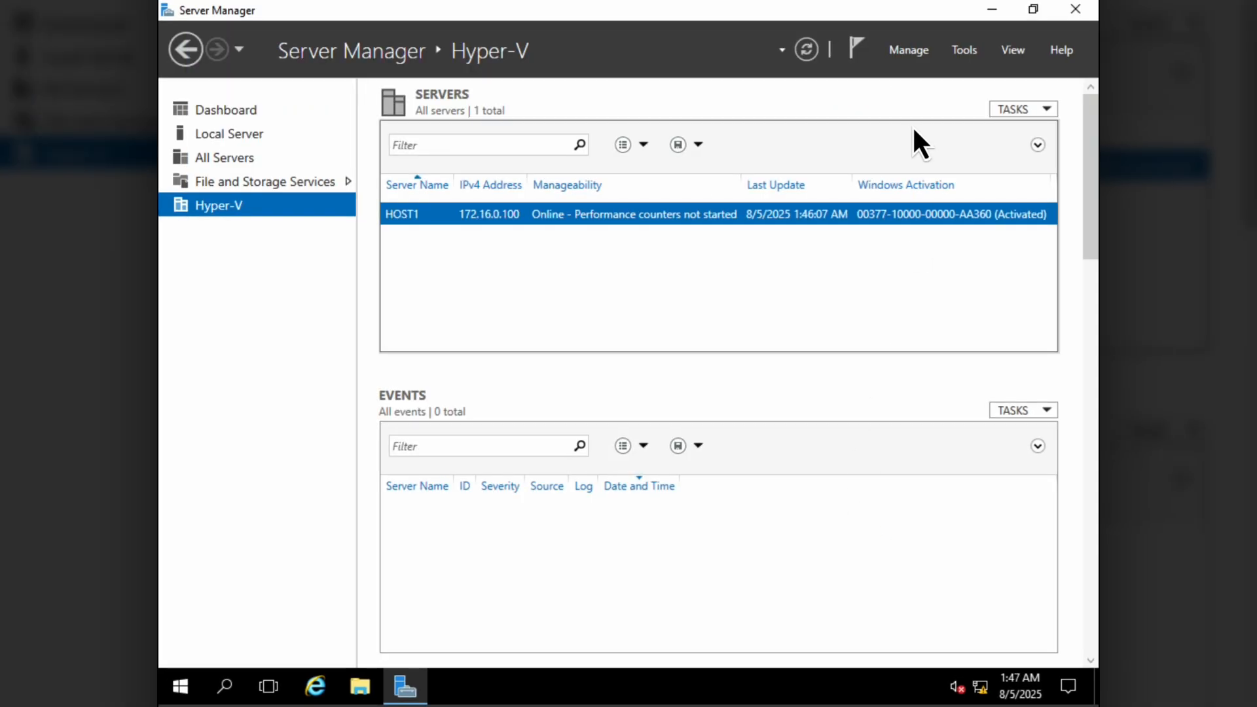
Launch Hyper-V Manager, inspect 55021-OMA-Lab, Core and CL1, then the StartingImage checkpoint.
{"action": "left_click", "coordinate": [964, 49]}
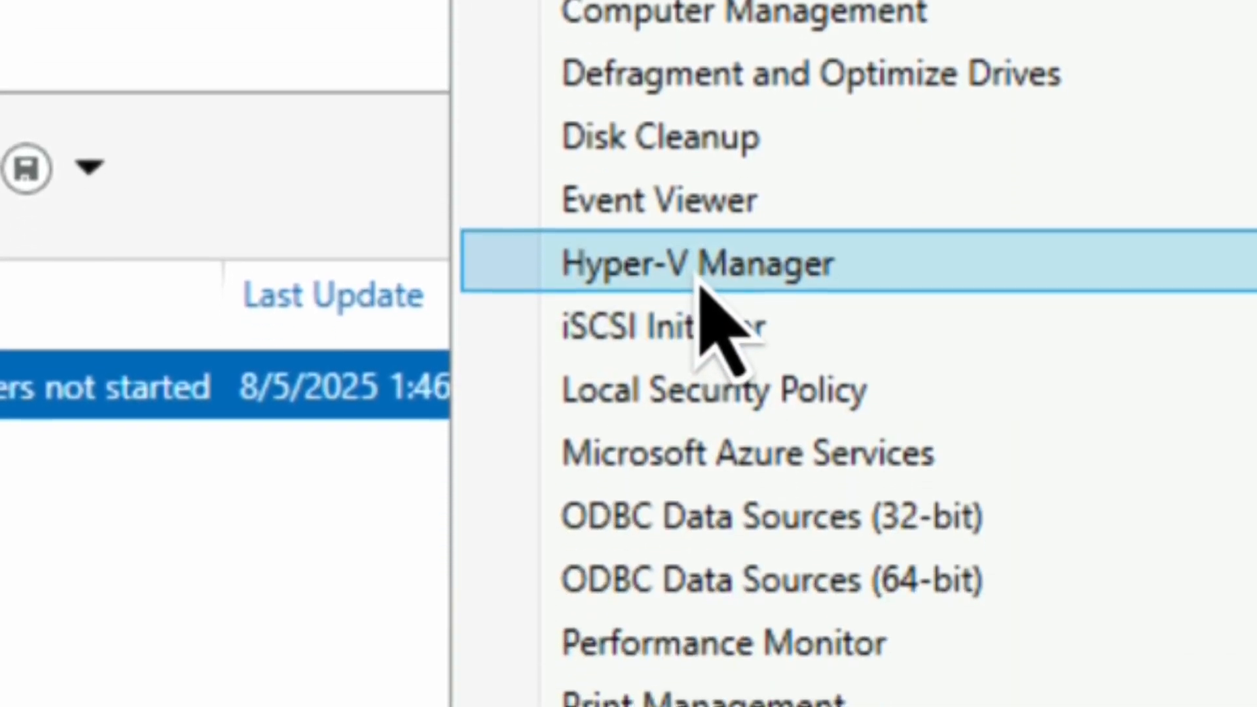
{"action": "left_click", "coordinate": [694, 263]}
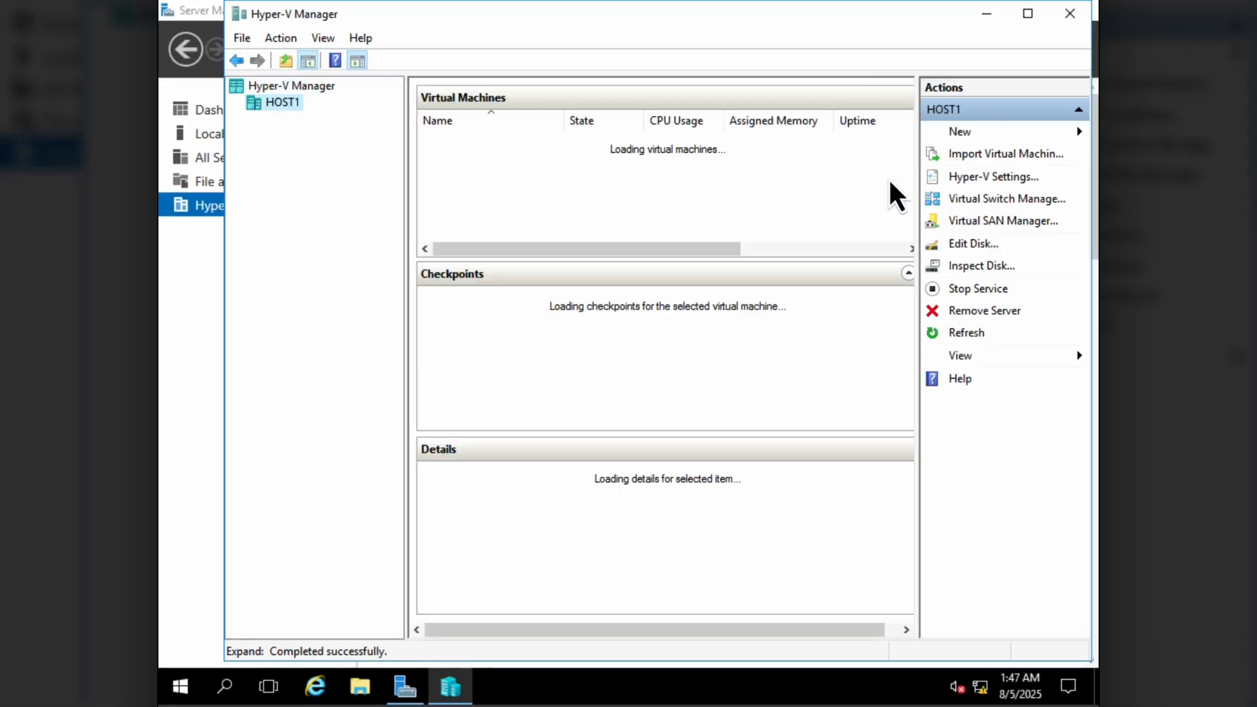
{"action": "left_click", "coordinate": [457, 139]}
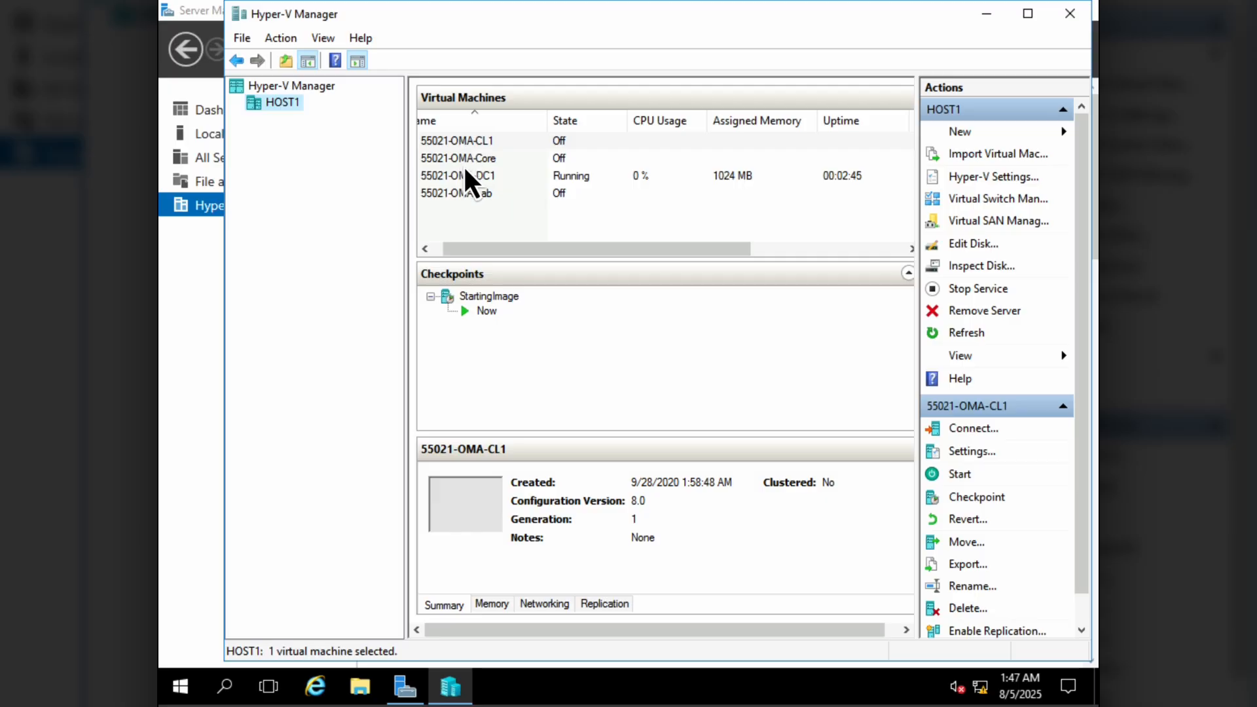
{"action": "mouse_move", "coordinate": [467, 212]}
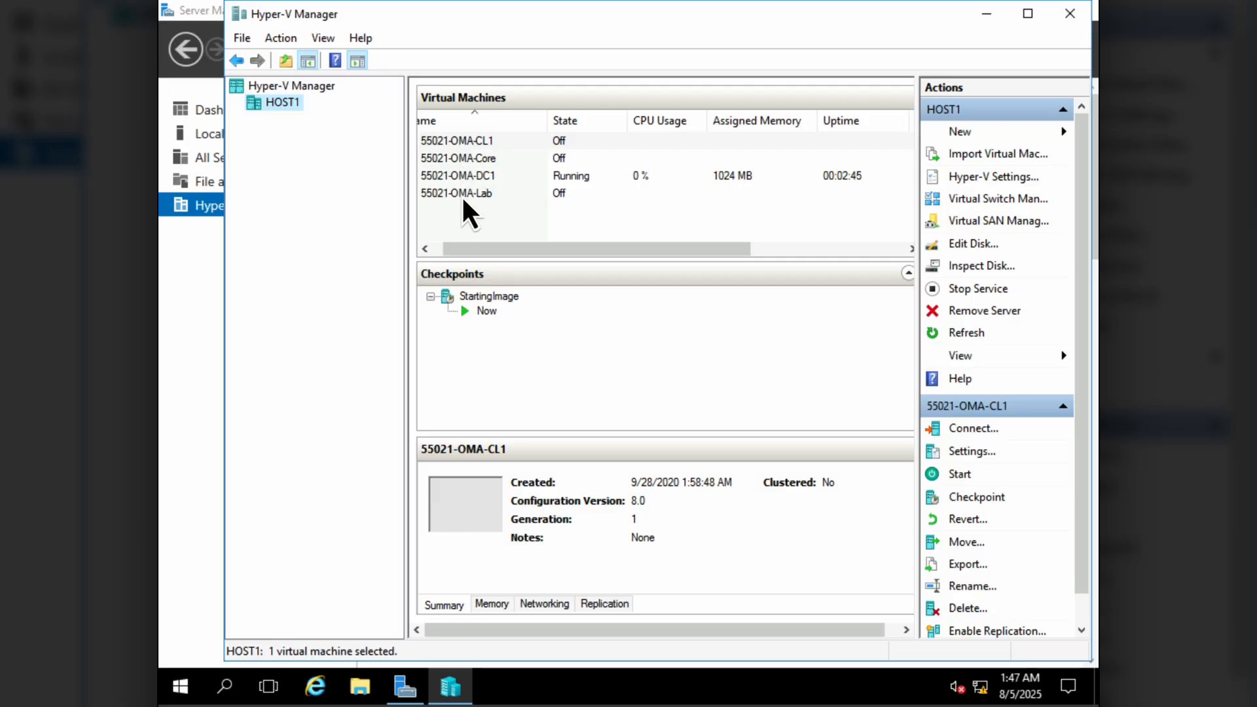
{"action": "left_click", "coordinate": [458, 176]}
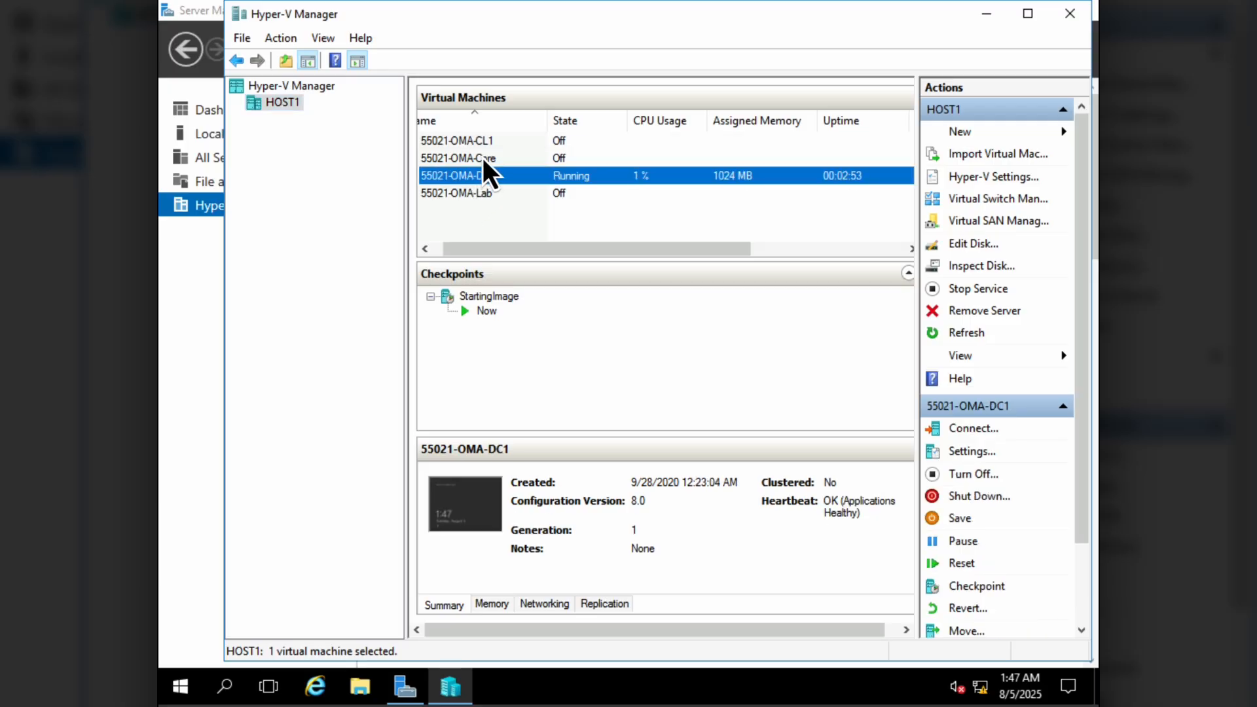
{"action": "left_click", "coordinate": [458, 158]}
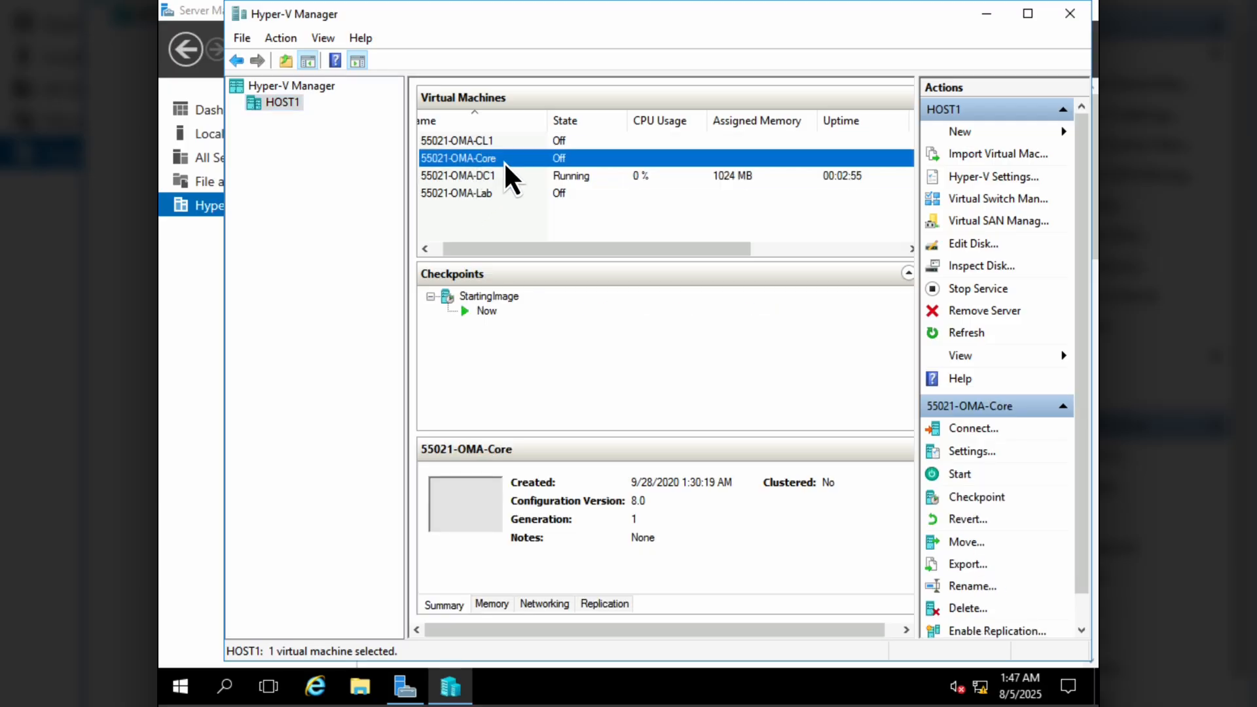
{"action": "mouse_move", "coordinate": [497, 160]}
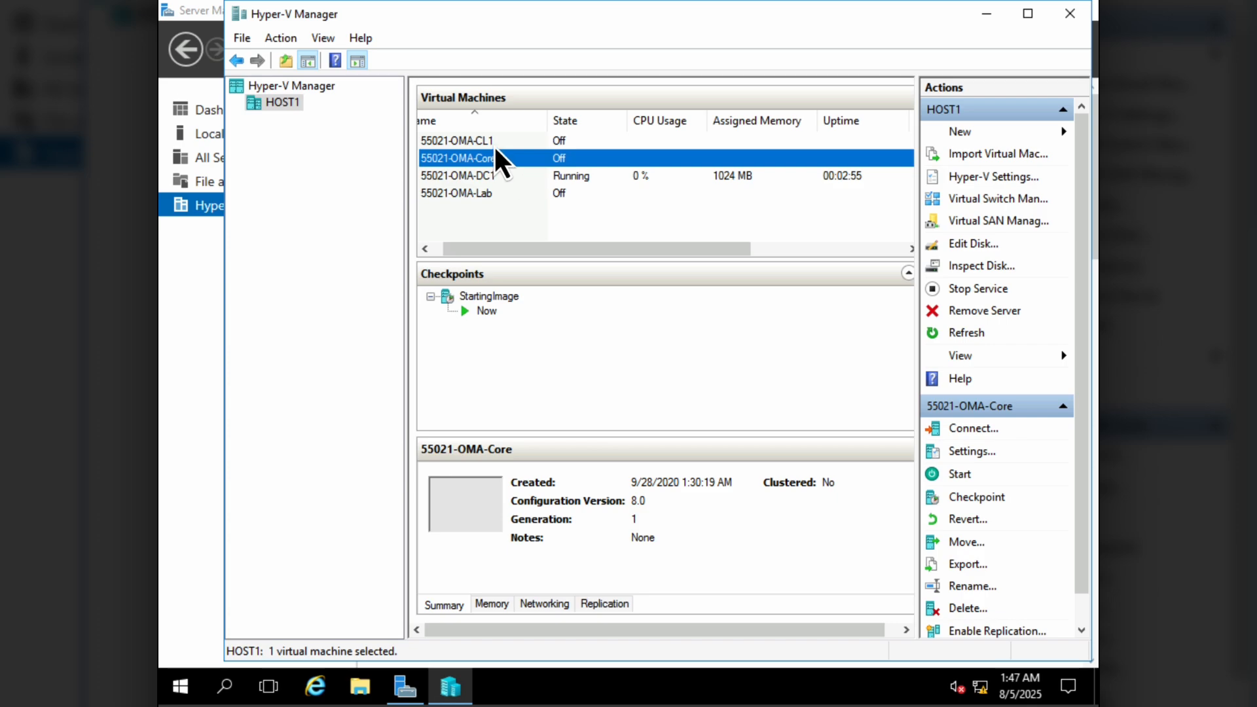
{"action": "left_click", "coordinate": [457, 140]}
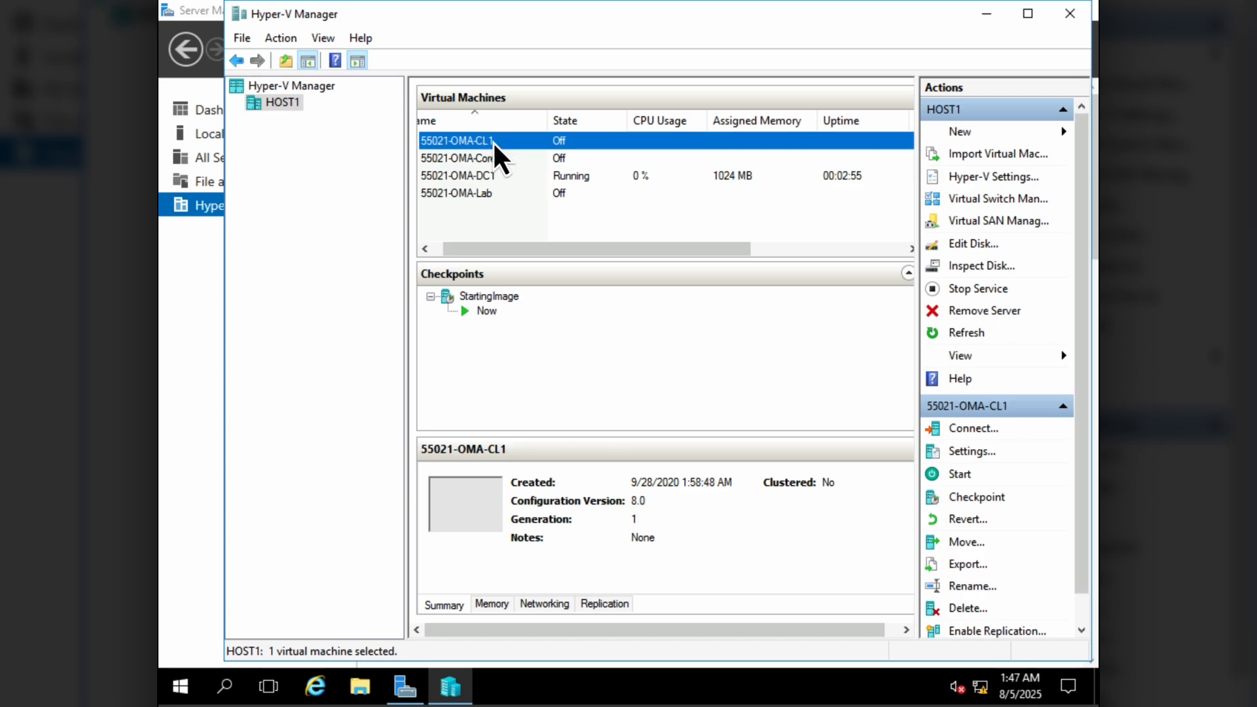
{"action": "mouse_move", "coordinate": [998, 169]}
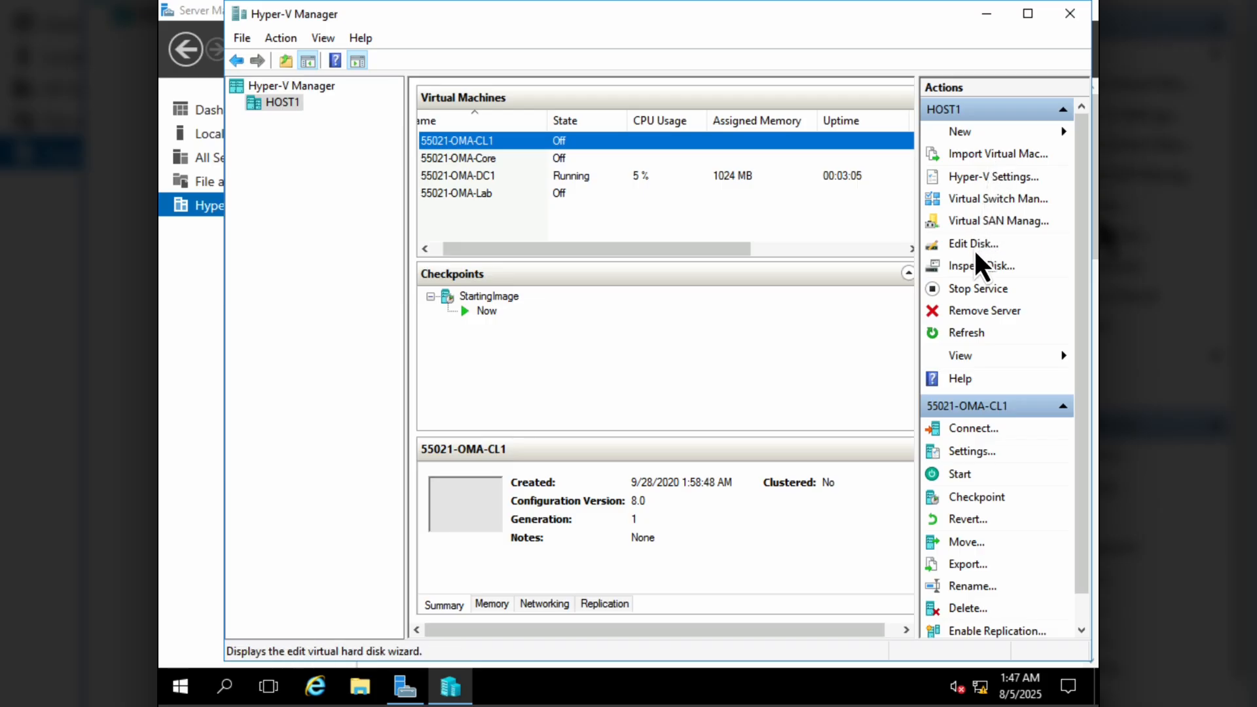
{"action": "mouse_move", "coordinate": [981, 265]}
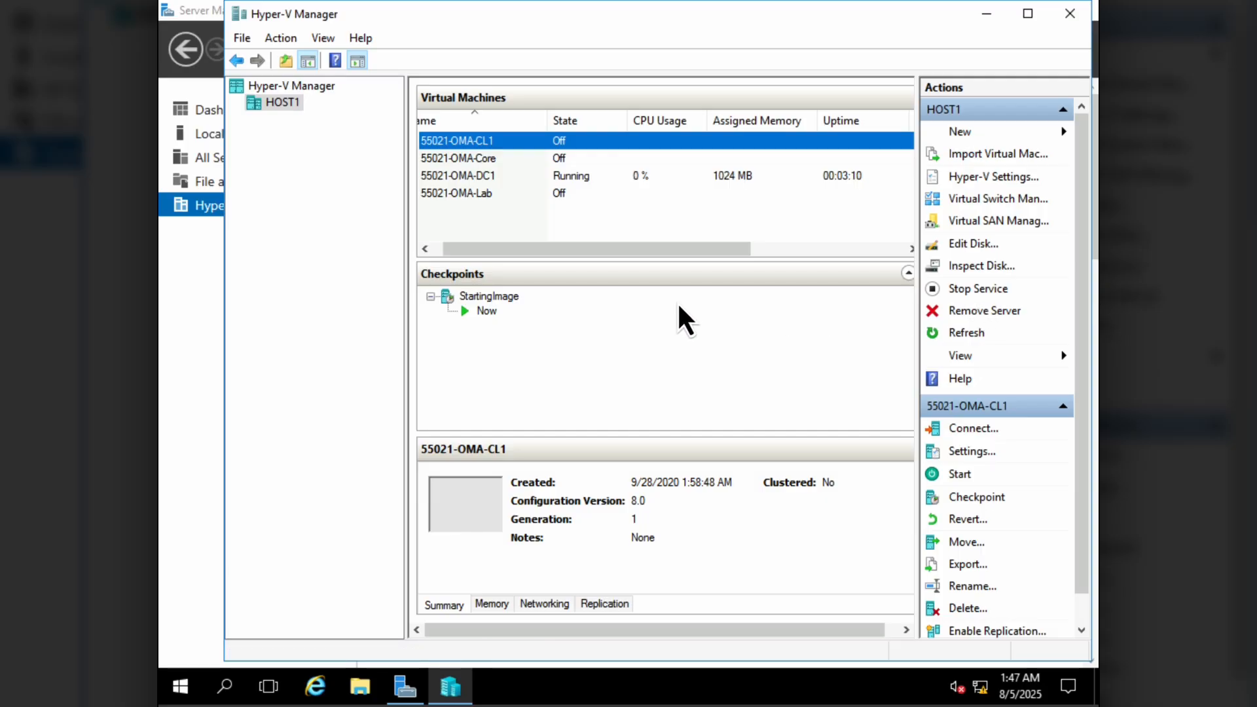
{"action": "left_click", "coordinate": [489, 296]}
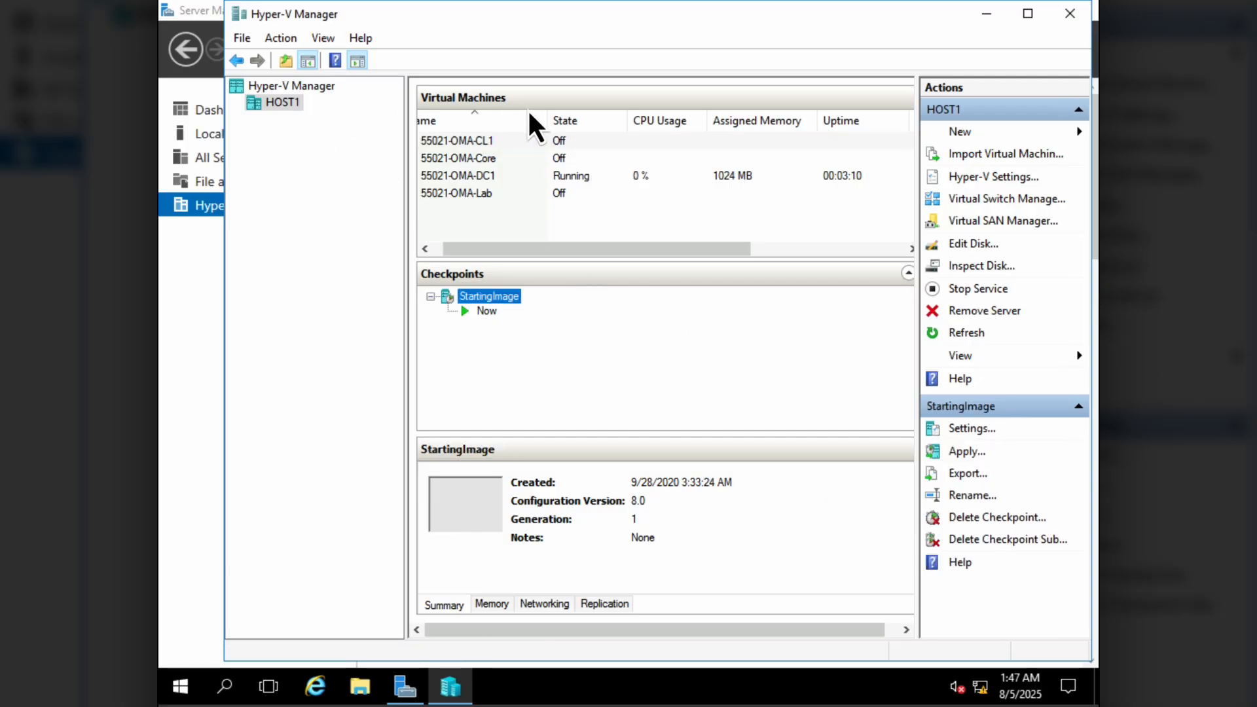
In the New Virtual Machine wizard, name the machine Lon-SRV1 and select Generation 2.
{"action": "left_click", "coordinate": [961, 131]}
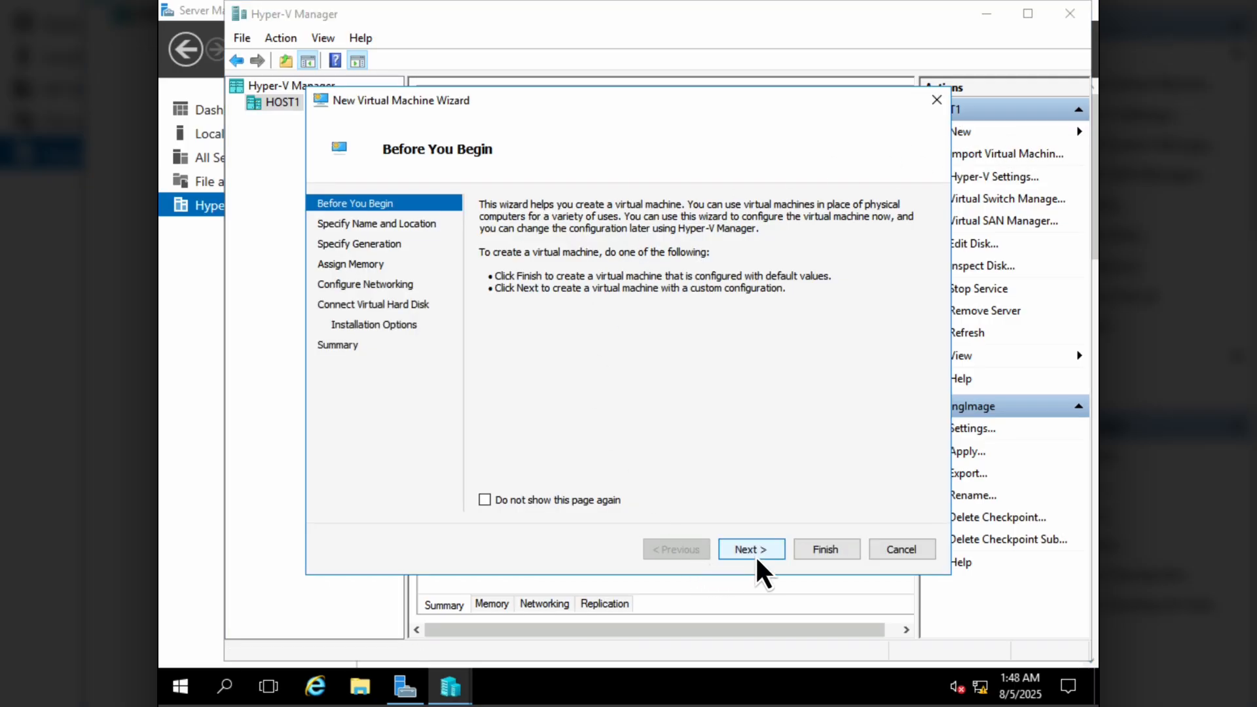
{"action": "left_click", "coordinate": [749, 550]}
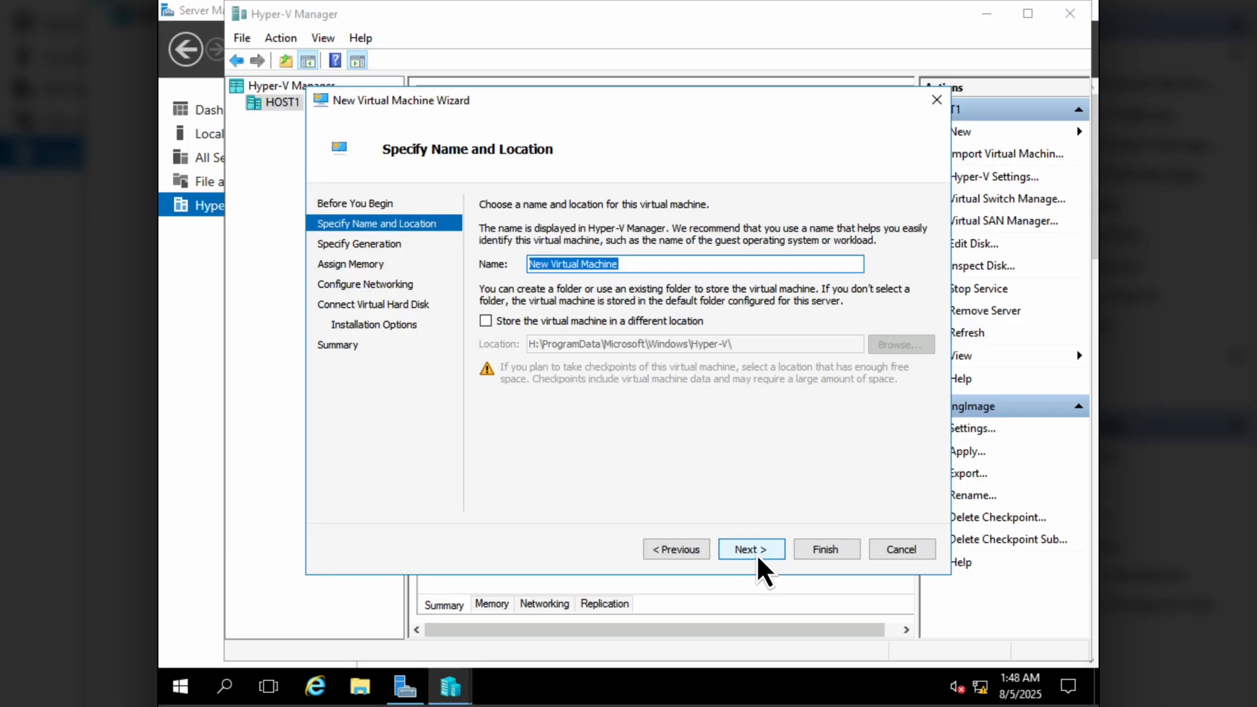
{"action": "mouse_move", "coordinate": [713, 408]}
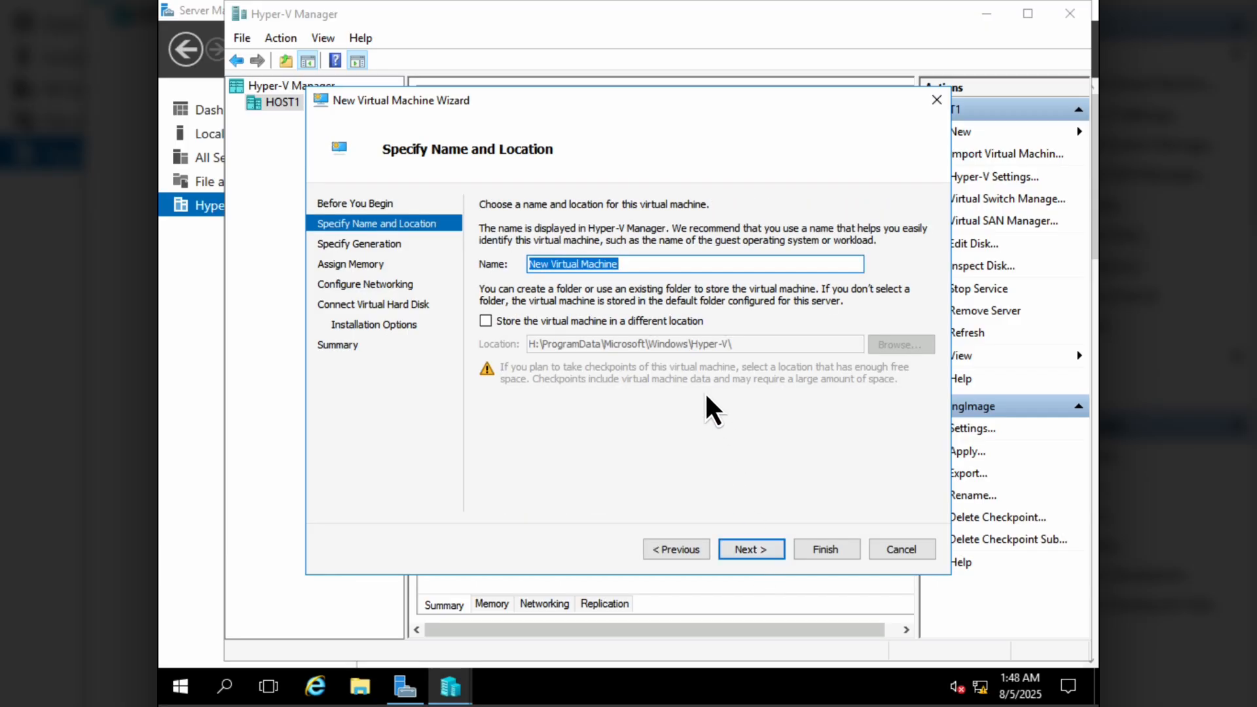
{"action": "type", "text": "Lon-SR"}
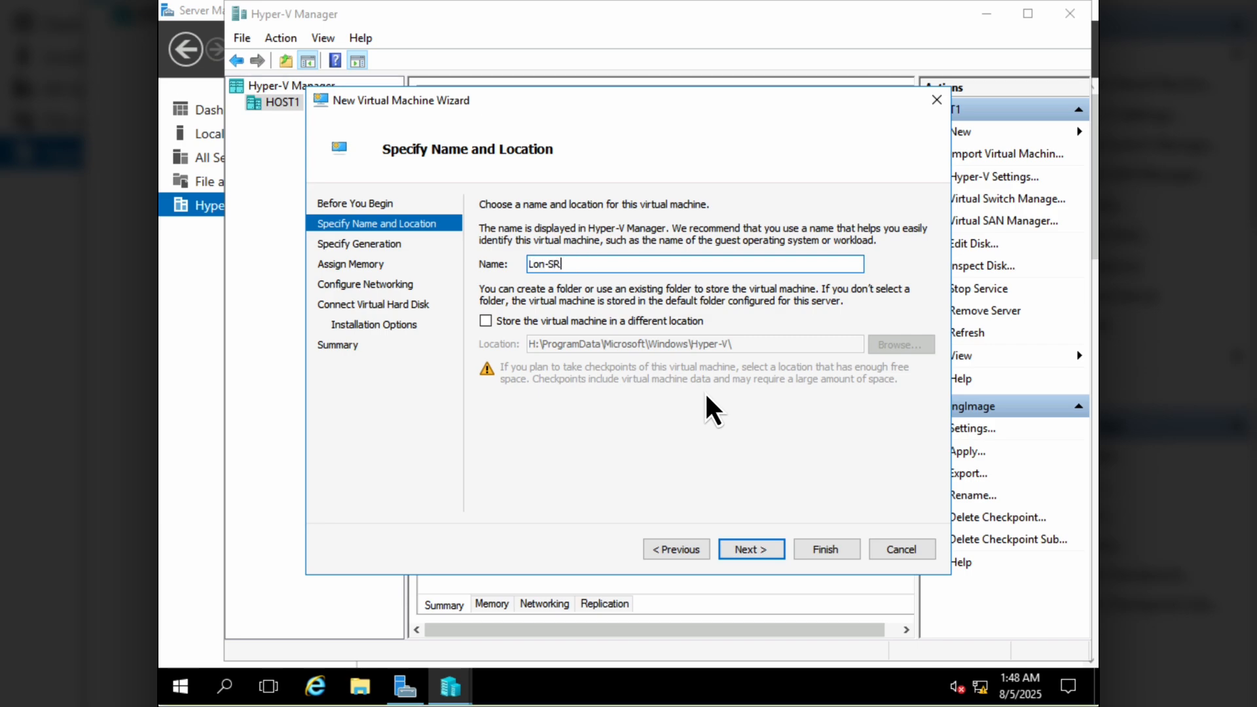
{"action": "type", "text": "V1"}
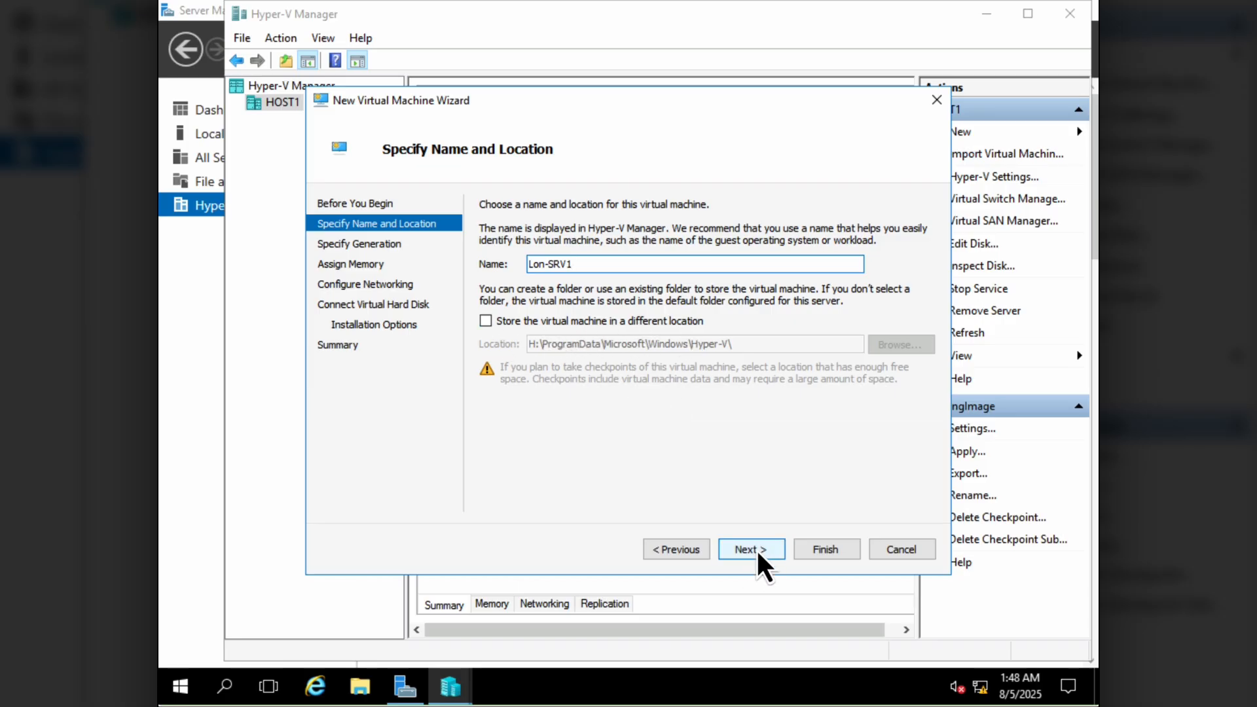
{"action": "left_click", "coordinate": [750, 550]}
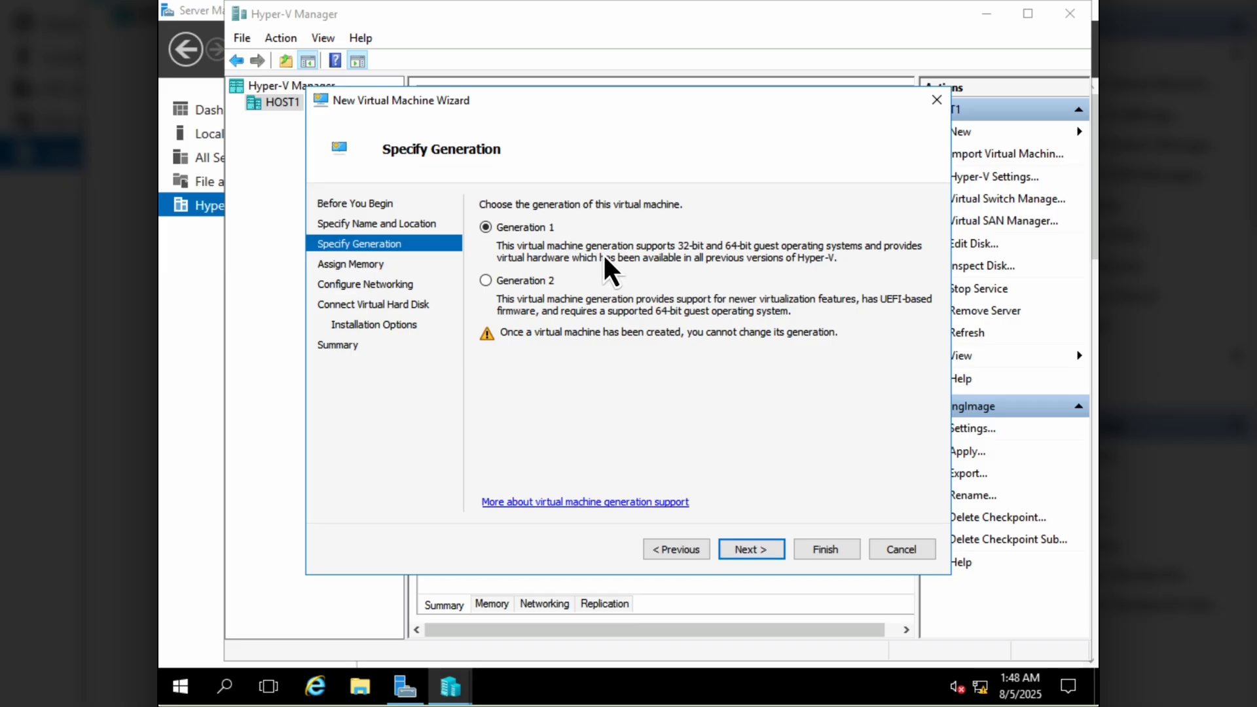
{"action": "mouse_move", "coordinate": [732, 271]}
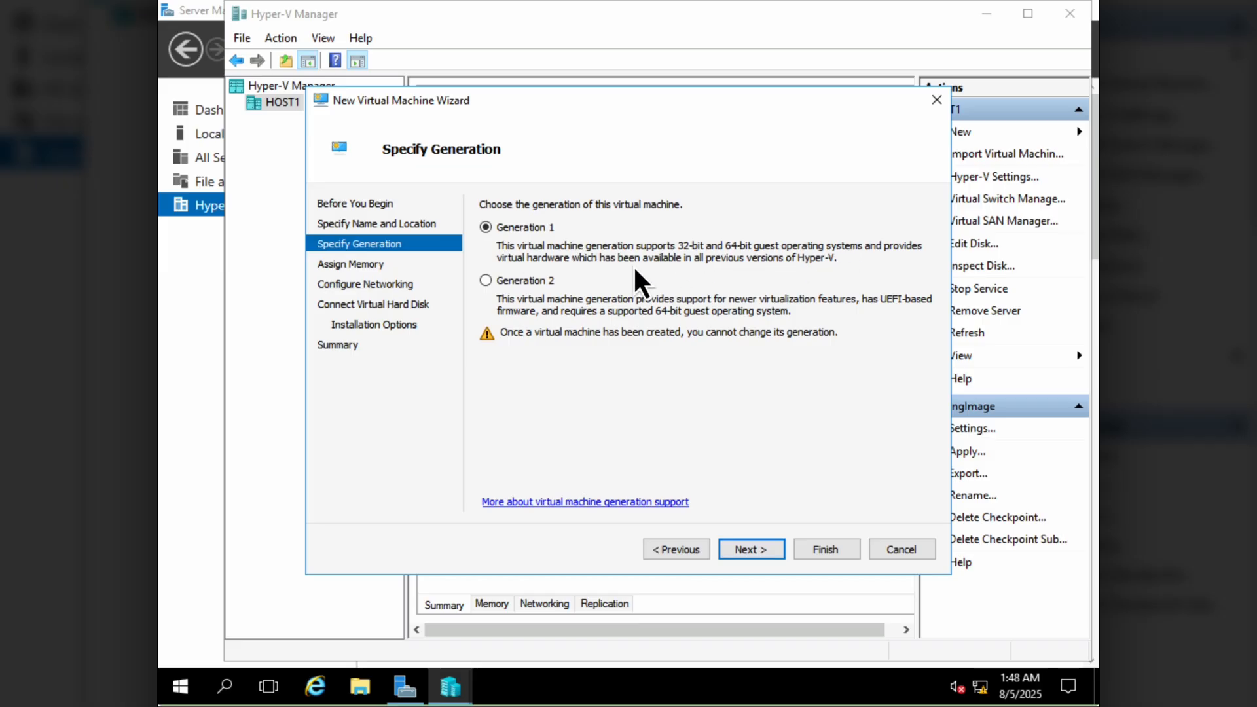
{"action": "mouse_move", "coordinate": [625, 329]}
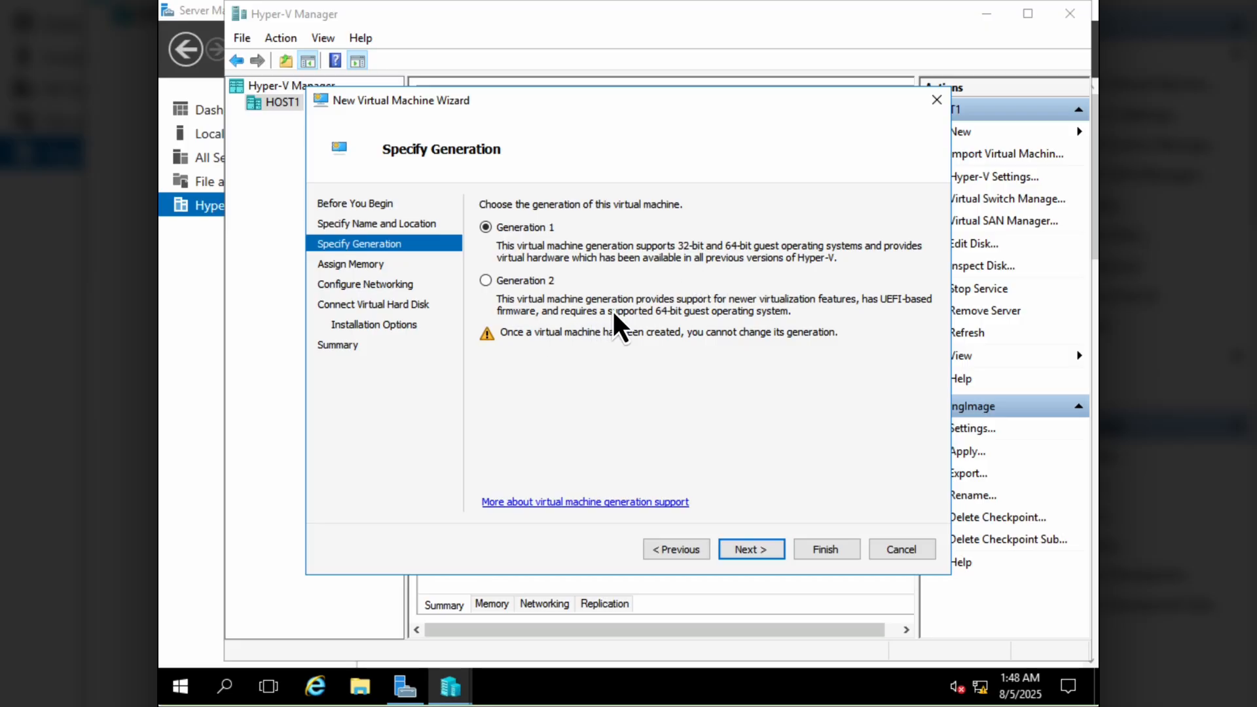
{"action": "mouse_move", "coordinate": [742, 328]}
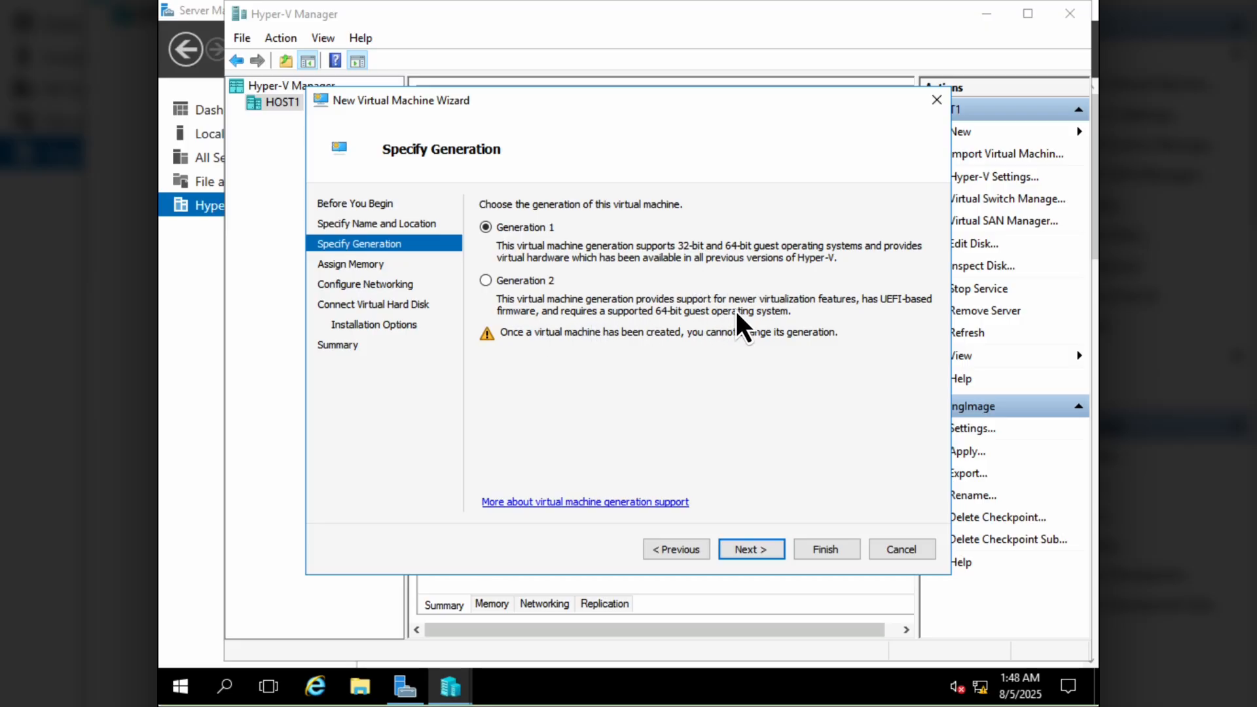
{"action": "mouse_move", "coordinate": [633, 343]}
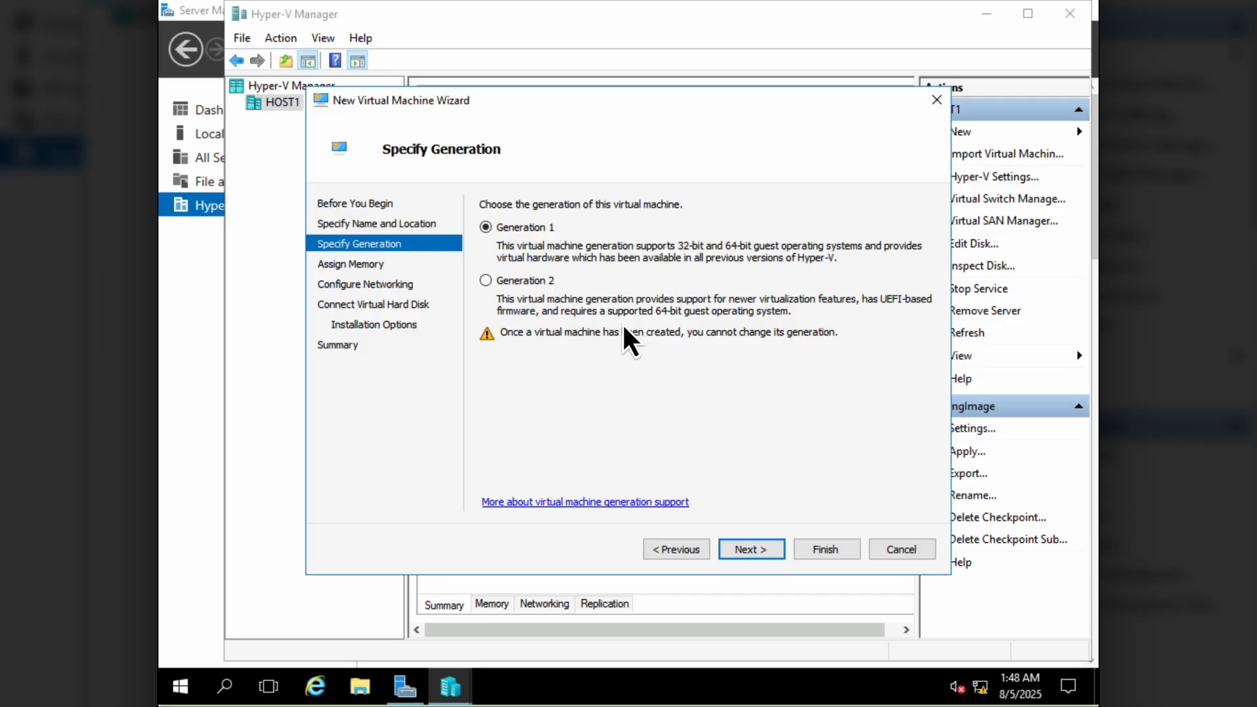
{"action": "left_click", "coordinate": [486, 280]}
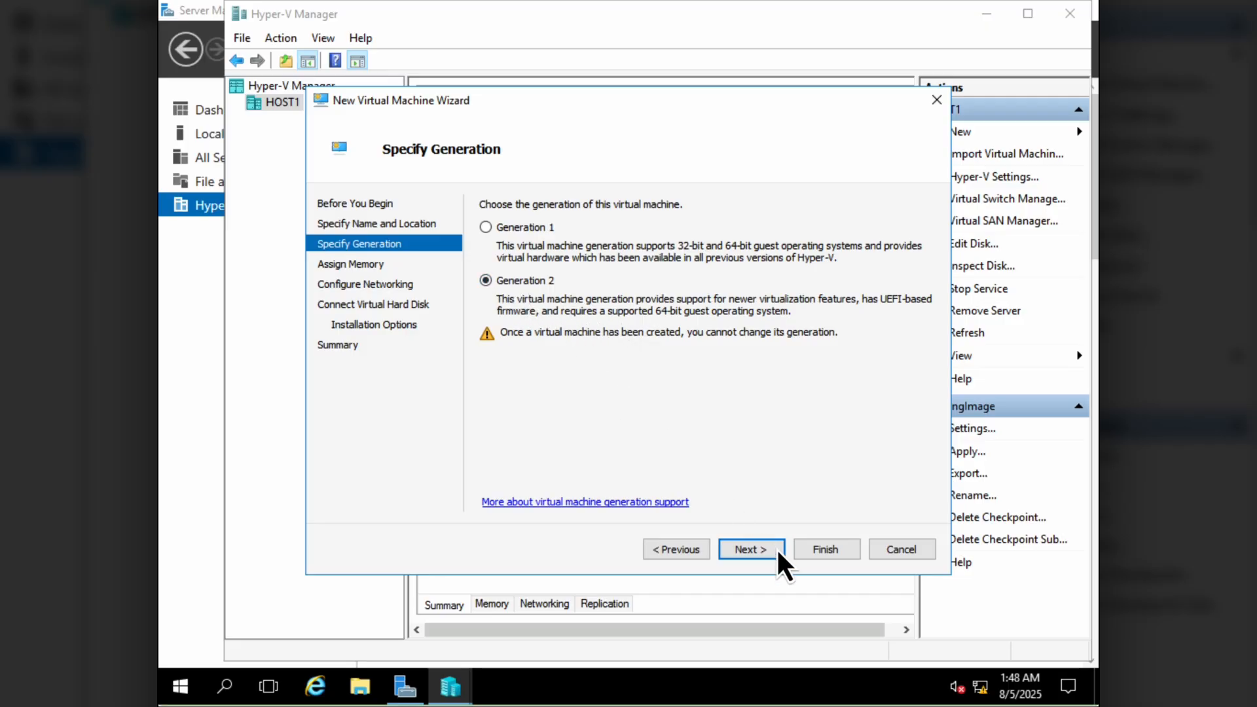
Set startup memory to 2048 MB and connect the VM to the Internal network.
{"action": "left_click", "coordinate": [750, 550]}
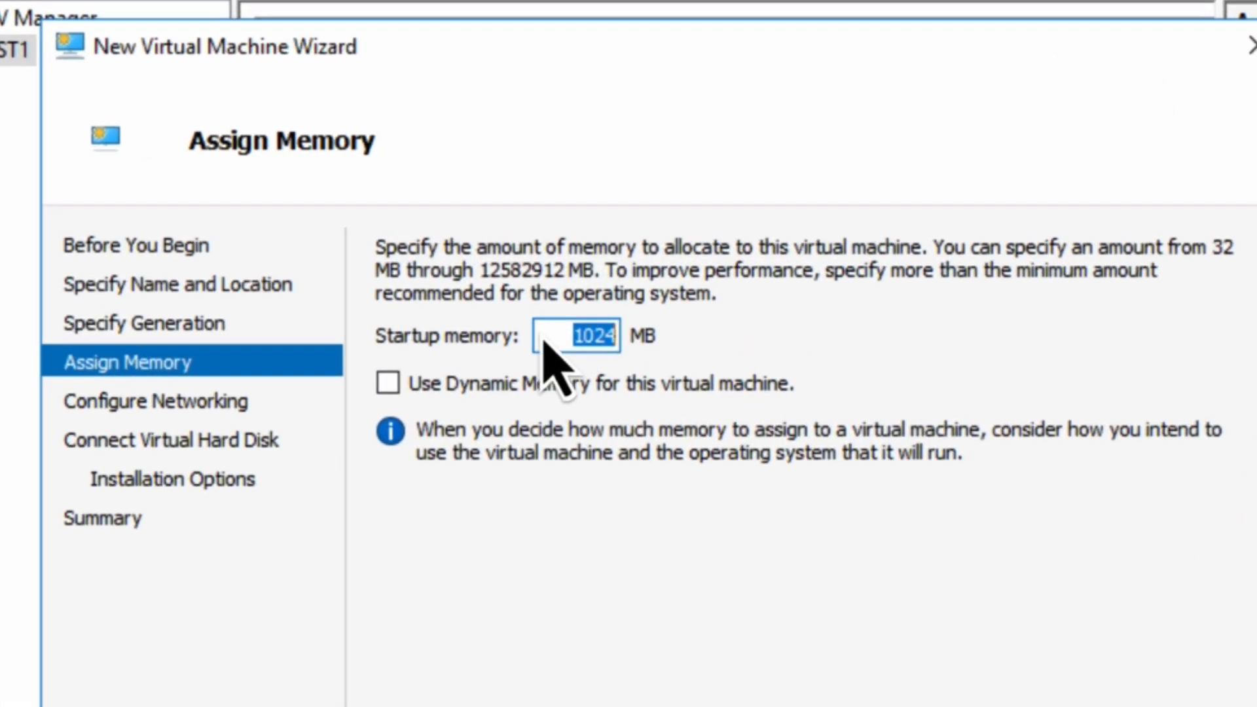
{"action": "type", "text": "204"}
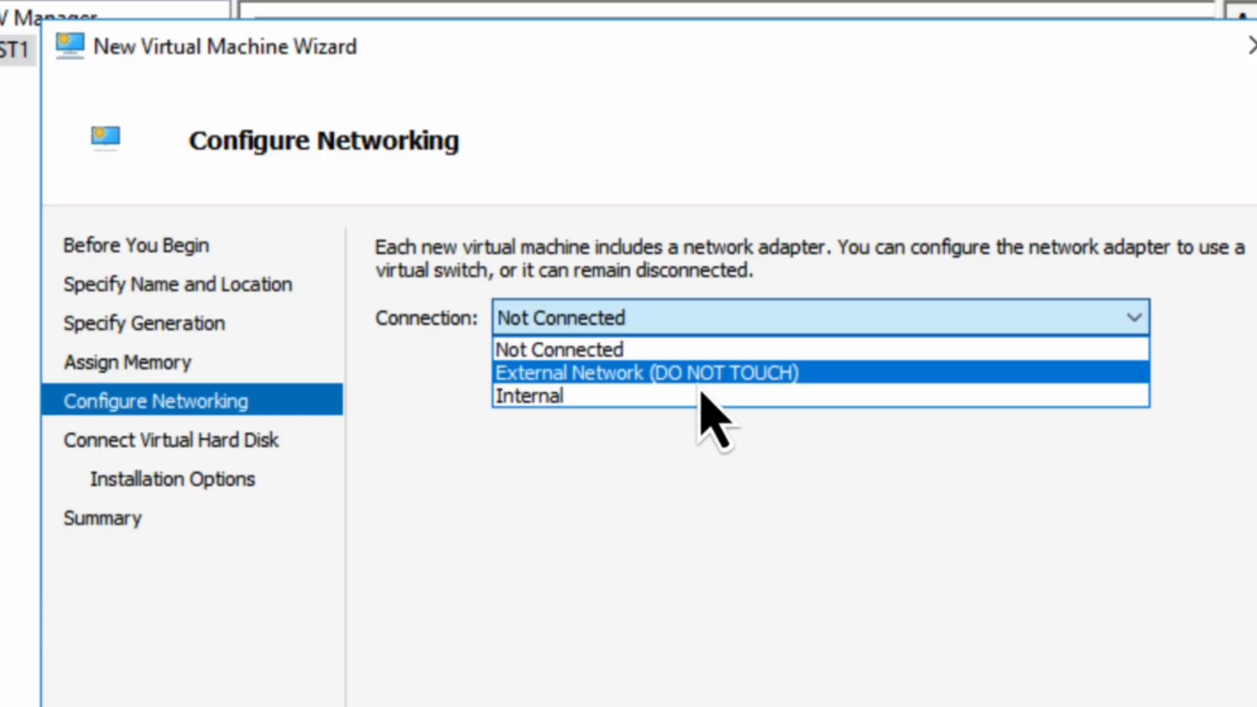
{"action": "mouse_move", "coordinate": [706, 395]}
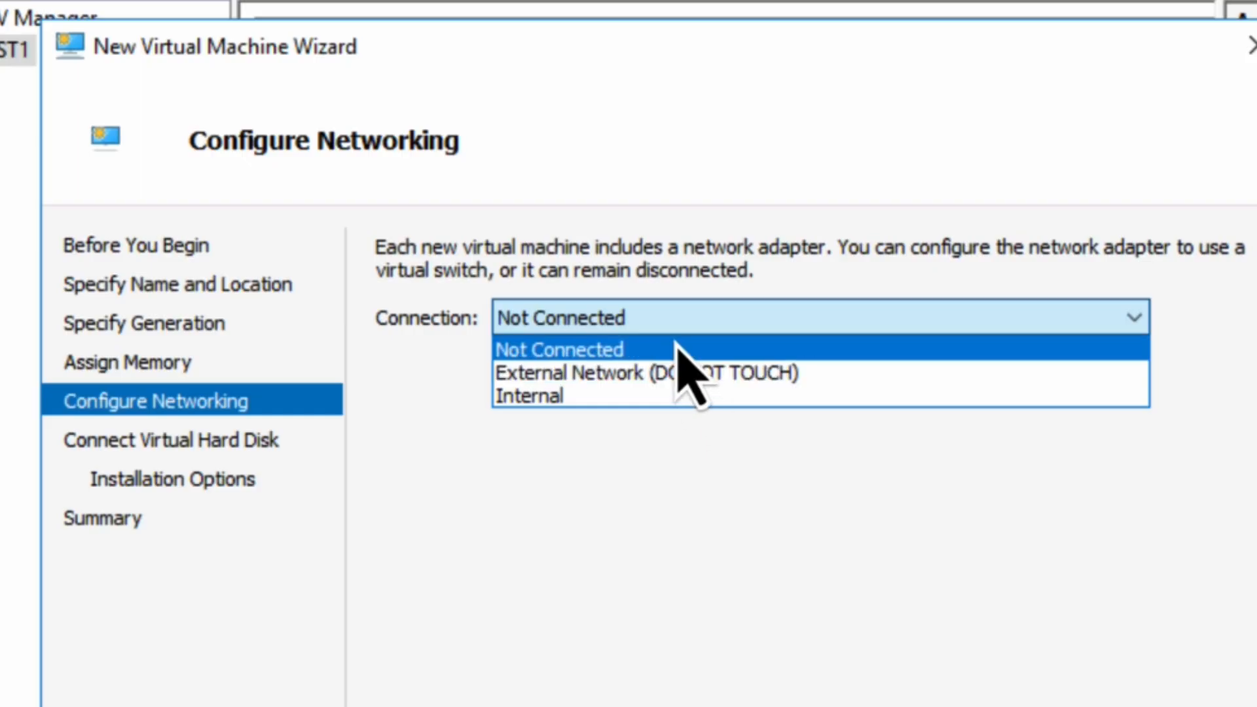
{"action": "mouse_move", "coordinate": [657, 377]}
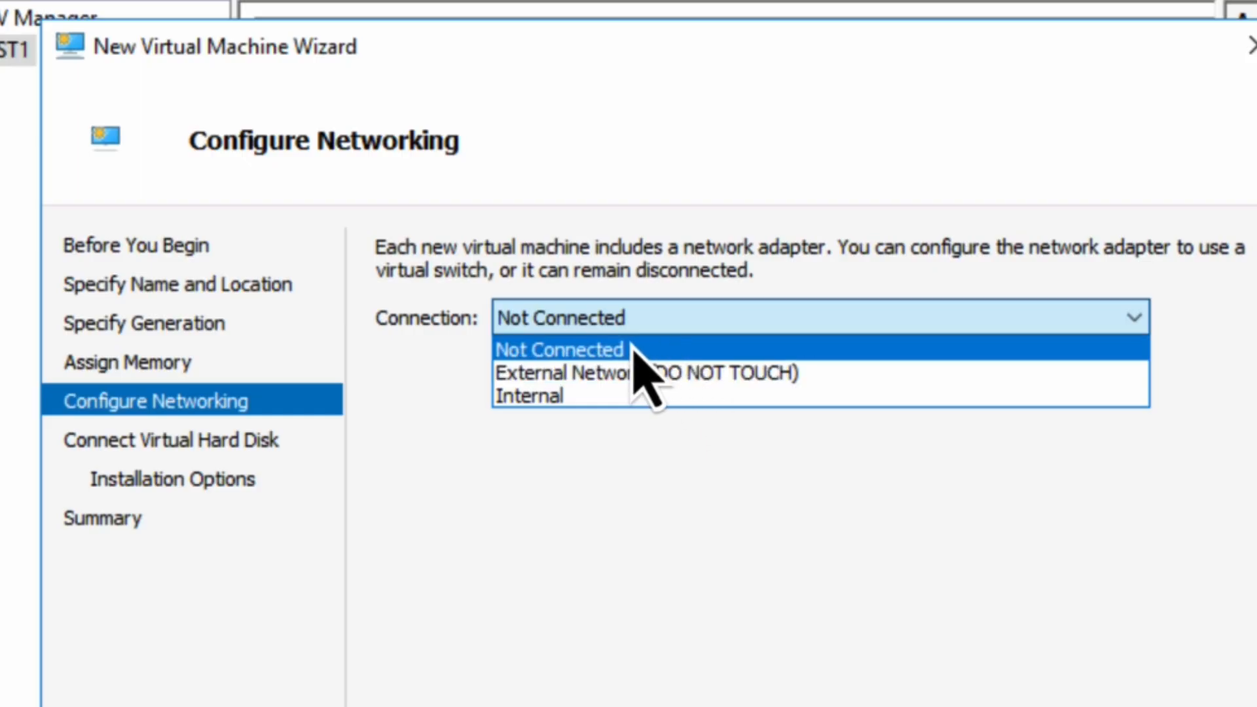
{"action": "left_click", "coordinate": [529, 394]}
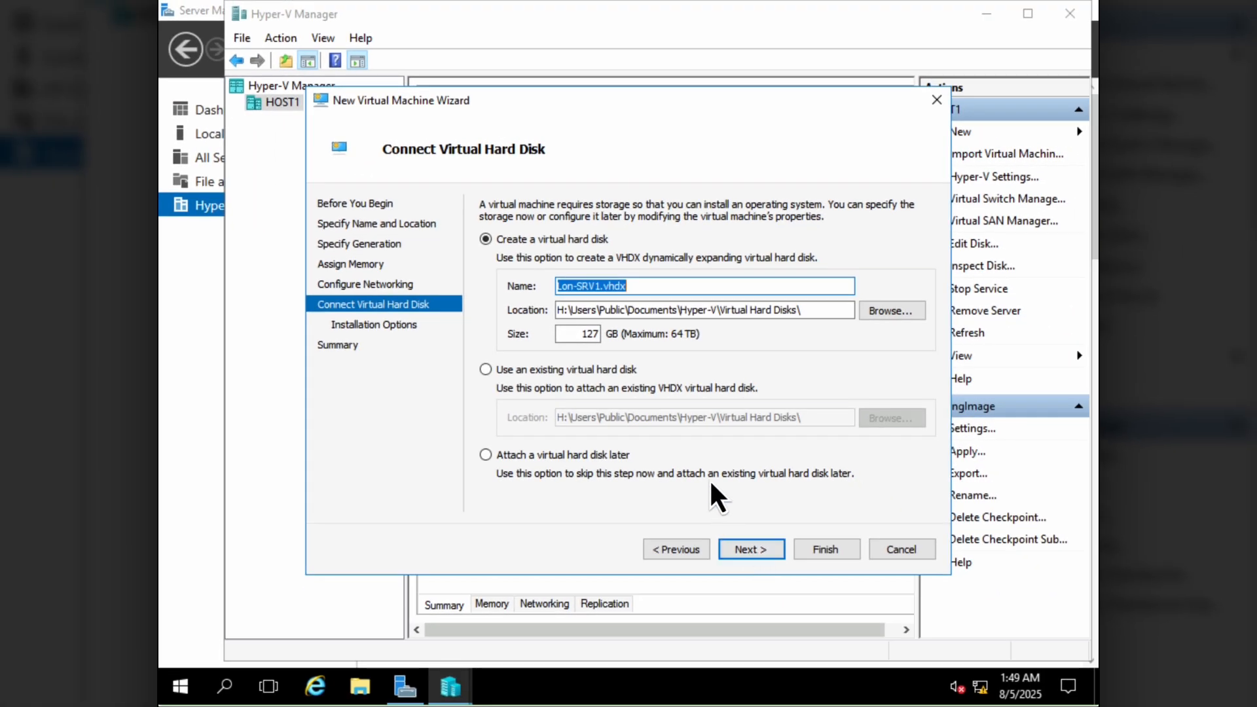
{"action": "mouse_move", "coordinate": [649, 335]}
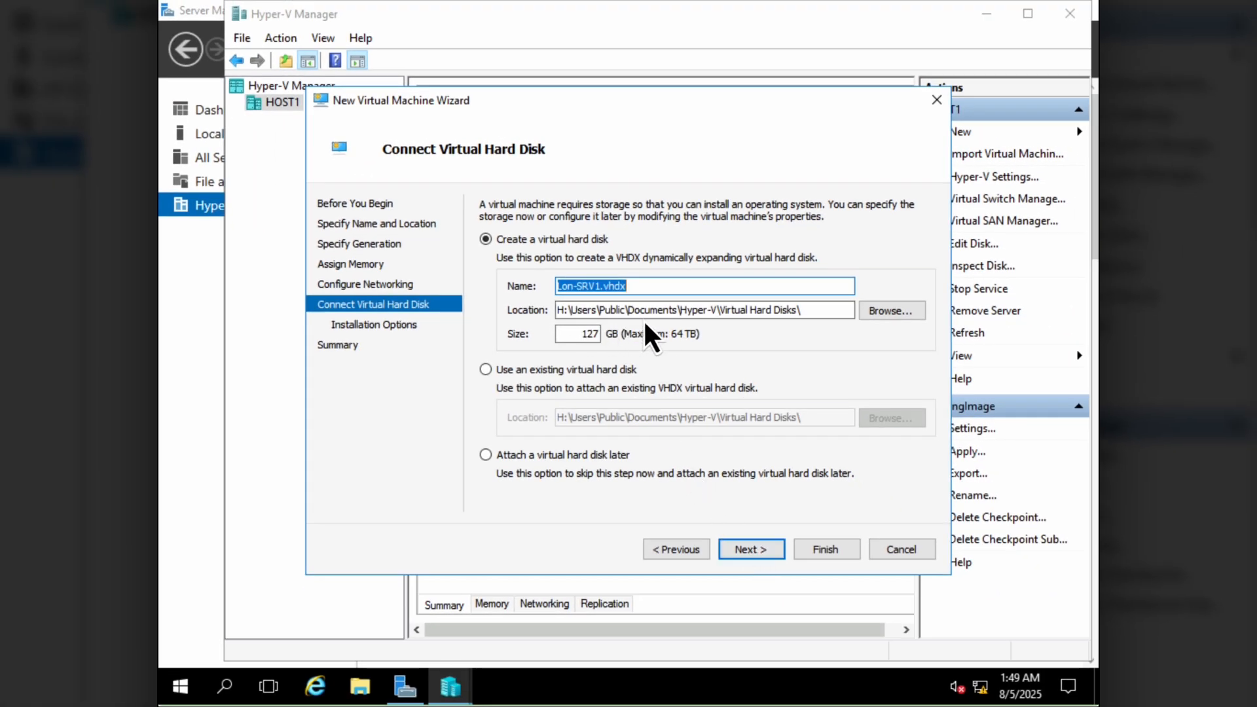
{"action": "mouse_move", "coordinate": [617, 352]}
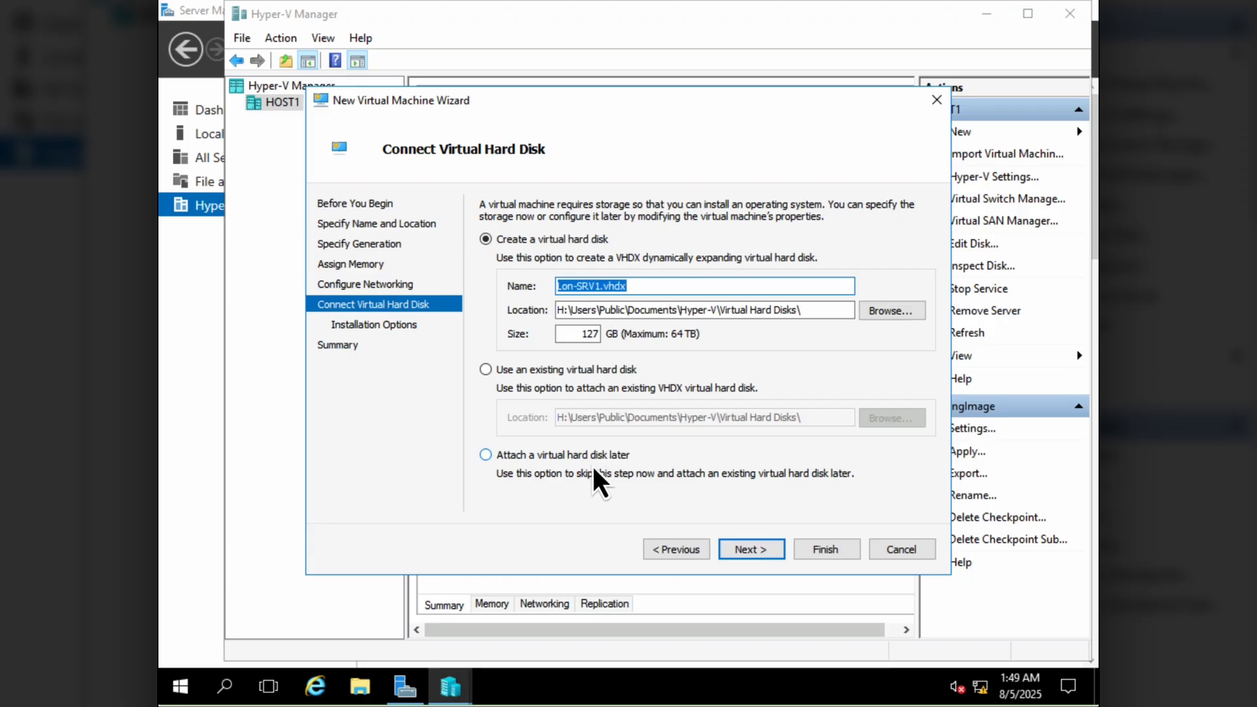
Keep the 127 GB Lon-SRV1.vhdx disk, choose to install the OS later, and finish.
{"action": "left_click", "coordinate": [750, 549]}
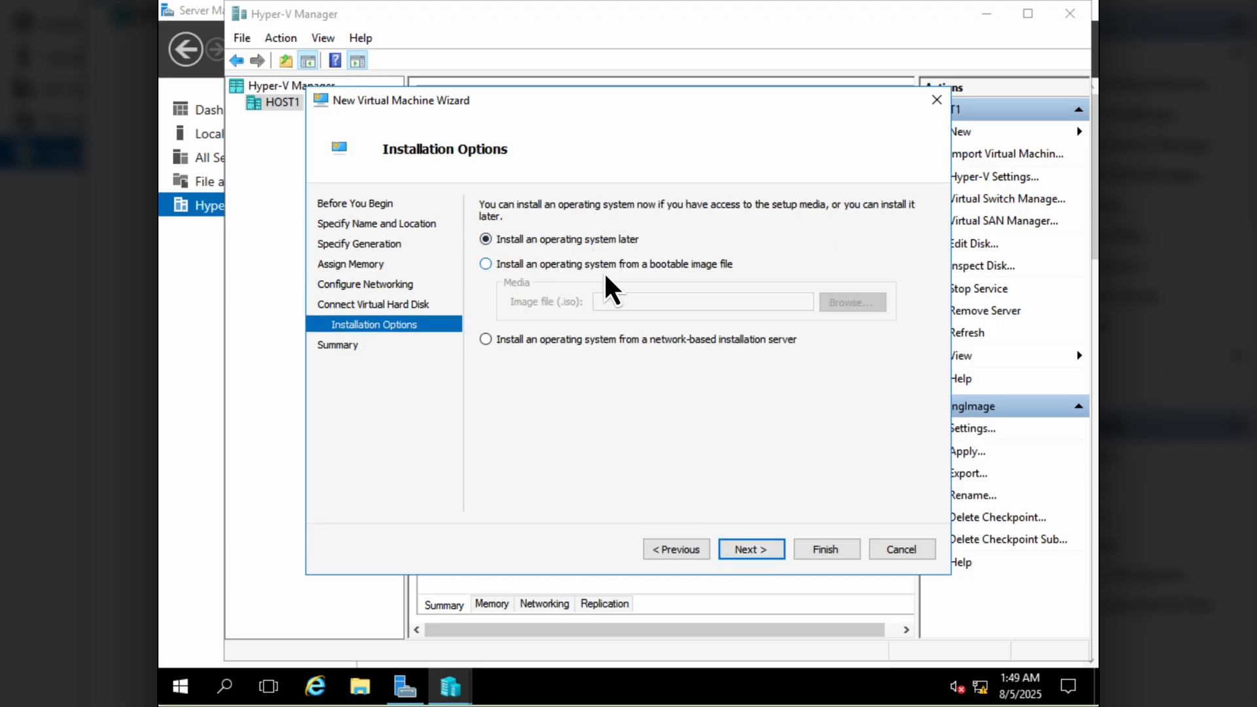
{"action": "mouse_move", "coordinate": [577, 365]}
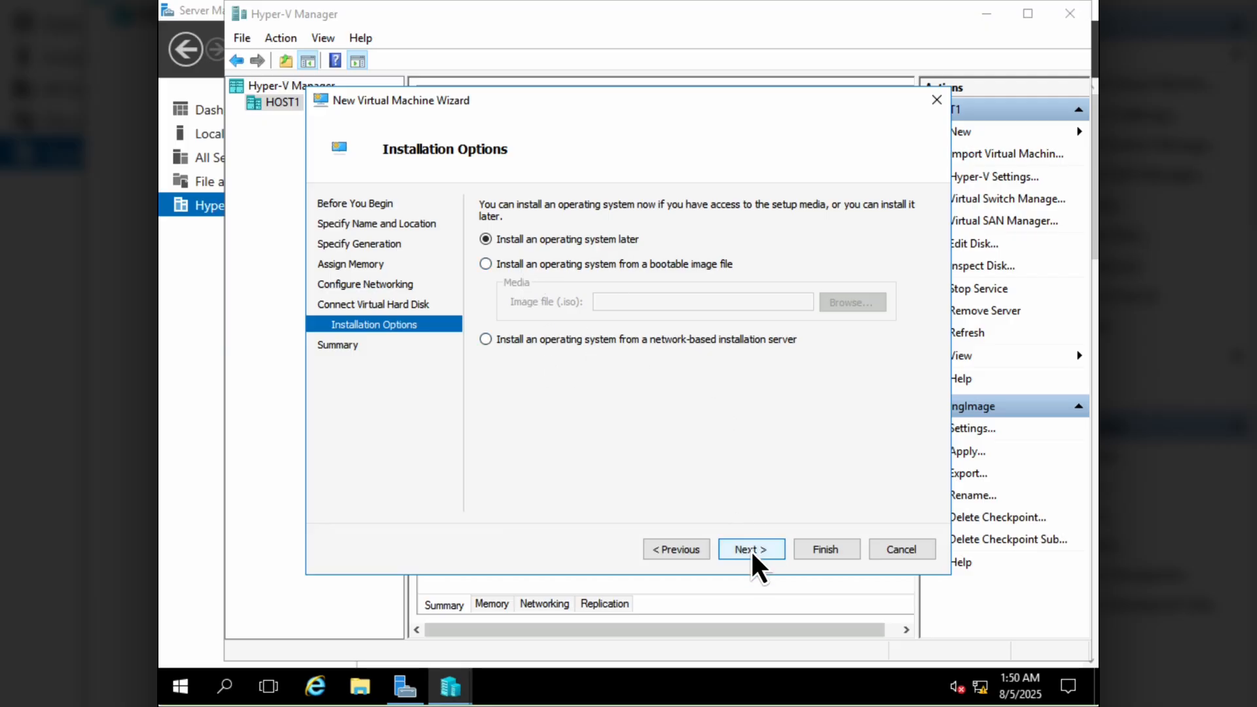
{"action": "left_click", "coordinate": [750, 549]}
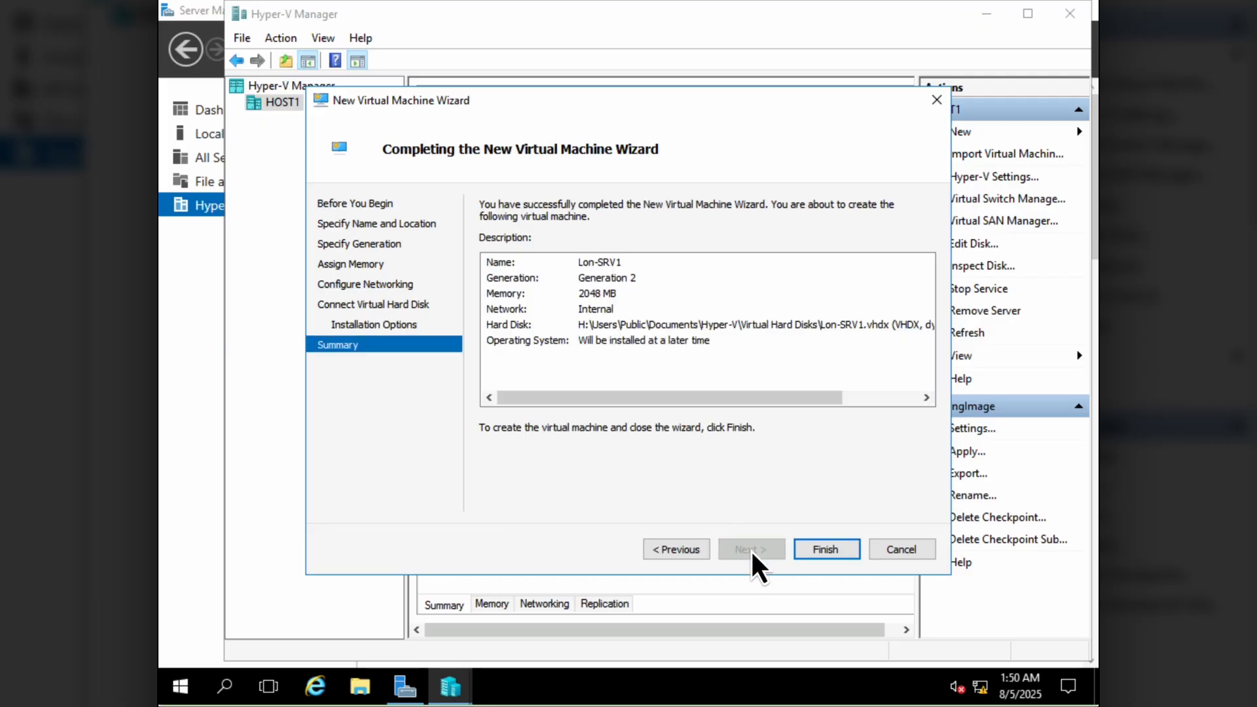
{"action": "left_click", "coordinate": [825, 549]}
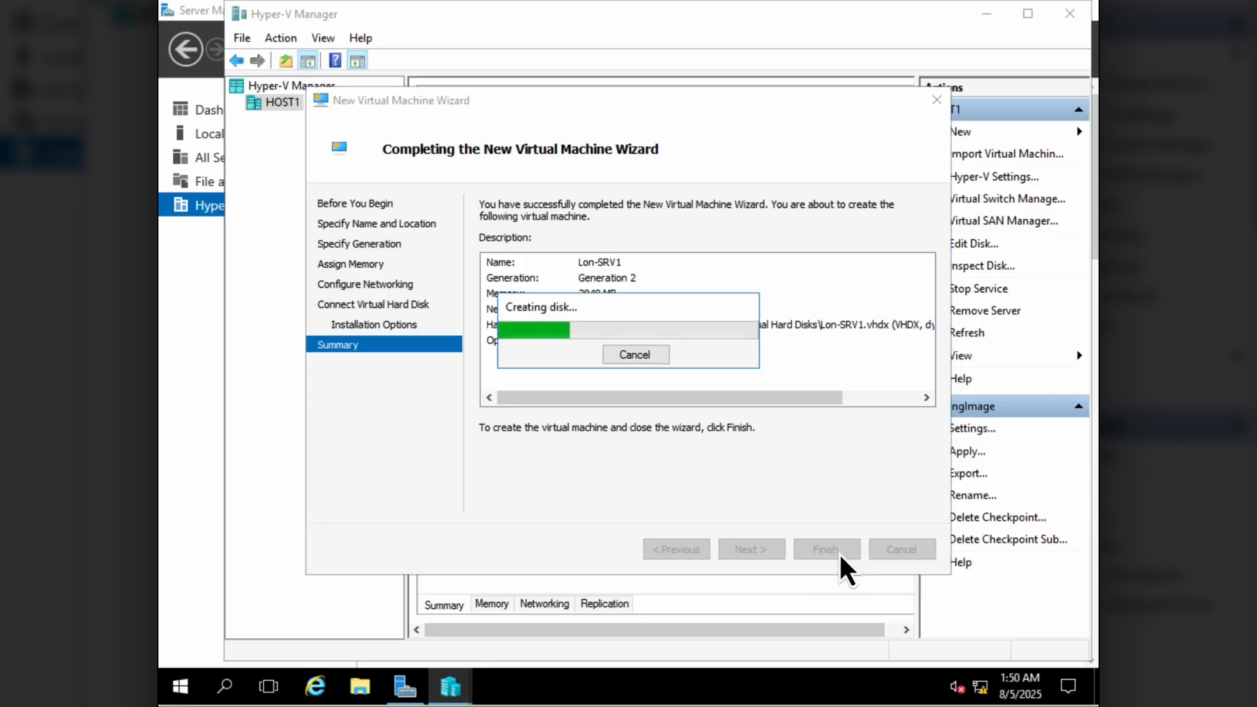
Delete the Lon-SRV1 virtual machine and select the running 55021-OMA-DC1.
{"action": "left_click", "coordinate": [825, 549]}
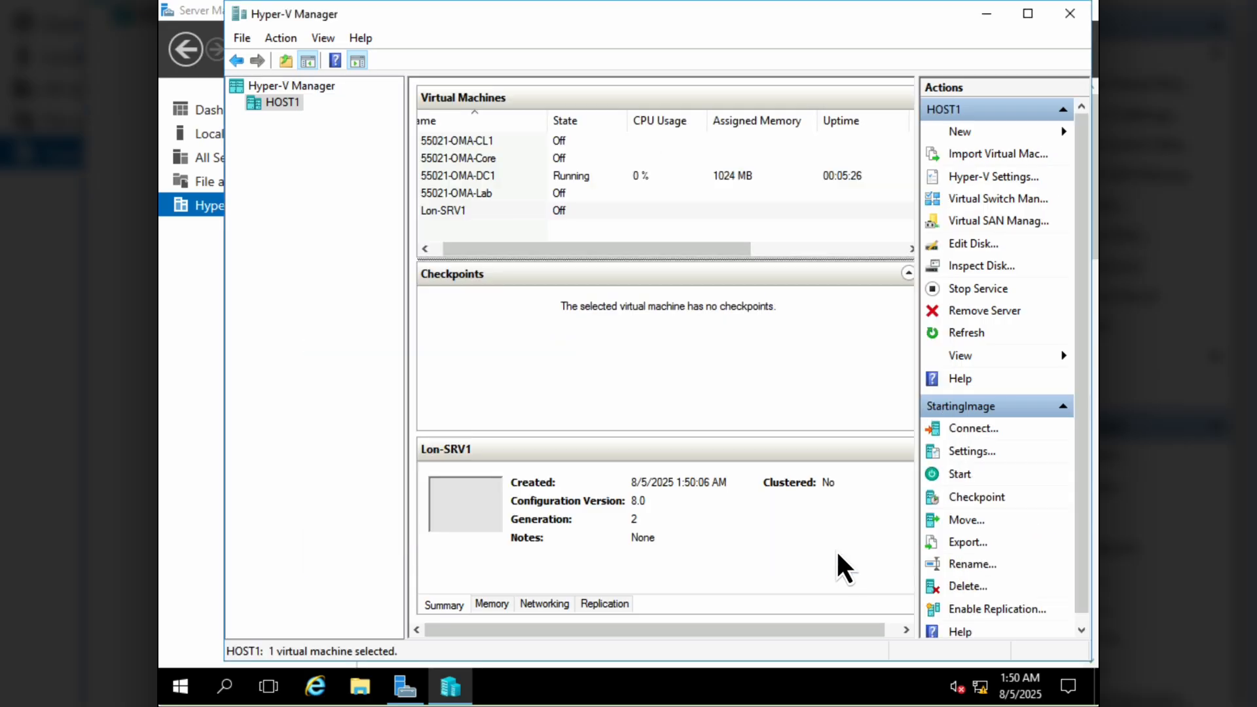
{"action": "left_click", "coordinate": [444, 210]}
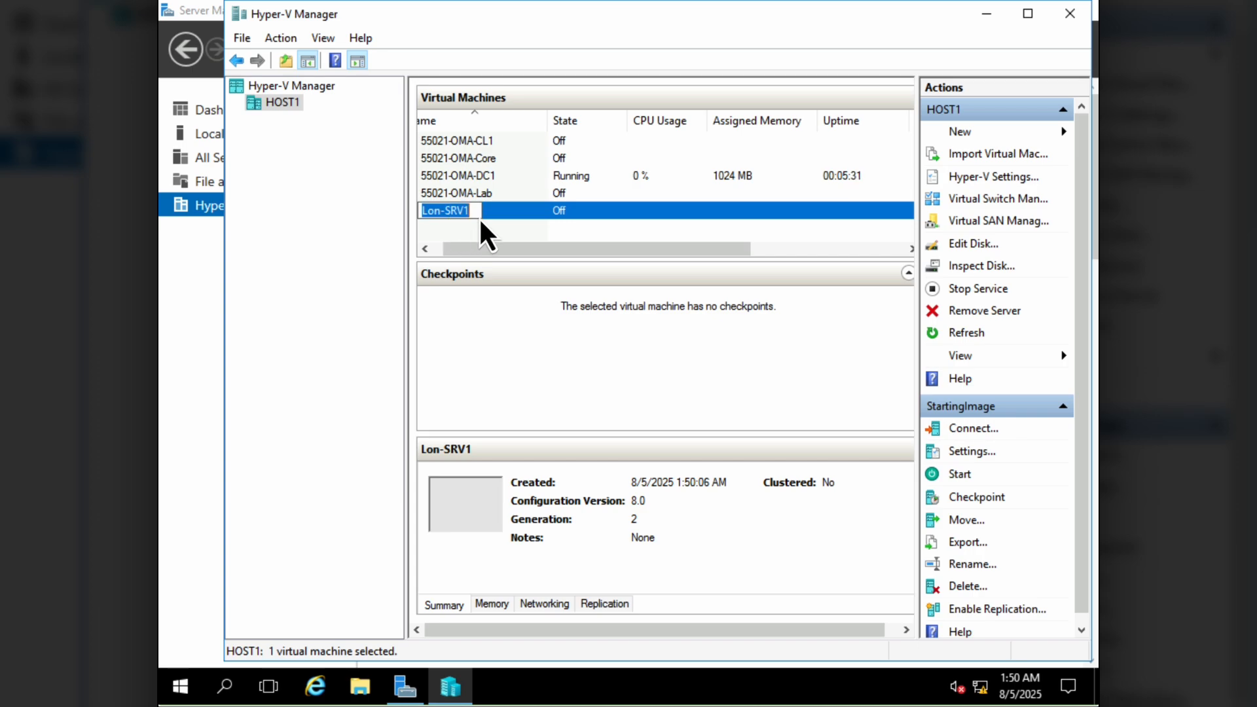
{"action": "mouse_move", "coordinate": [862, 441]}
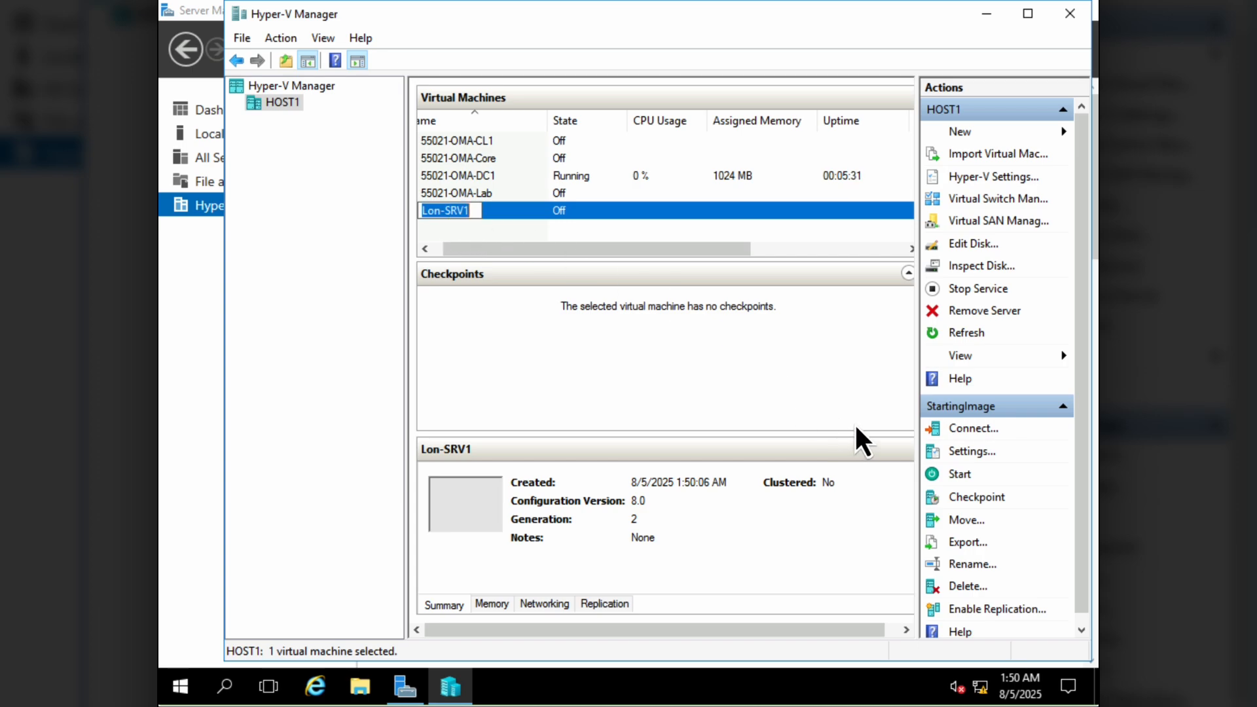
{"action": "mouse_move", "coordinate": [630, 212]}
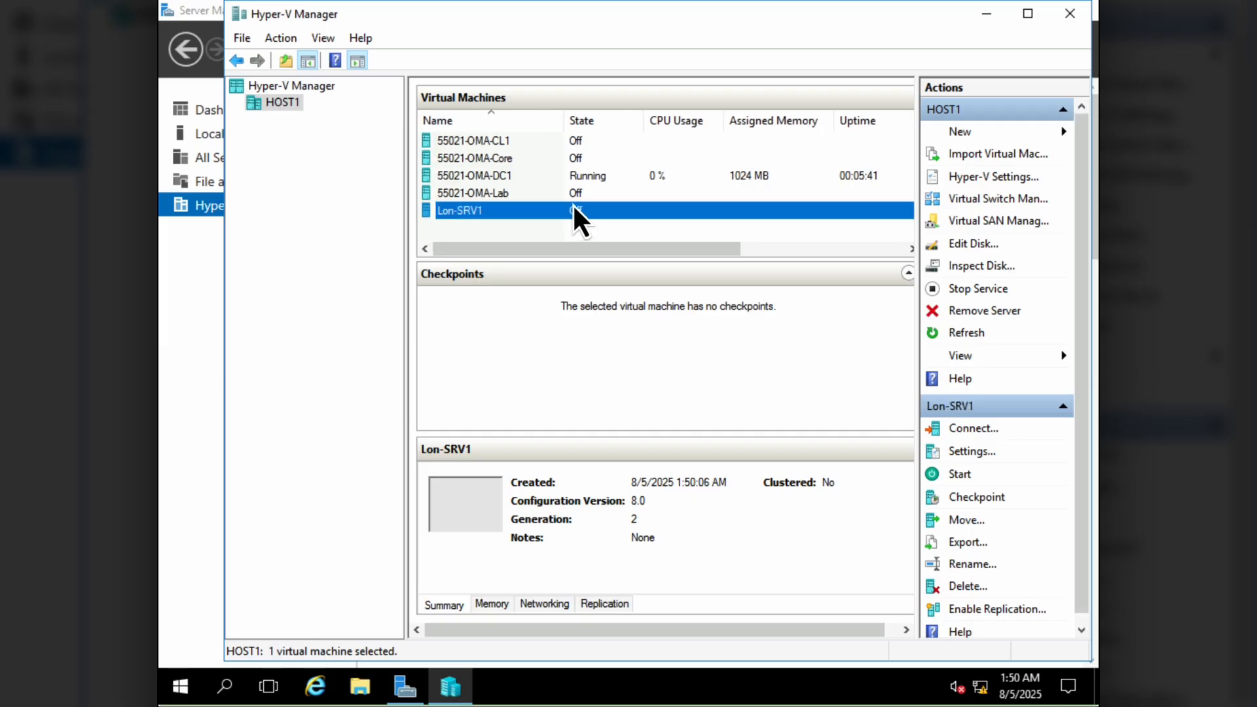
{"action": "right_click", "coordinate": [474, 175]}
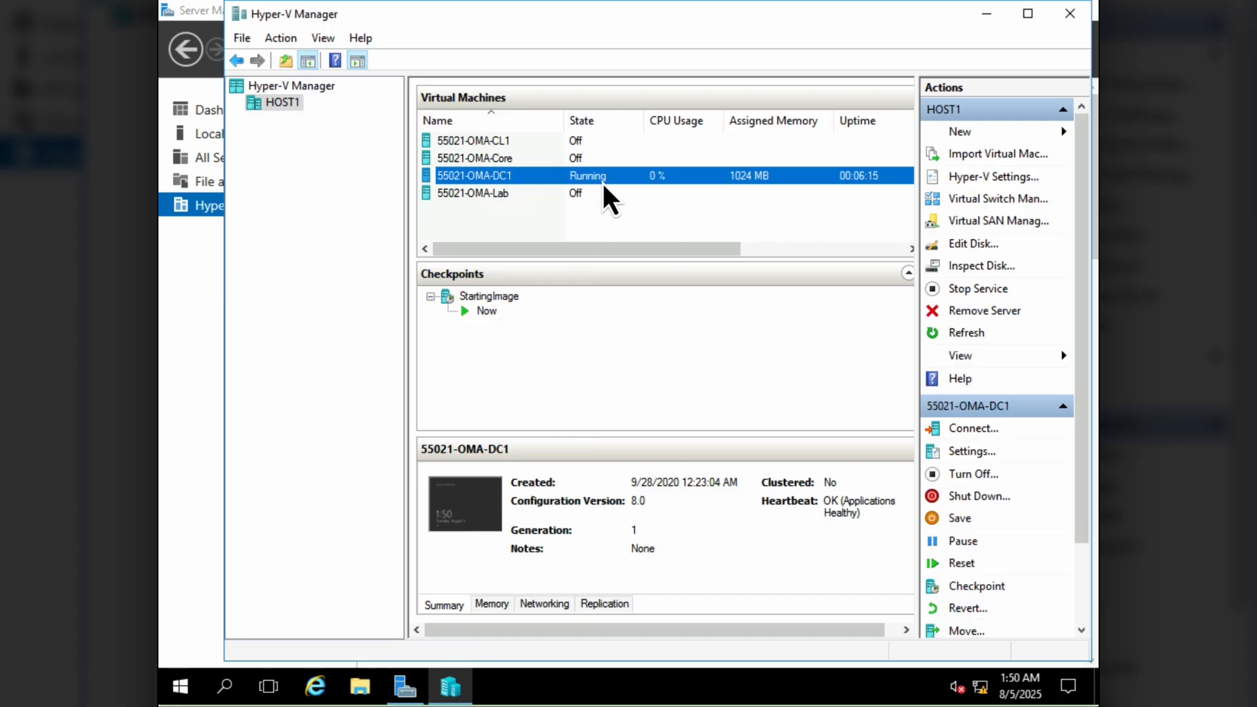
{"action": "left_click", "coordinate": [974, 429]}
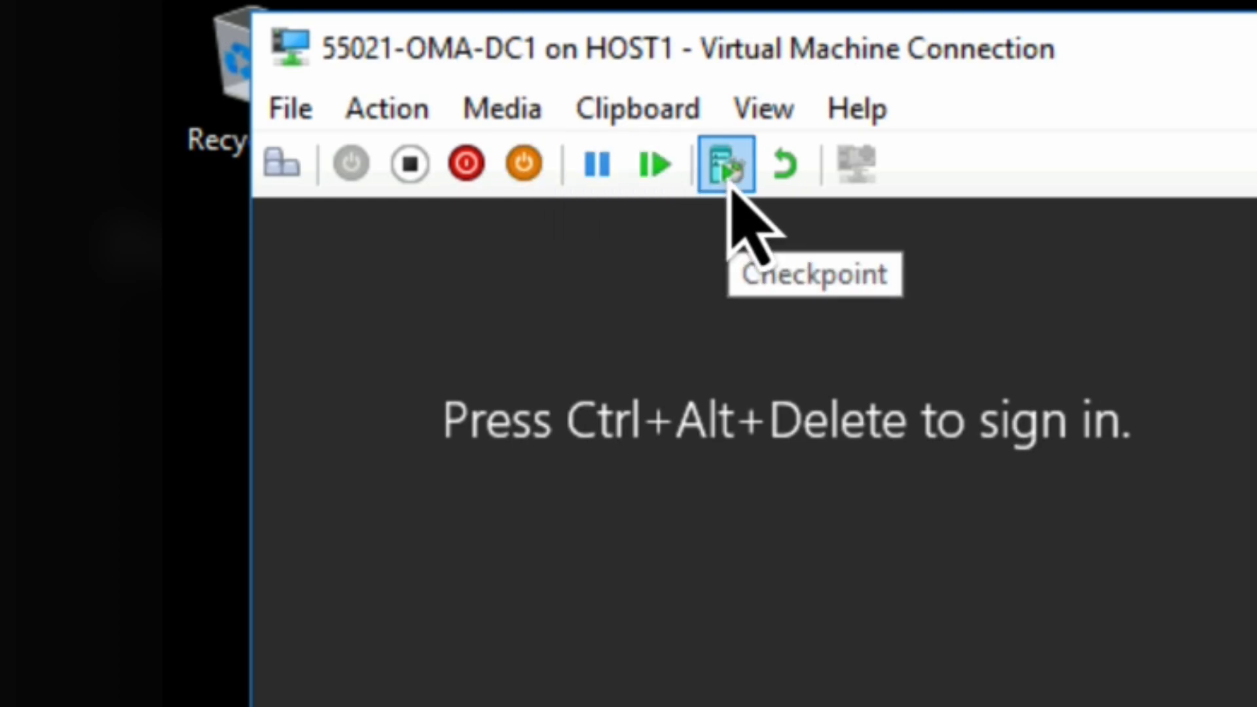
{"action": "mouse_move", "coordinate": [785, 163]}
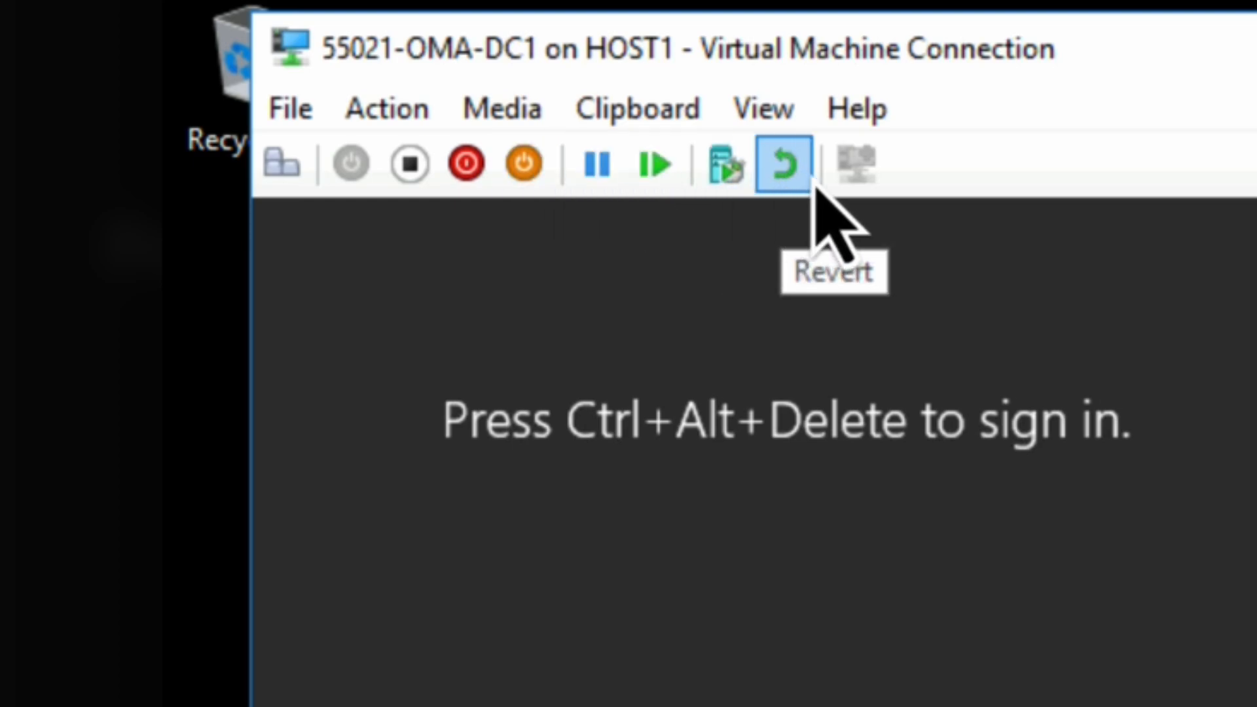
Sign in to 55021-OMA-DC1 via Ctrl+Alt+Delete, then close its connection window.
{"action": "left_click", "coordinate": [386, 108]}
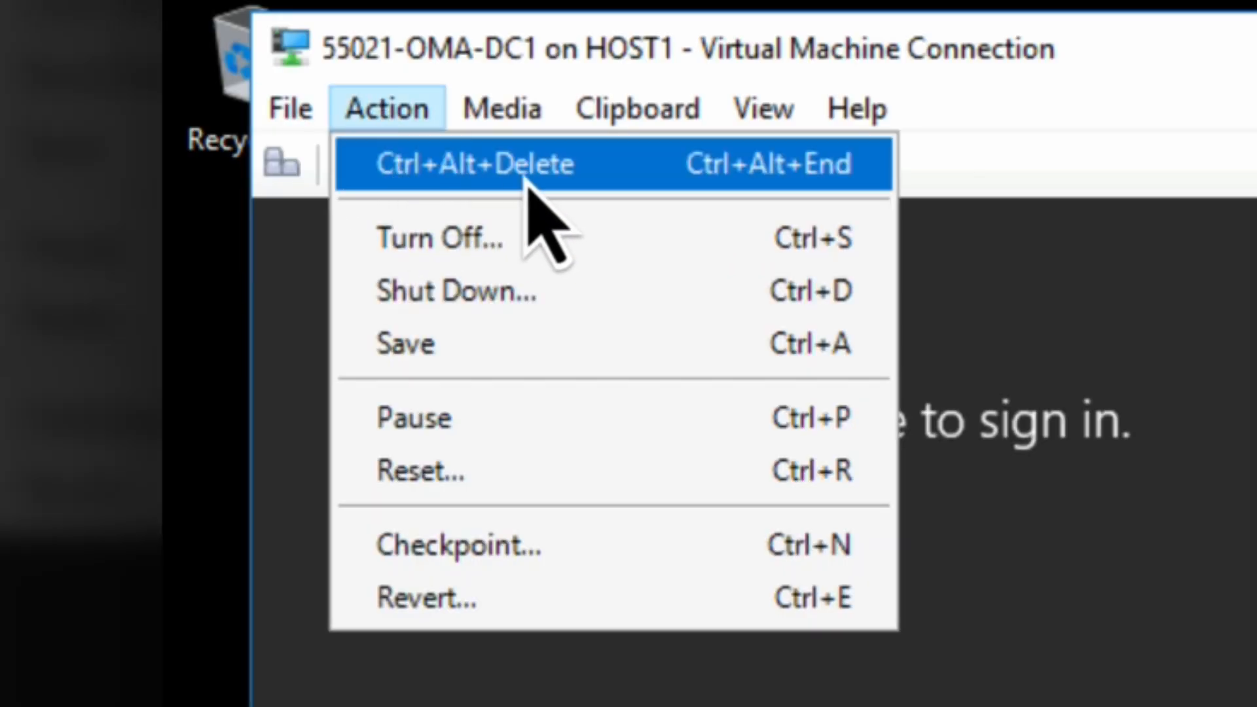
{"action": "mouse_move", "coordinate": [505, 345]}
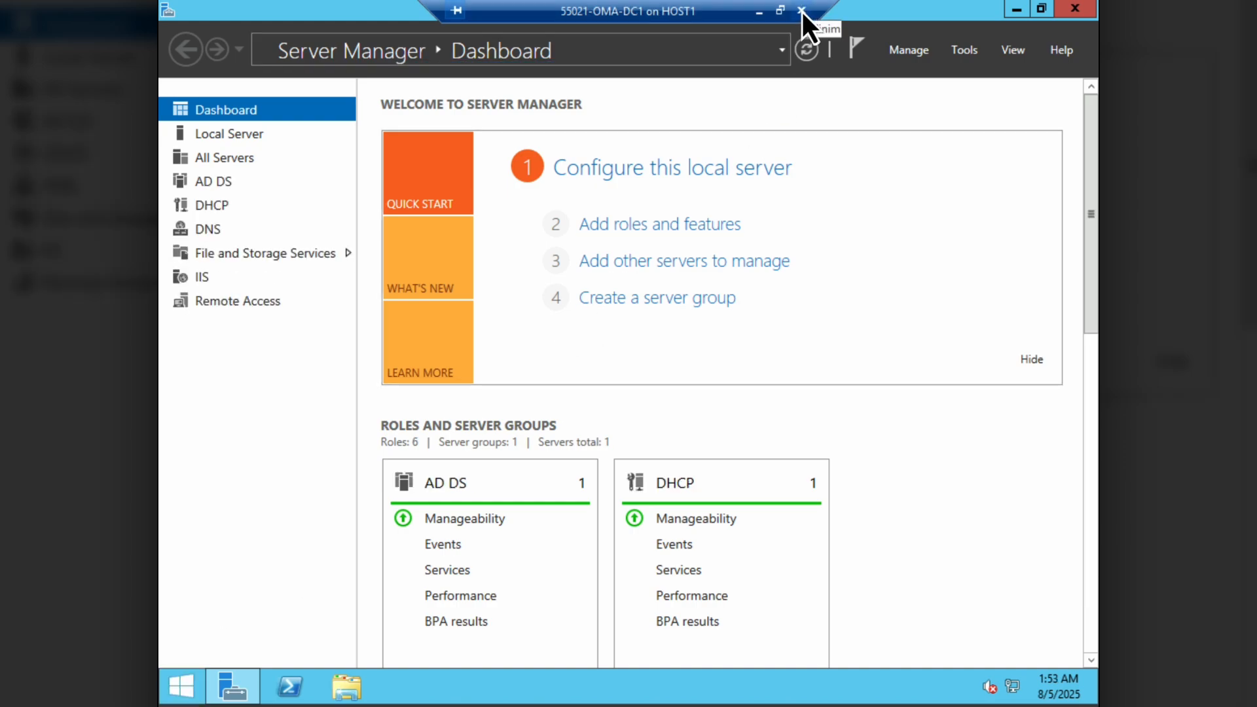
{"action": "left_click", "coordinate": [800, 9]}
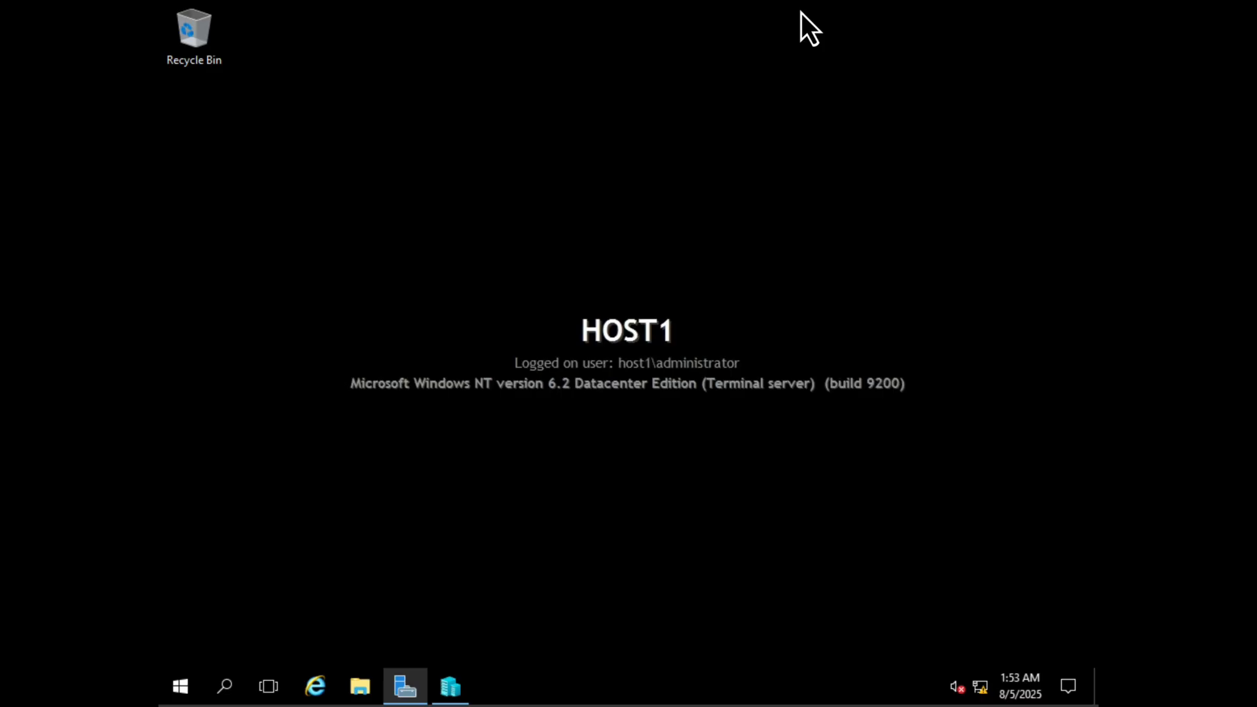
{"action": "mouse_move", "coordinate": [778, 44]}
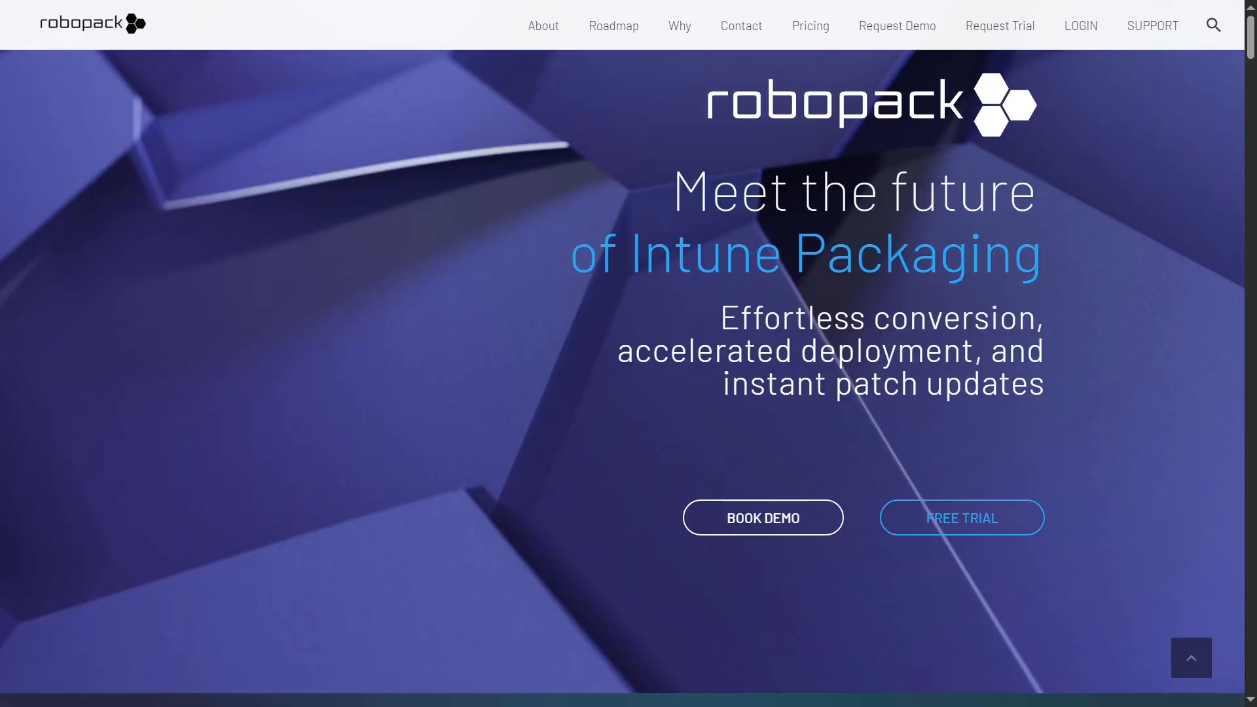
{"action": "scroll", "scroll_direction": "down", "scroll_amount": 3}
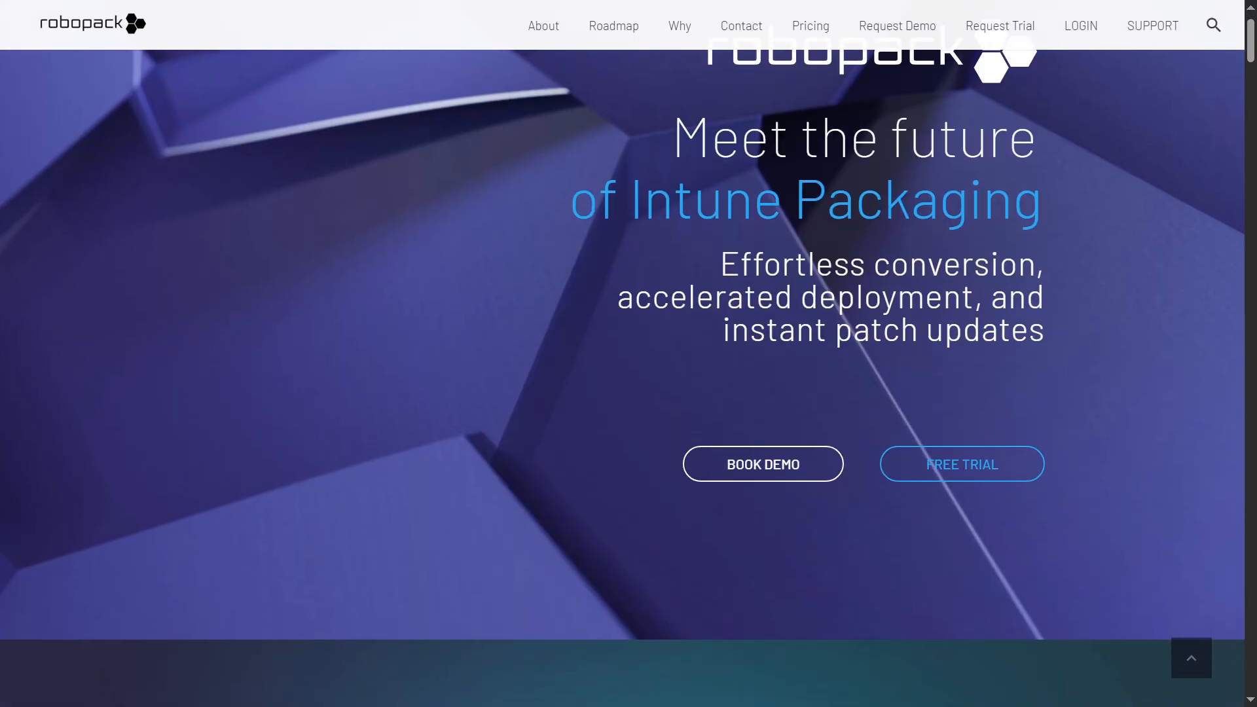
{"action": "scroll", "scroll_direction": "down", "scroll_amount": 3}
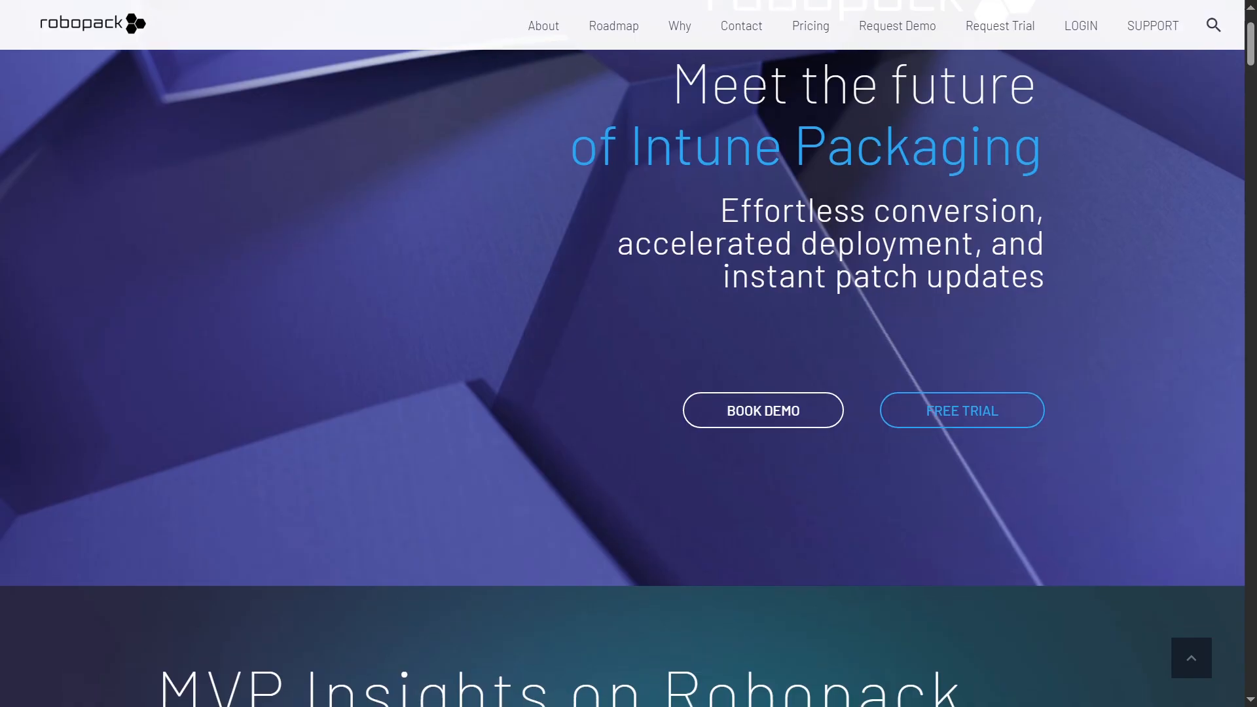
{"action": "scroll", "scroll_direction": "down", "scroll_amount": 3}
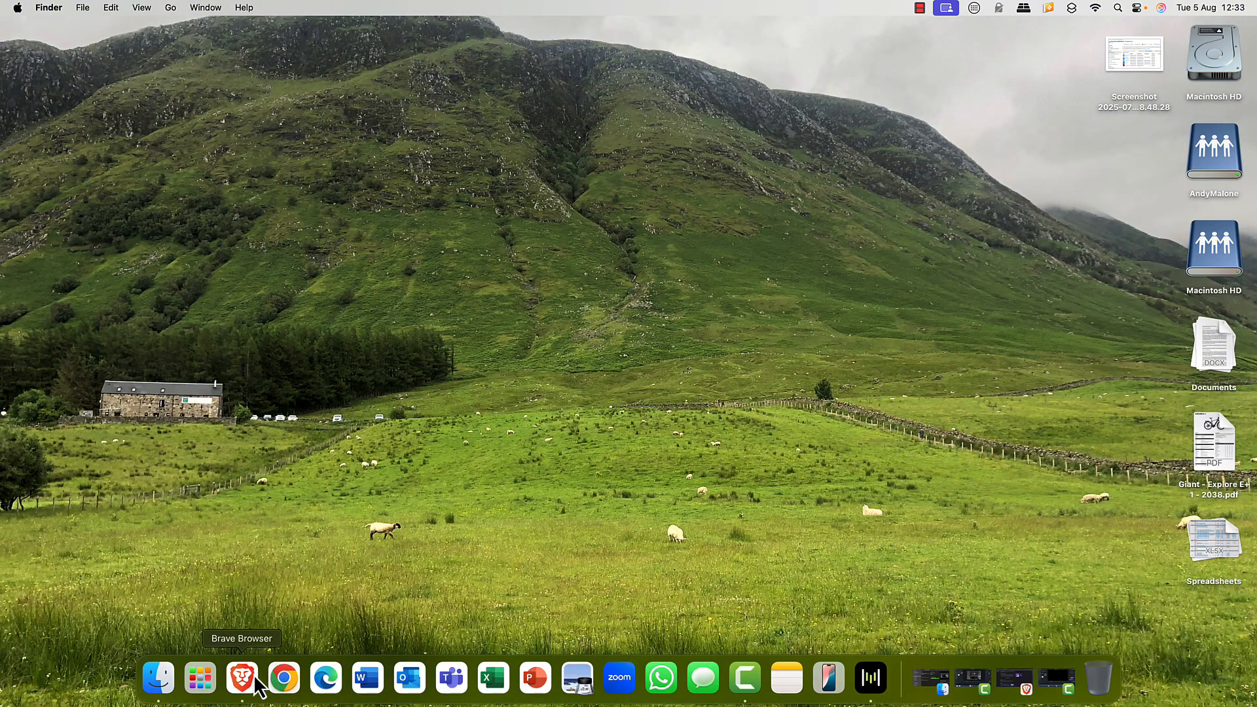
Launch VMware Fusion from Launchpad.
{"action": "left_click", "coordinate": [199, 677]}
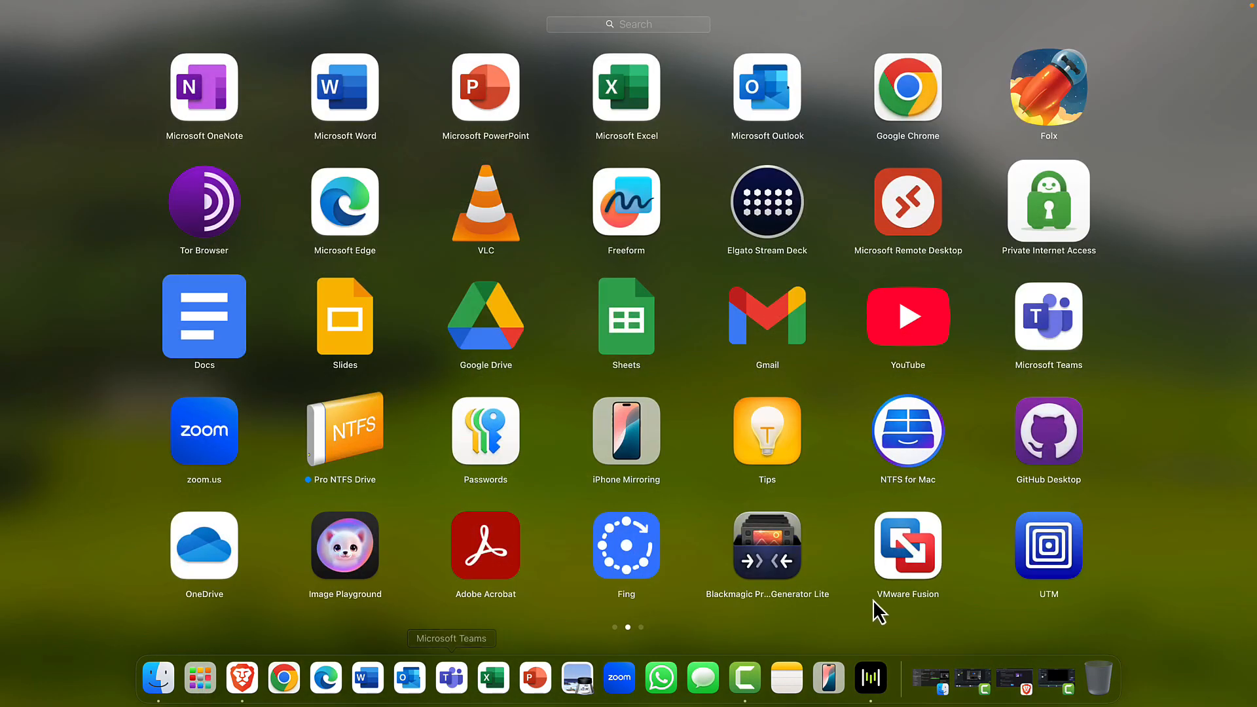
{"action": "left_click", "coordinate": [907, 546]}
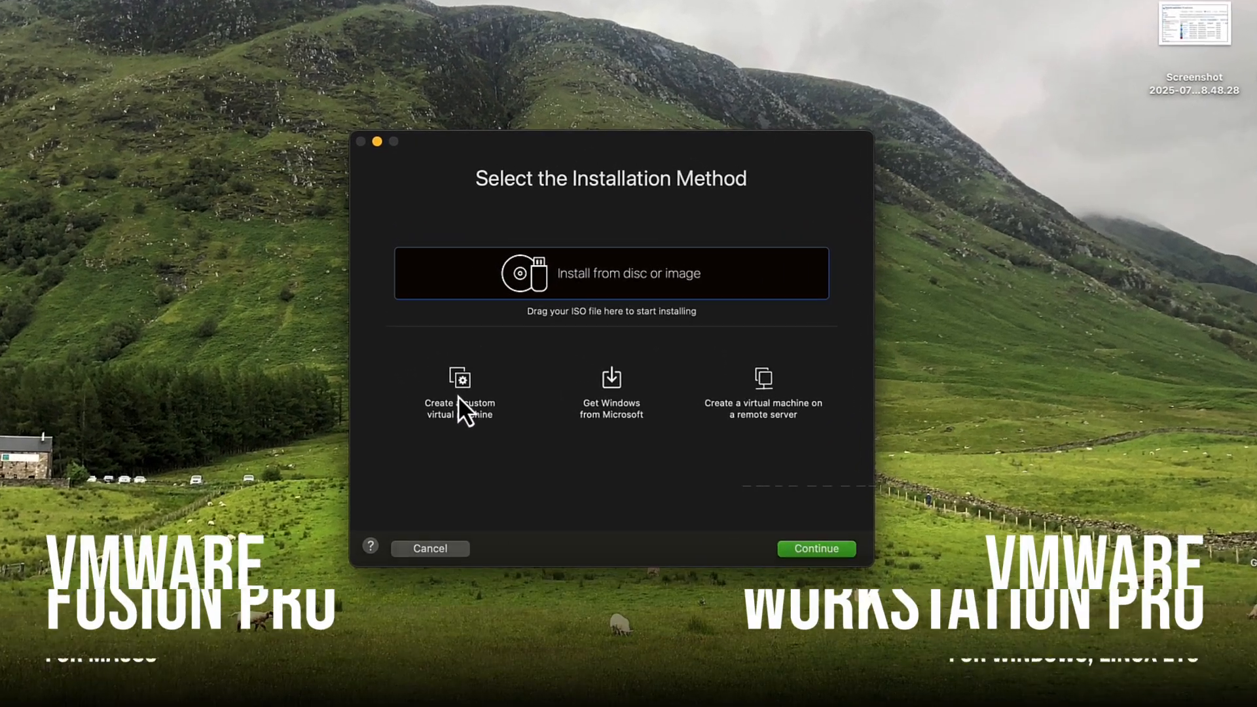
Choose a custom virtual machine with Windows 11 64-bit Arm guest and UEFI firmware.
{"action": "left_click", "coordinate": [460, 392]}
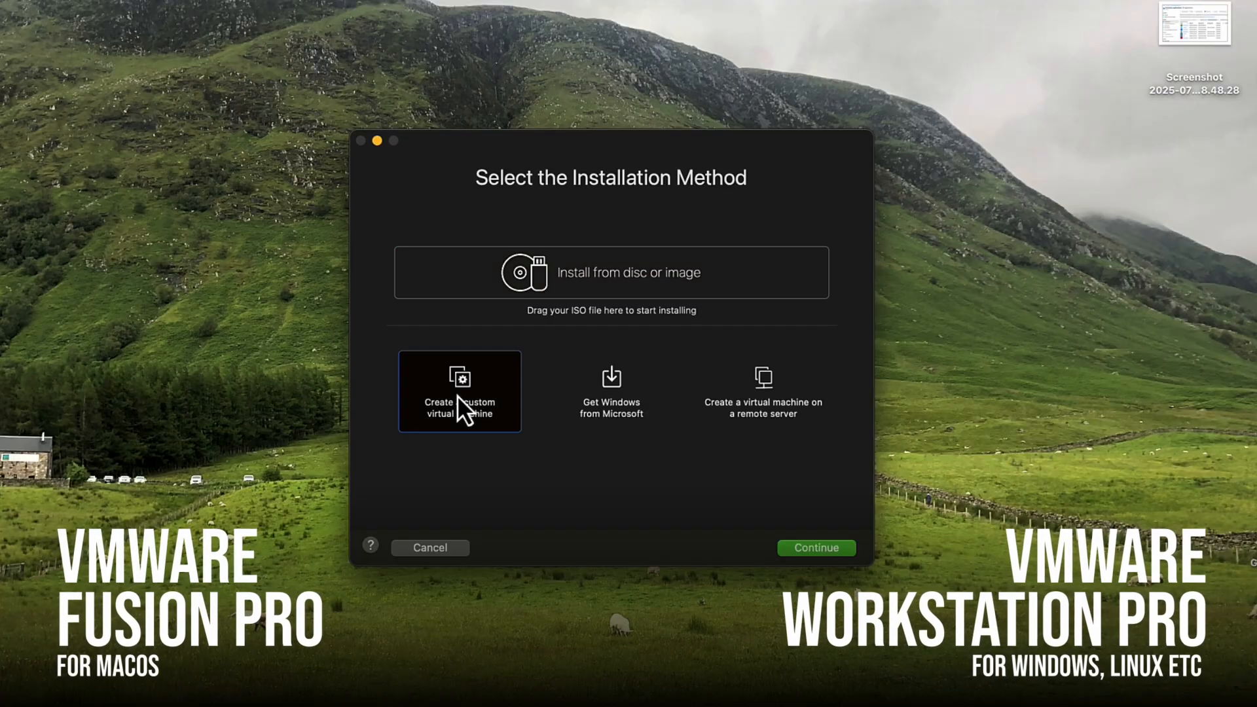
{"action": "mouse_move", "coordinate": [473, 413]}
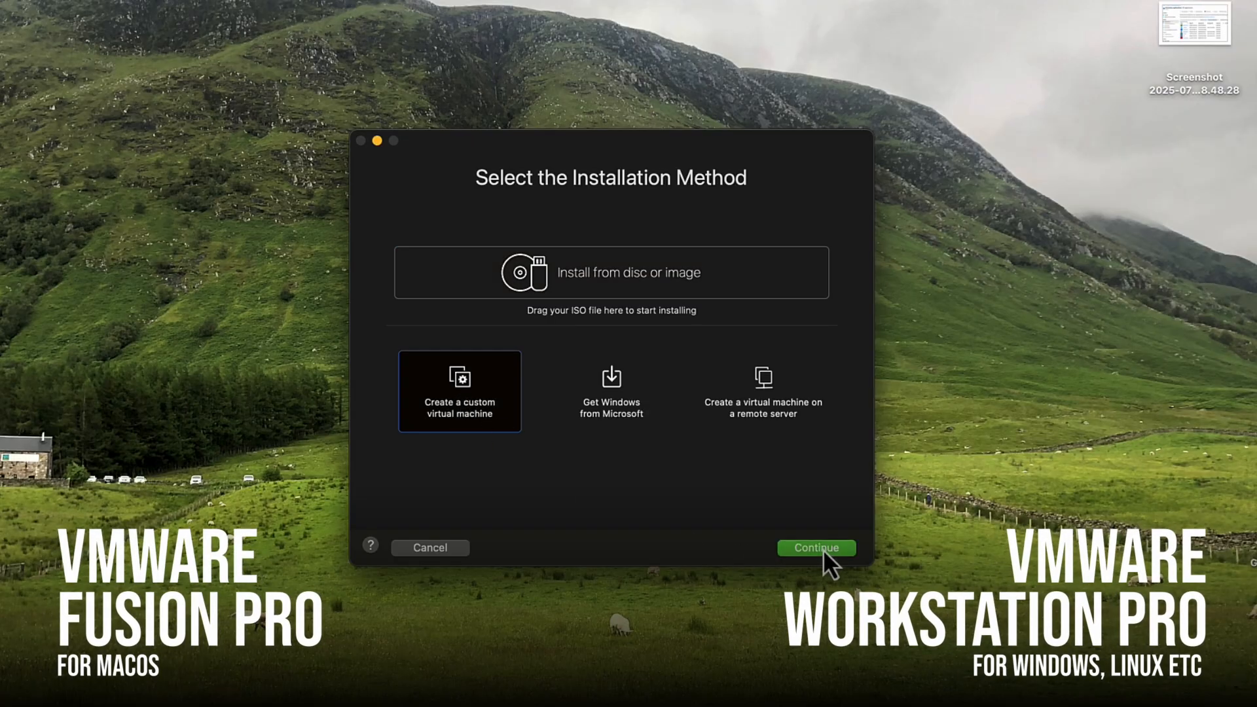
{"action": "left_click", "coordinate": [815, 548]}
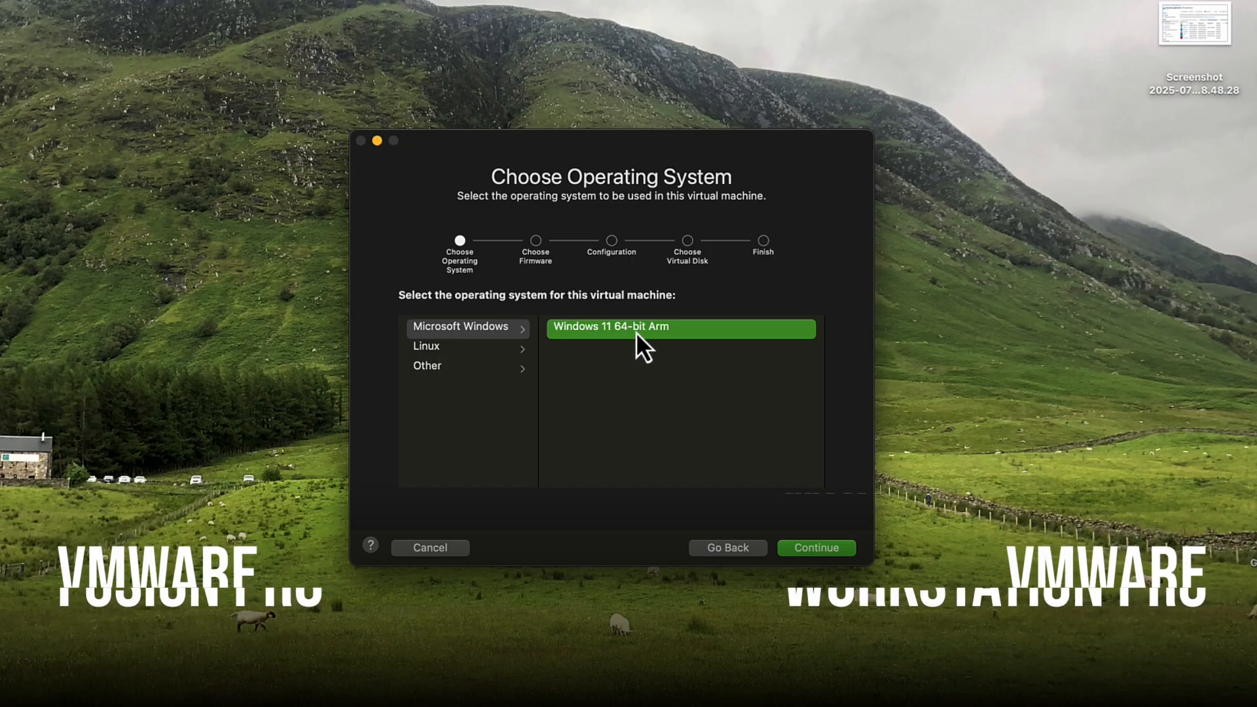
{"action": "left_click", "coordinate": [427, 346]}
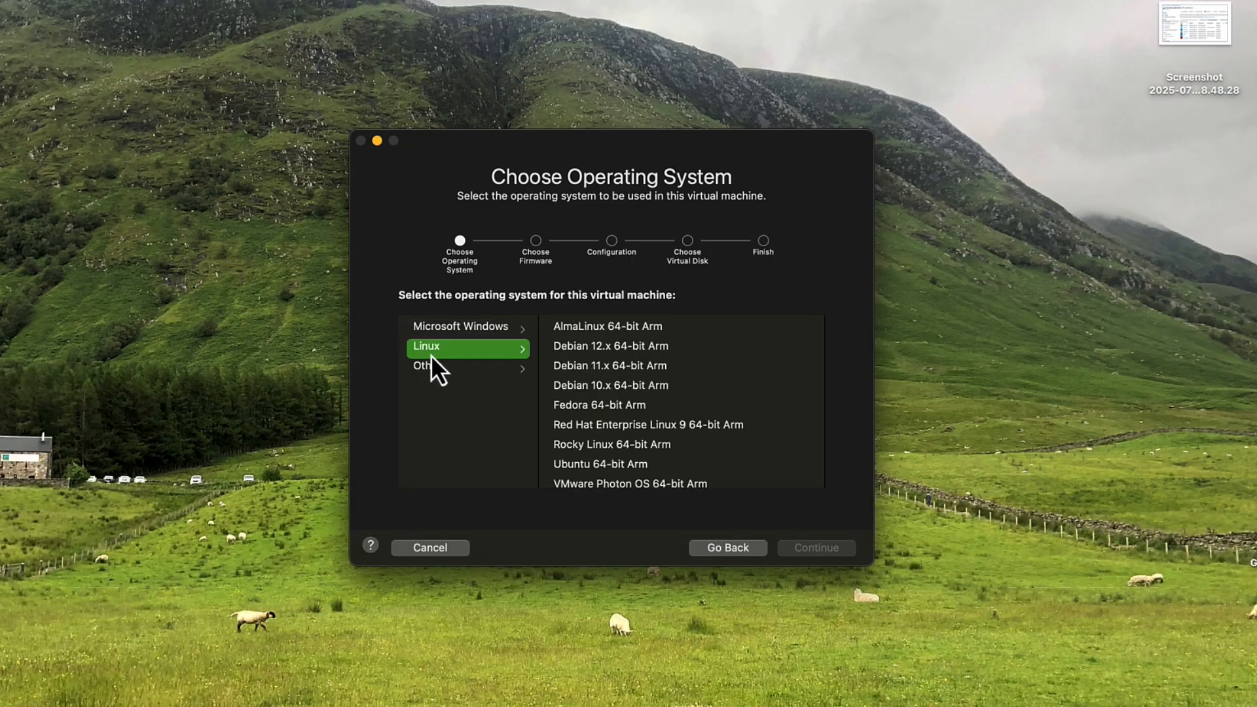
{"action": "mouse_move", "coordinate": [611, 385]}
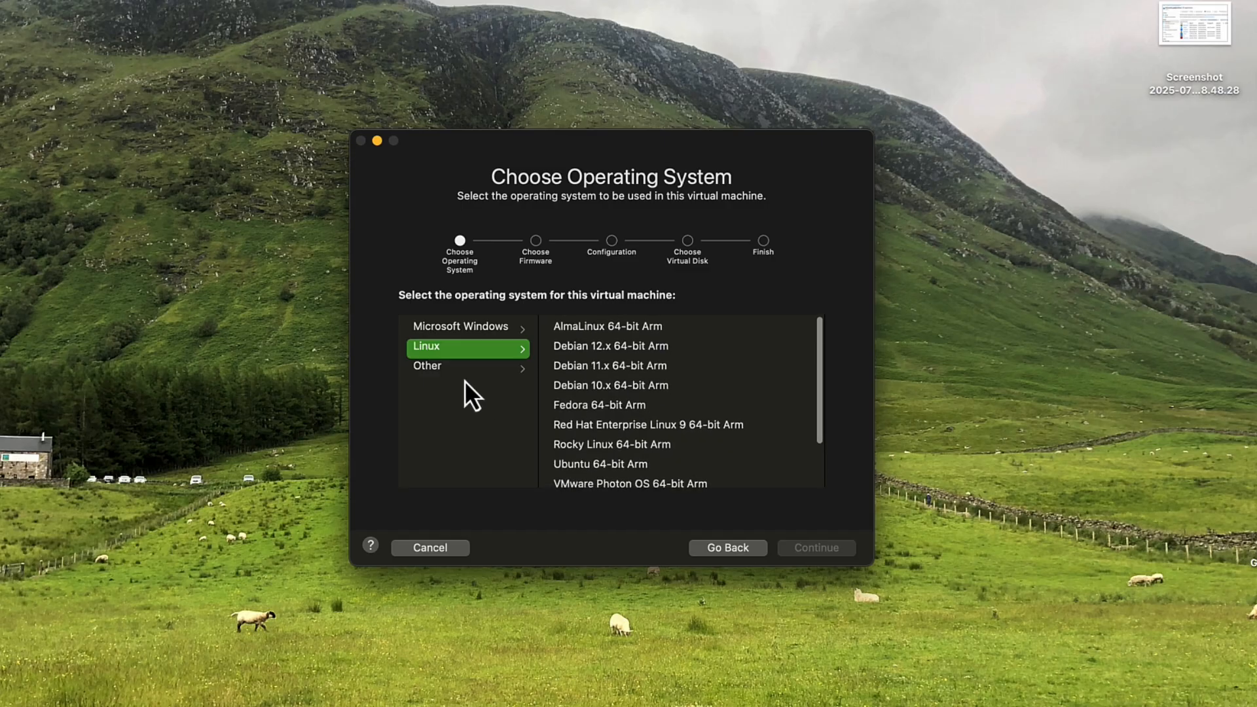
{"action": "left_click", "coordinate": [427, 365]}
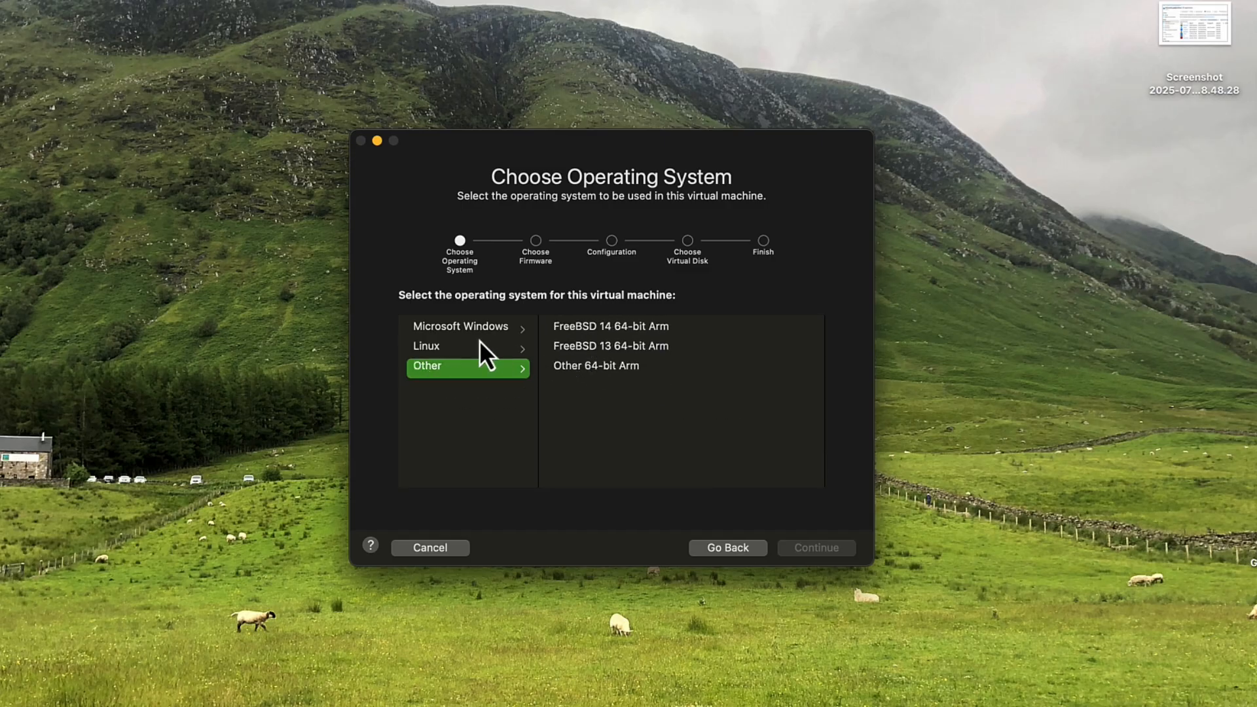
{"action": "left_click", "coordinate": [461, 326]}
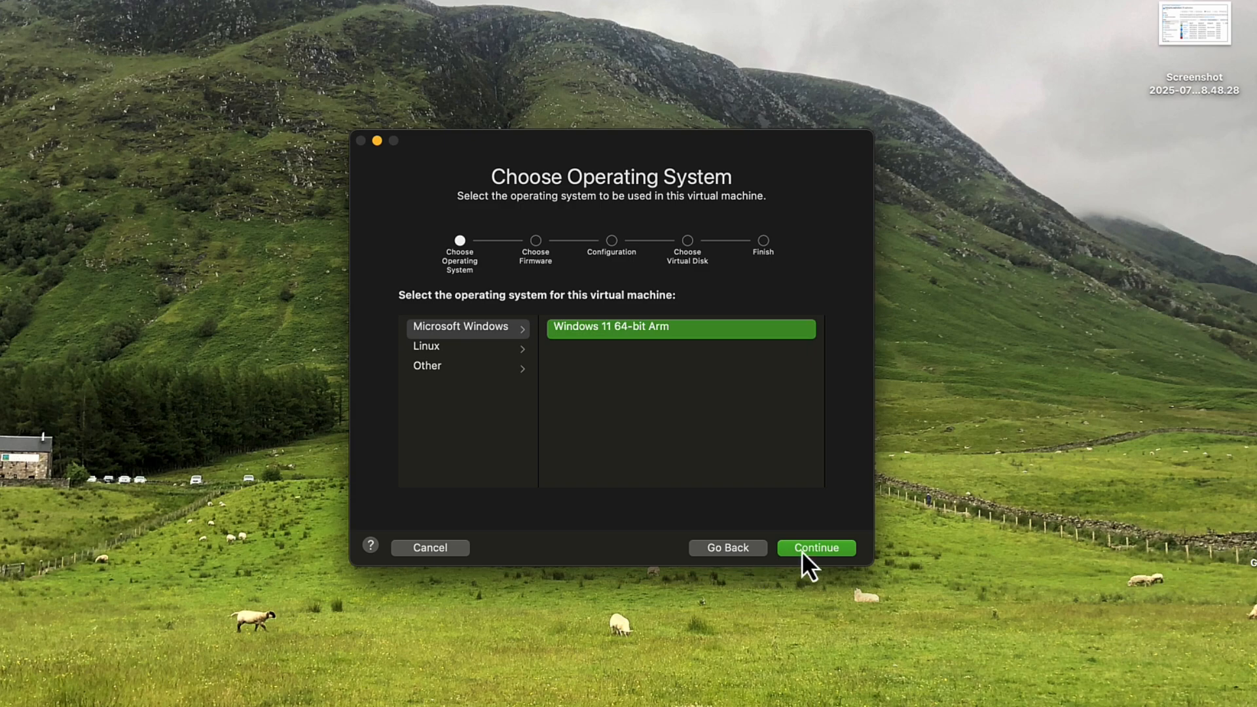
{"action": "left_click", "coordinate": [815, 548]}
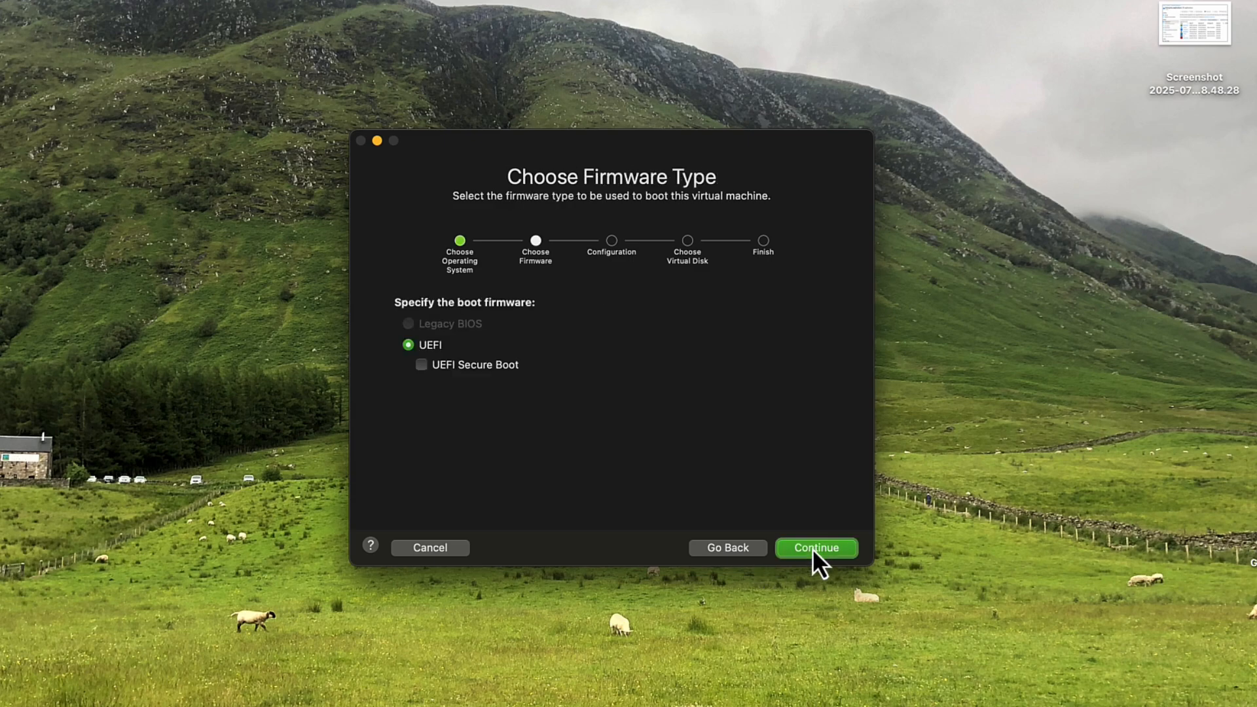
{"action": "mouse_move", "coordinate": [453, 390]}
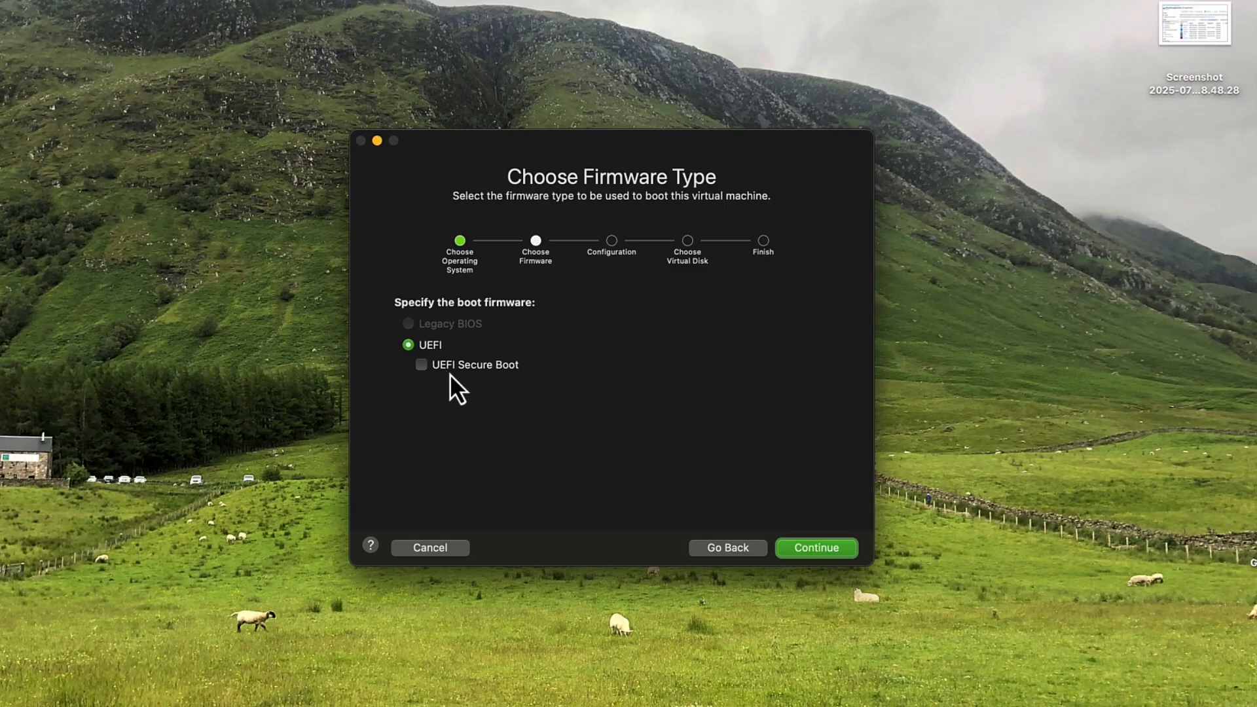
{"action": "left_click", "coordinate": [815, 547]}
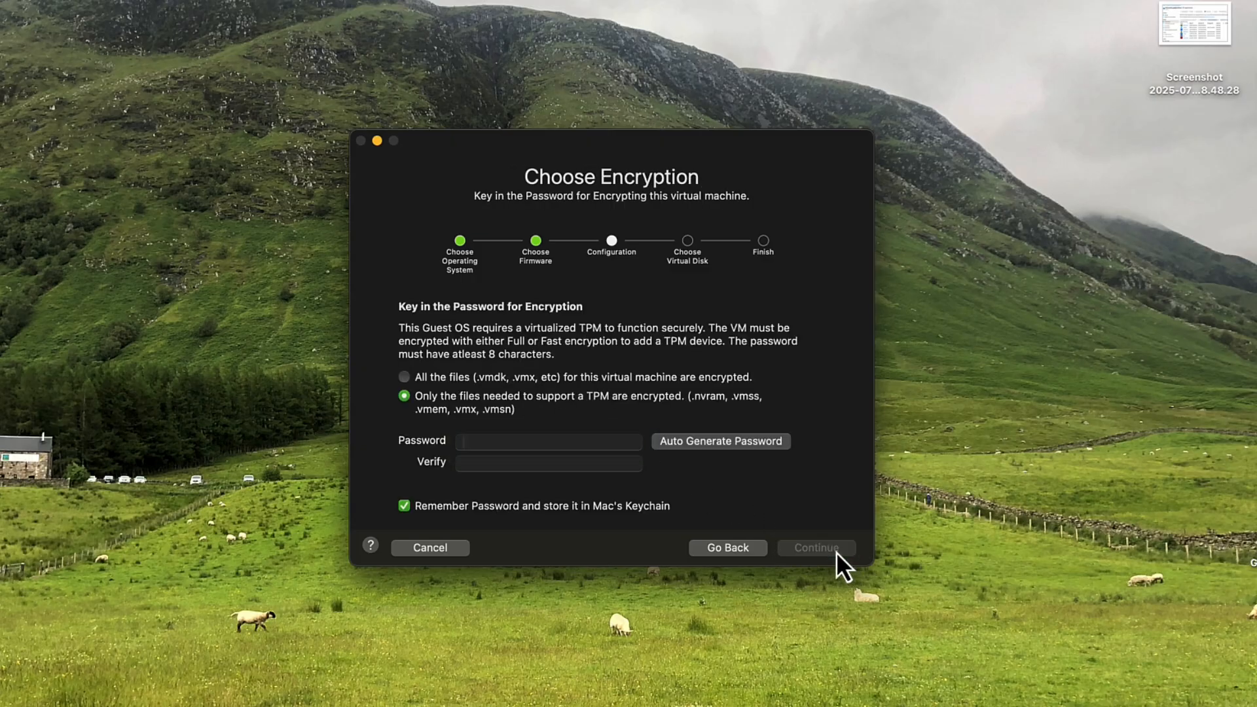
Encrypt only the TPM support files with a verified password and continue to disk setup.
{"action": "left_click", "coordinate": [548, 440]}
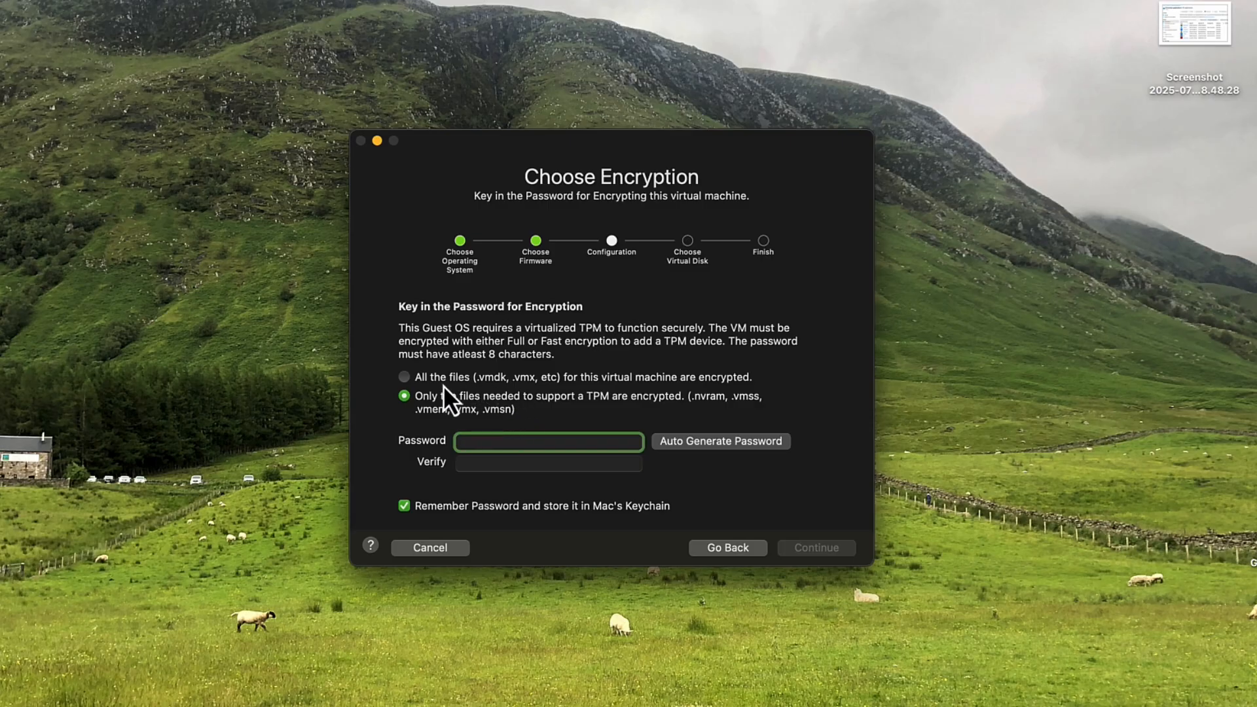
{"action": "mouse_move", "coordinate": [500, 413]}
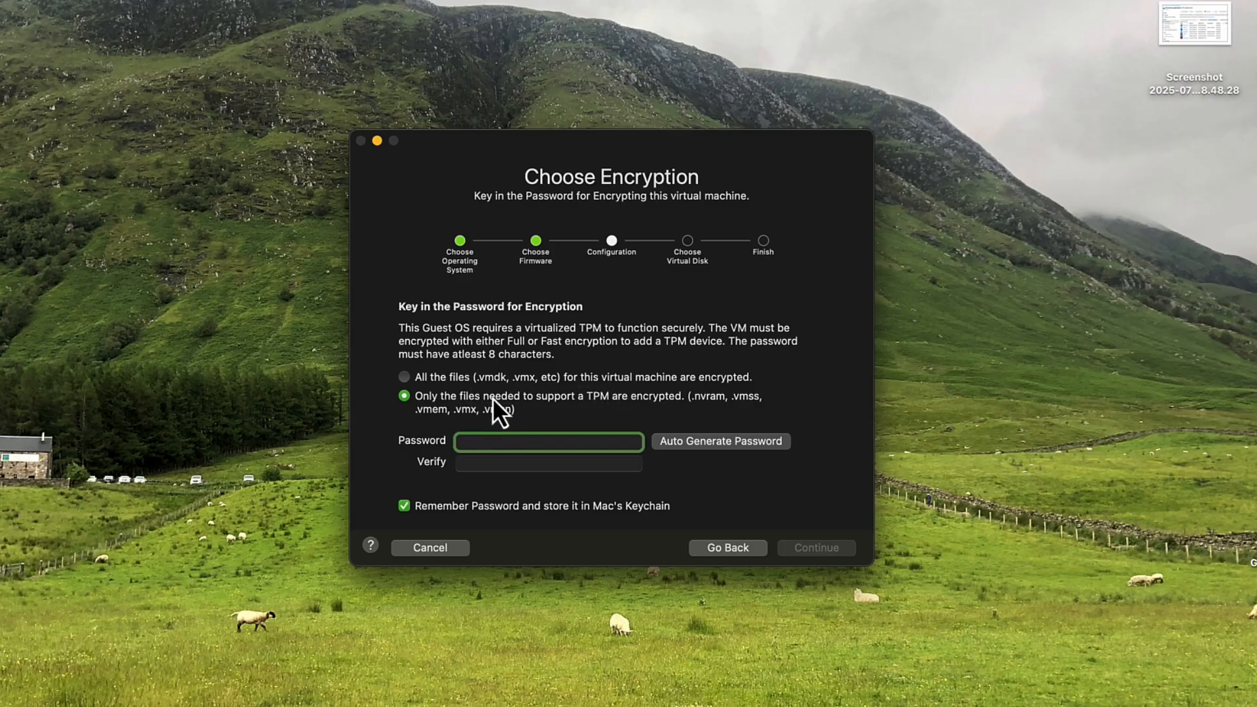
{"action": "mouse_move", "coordinate": [525, 421]}
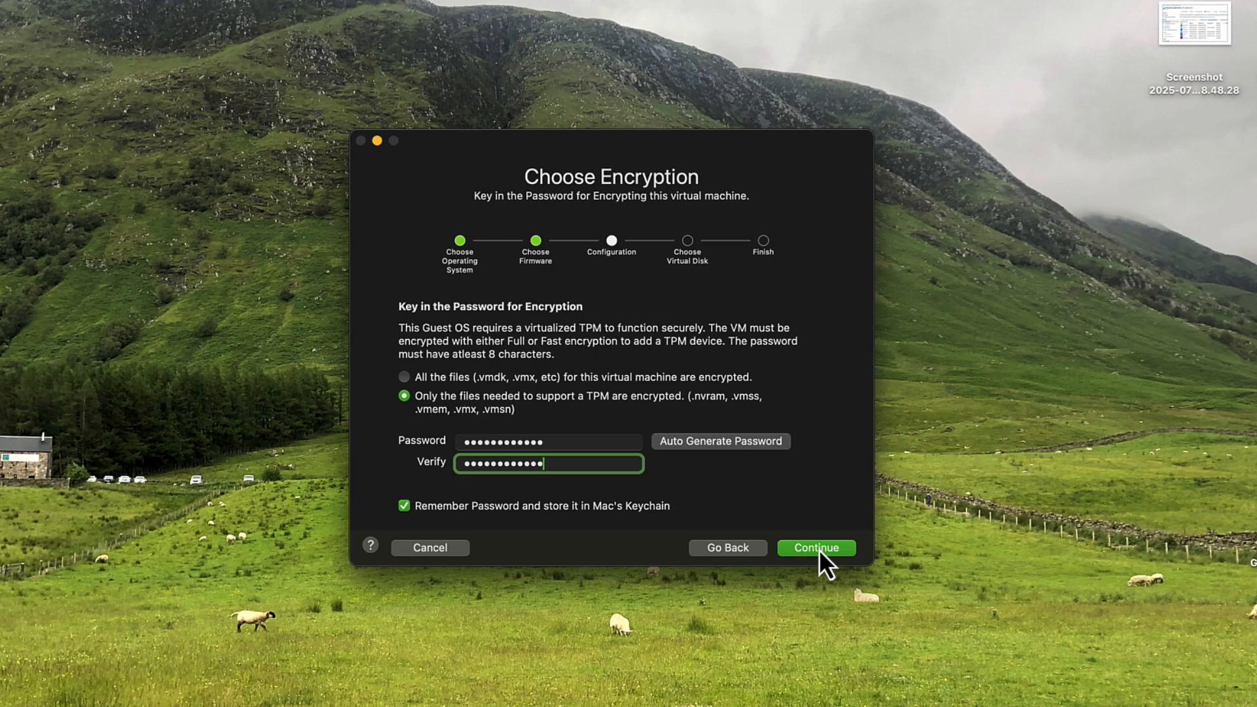
{"action": "left_click", "coordinate": [815, 547]}
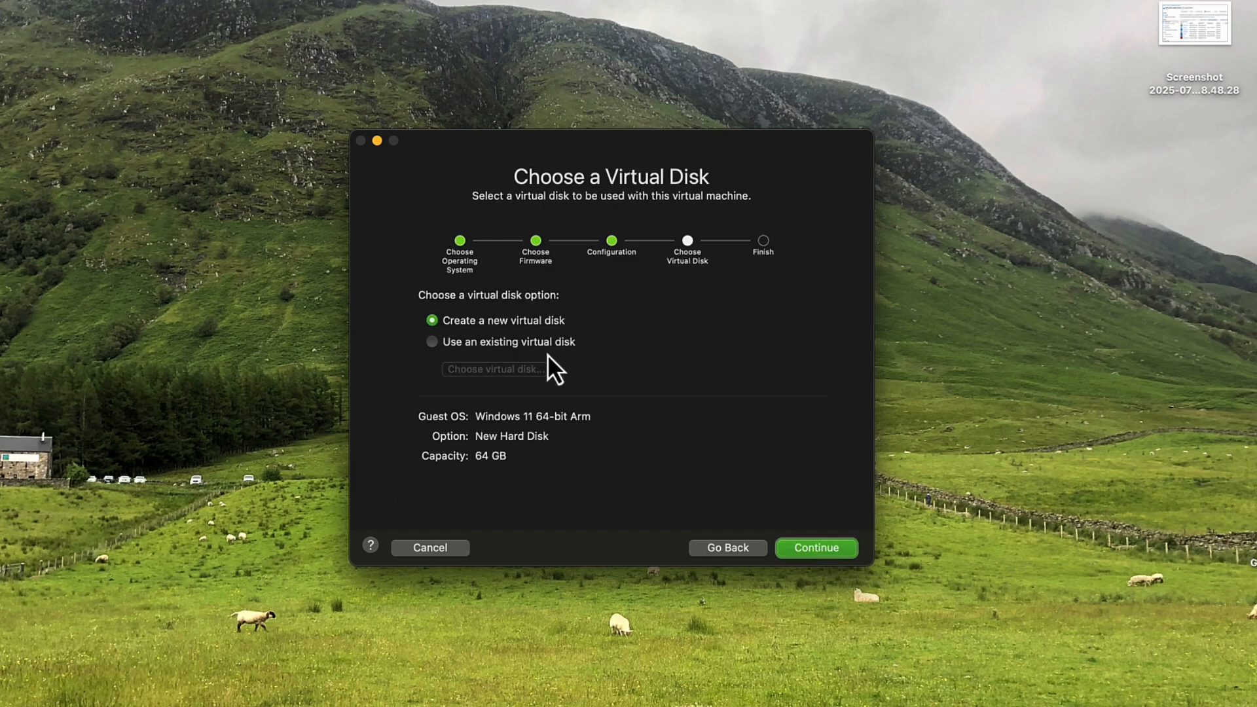
{"action": "mouse_move", "coordinate": [575, 439]}
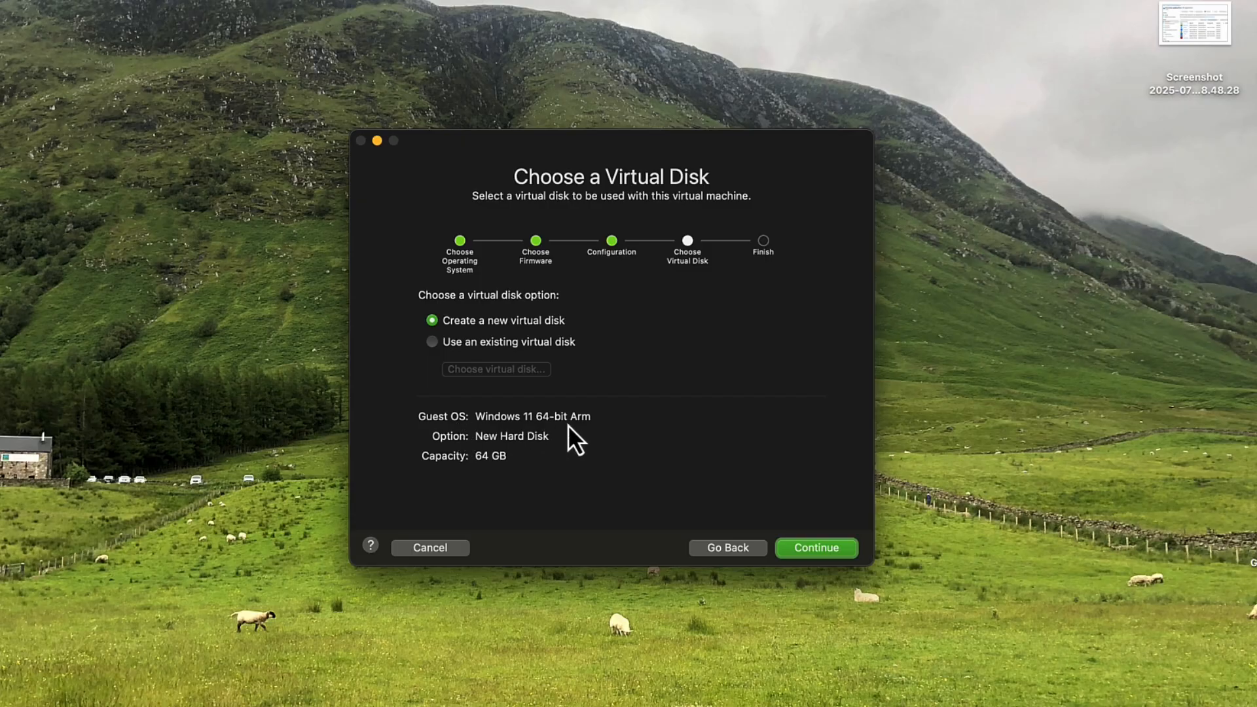
{"action": "mouse_move", "coordinate": [511, 476]}
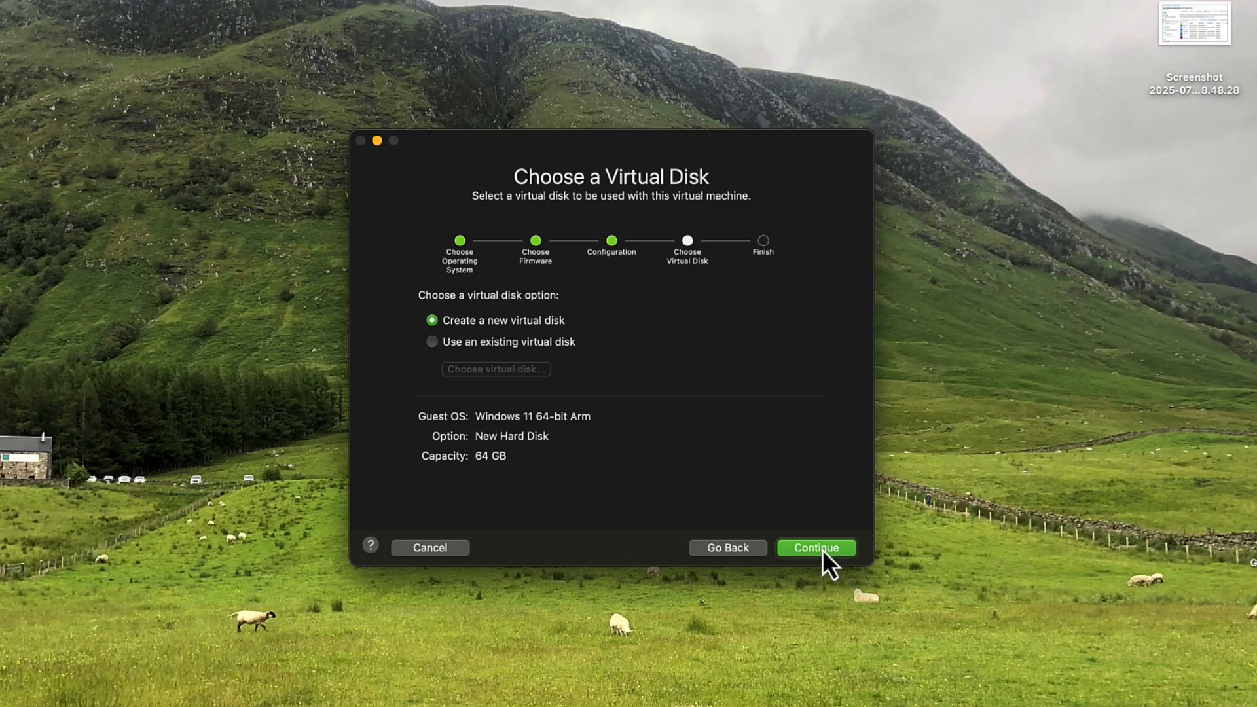
Keep a new 64 GB disk, choose Customize Settings, and save the VM as Windows 11 64-bit Arm.
{"action": "left_click", "coordinate": [815, 548]}
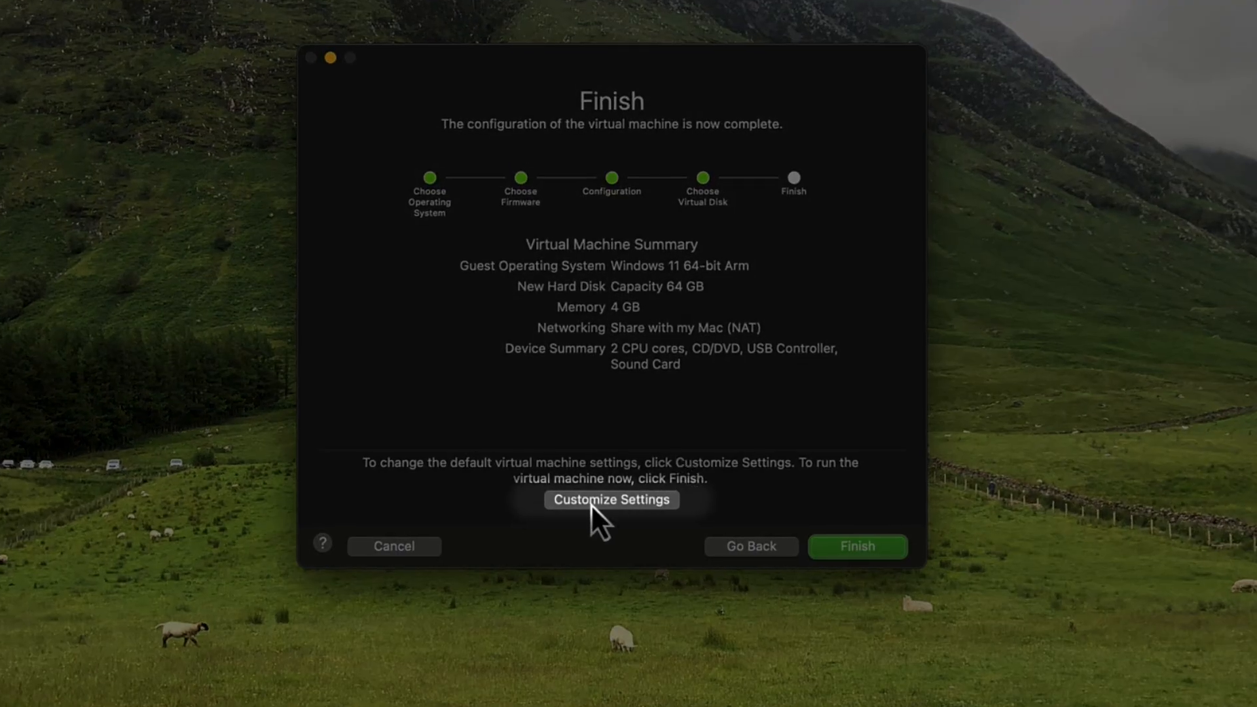
{"action": "left_click", "coordinate": [856, 546]}
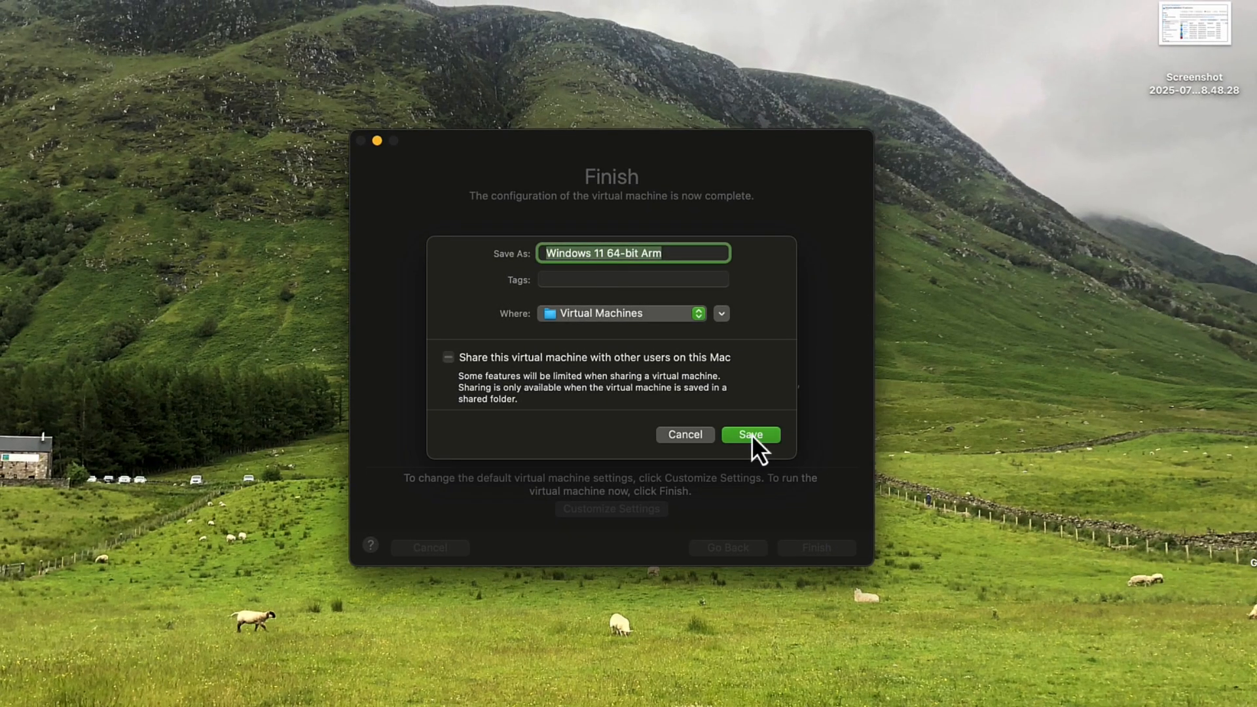
{"action": "left_click", "coordinate": [748, 435]}
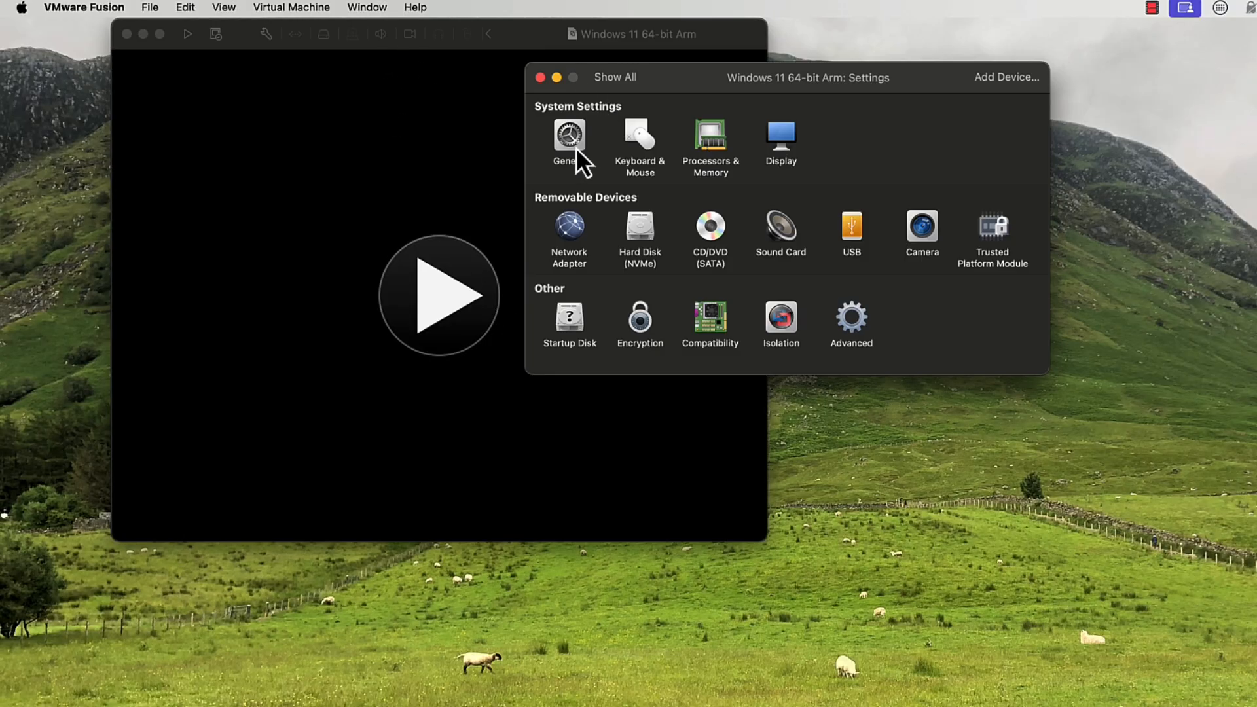
Review the VM's General settings page, then close the settings window.
{"action": "left_click", "coordinate": [569, 134]}
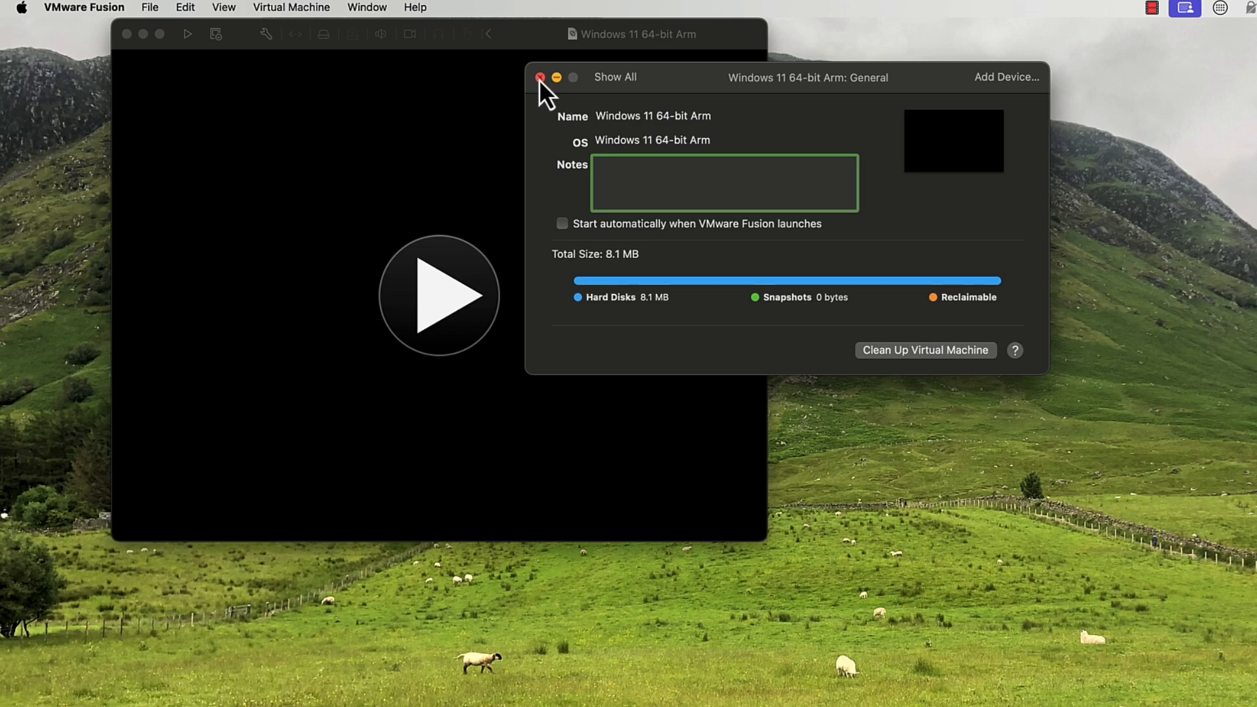
{"action": "left_click", "coordinate": [539, 78]}
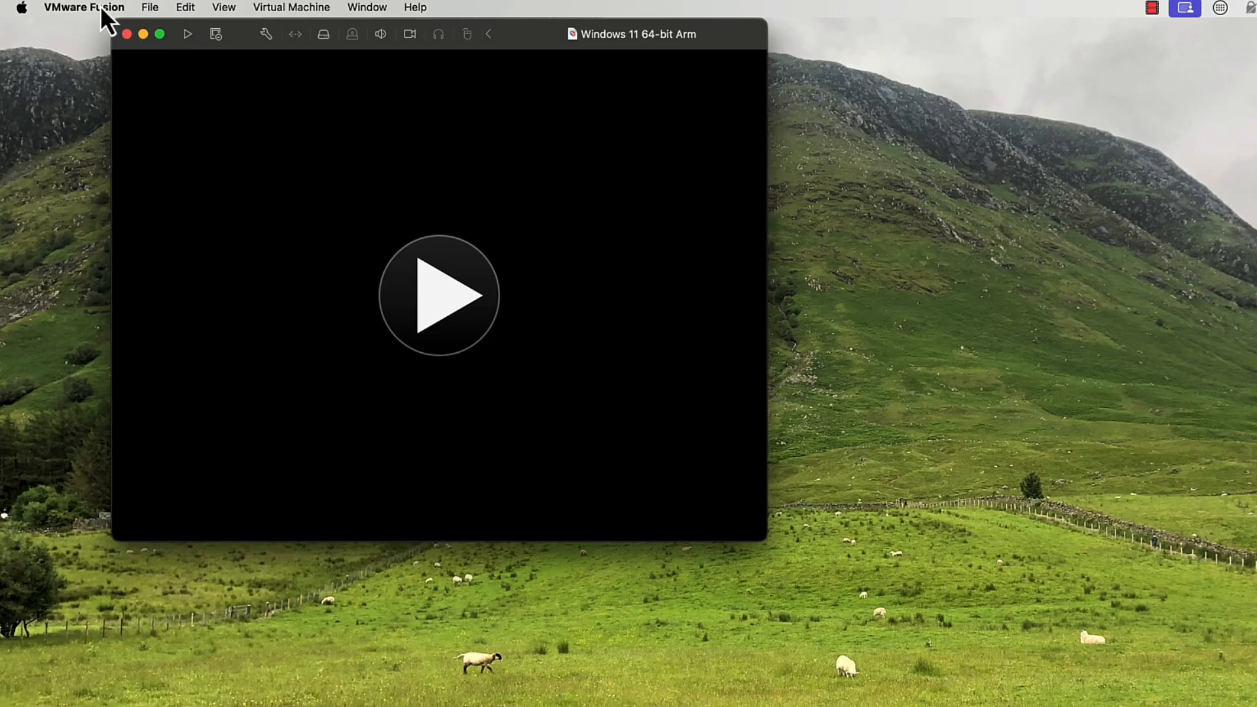
{"action": "left_click", "coordinate": [84, 7]}
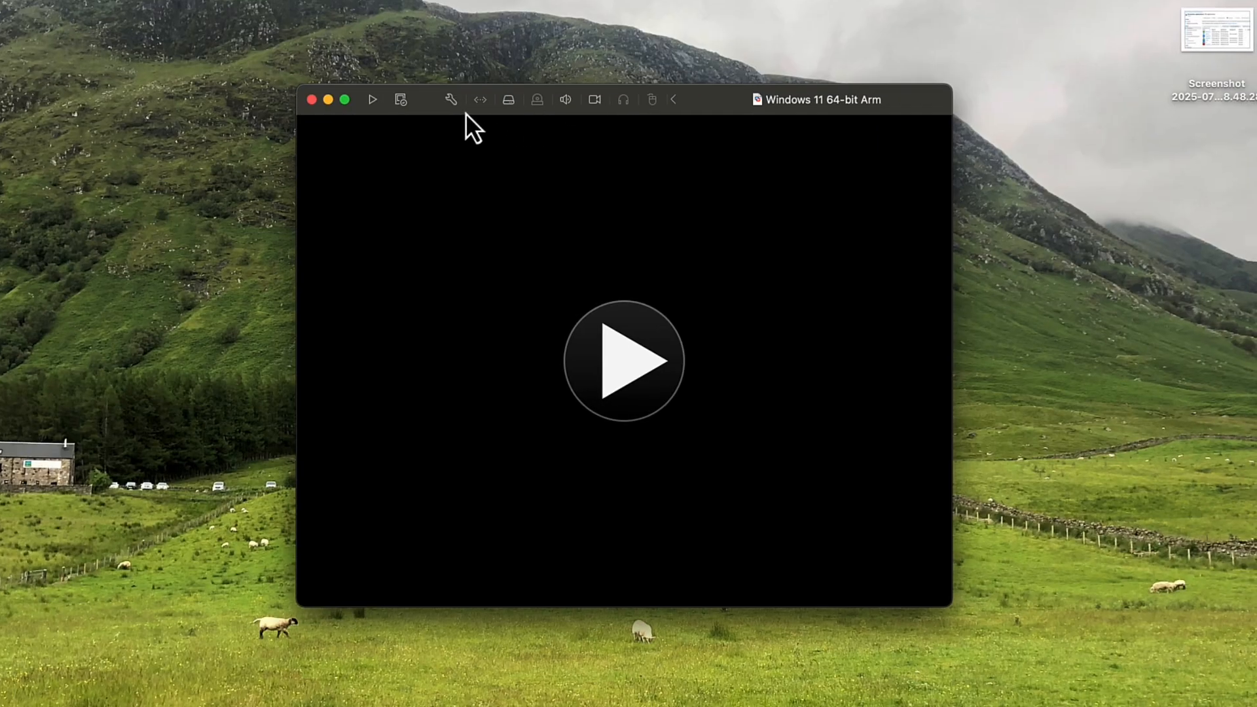
{"action": "mouse_move", "coordinate": [401, 100]}
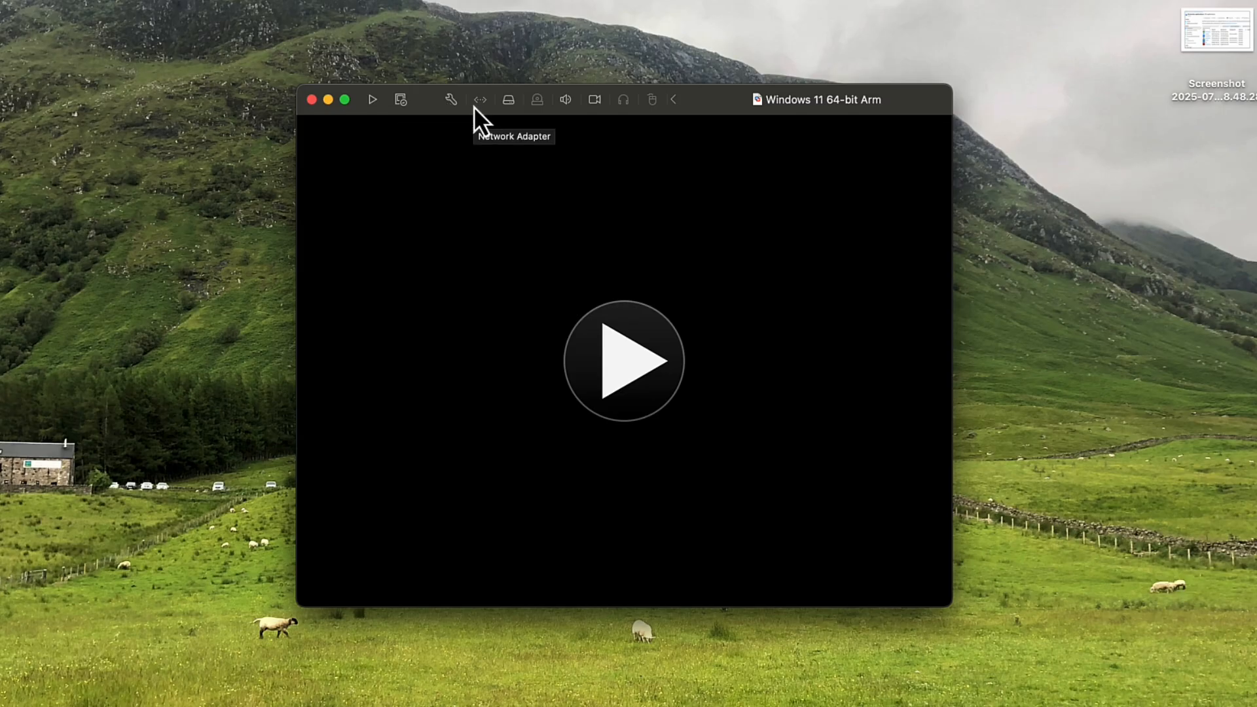
{"action": "mouse_move", "coordinate": [514, 112]}
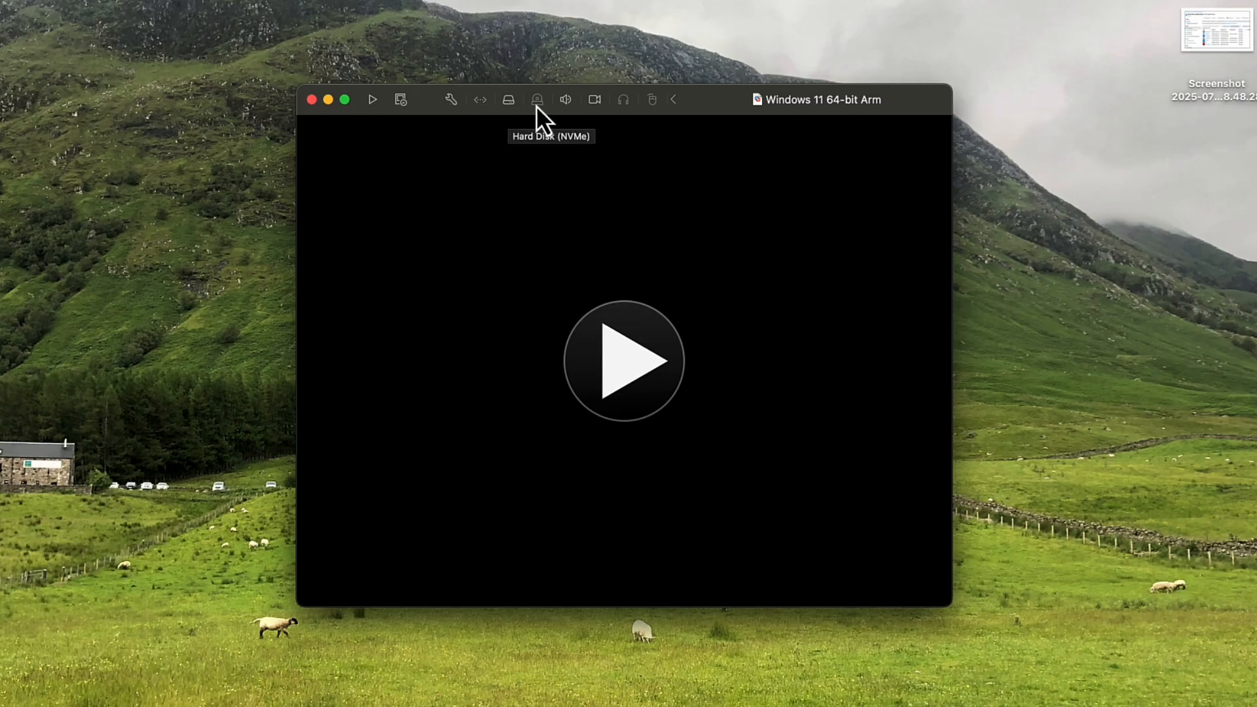
{"action": "mouse_move", "coordinate": [561, 108]}
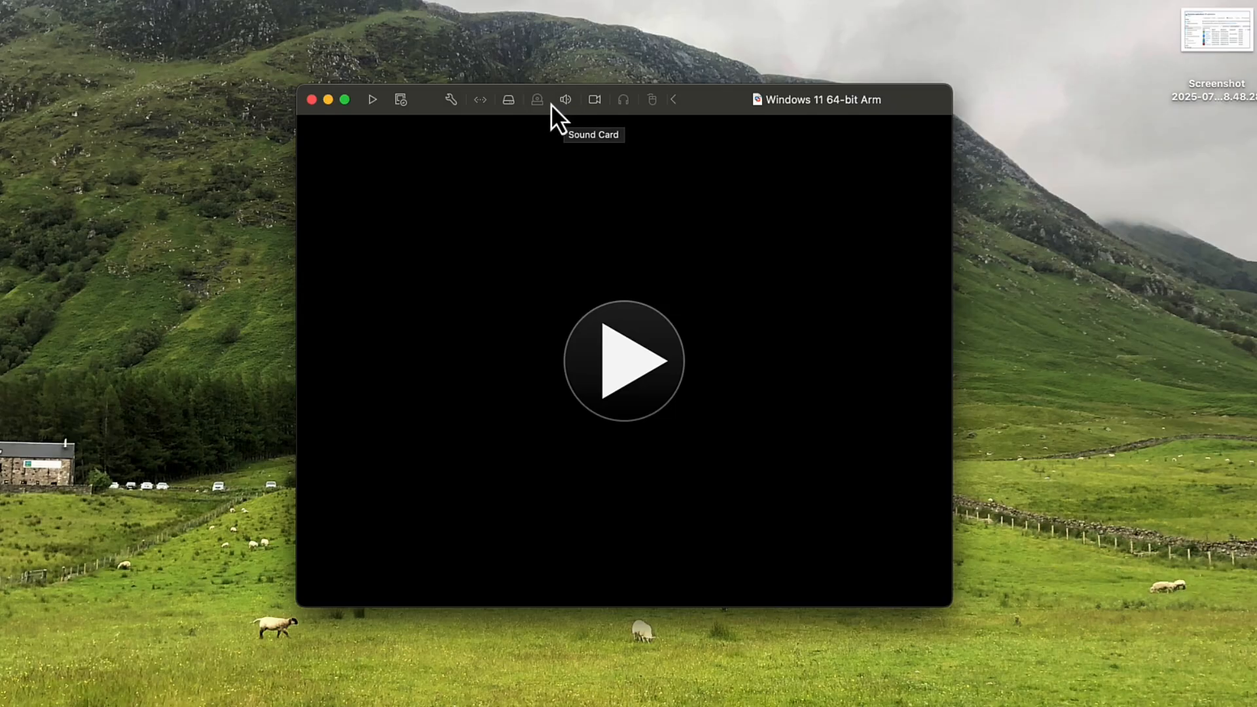
{"action": "mouse_move", "coordinate": [514, 111]}
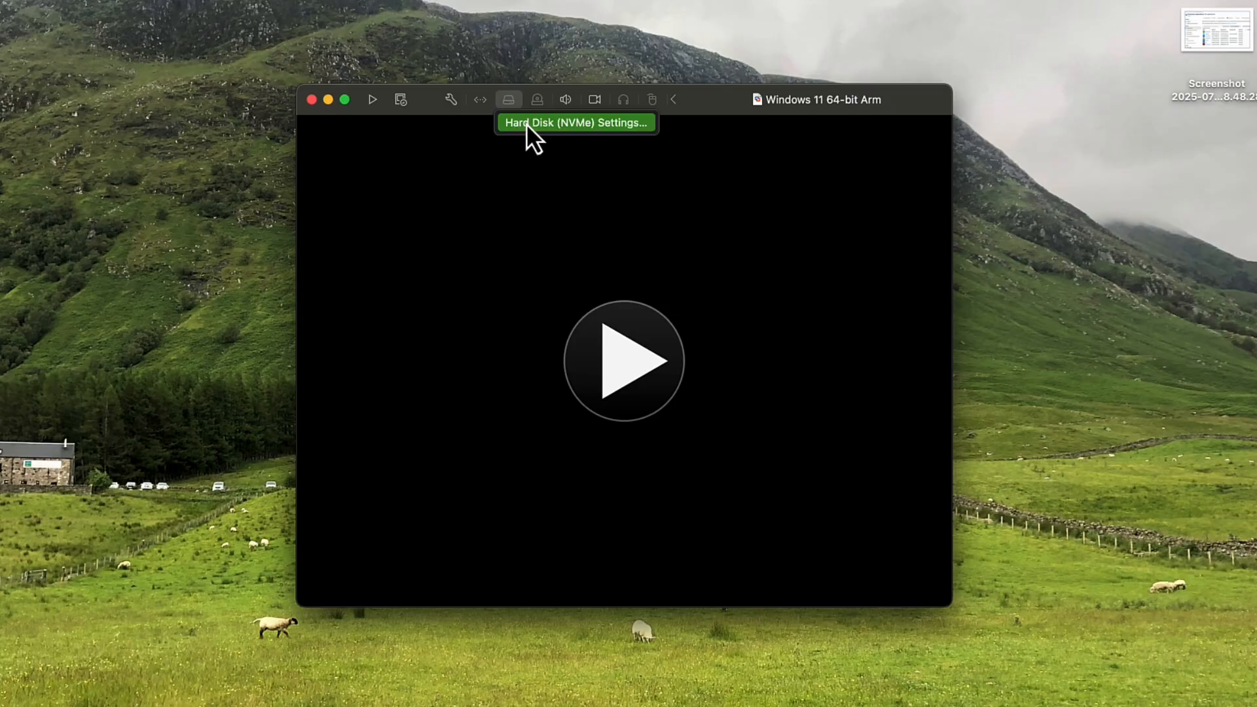
{"action": "mouse_move", "coordinate": [538, 114]}
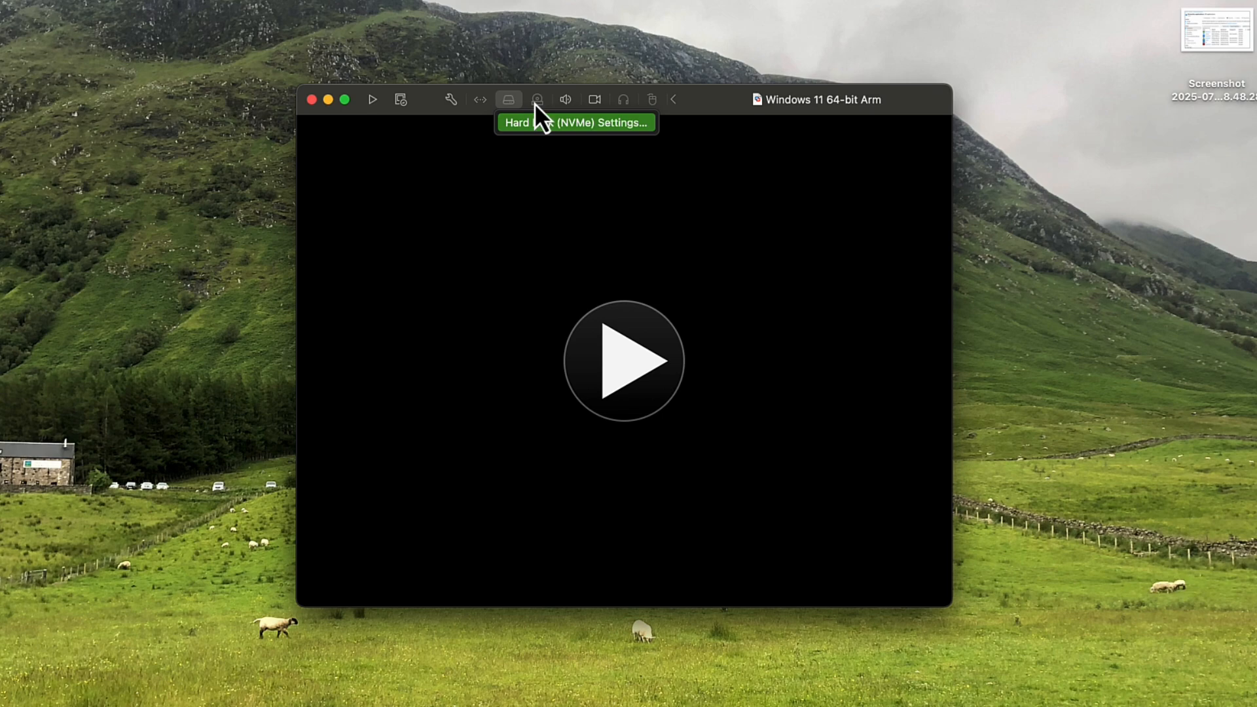
{"action": "mouse_move", "coordinate": [545, 125]}
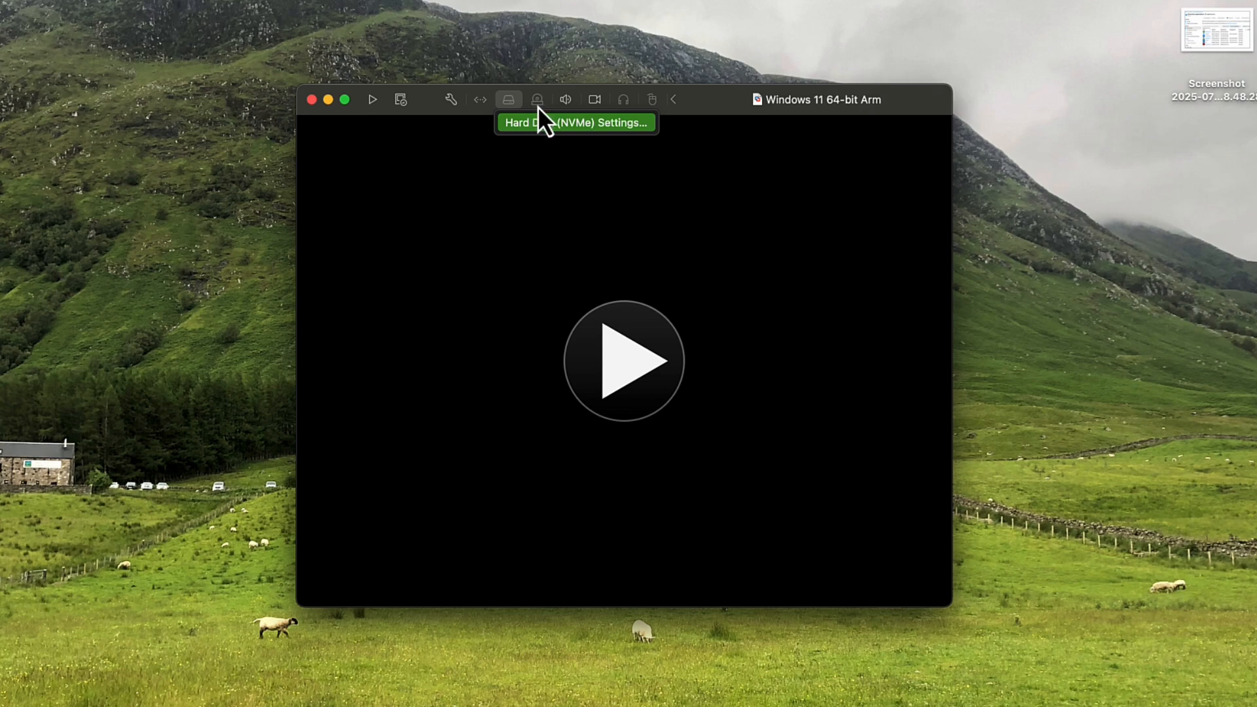
{"action": "mouse_move", "coordinate": [576, 120]}
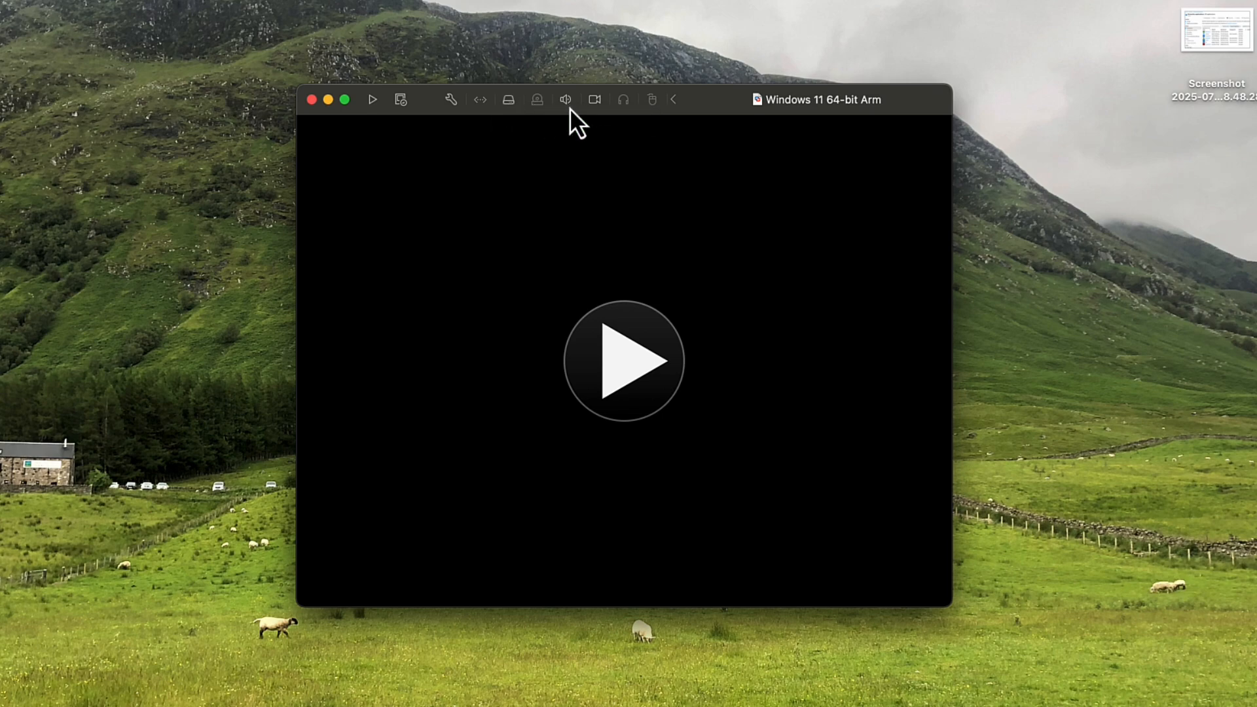
{"action": "mouse_move", "coordinate": [589, 121]}
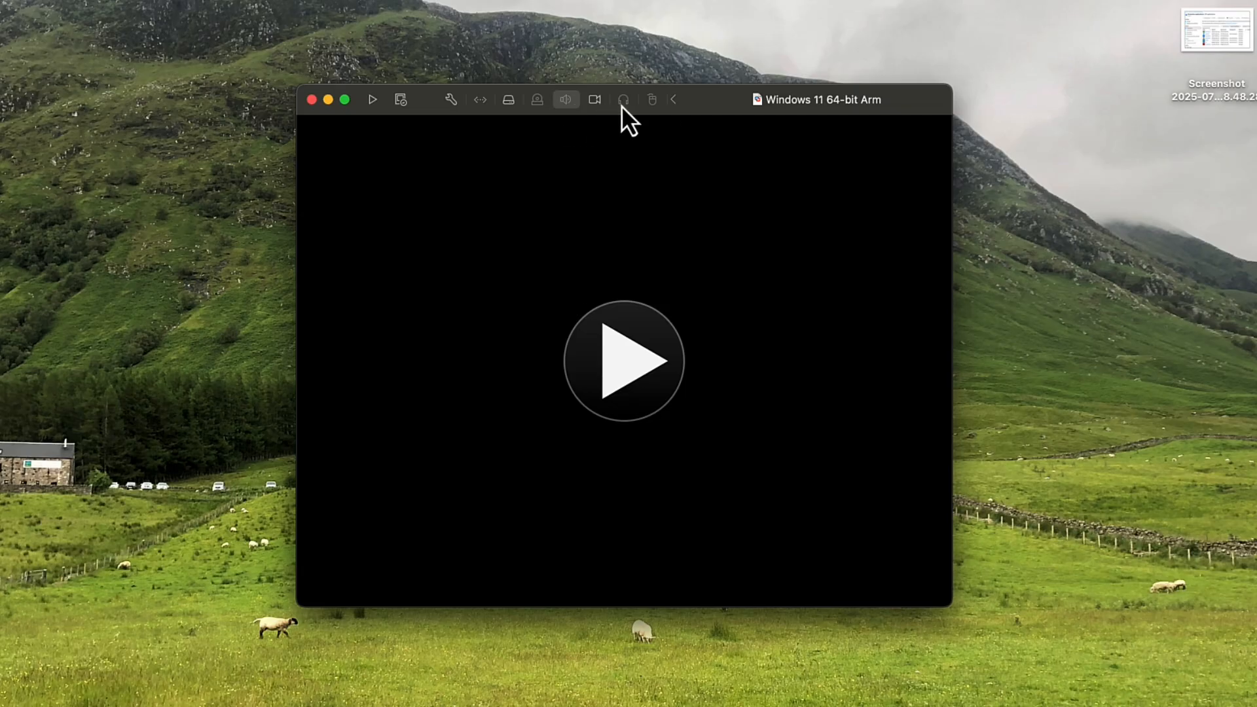
{"action": "mouse_move", "coordinate": [477, 125]}
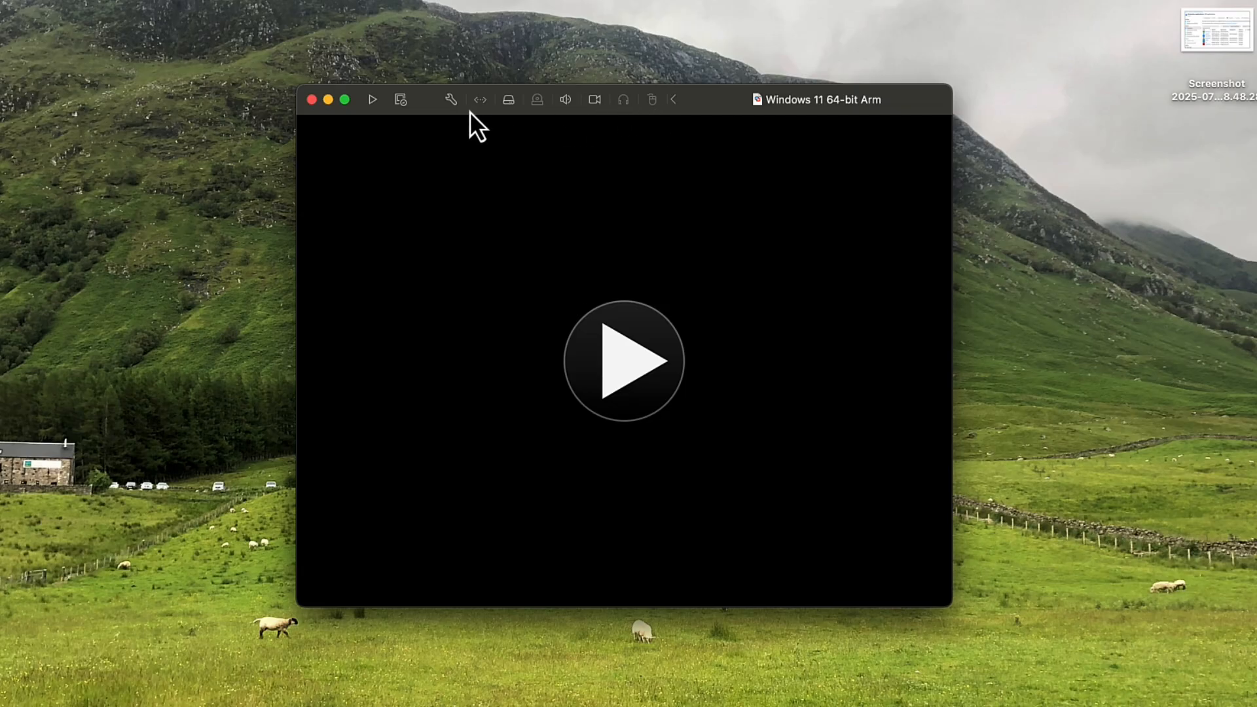
{"action": "mouse_move", "coordinate": [401, 108]}
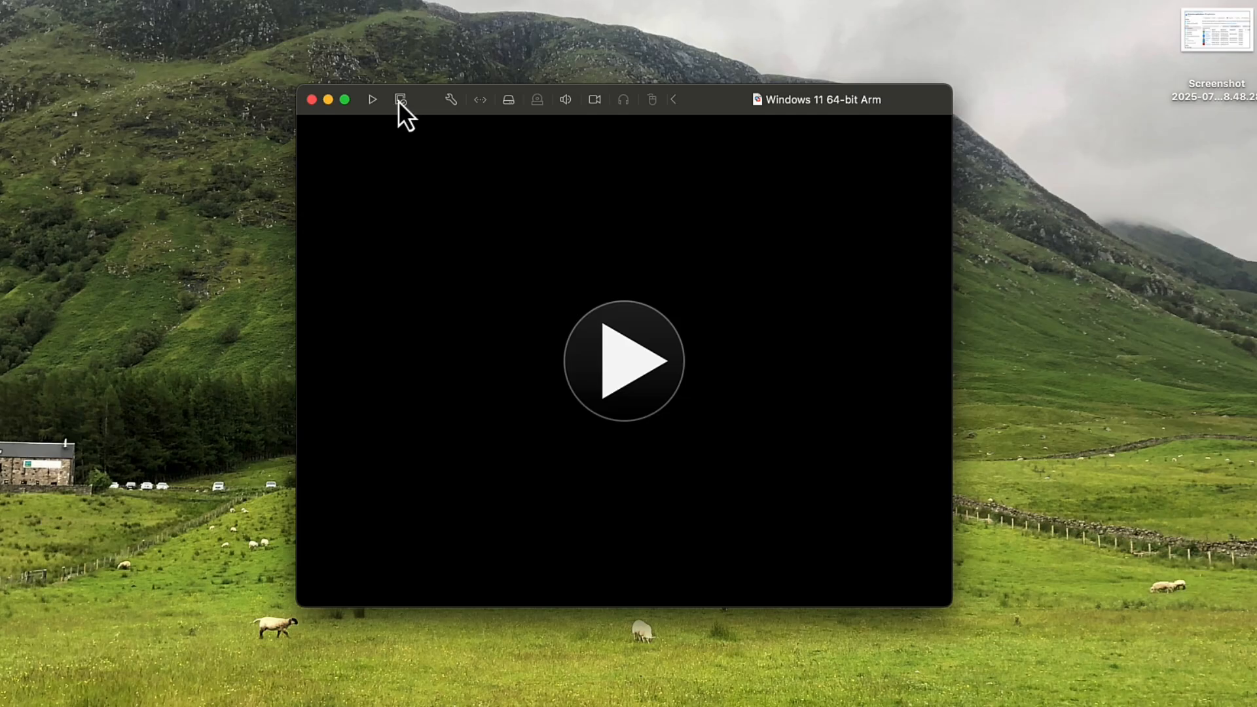
{"action": "mouse_move", "coordinate": [399, 99]}
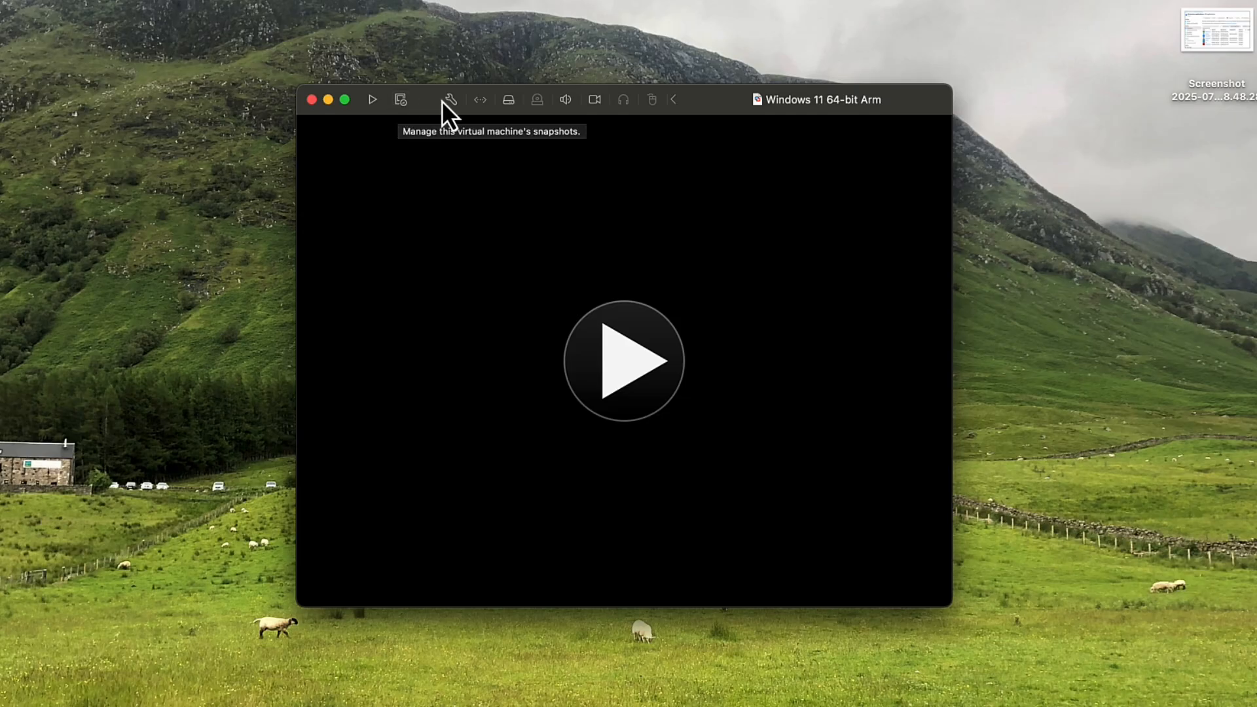
Reopen the Windows 11 64-bit Arm VM's settings from the wrench icon.
{"action": "left_click", "coordinate": [451, 100]}
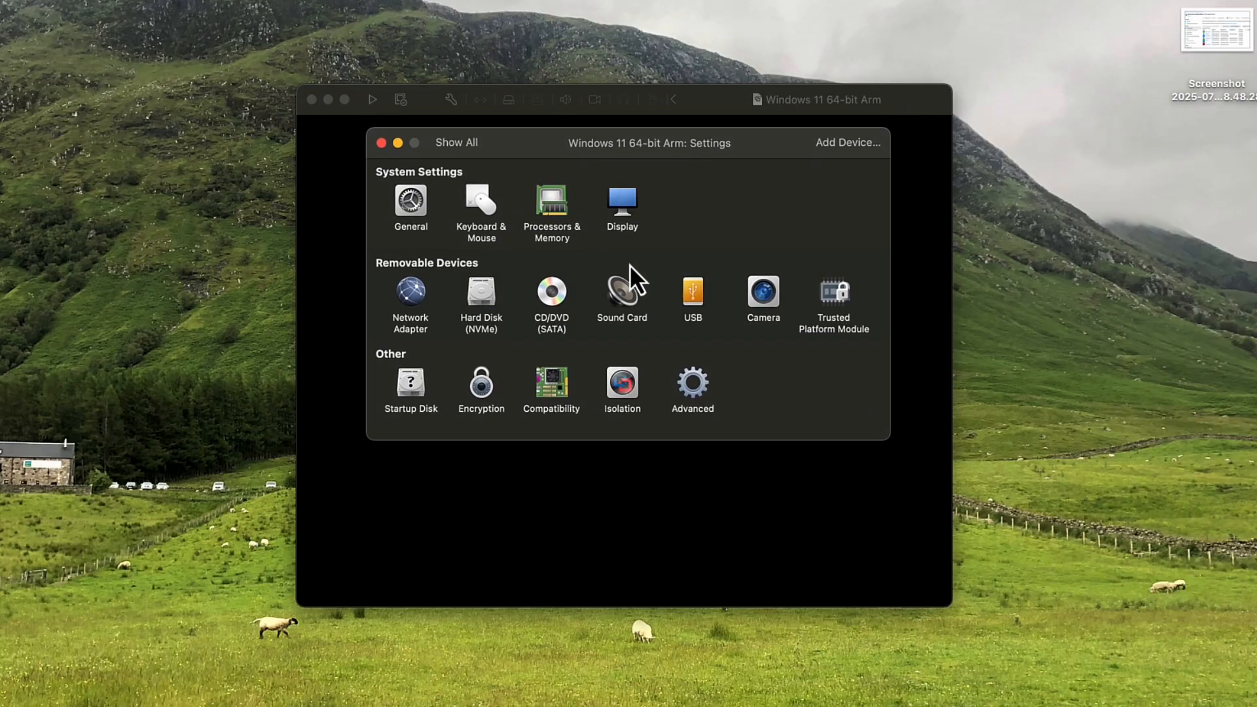
{"action": "mouse_move", "coordinate": [763, 433]}
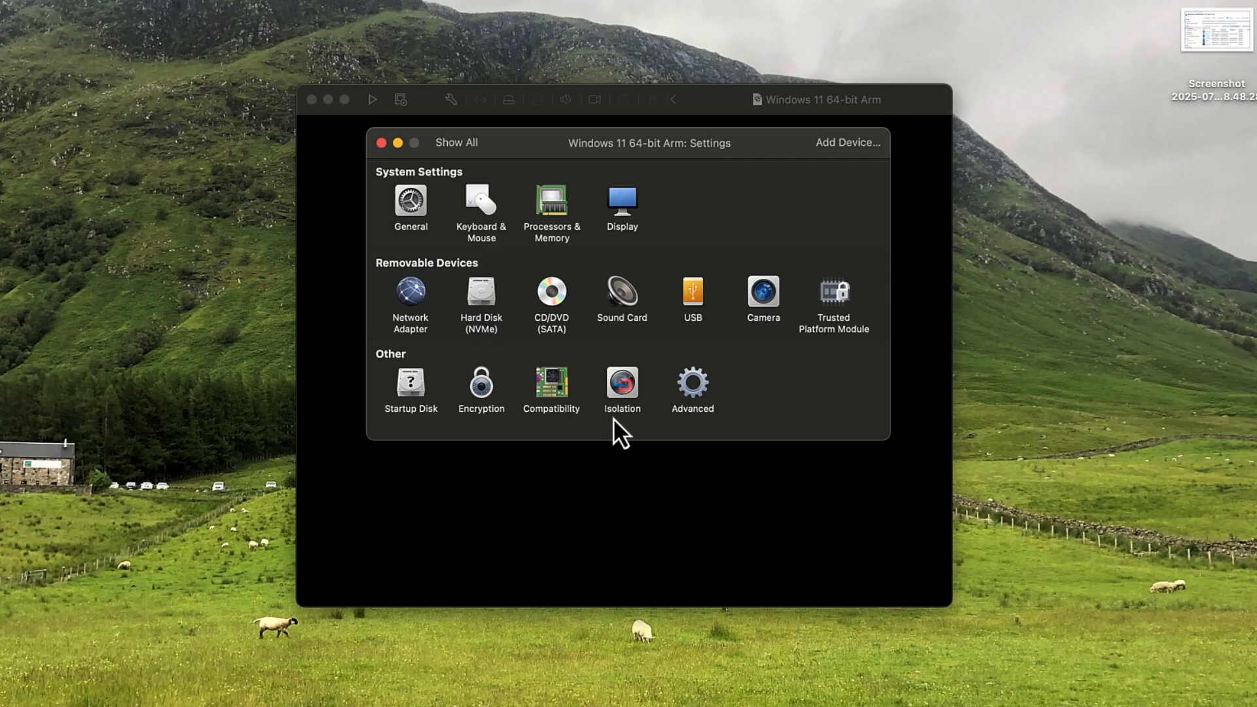
{"action": "mouse_move", "coordinate": [530, 429]}
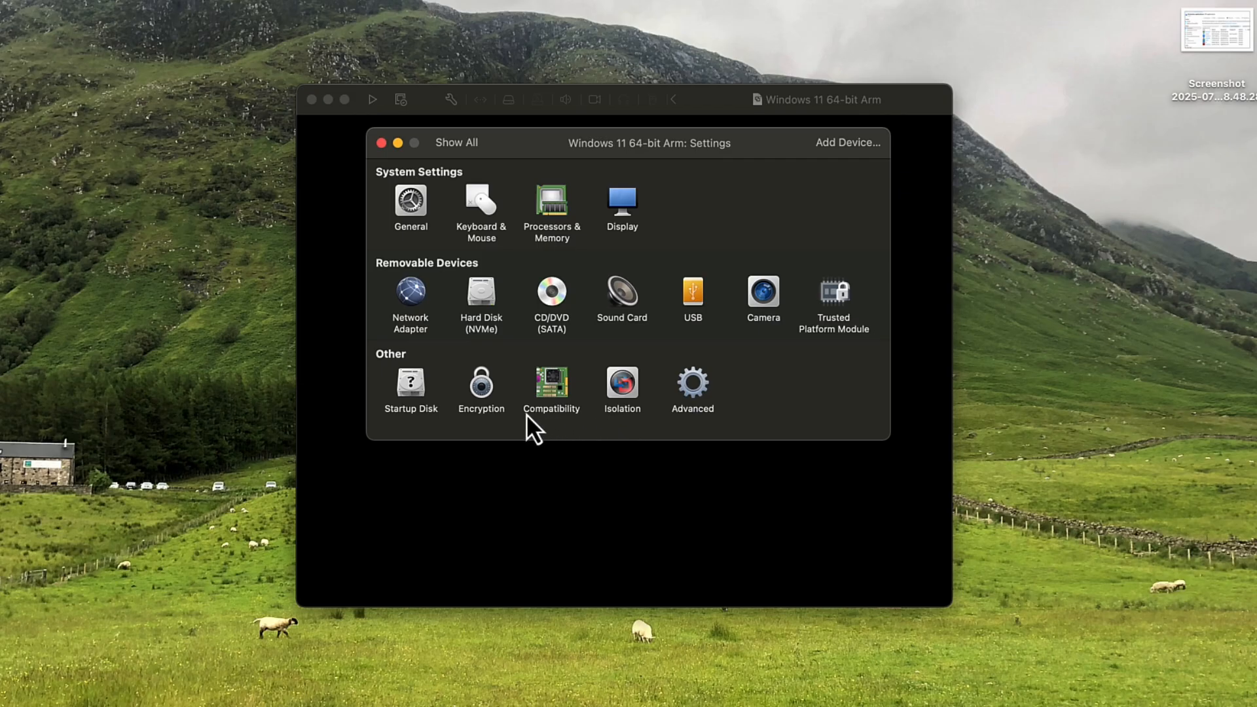
{"action": "mouse_move", "coordinate": [405, 421]}
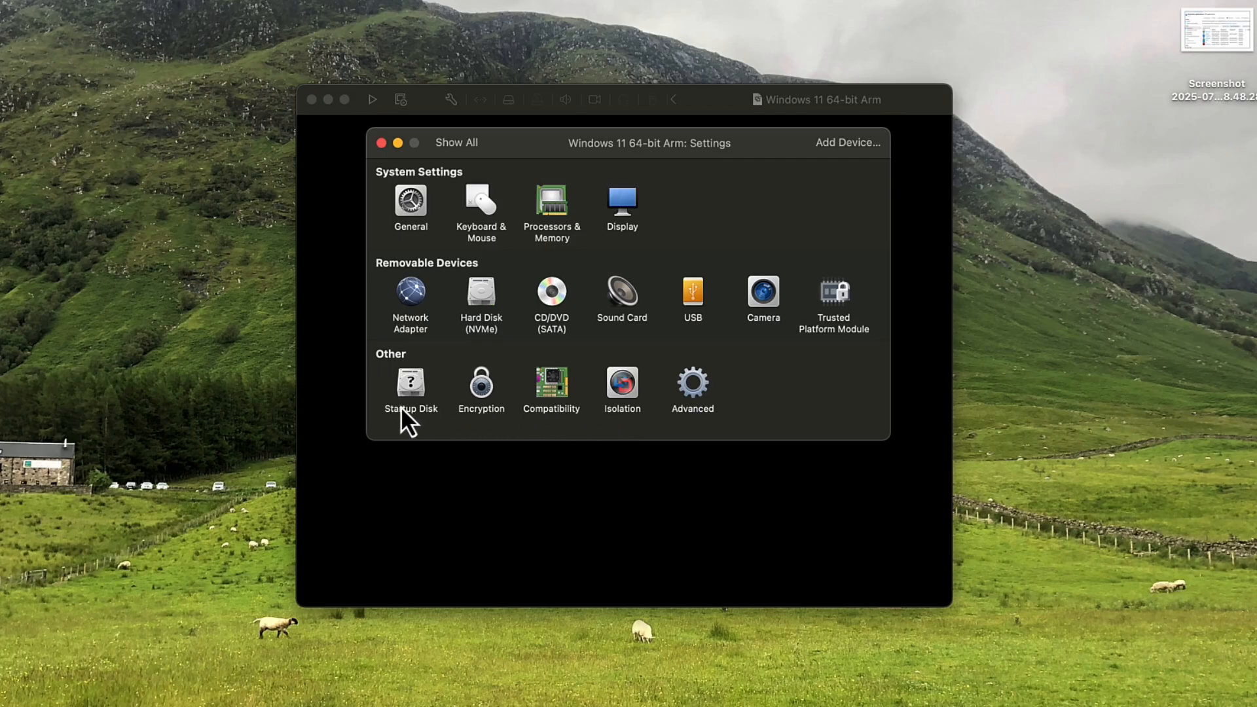
{"action": "mouse_move", "coordinate": [511, 341]}
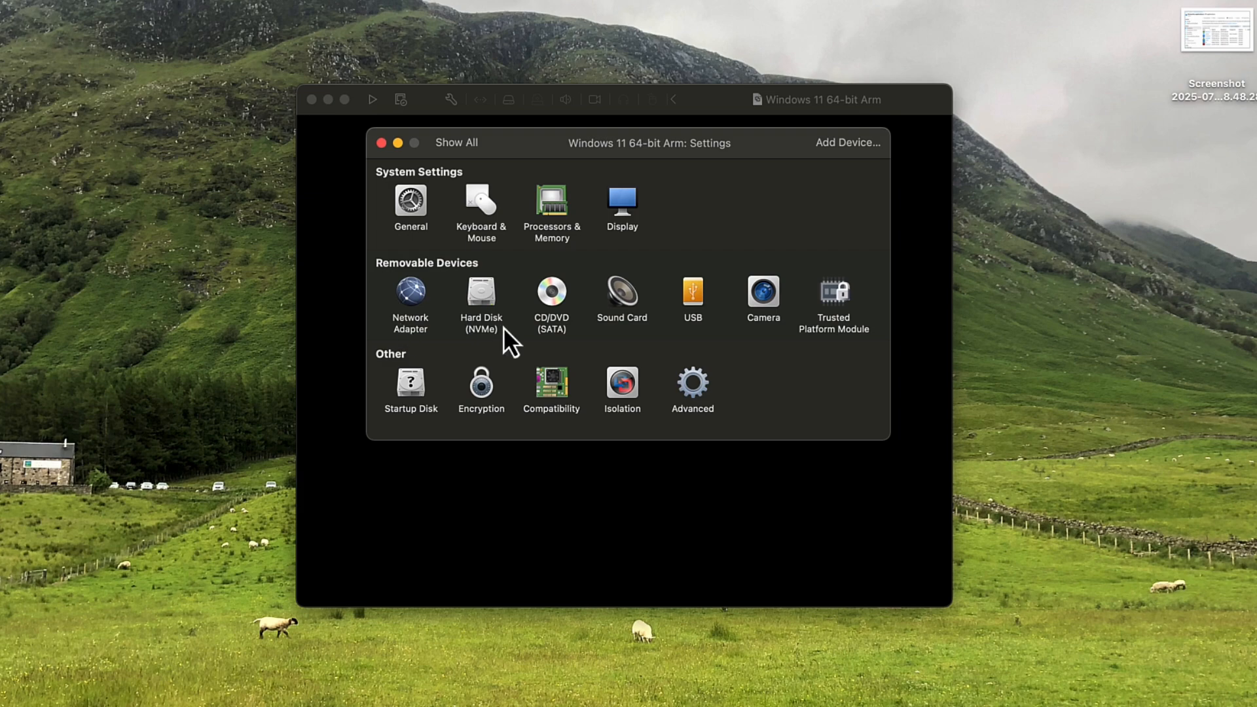
{"action": "mouse_move", "coordinate": [551, 341]}
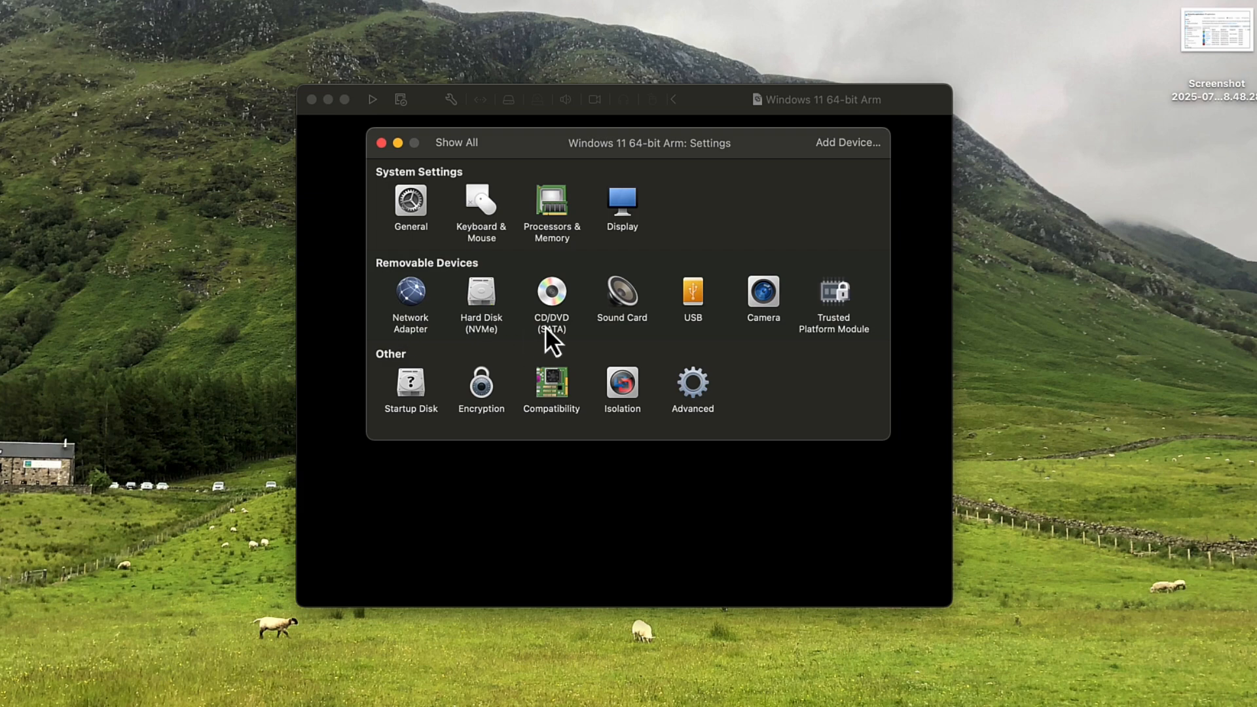
{"action": "left_click", "coordinate": [550, 290]}
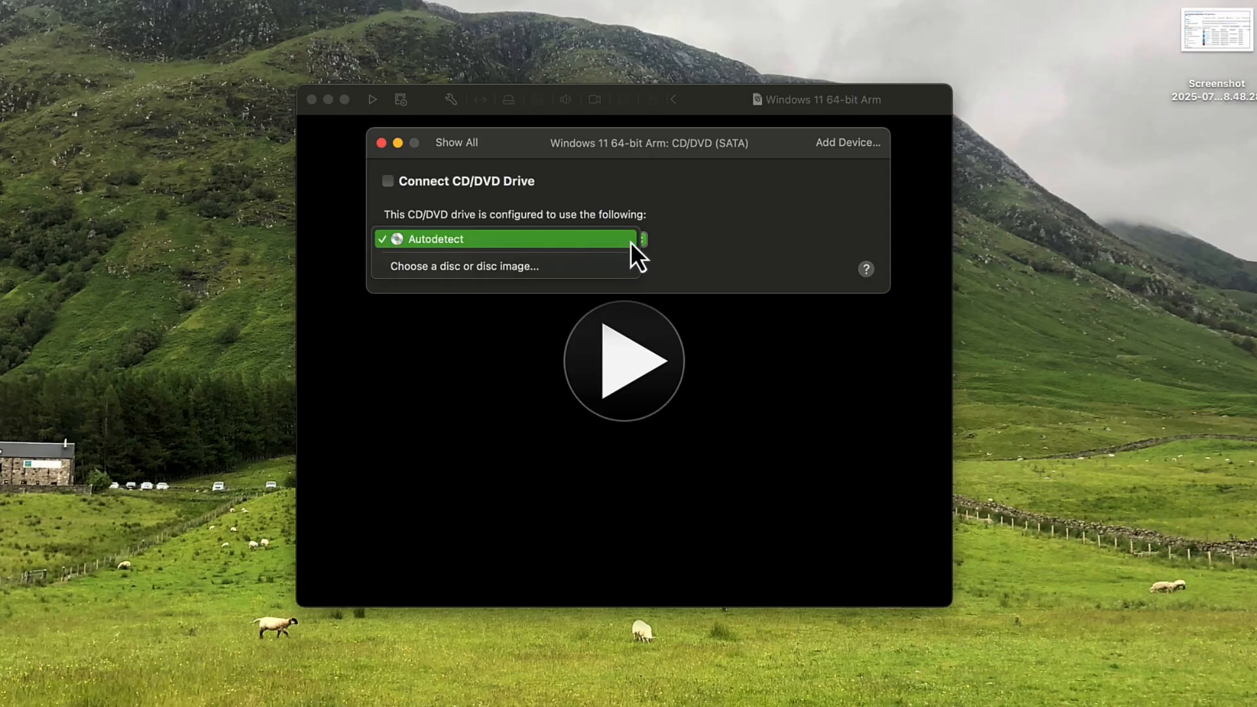
Attach and connect the en-gb Windows 11 ISO to the CD/DVD drive, then start the VM.
{"action": "left_click", "coordinate": [463, 265]}
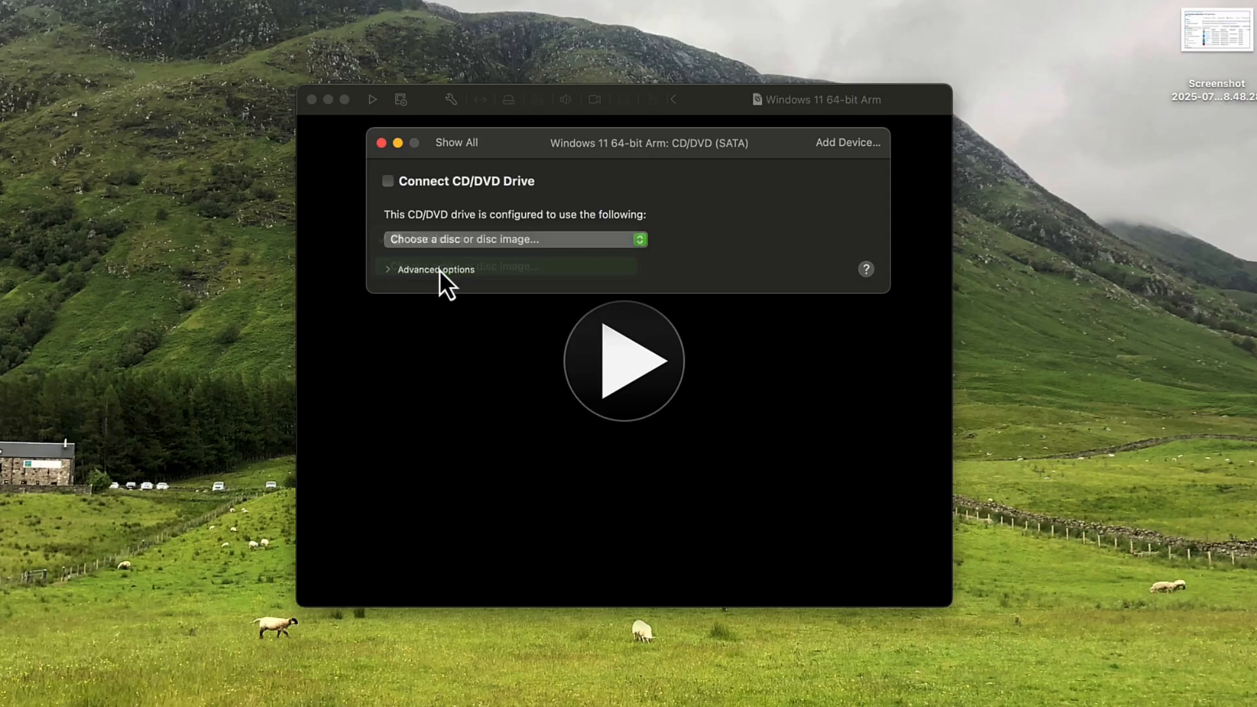
{"action": "left_click", "coordinate": [513, 239]}
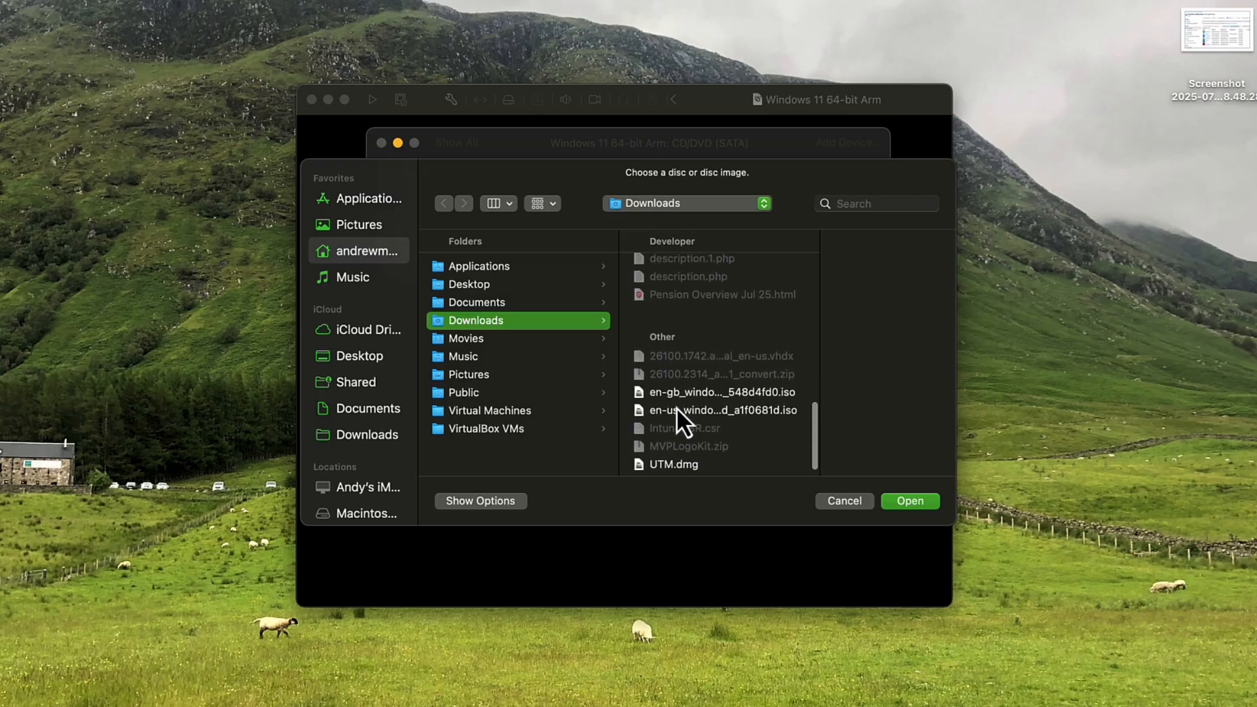
{"action": "left_click", "coordinate": [719, 392]}
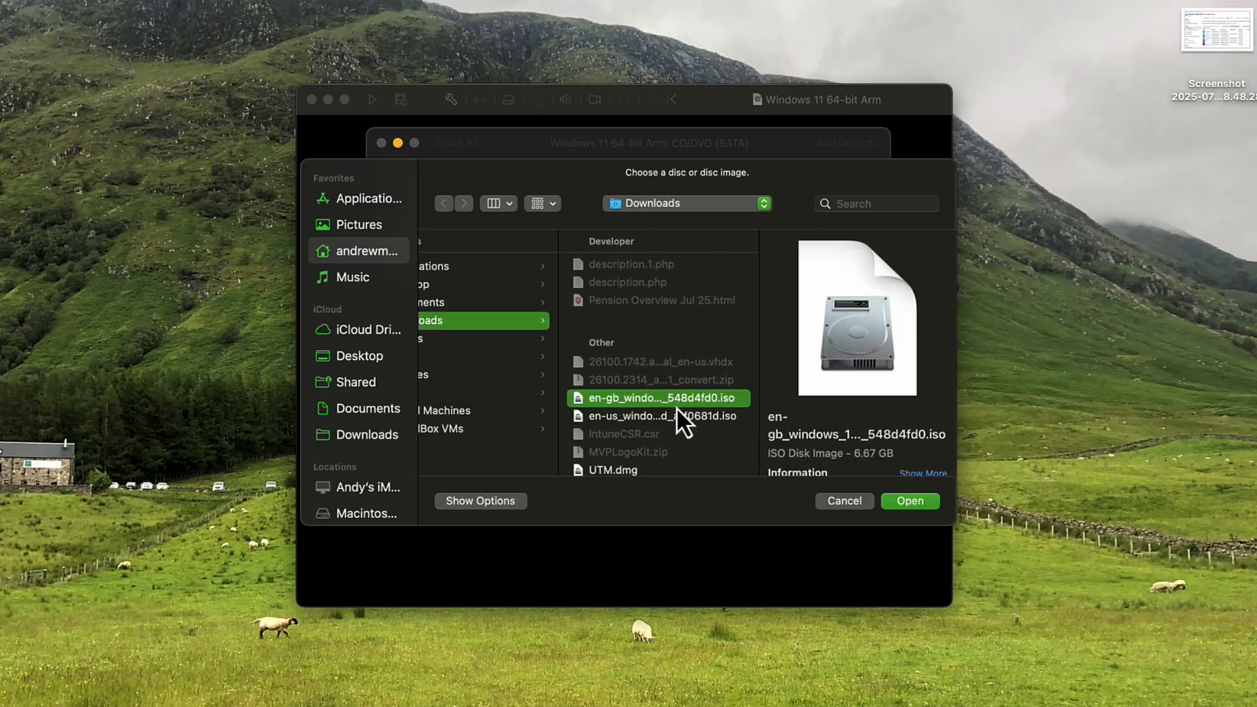
{"action": "mouse_move", "coordinate": [707, 417]}
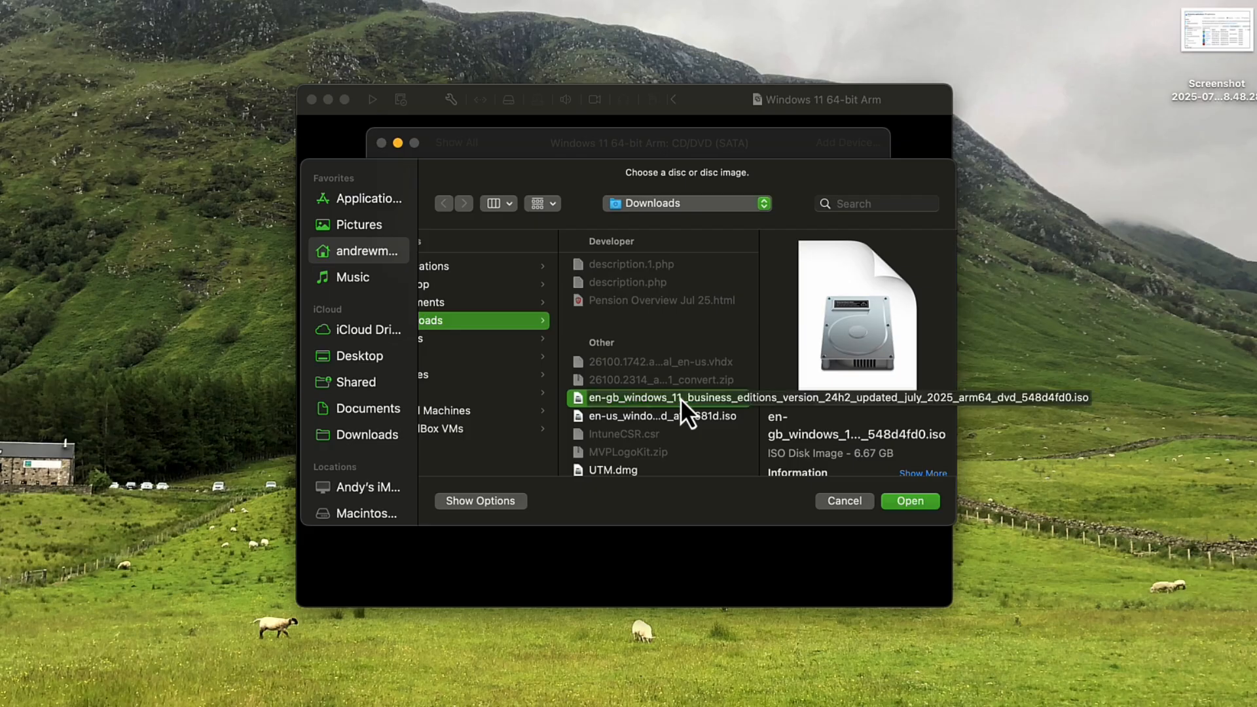
{"action": "left_click", "coordinate": [910, 500]}
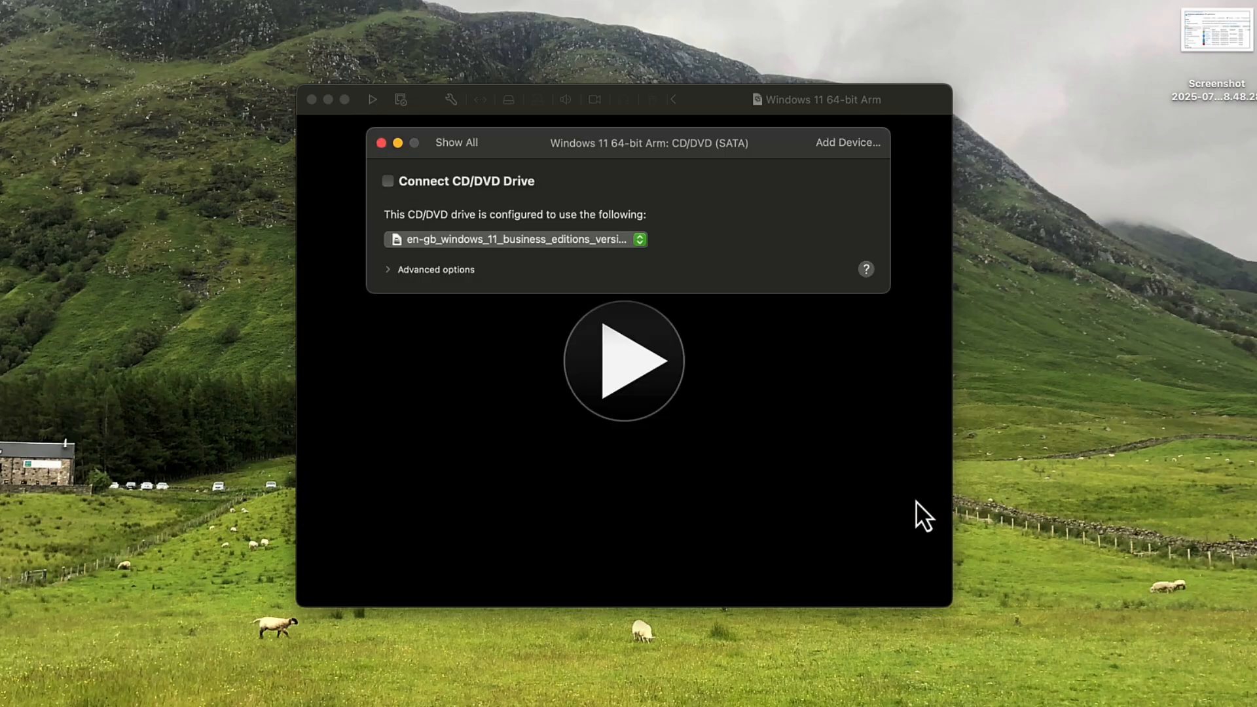
{"action": "mouse_move", "coordinate": [836, 272]}
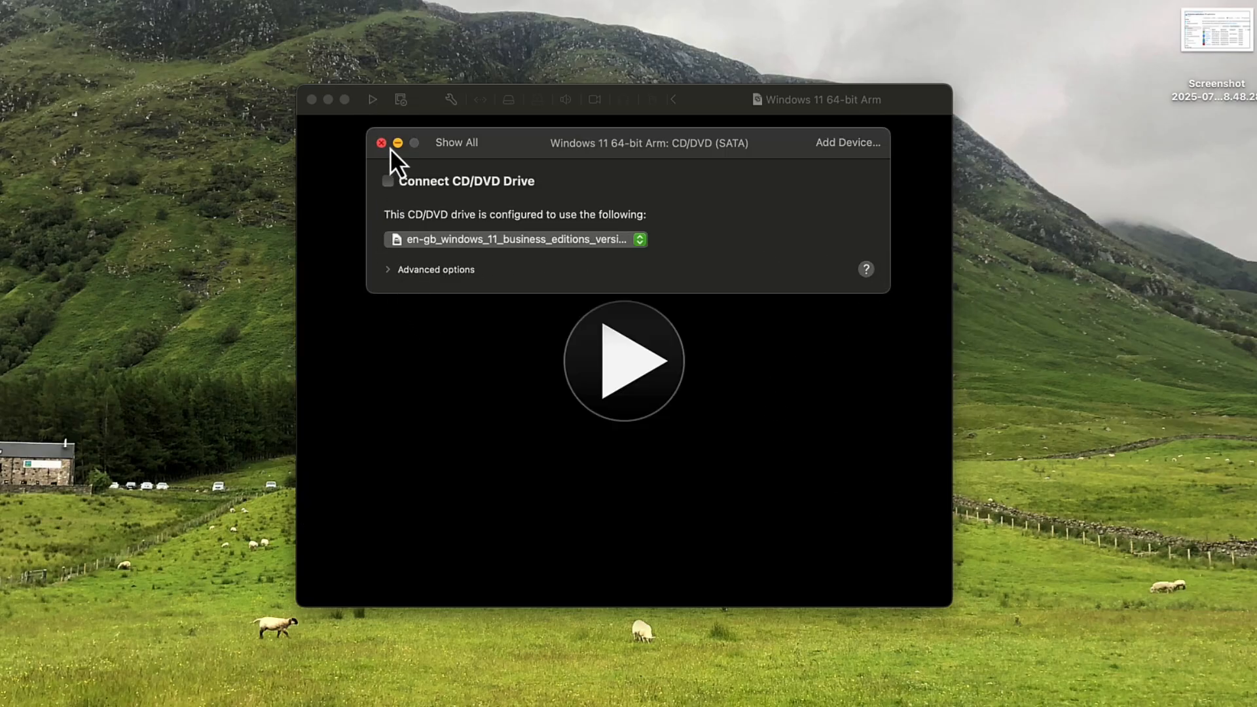
{"action": "left_click", "coordinate": [387, 180]}
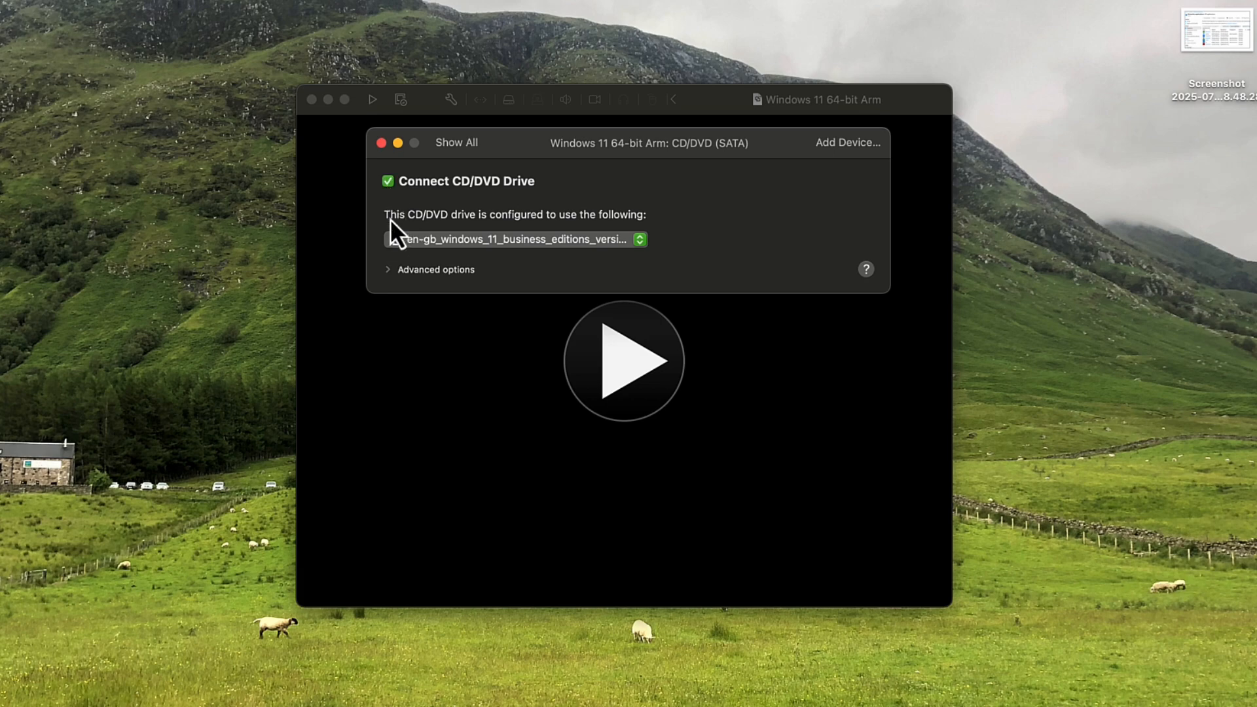
{"action": "left_click", "coordinate": [381, 143]}
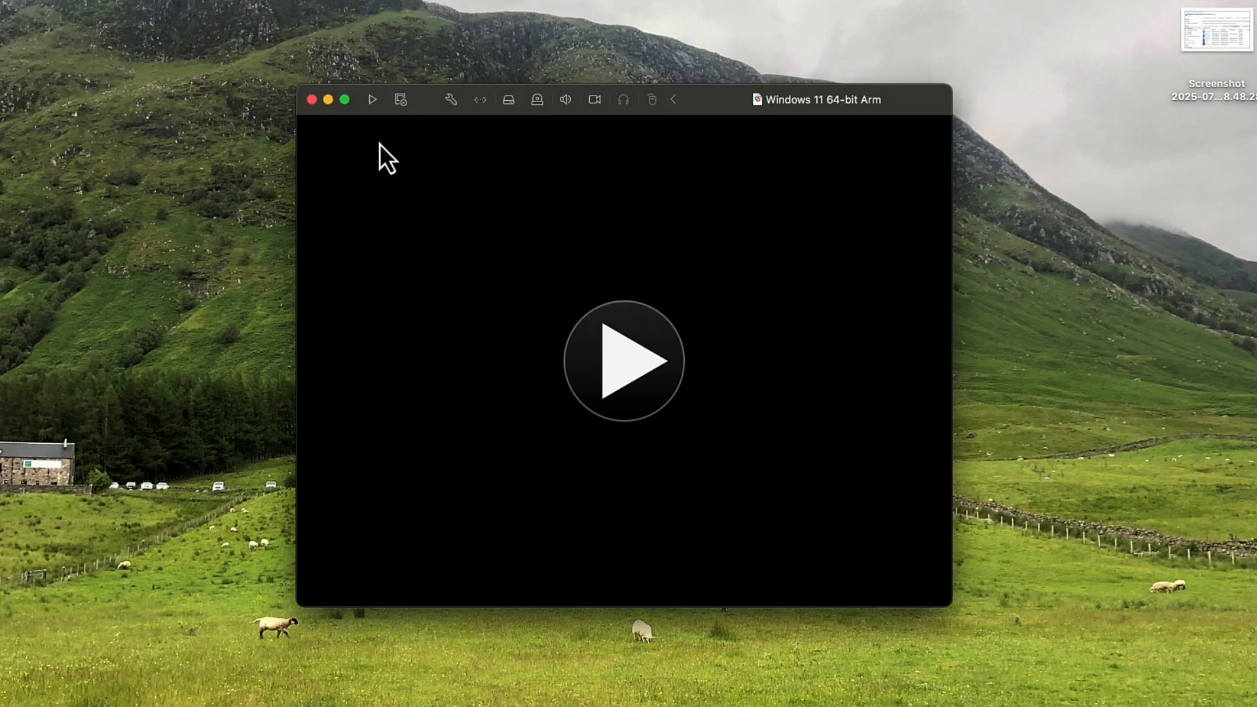
{"action": "left_click", "coordinate": [624, 360]}
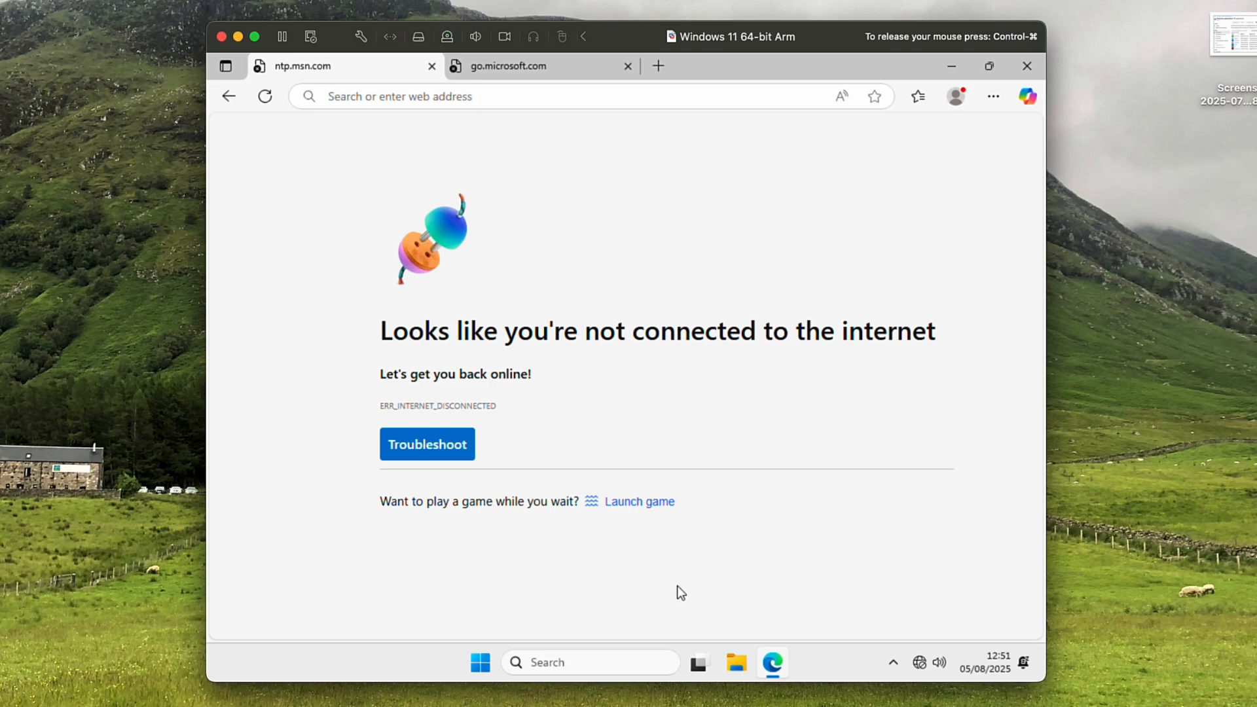
Choose Install VMware Tools from the Virtual Machine menu and close Edge in the guest.
{"action": "left_click", "coordinate": [521, 4]}
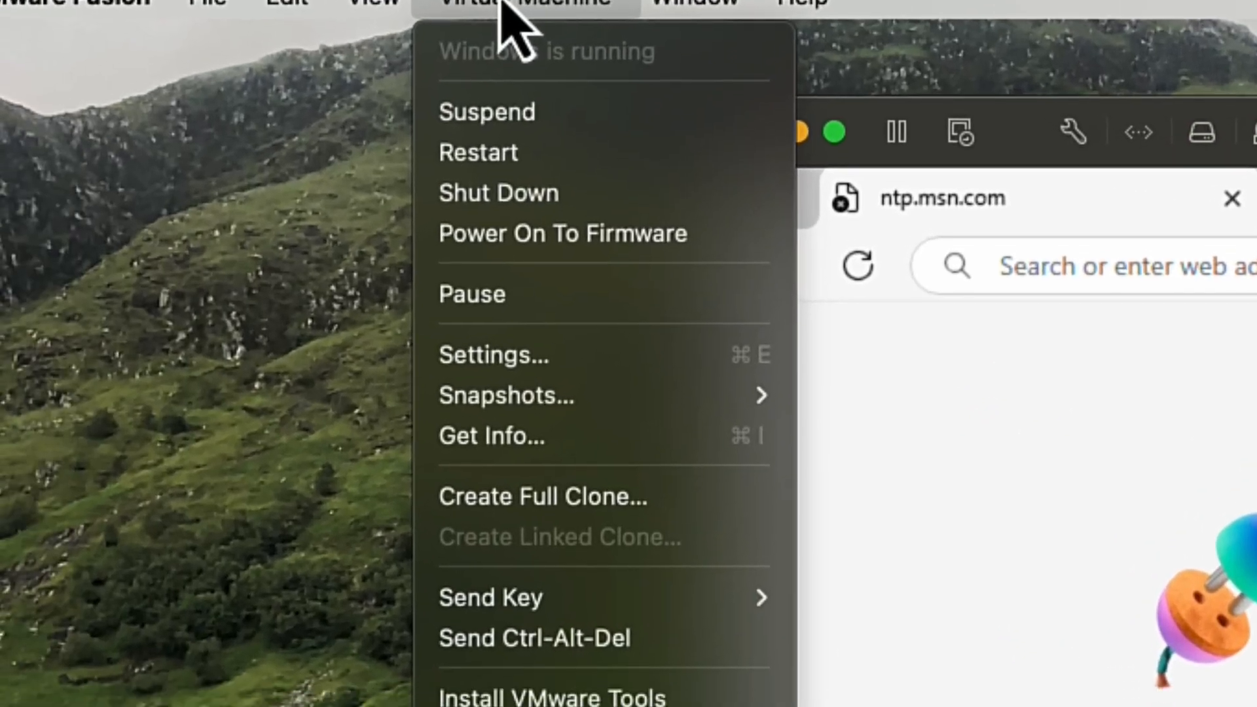
{"action": "left_click", "coordinate": [550, 694]}
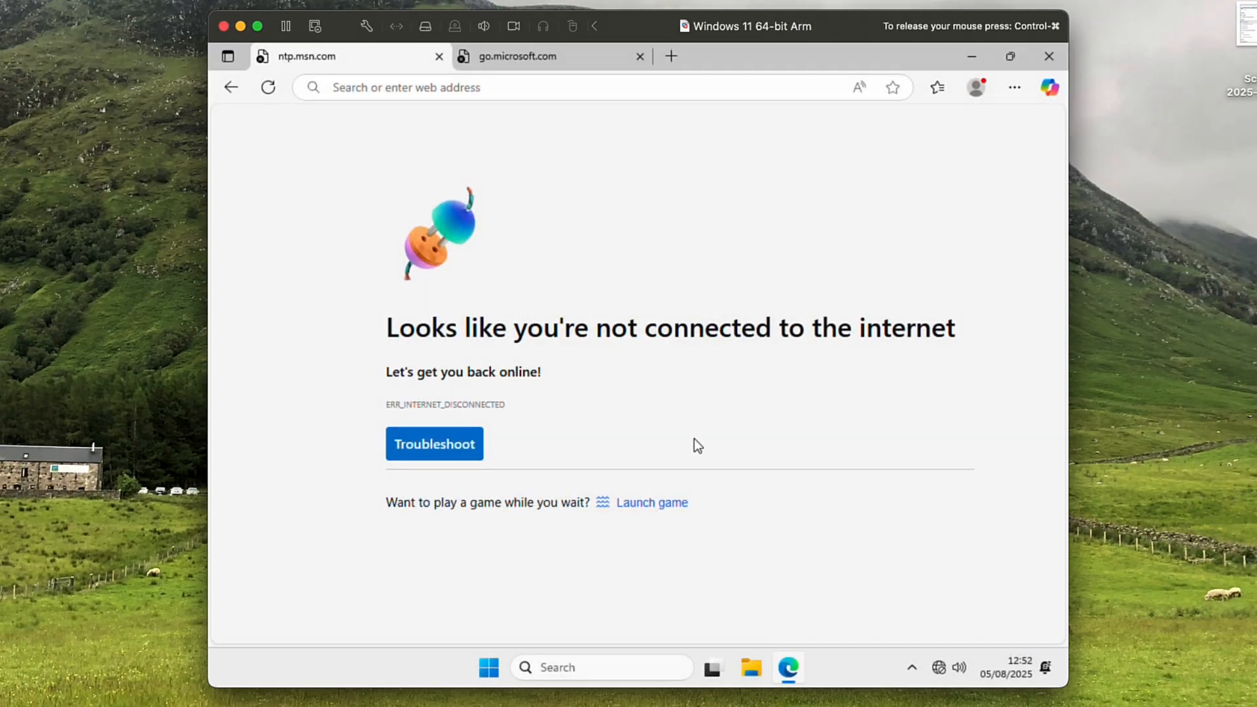
{"action": "mouse_move", "coordinate": [1049, 56]}
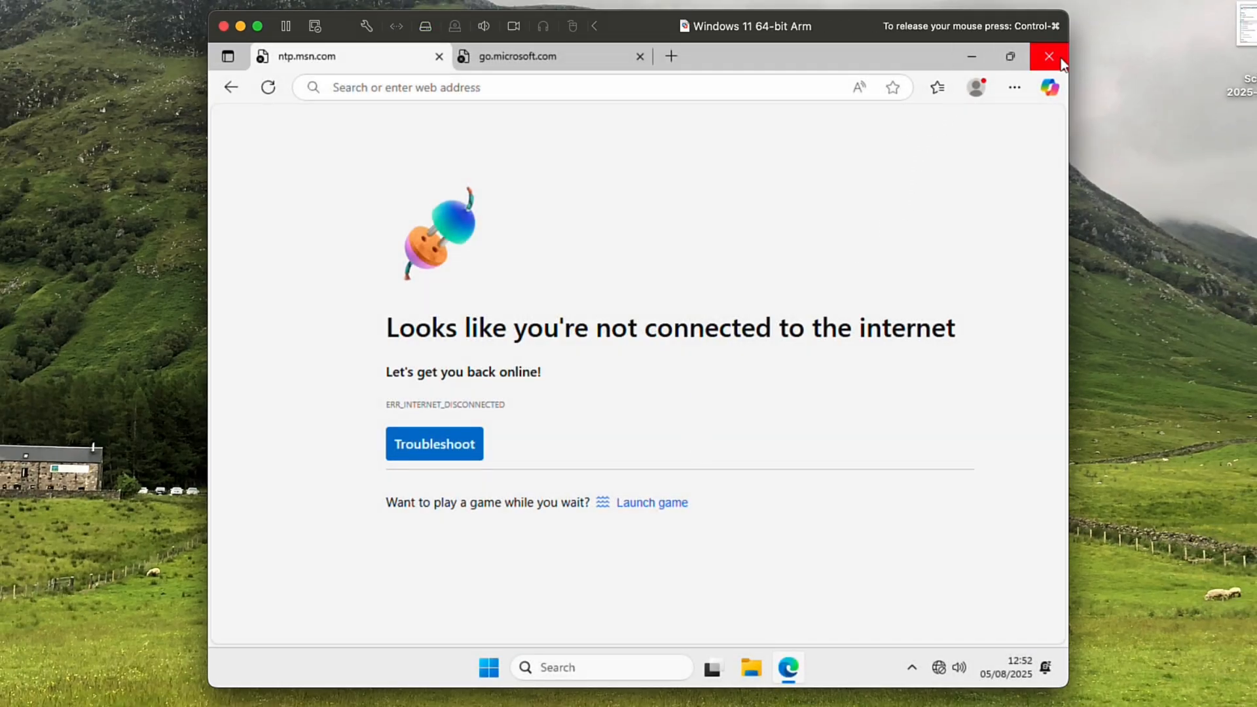
{"action": "left_click", "coordinate": [1048, 57]}
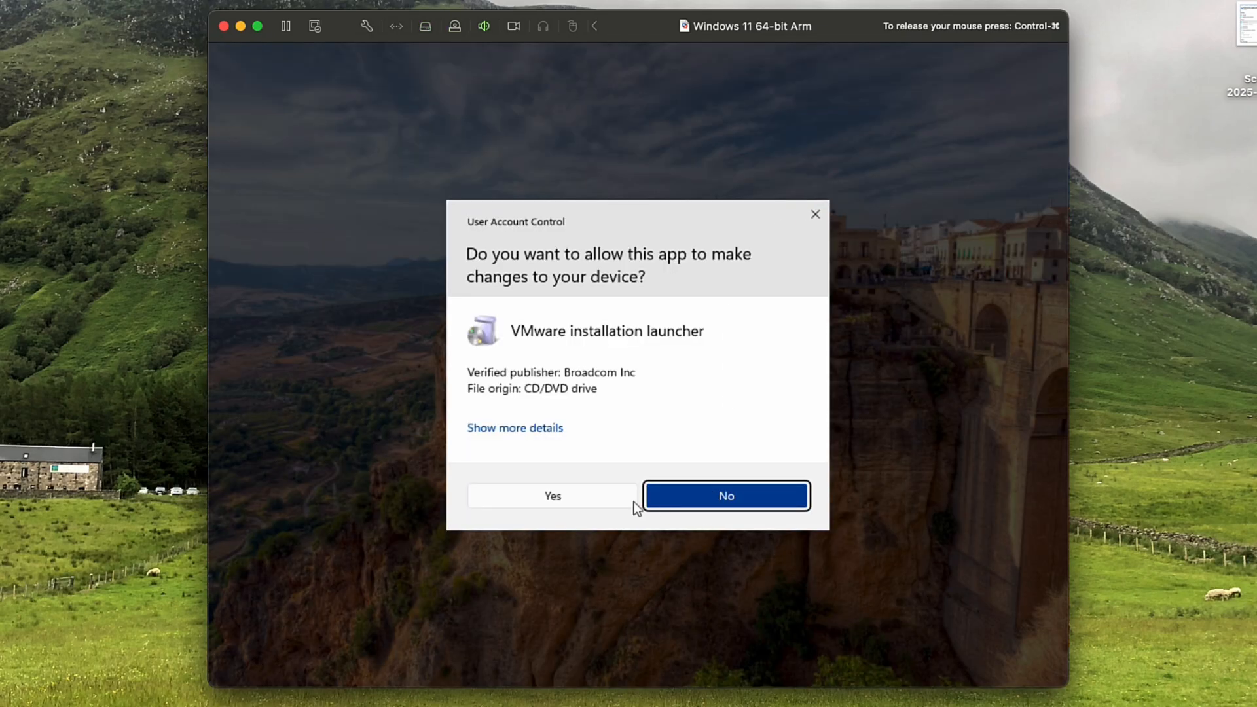
Approve the UAC prompt and run a Typical VMware Tools install through to Finish.
{"action": "left_click", "coordinate": [725, 496]}
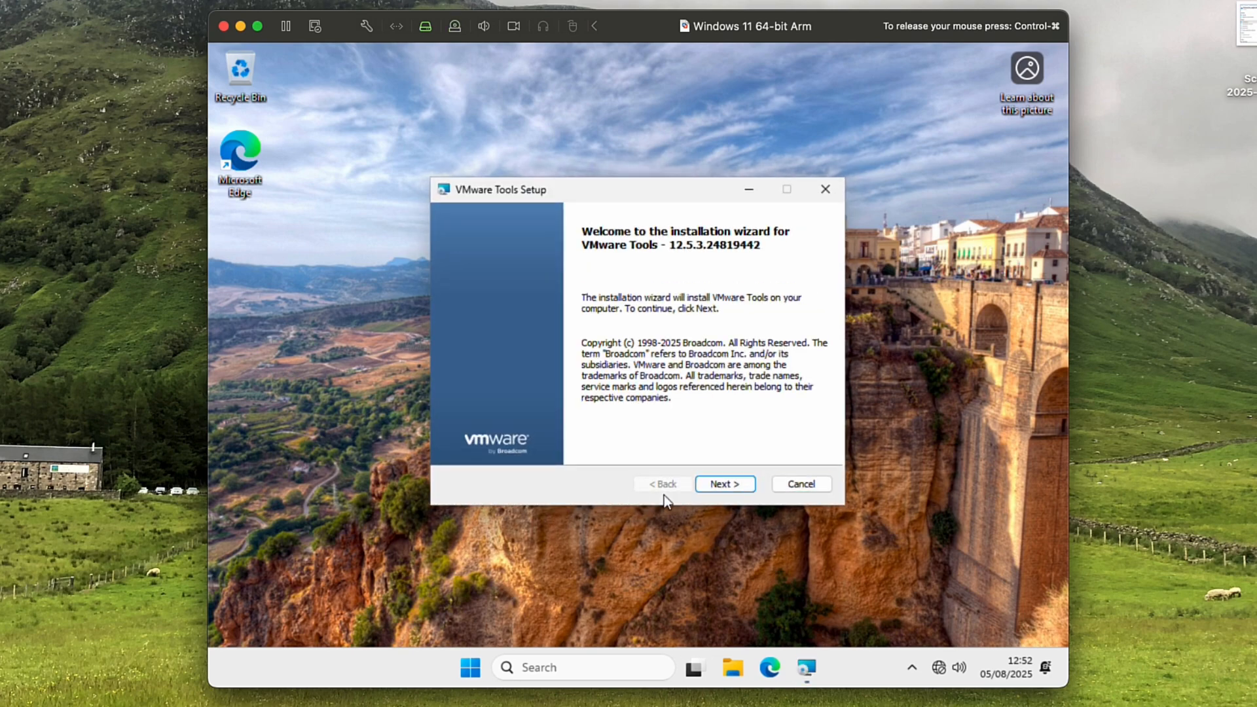
{"action": "left_click", "coordinate": [724, 483]}
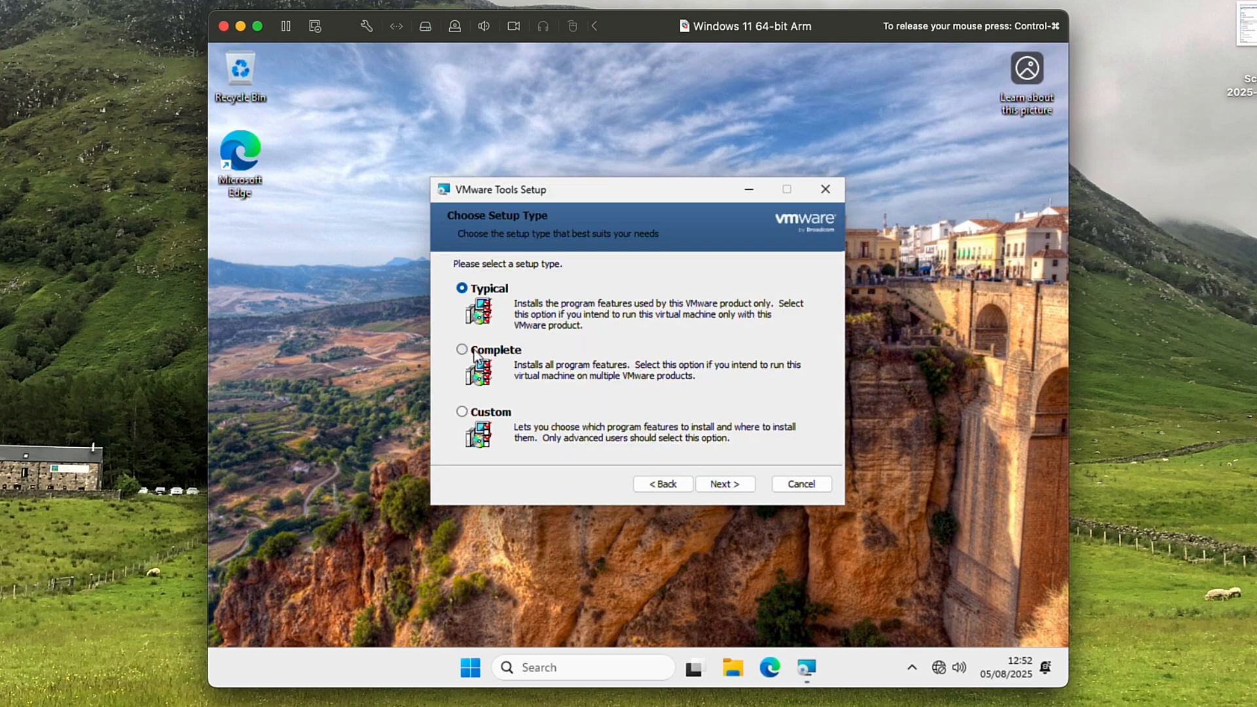
{"action": "left_click", "coordinate": [724, 483]}
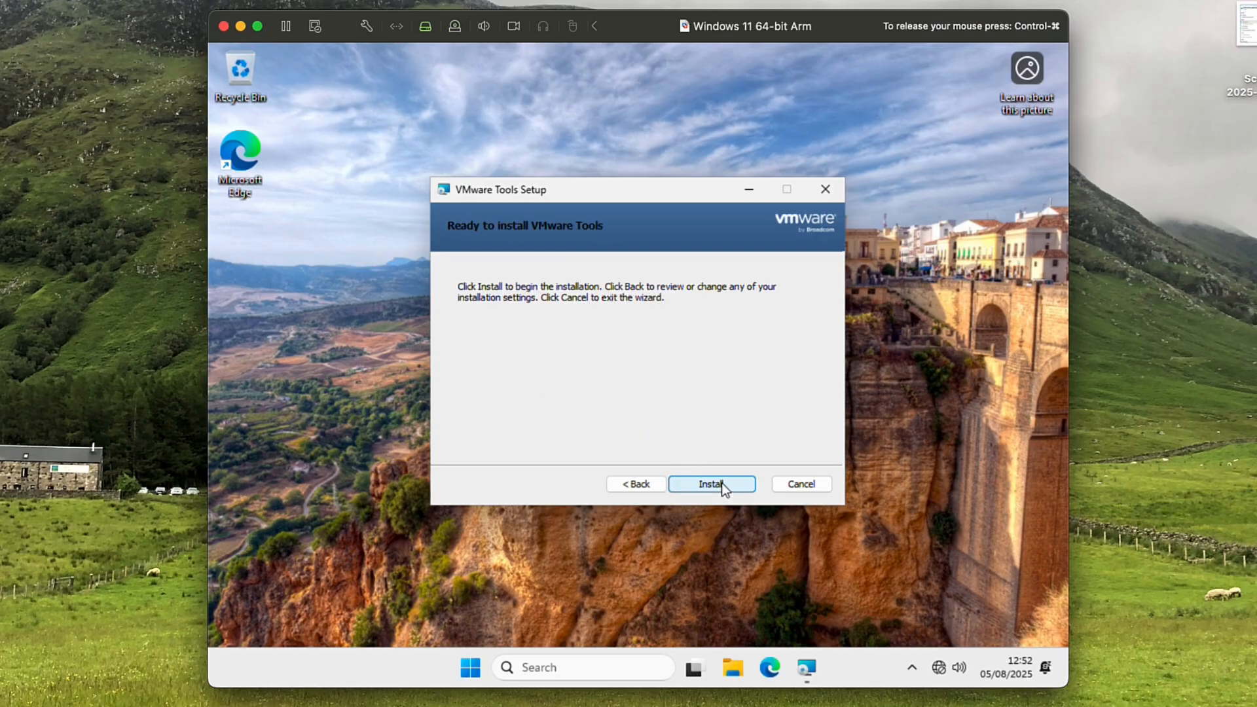
{"action": "left_click", "coordinate": [711, 483]}
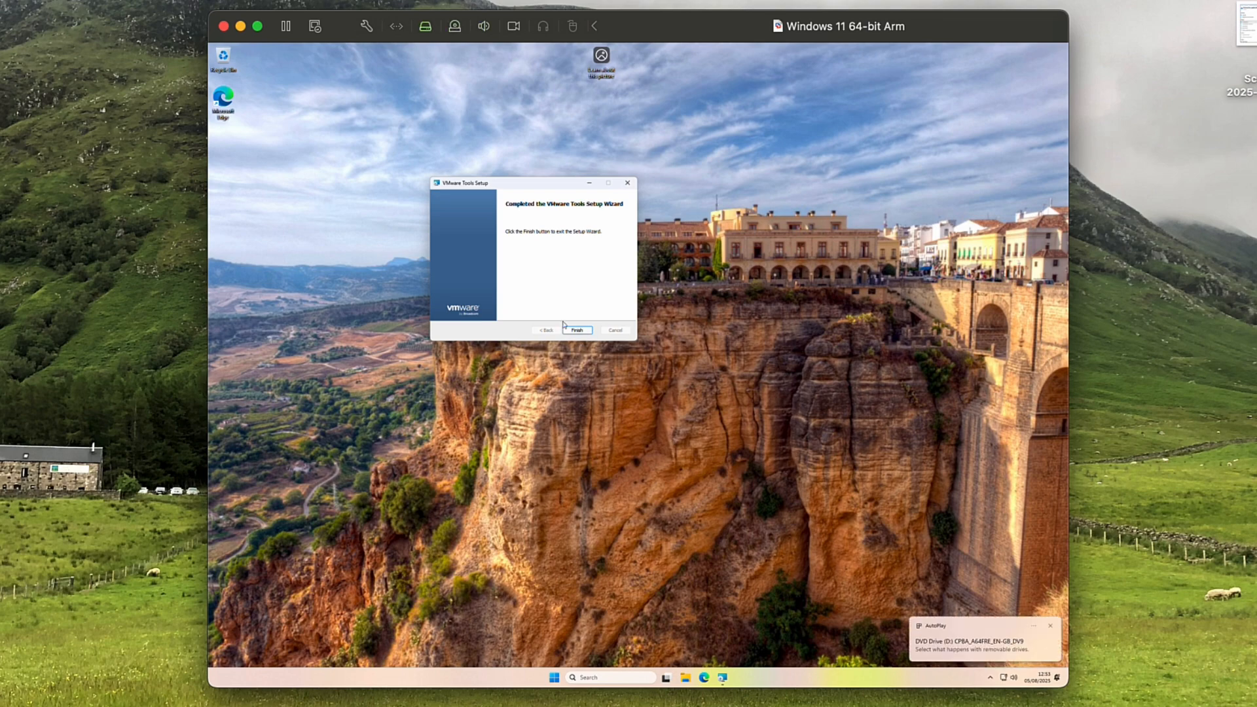
{"action": "left_click", "coordinate": [575, 329]}
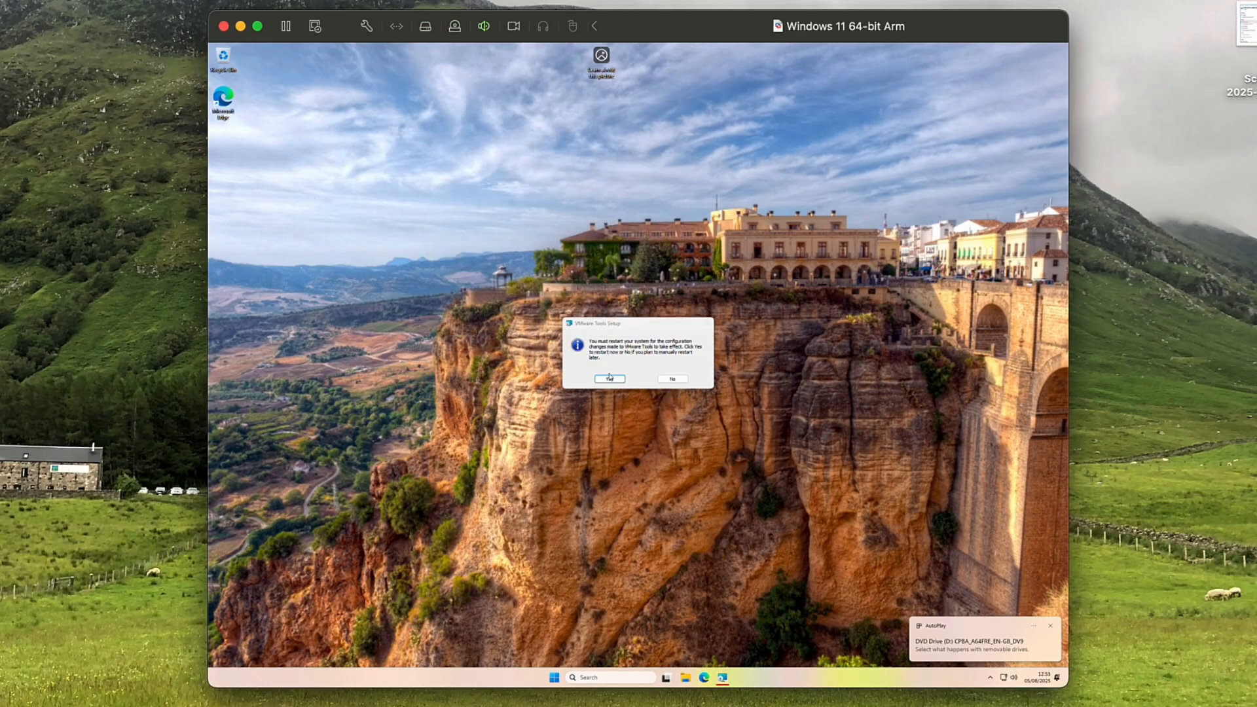
Restart Windows, send Ctrl-Alt-Del from the Virtual Machine menu, and sign in with the PIN.
{"action": "left_click", "coordinate": [609, 378]}
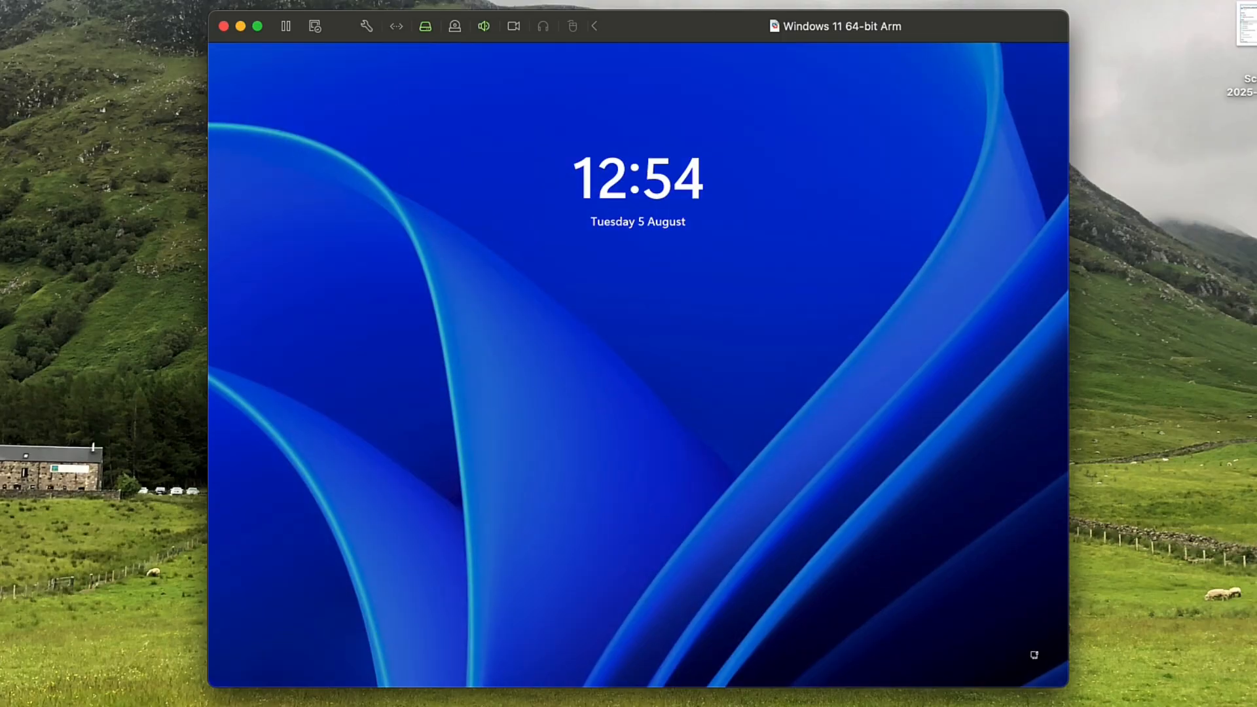
{"action": "left_click", "coordinate": [233, 7]}
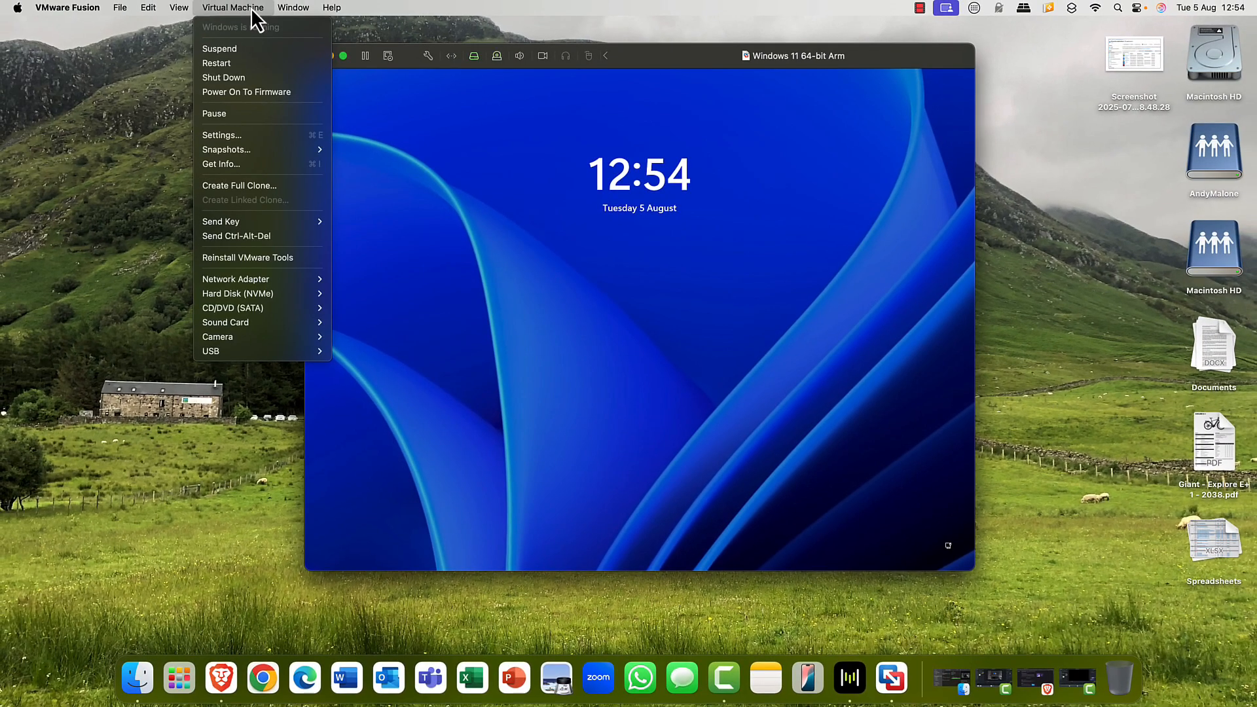
{"action": "mouse_move", "coordinate": [257, 236]}
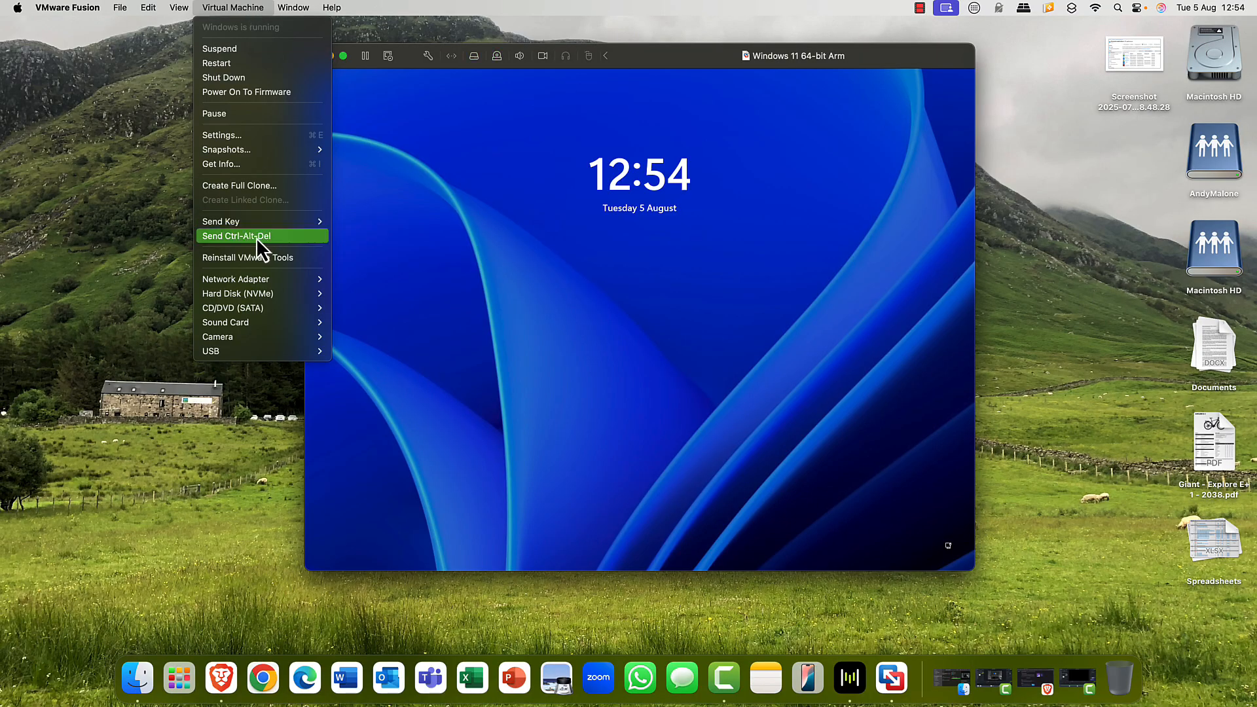
{"action": "left_click", "coordinate": [236, 236]}
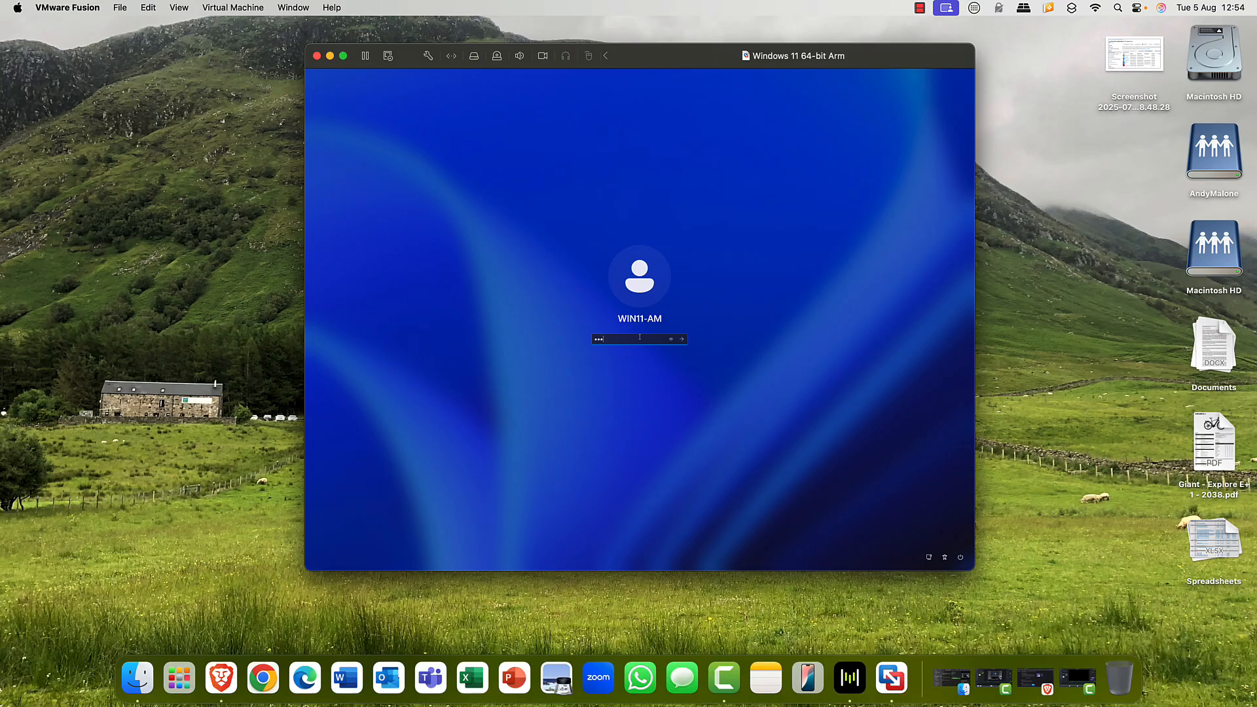
{"action": "type", "text": "••••"}
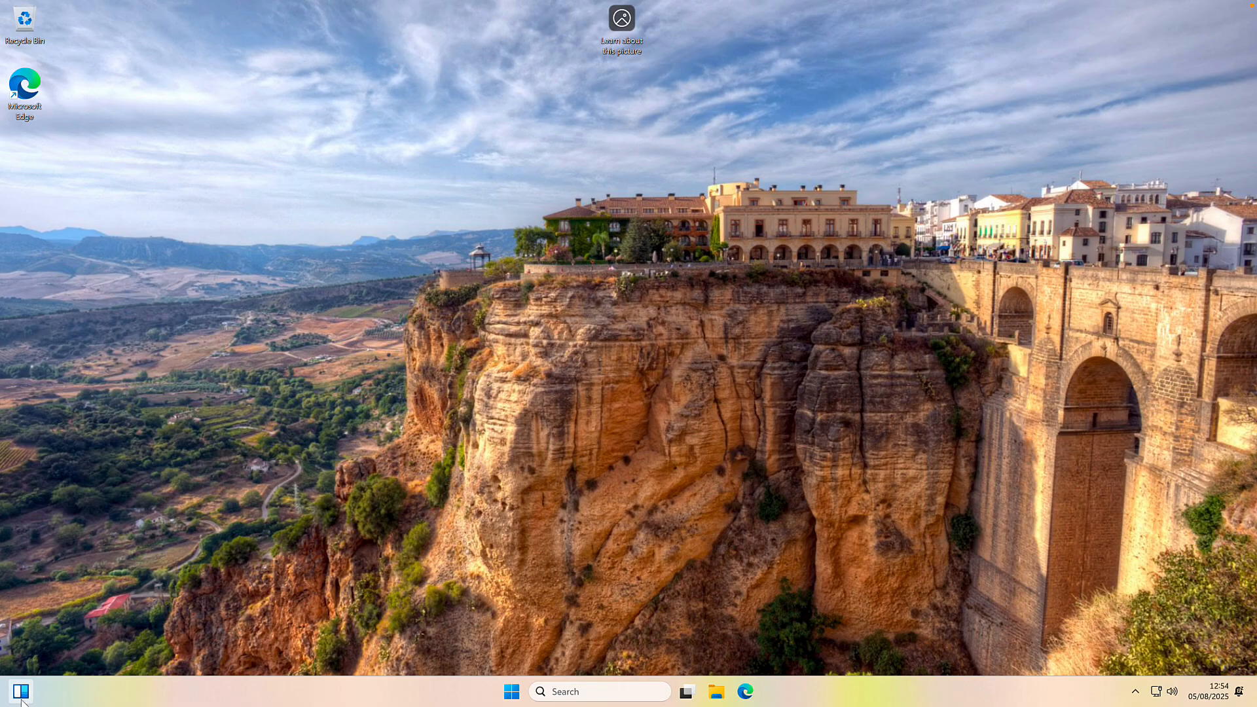
{"action": "mouse_move", "coordinate": [468, 678]}
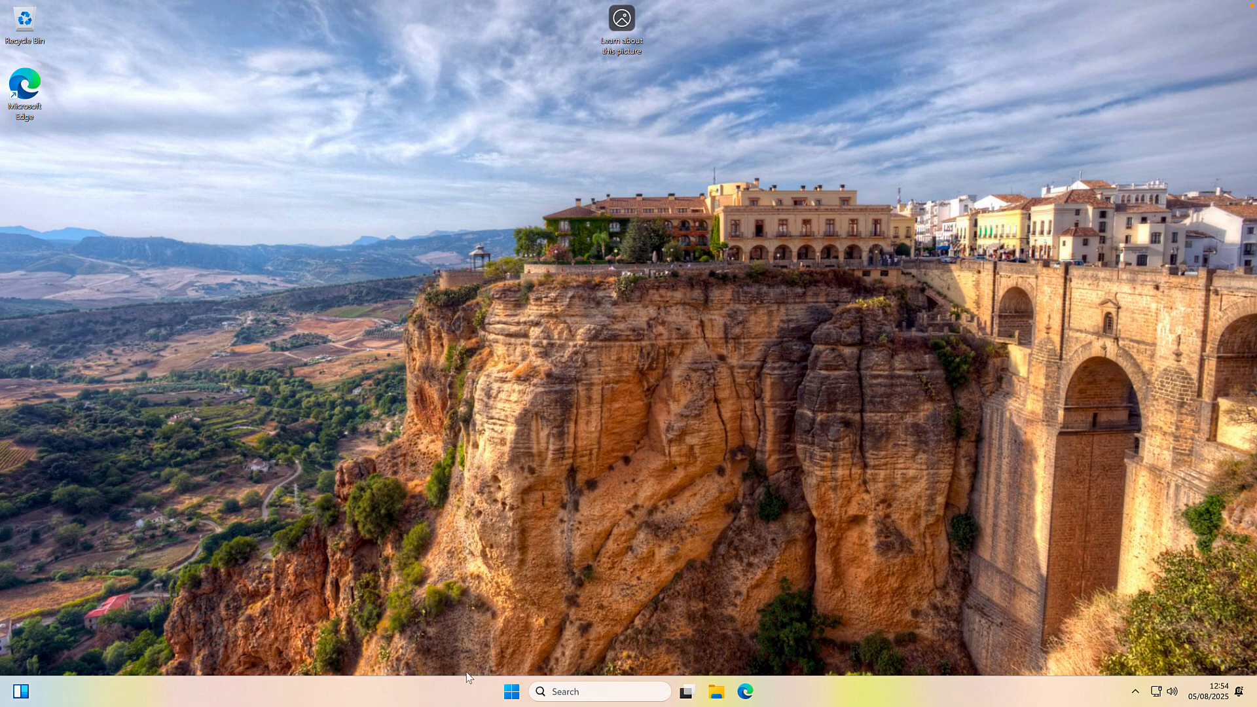
{"action": "left_click", "coordinate": [511, 691]}
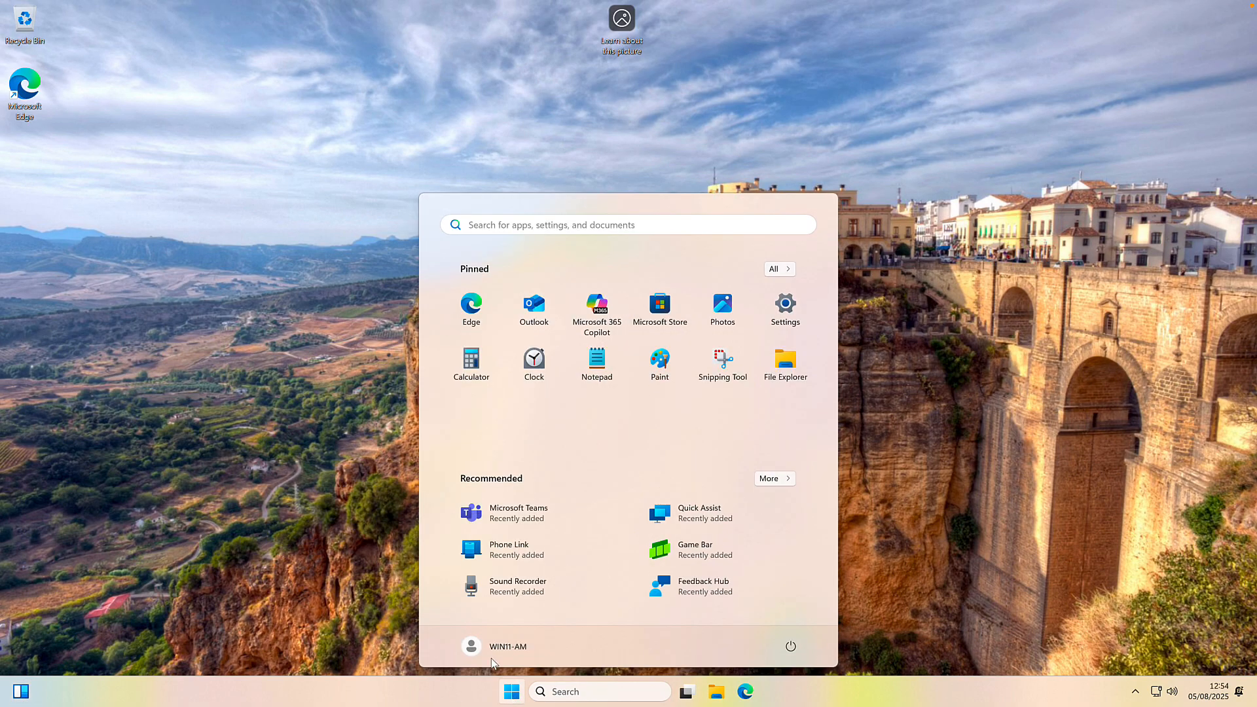
{"action": "mouse_move", "coordinate": [471, 310]}
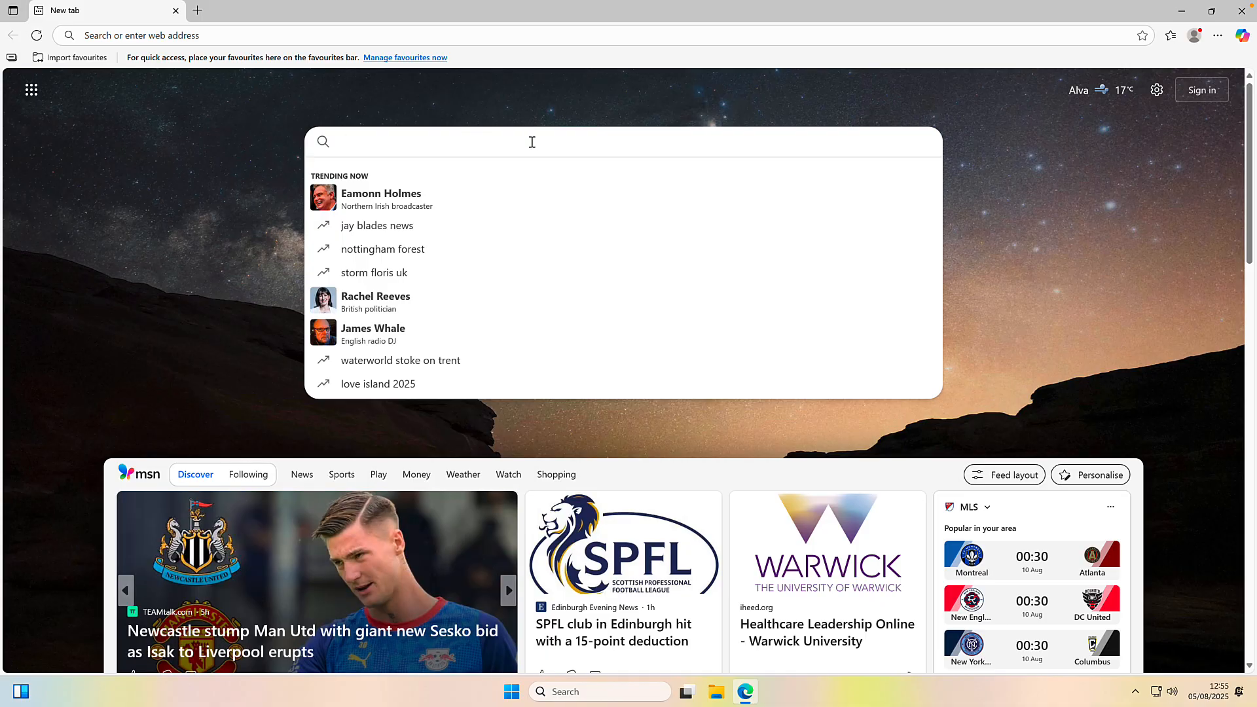
{"action": "type", "text": "BBC"}
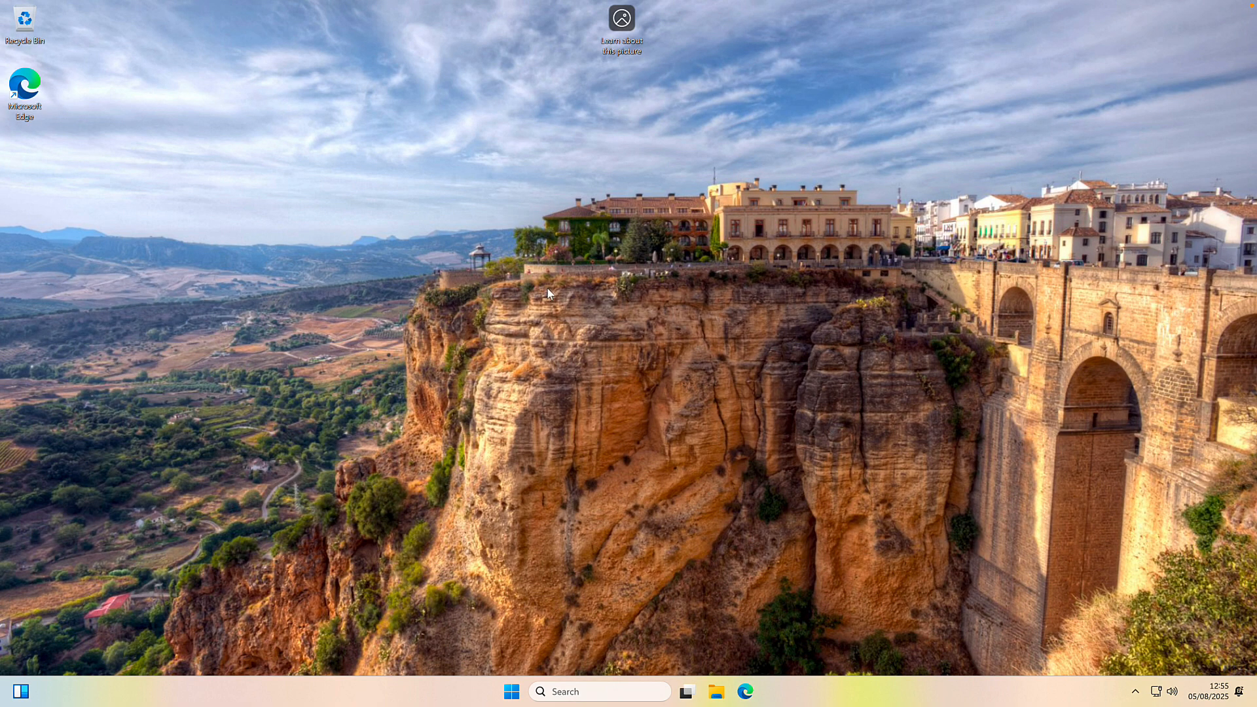
{"action": "mouse_move", "coordinate": [628, 40]}
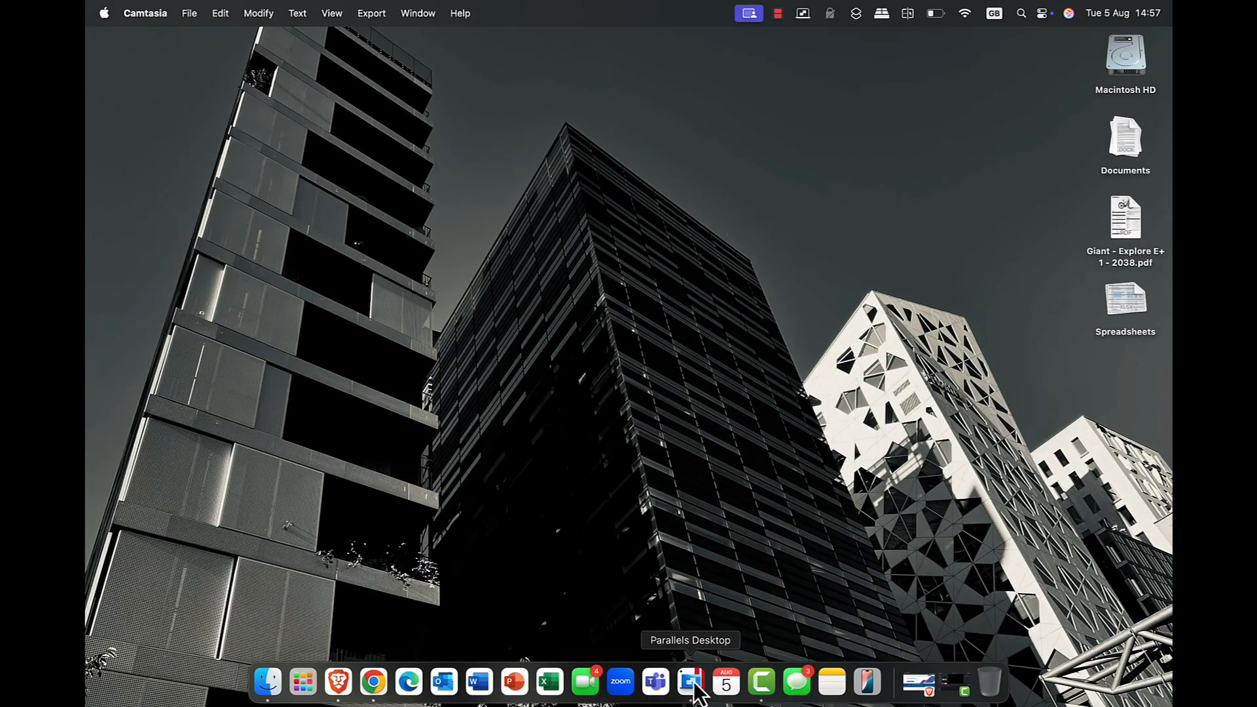
Launch Parallels Desktop from the Dock and right-click the Windows 11 VM to see its actions.
{"action": "left_click", "coordinate": [689, 682]}
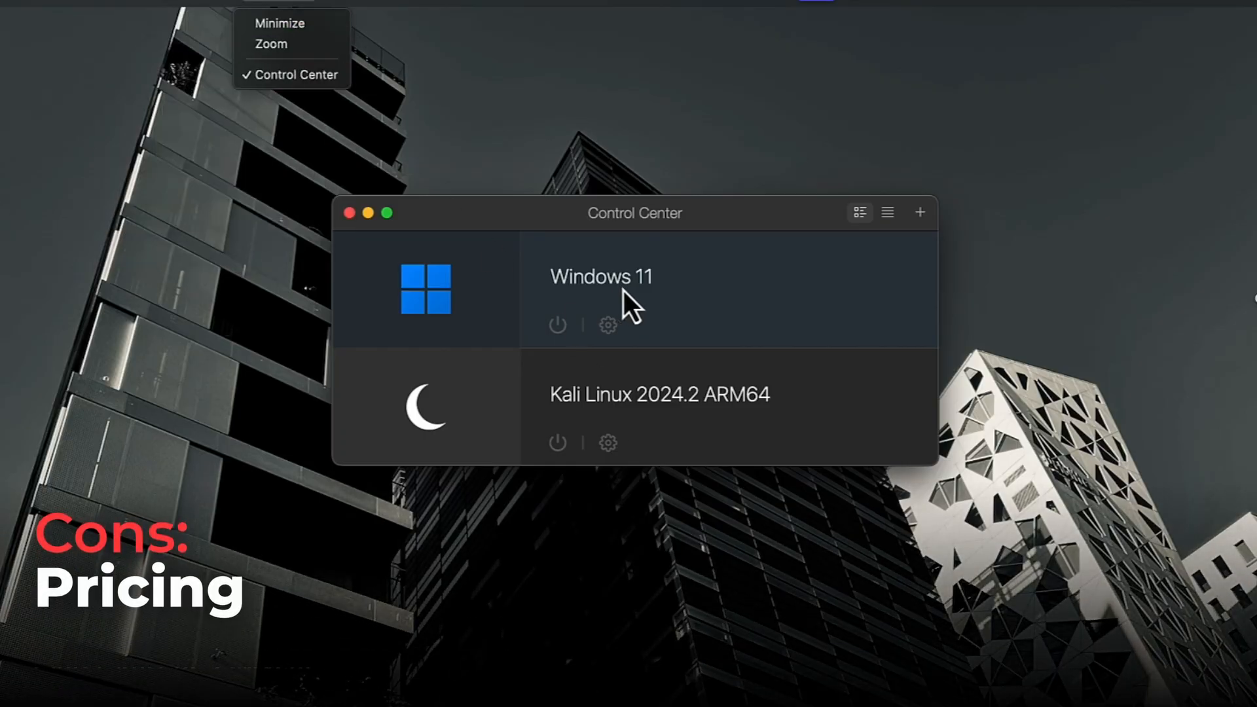
{"action": "right_click", "coordinate": [633, 288]}
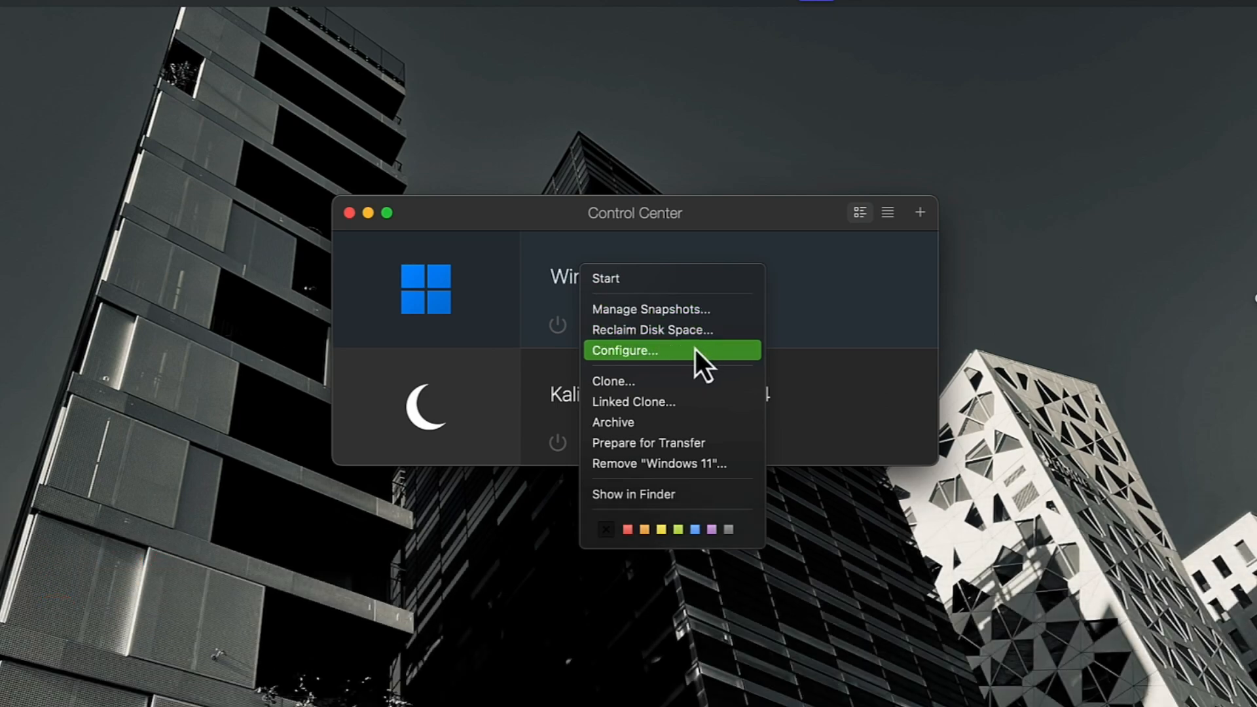
{"action": "mouse_move", "coordinate": [686, 401]}
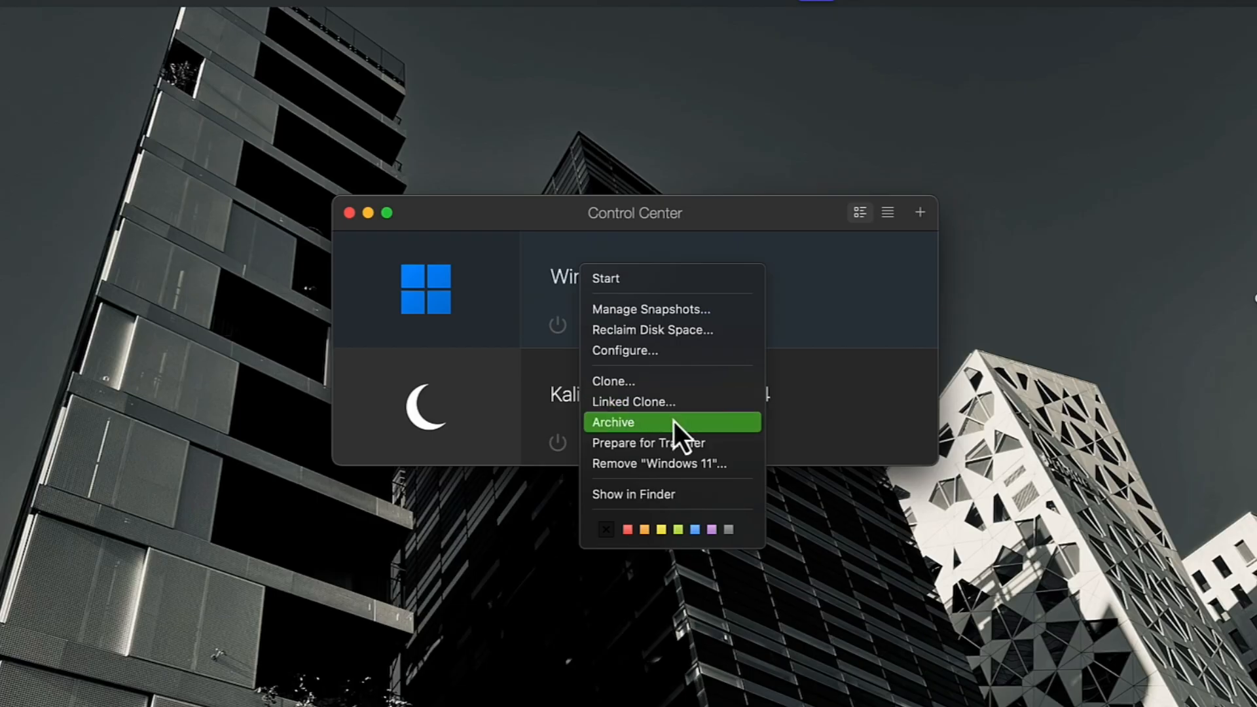
{"action": "mouse_move", "coordinate": [838, 501]}
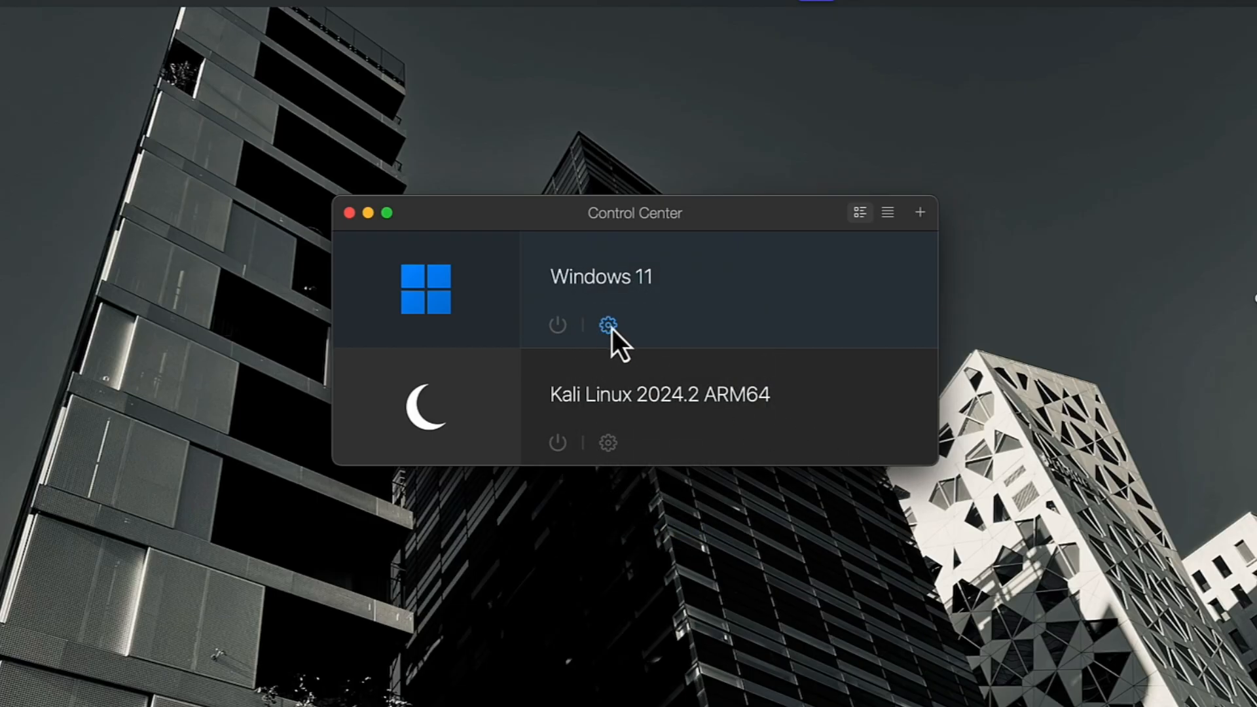
Open Windows 11's configuration and browse each Options category, Startup and Shutdown through More Options.
{"action": "left_click", "coordinate": [608, 324]}
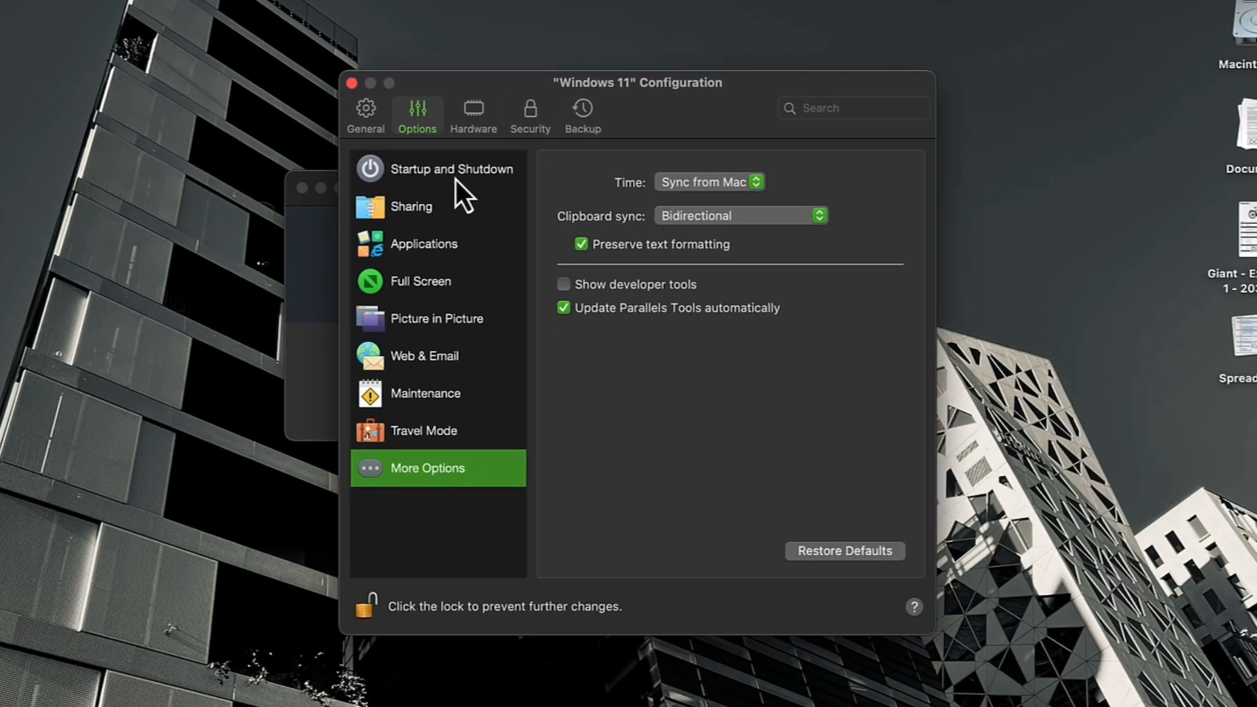
{"action": "left_click", "coordinate": [452, 169]}
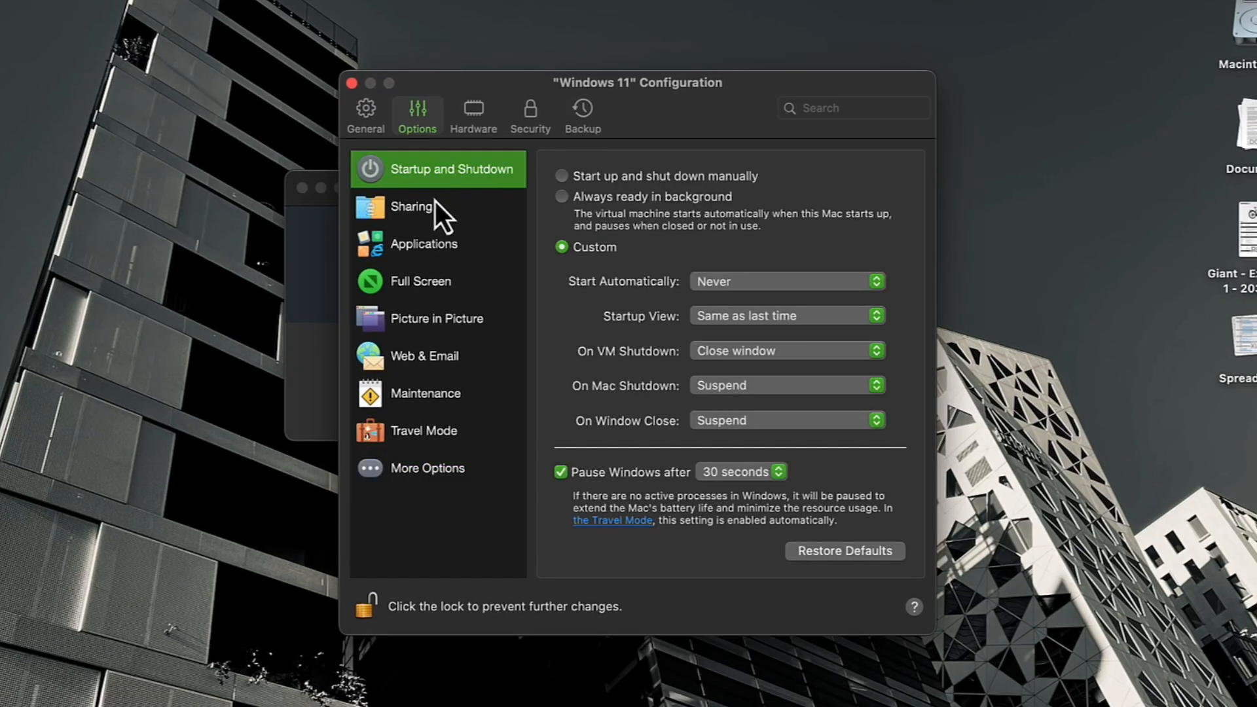
{"action": "left_click", "coordinate": [411, 206]}
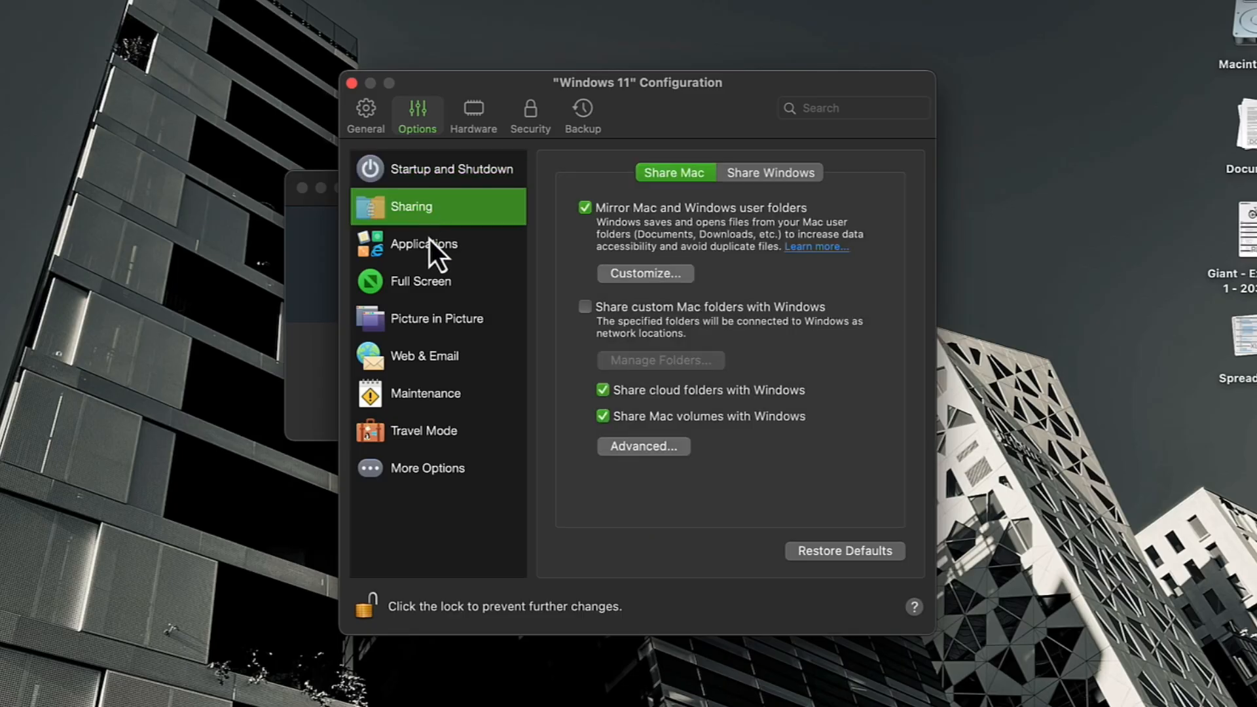
{"action": "left_click", "coordinate": [422, 243]}
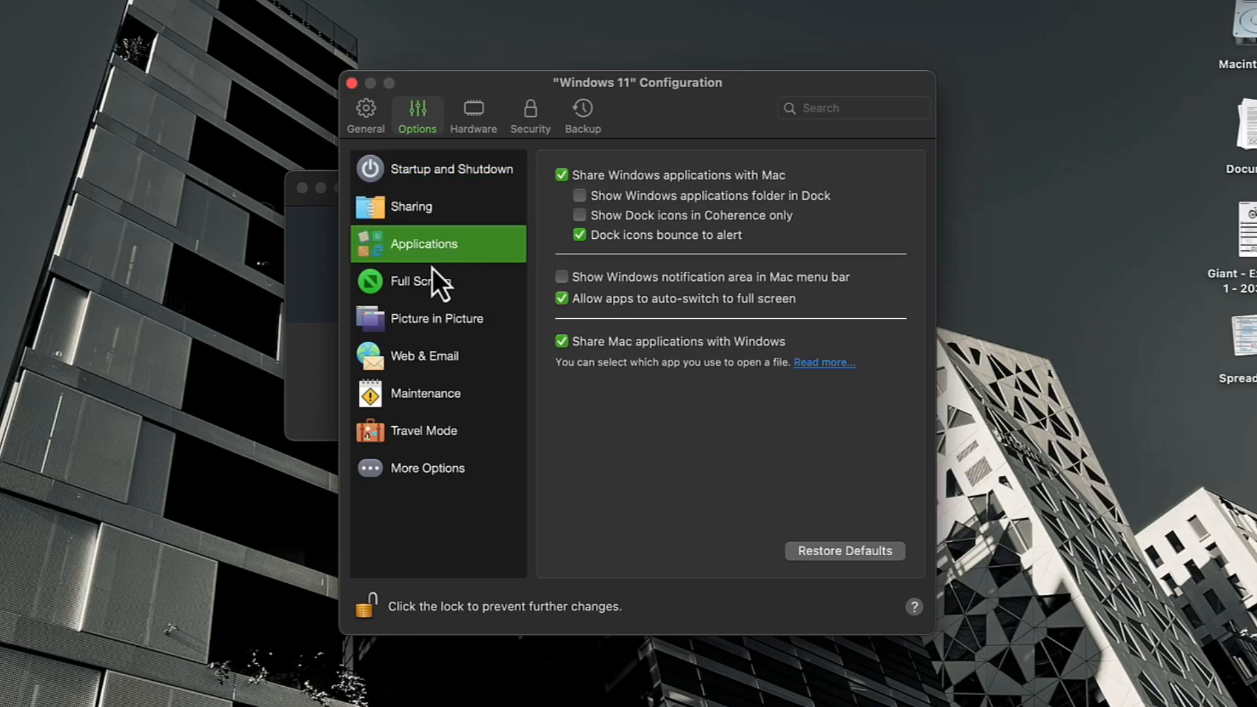
{"action": "left_click", "coordinate": [421, 281]}
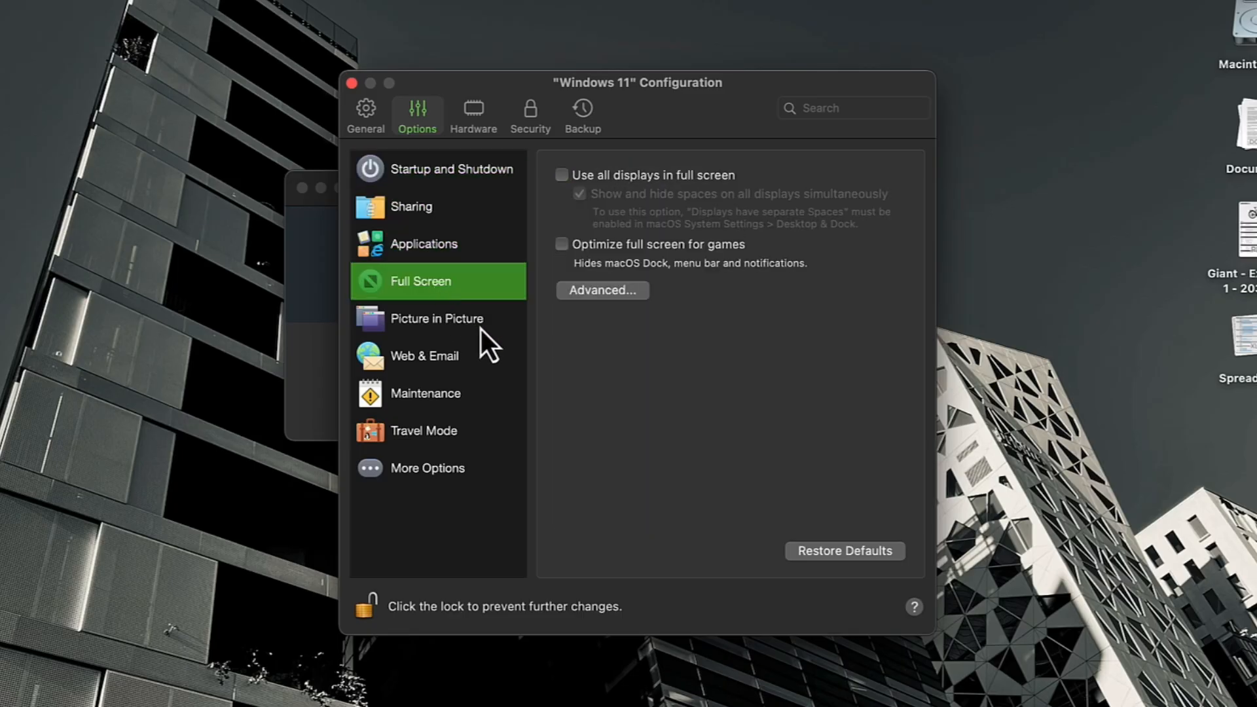
{"action": "left_click", "coordinate": [437, 318]}
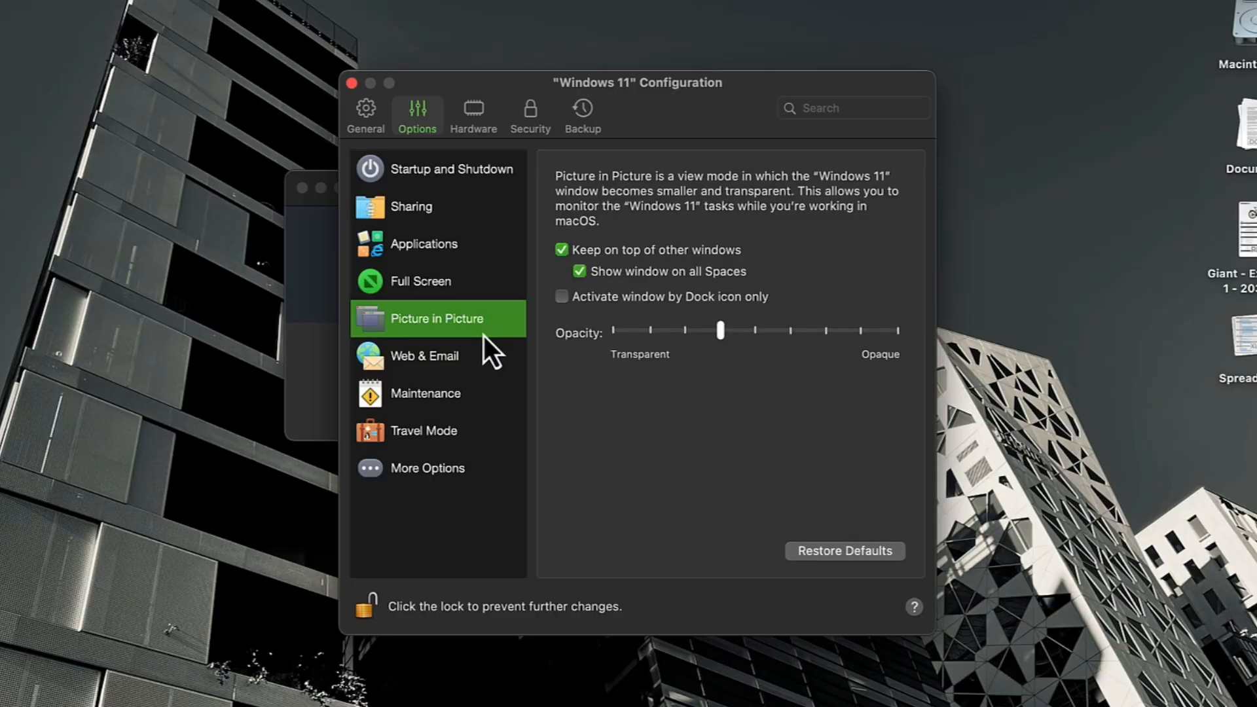
{"action": "left_click", "coordinate": [425, 355]}
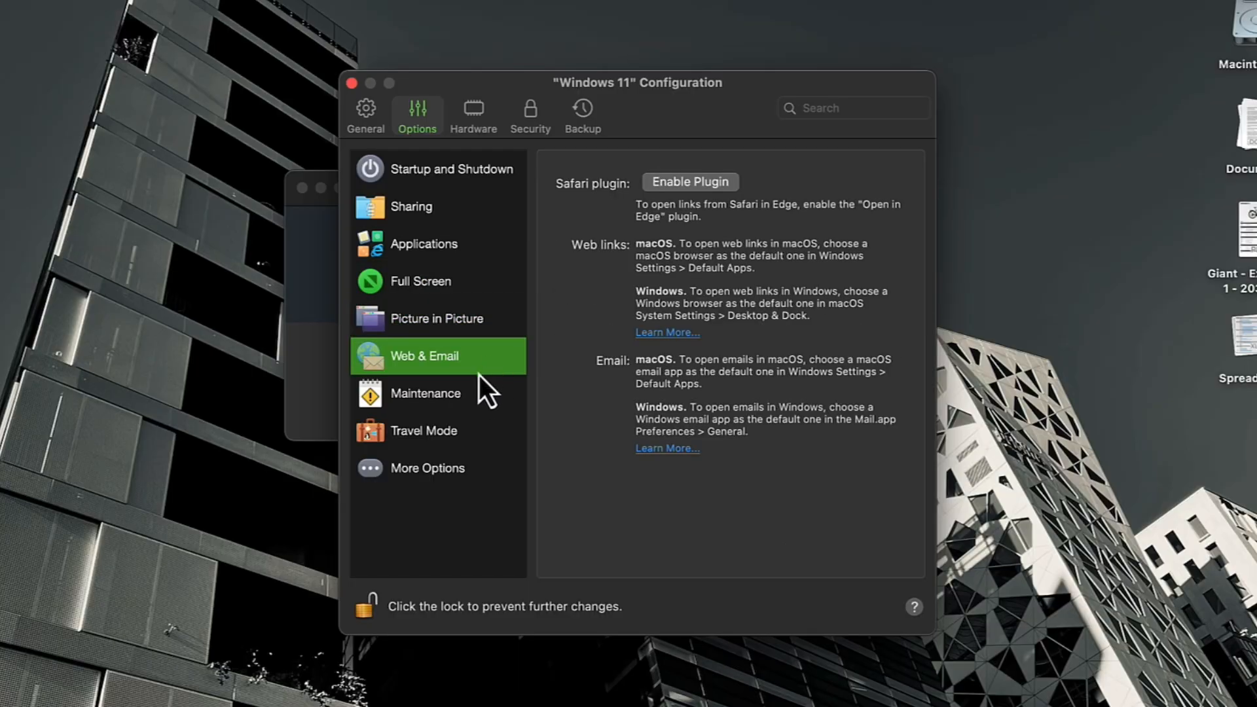
{"action": "left_click", "coordinate": [424, 431]}
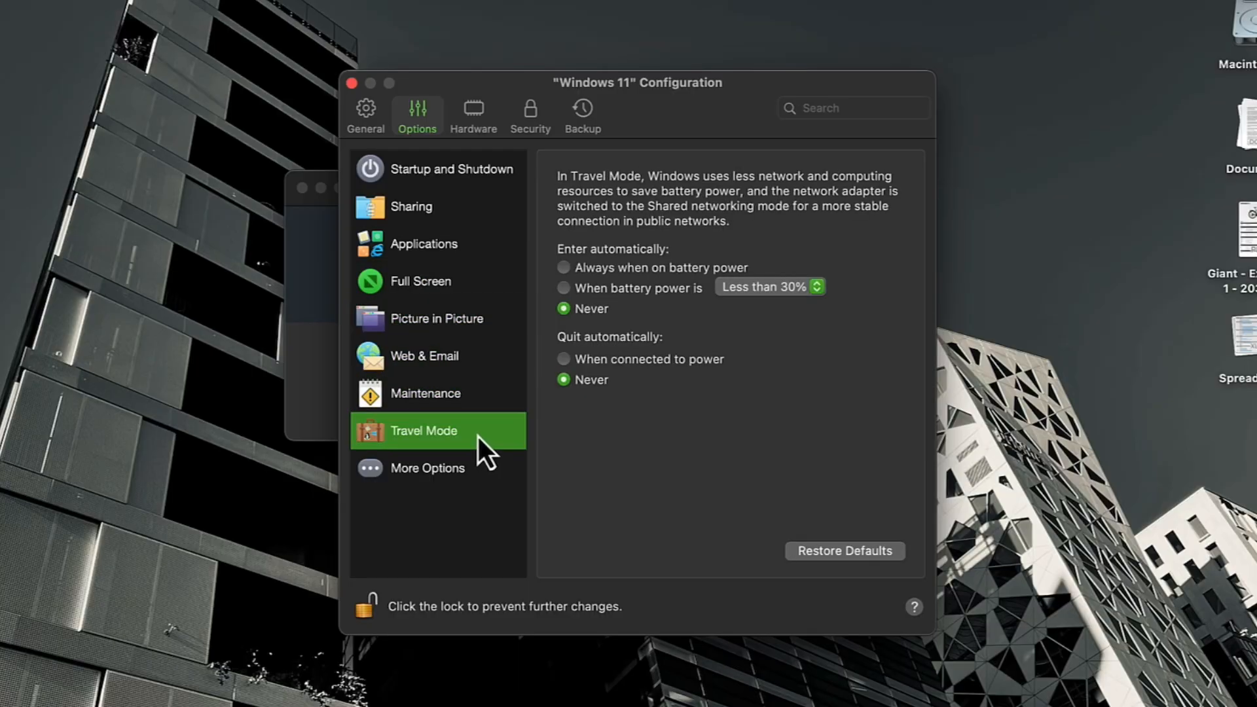
{"action": "left_click", "coordinate": [428, 468]}
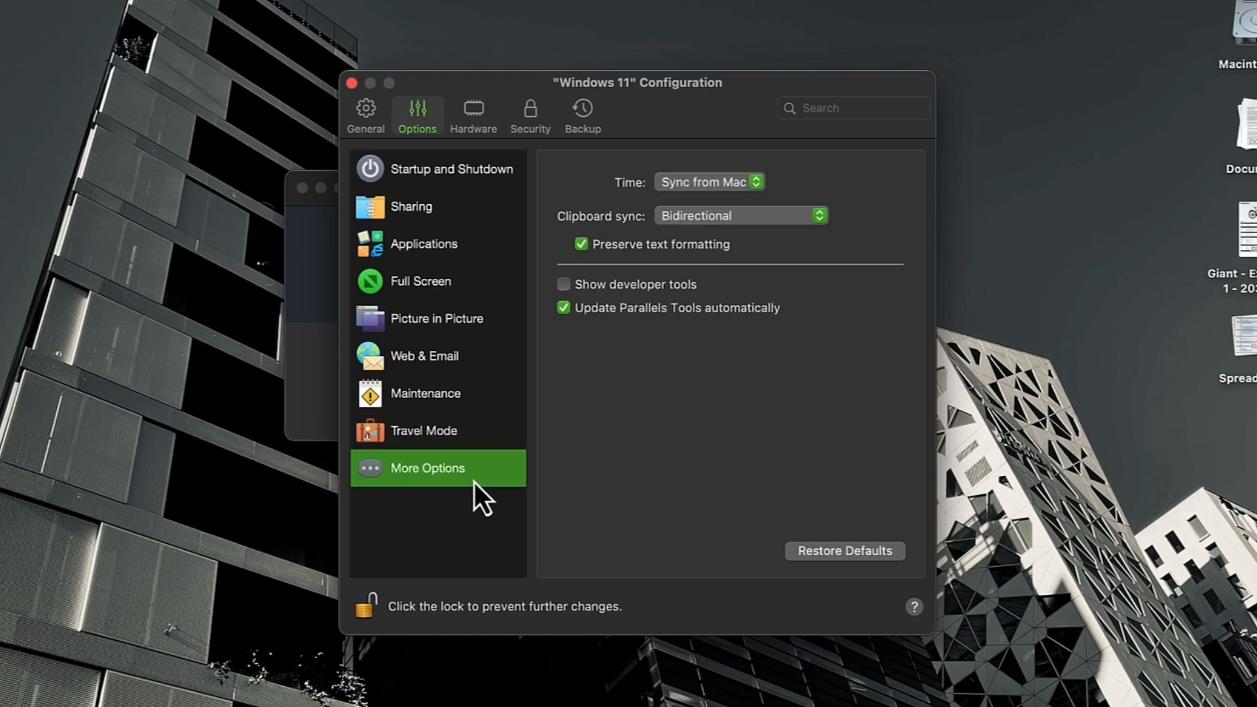
{"action": "mouse_move", "coordinate": [362, 108]}
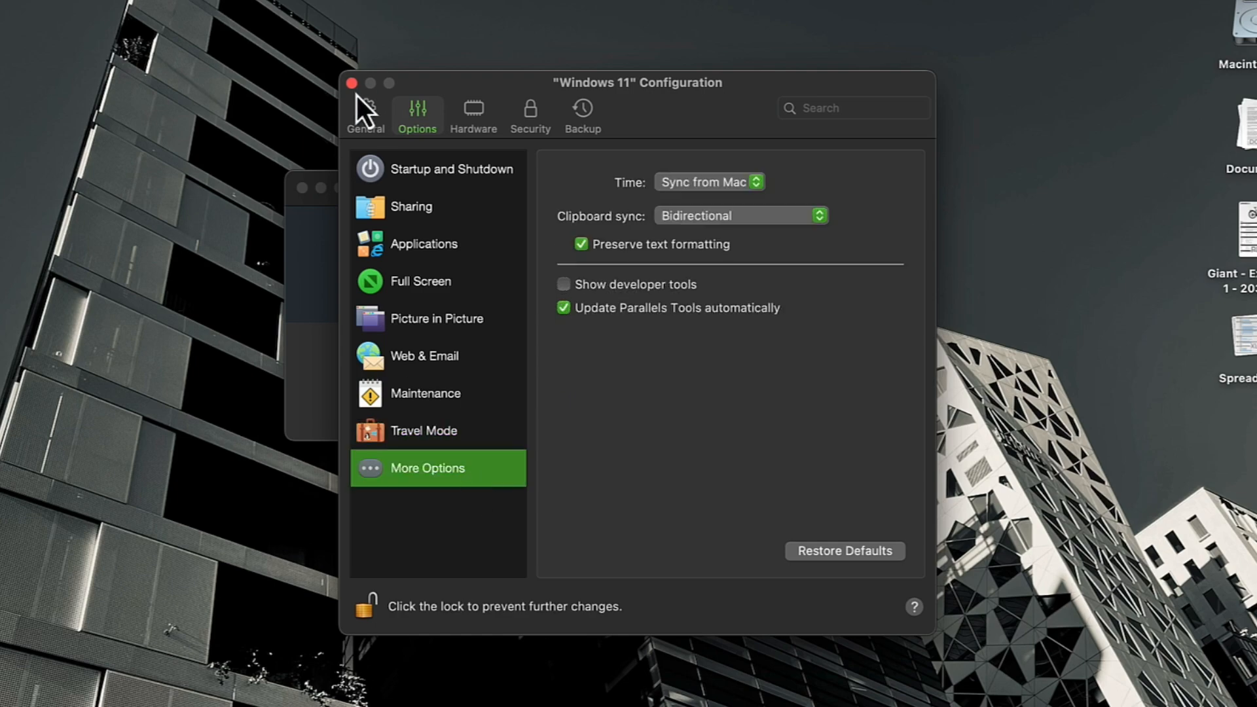
{"action": "mouse_move", "coordinate": [429, 140]}
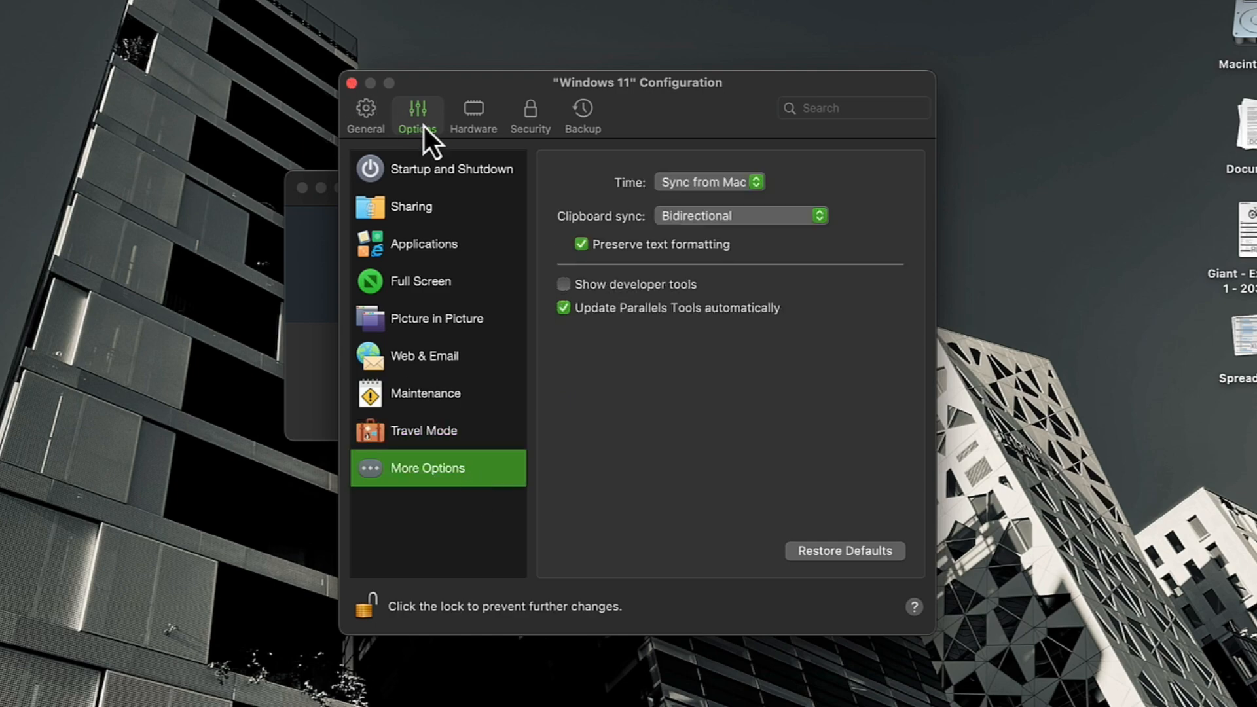
{"action": "mouse_move", "coordinate": [387, 98]}
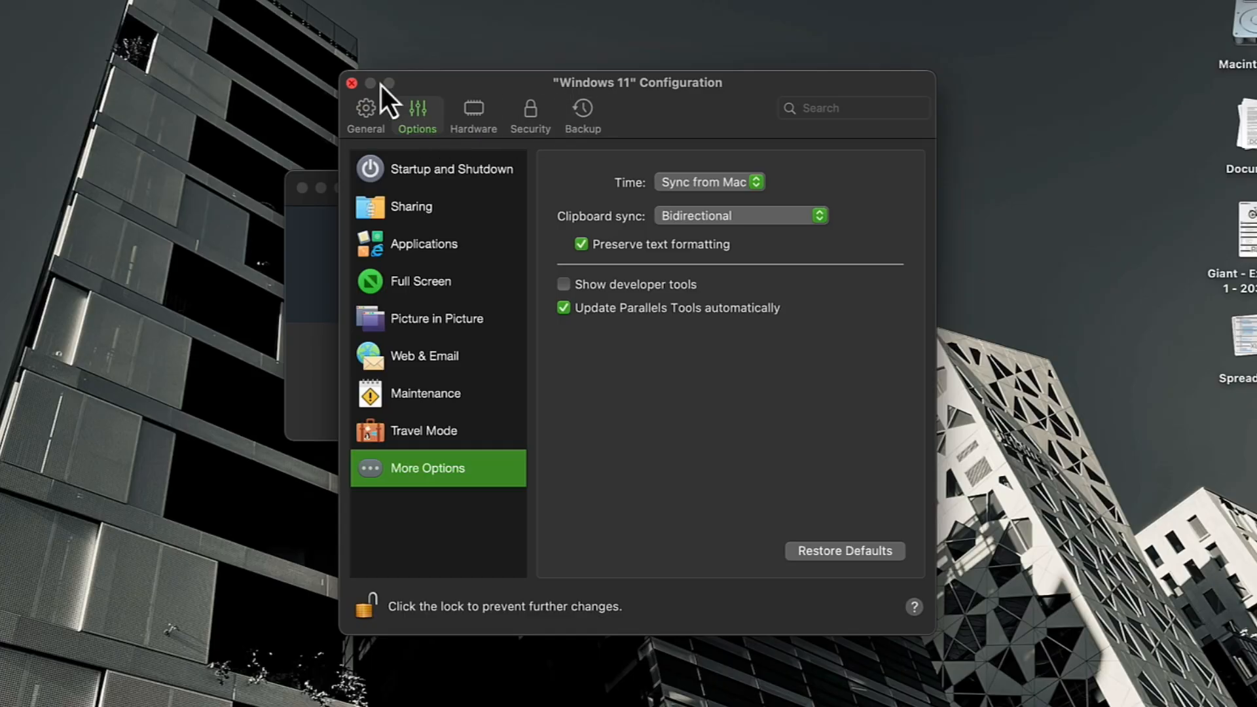
Close the Windows 11 configuration window and boot the Windows 11 VM to its desktop.
{"action": "left_click", "coordinate": [350, 83]}
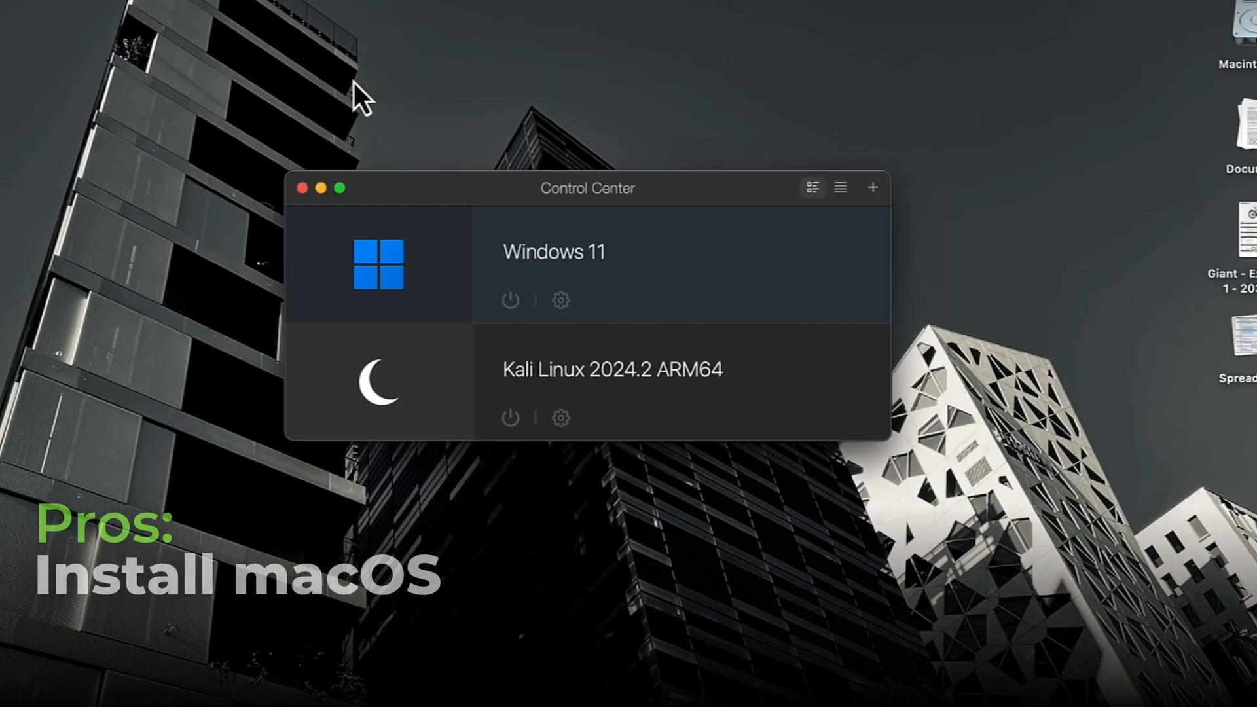
{"action": "left_click", "coordinate": [378, 263]}
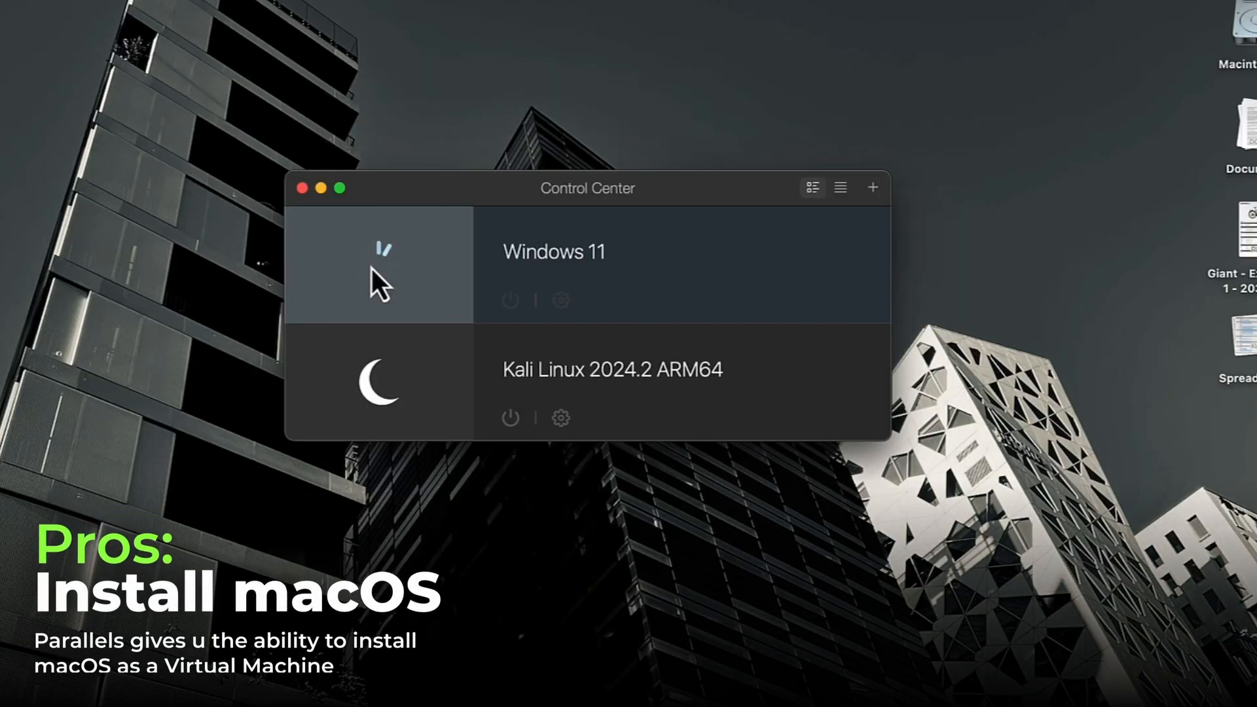
{"action": "left_click", "coordinate": [381, 268]}
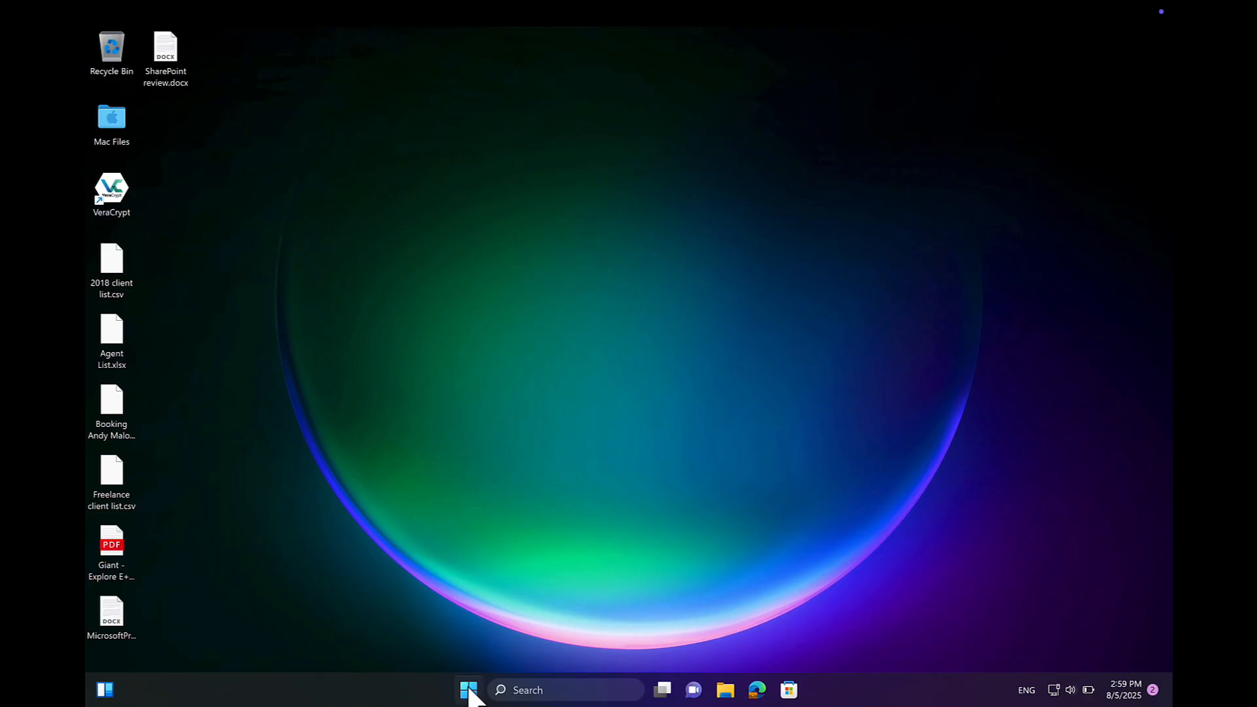
View the Windows 11 Start menu's pinned apps, then return to Control Center.
{"action": "left_click", "coordinate": [469, 689]}
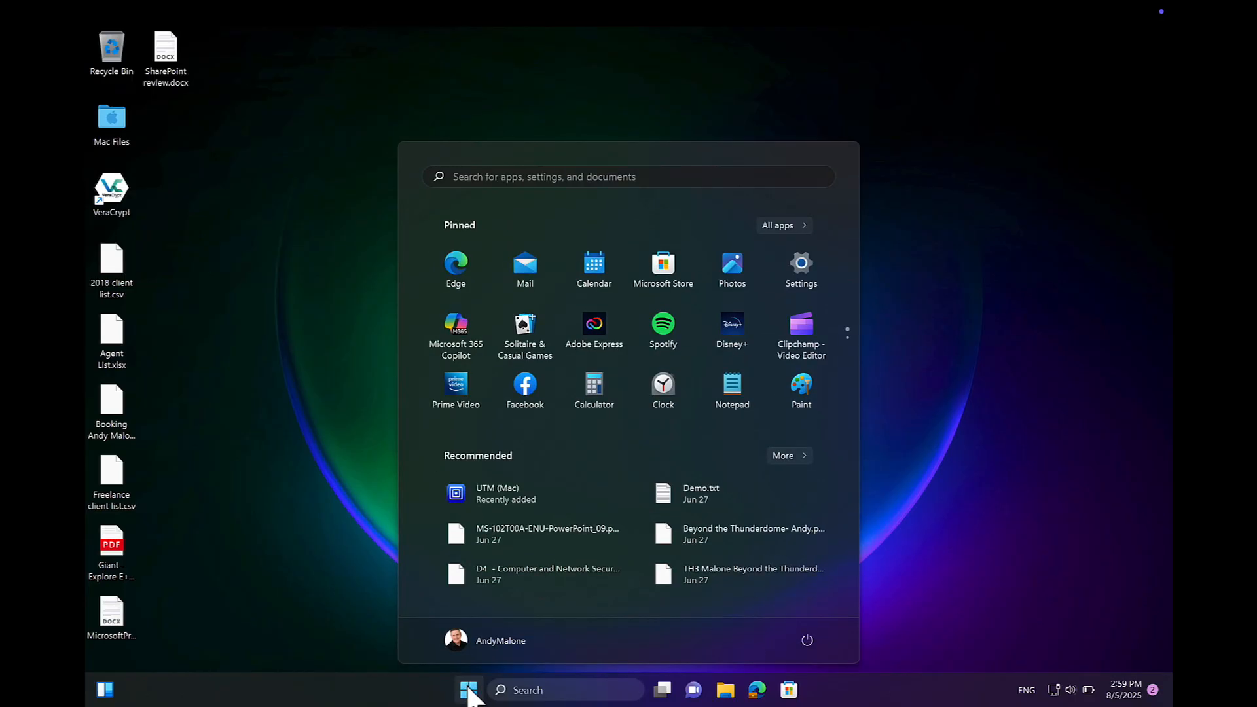
{"action": "left_click", "coordinate": [469, 689]}
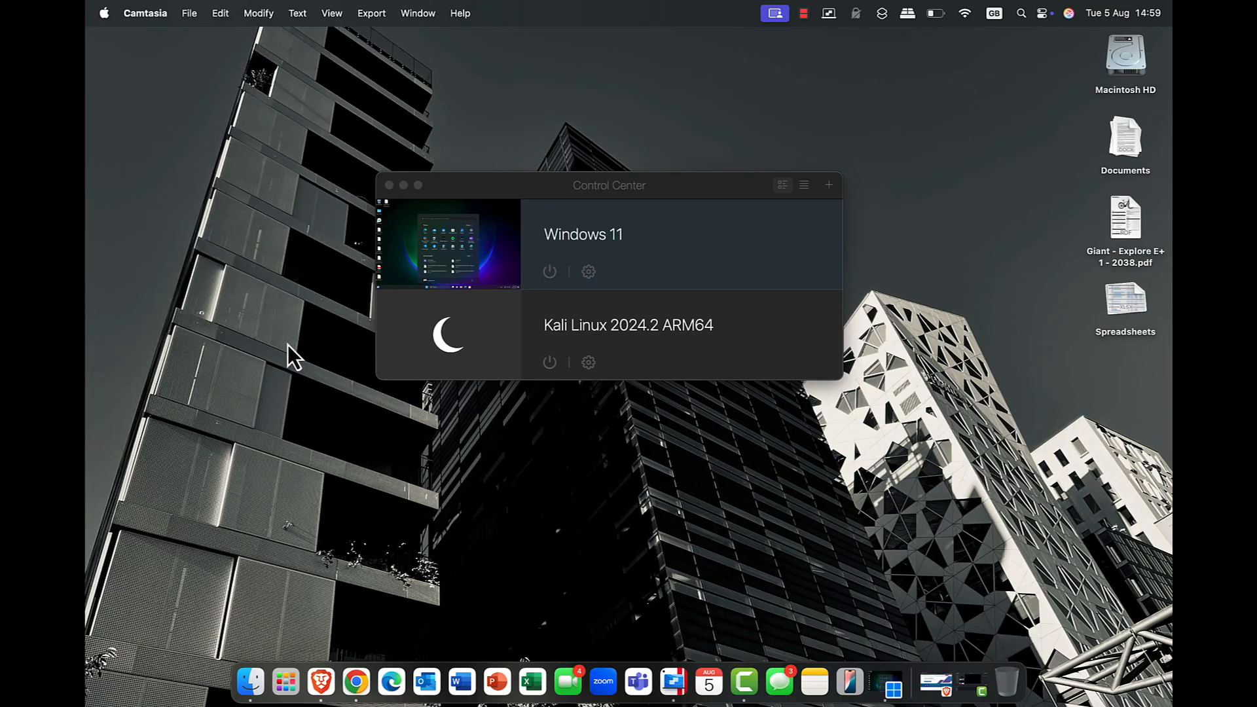
Open File > New… and scroll the Free Systems list showing Debian and Kali.
{"action": "left_click", "coordinate": [164, 14]}
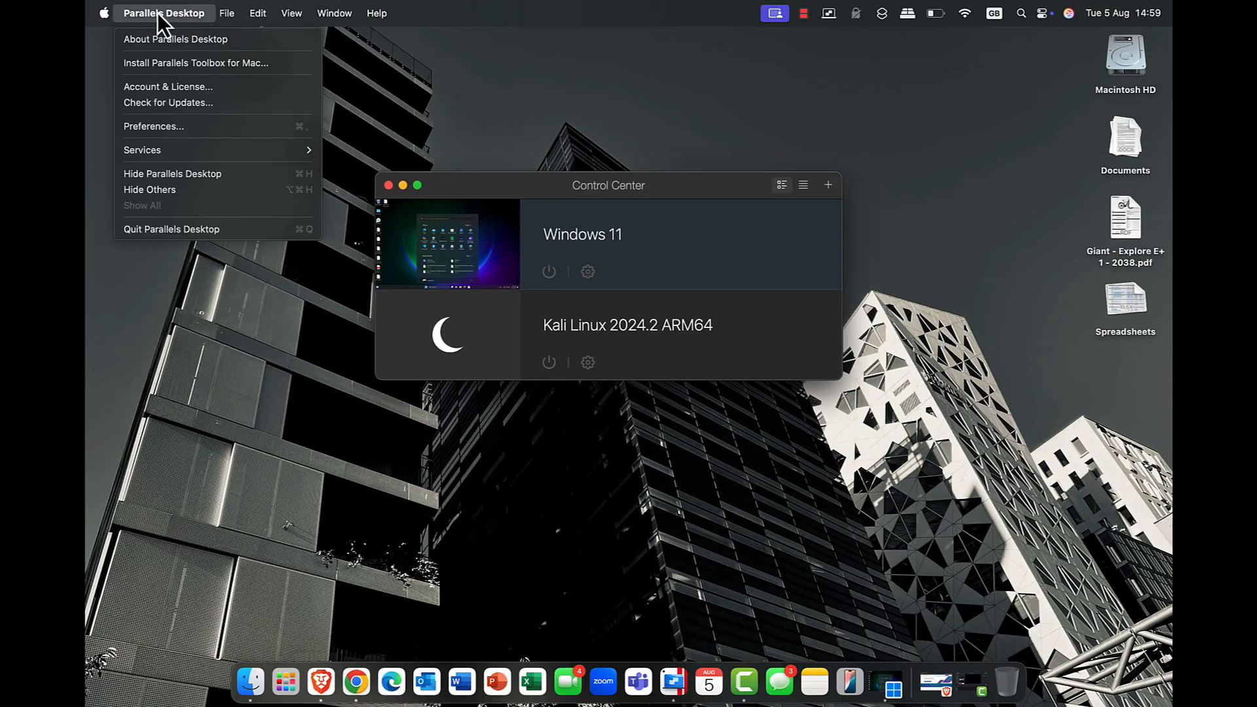
{"action": "left_click", "coordinate": [227, 13]}
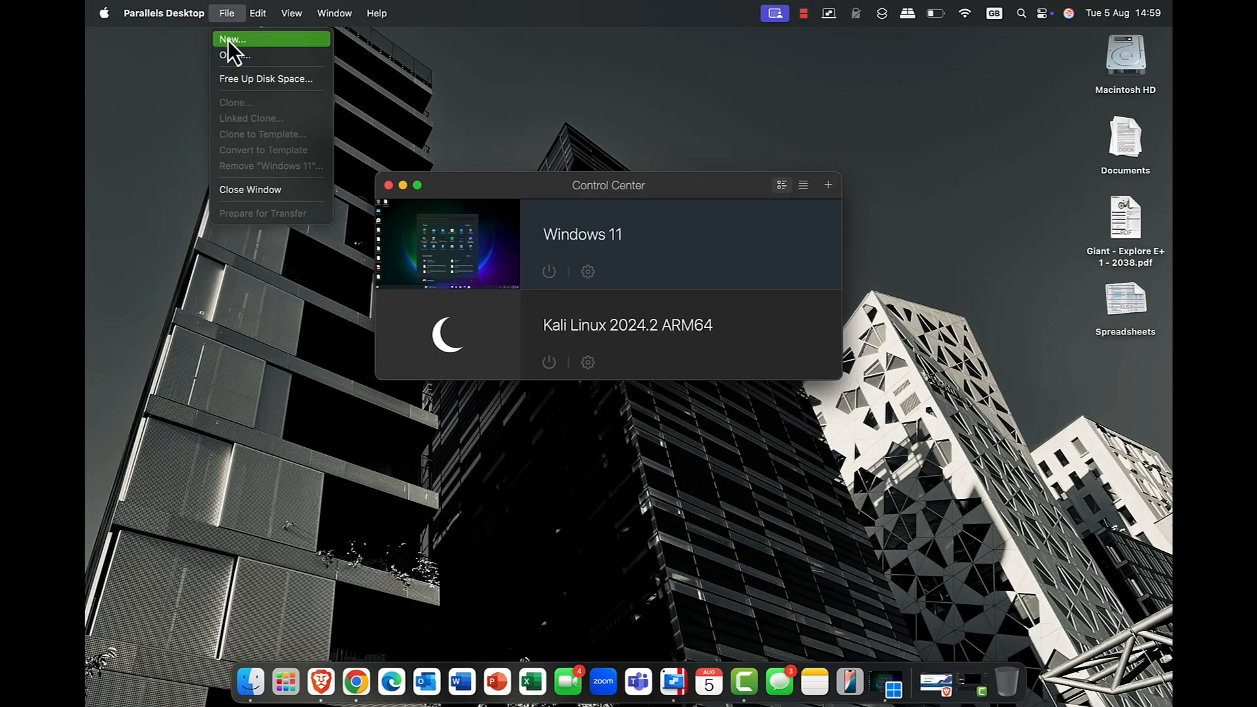
{"action": "left_click", "coordinate": [233, 40]}
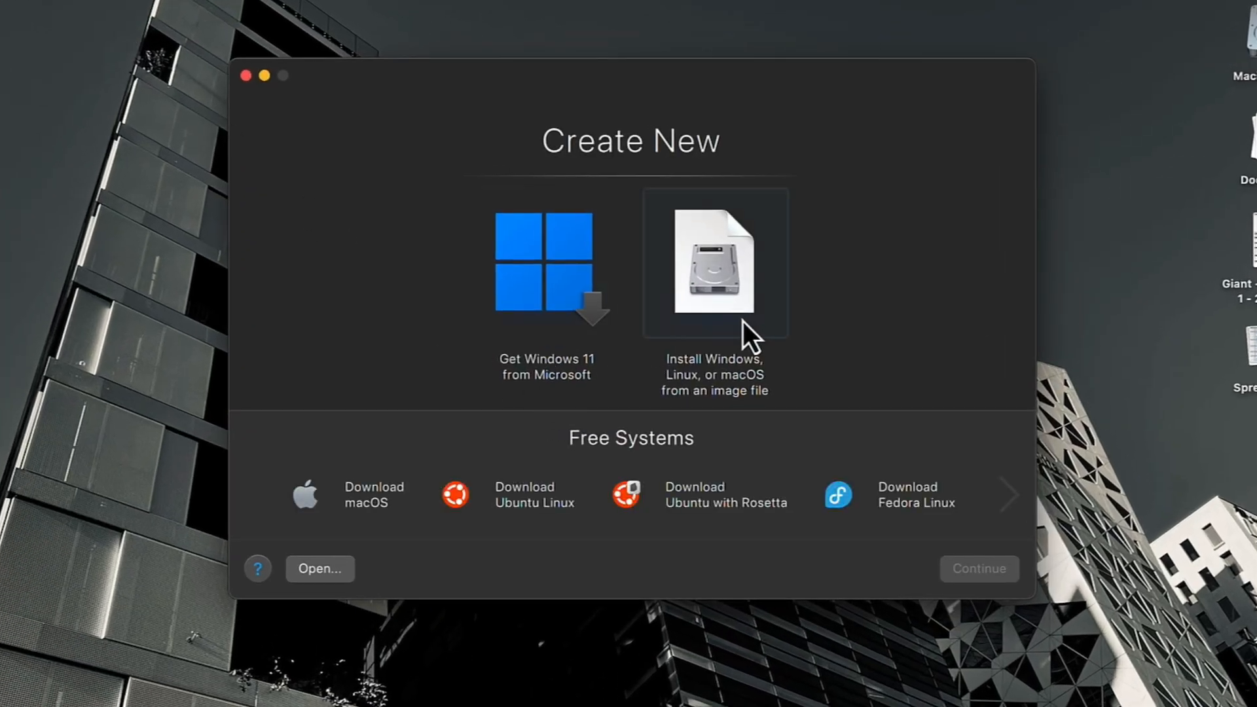
{"action": "mouse_move", "coordinate": [359, 514]}
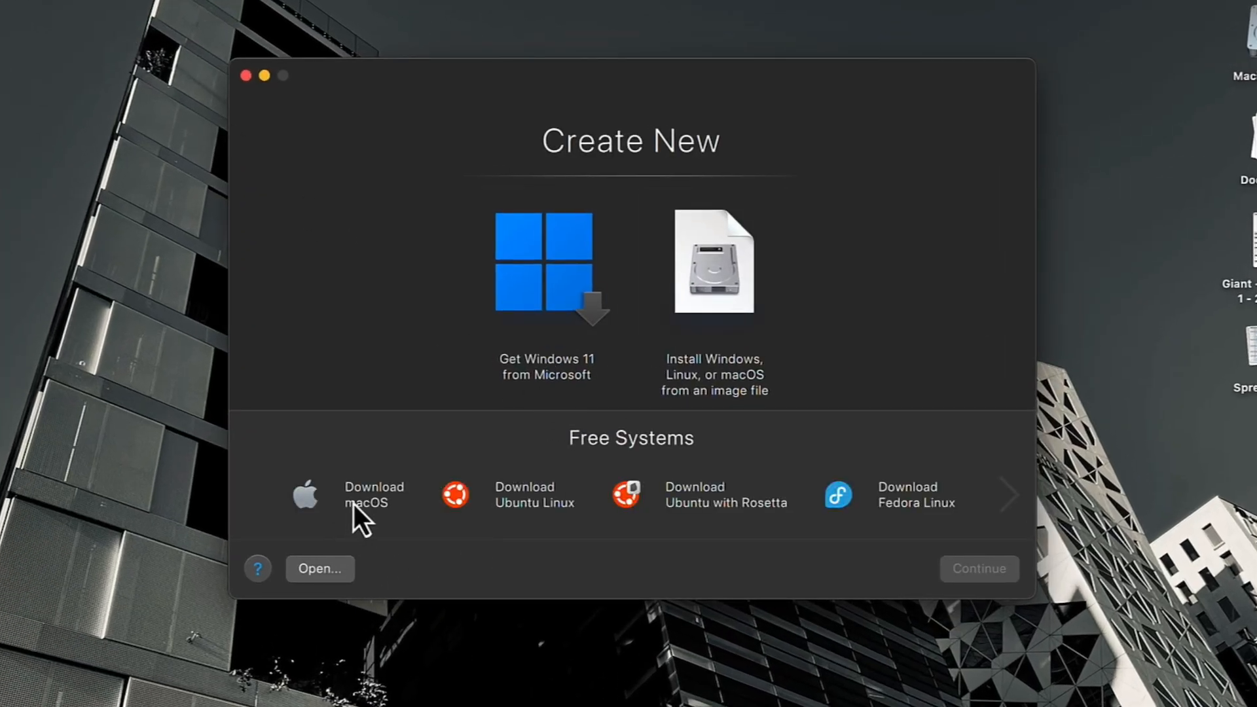
{"action": "left_click", "coordinate": [365, 495]}
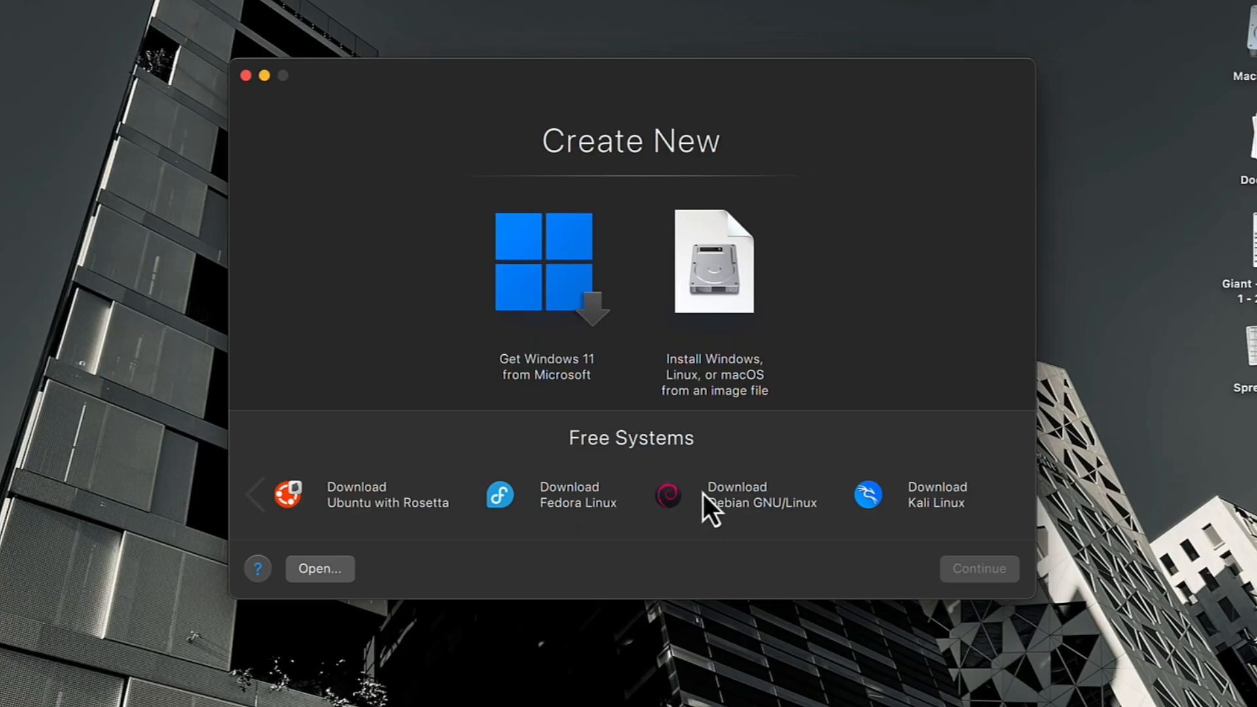
{"action": "mouse_move", "coordinate": [246, 75]}
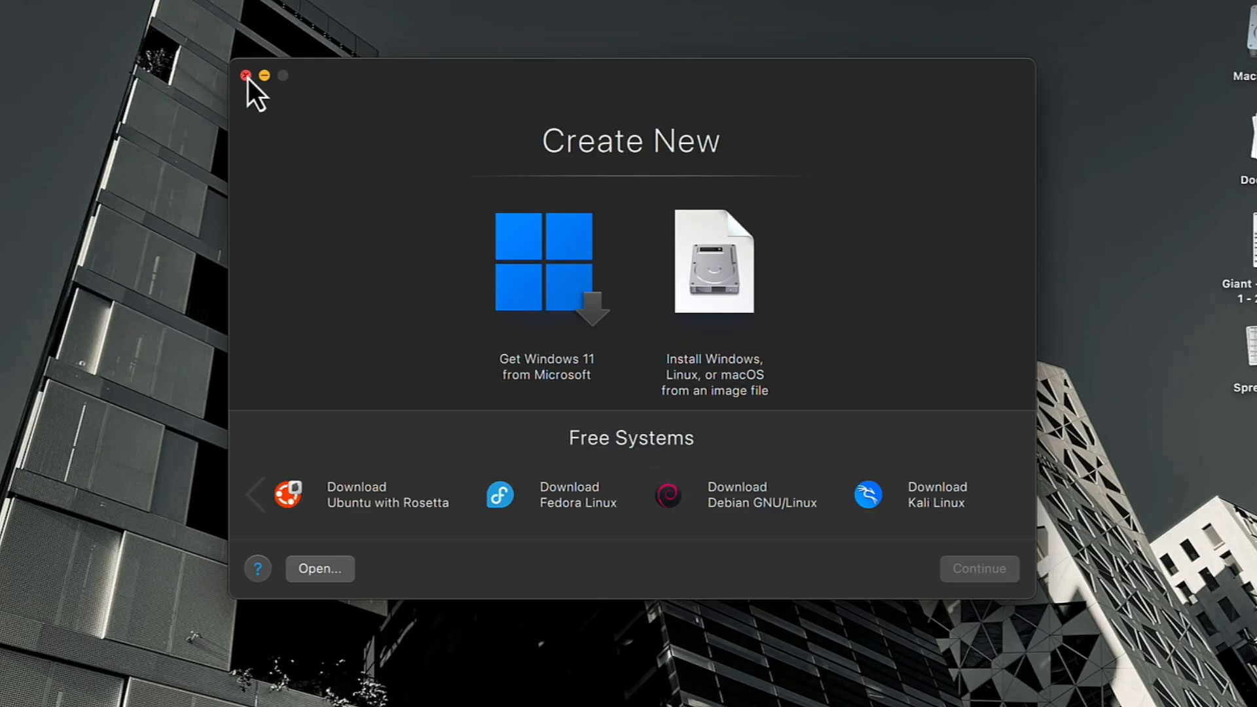
Close the Parallels wizard and open the UTM Gallery from UTM's welcome screen.
{"action": "left_click", "coordinate": [246, 75]}
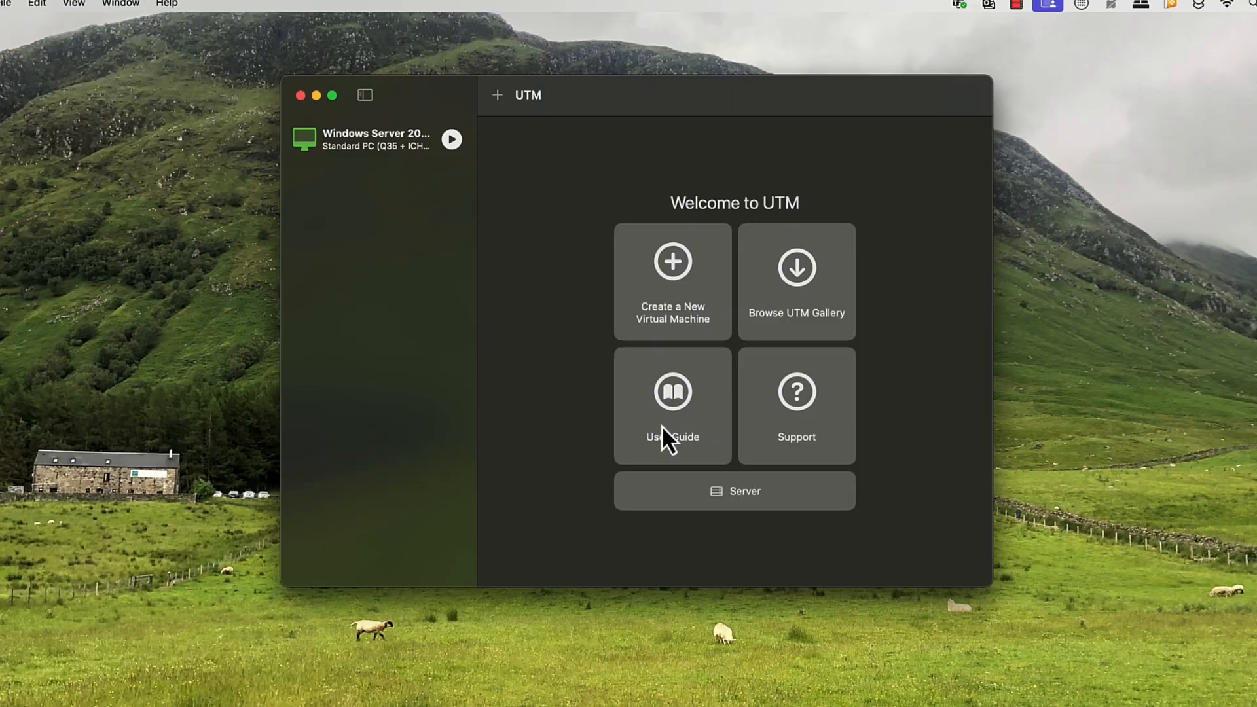
{"action": "mouse_move", "coordinate": [792, 435]}
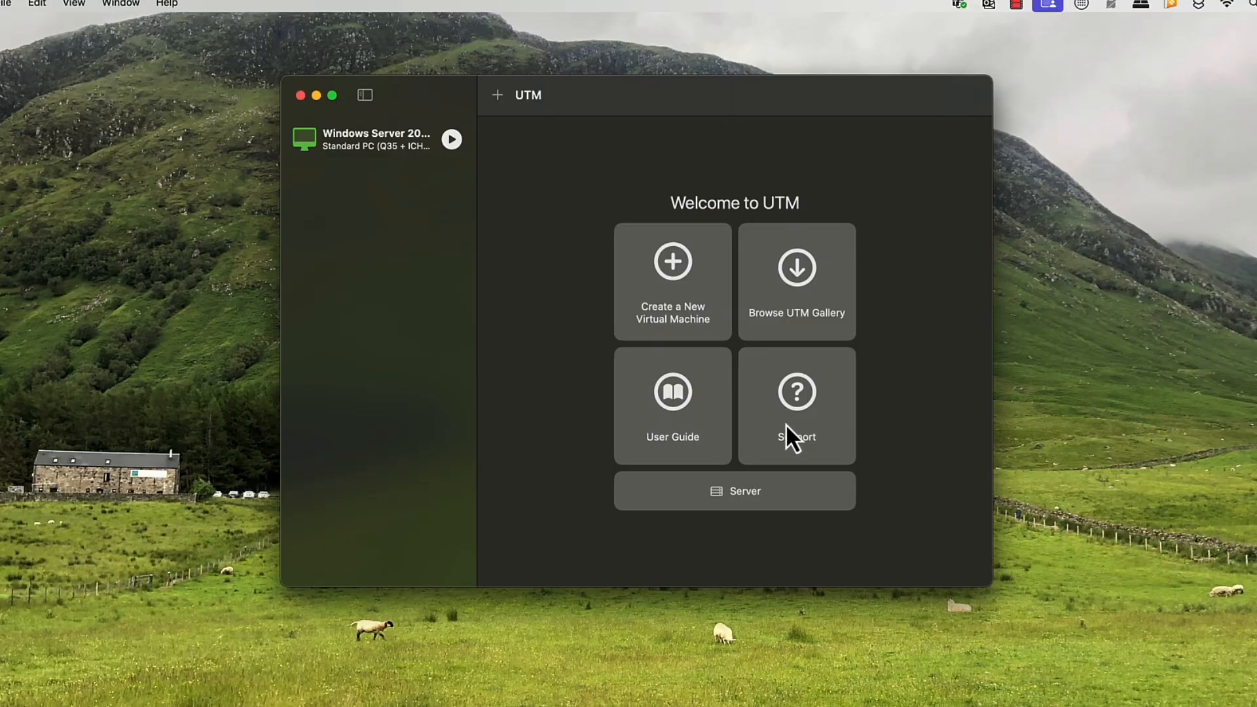
{"action": "left_click", "coordinate": [796, 269]}
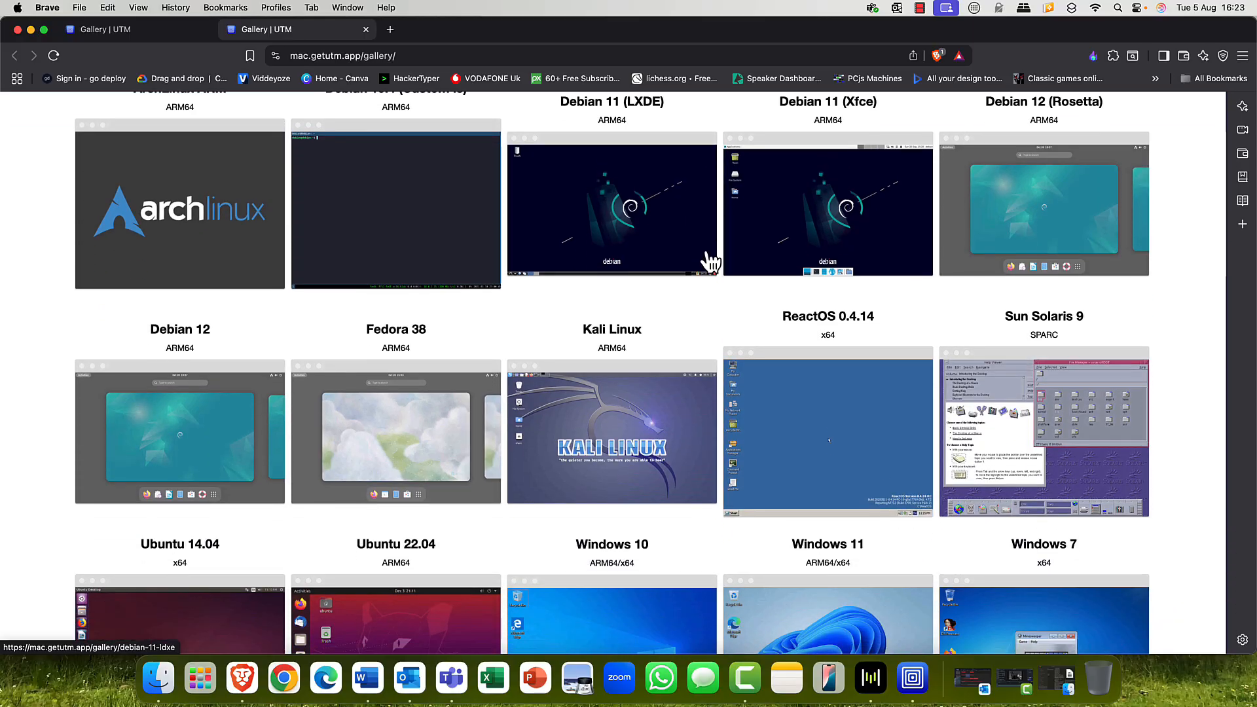
Scroll the mac.getutm.app gallery down to the Windows 10, 11, 7 and XP builds.
{"action": "scroll", "scroll_direction": "down", "scroll_amount": 3}
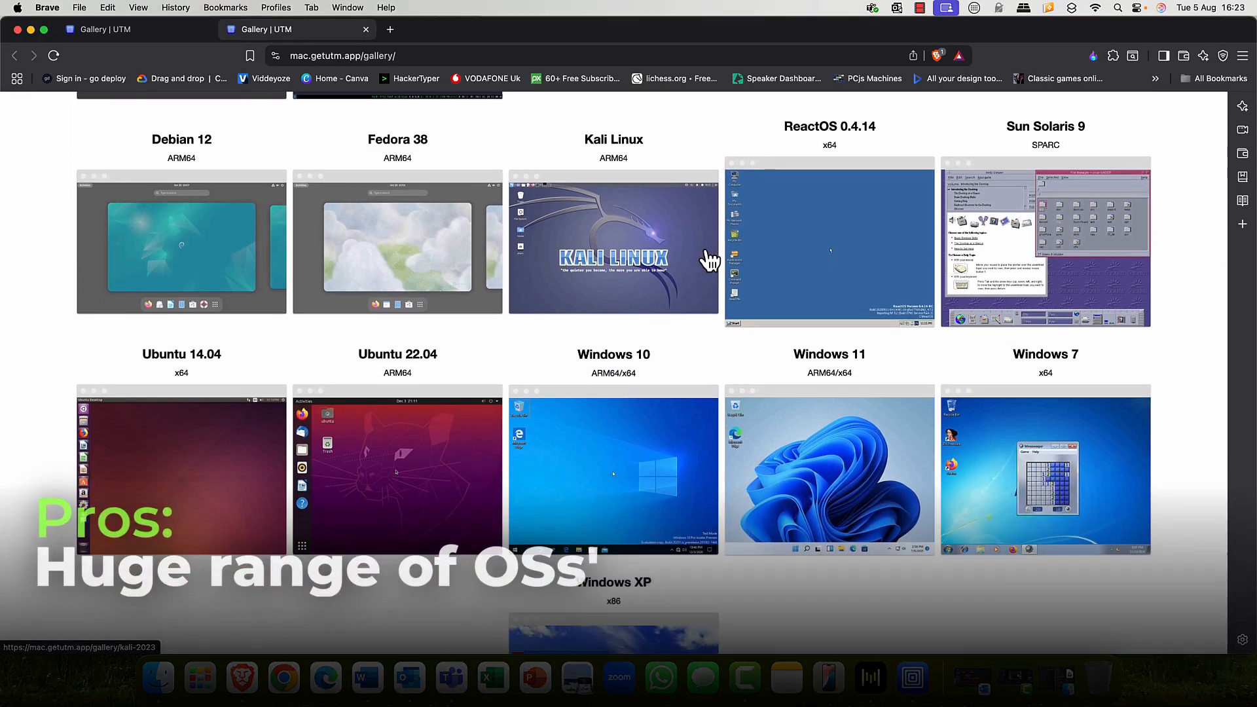
{"action": "scroll", "scroll_direction": "down", "scroll_amount": 3}
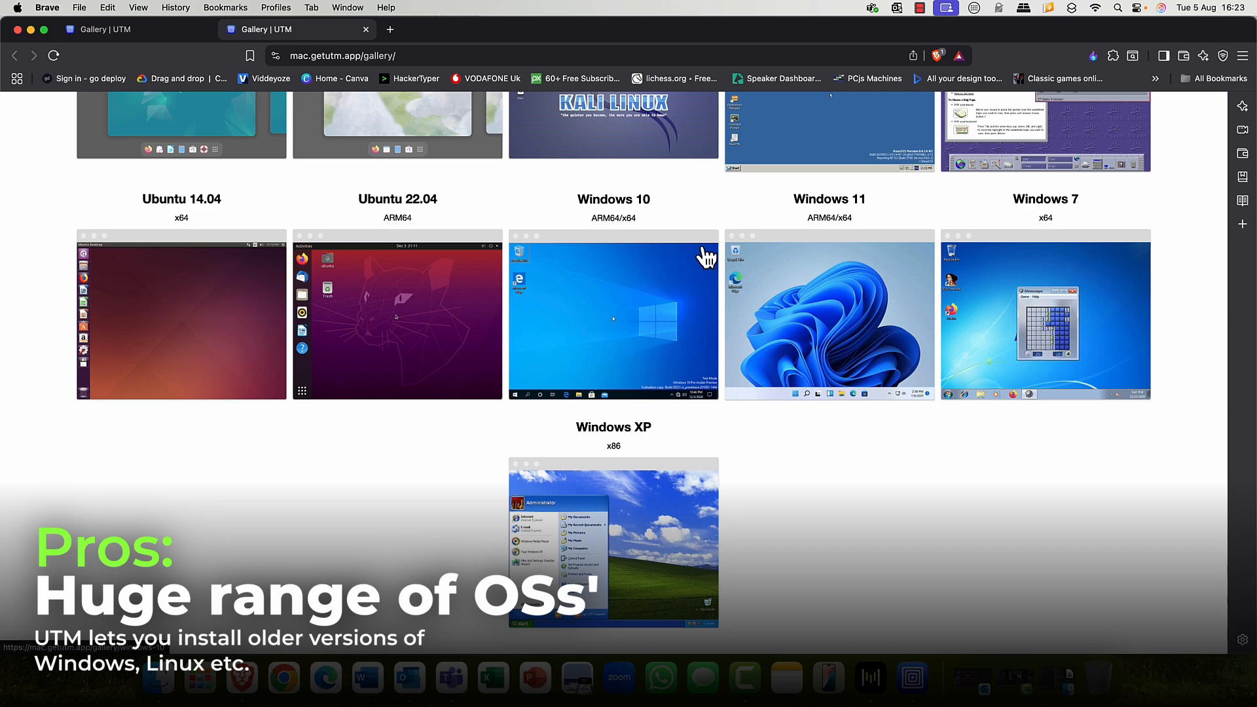
{"action": "mouse_move", "coordinate": [20, 46]}
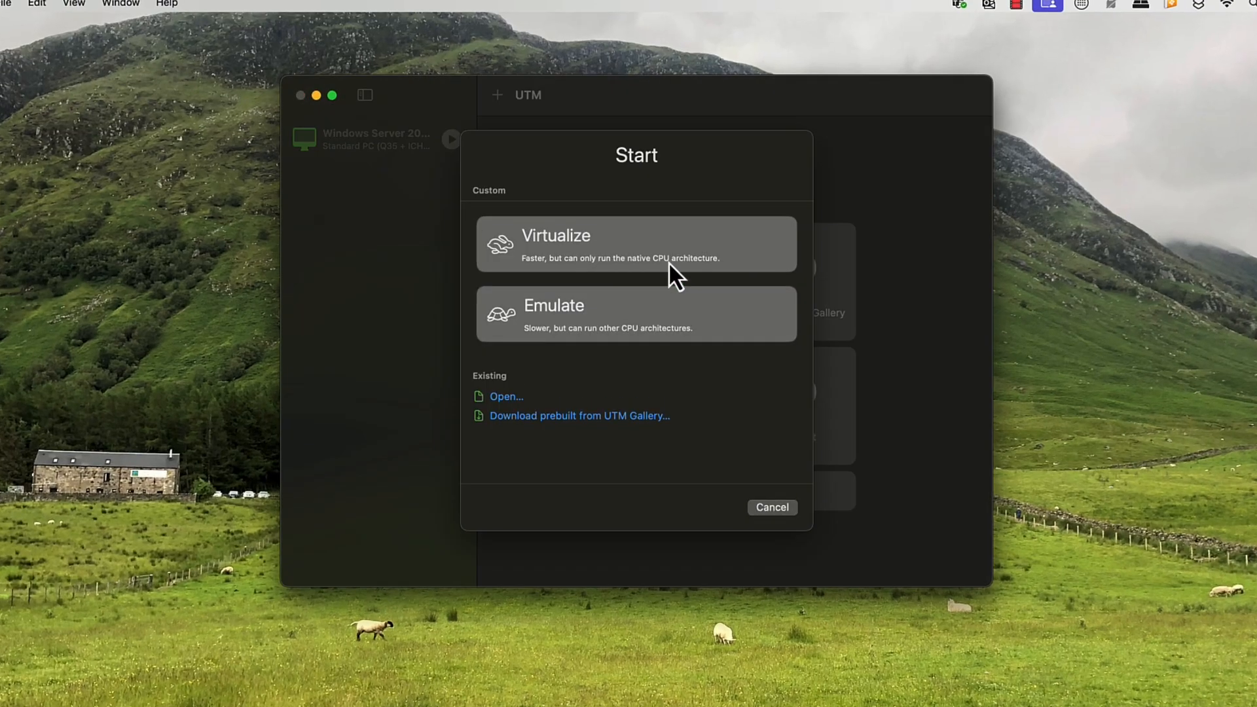
{"action": "mouse_move", "coordinate": [560, 279]}
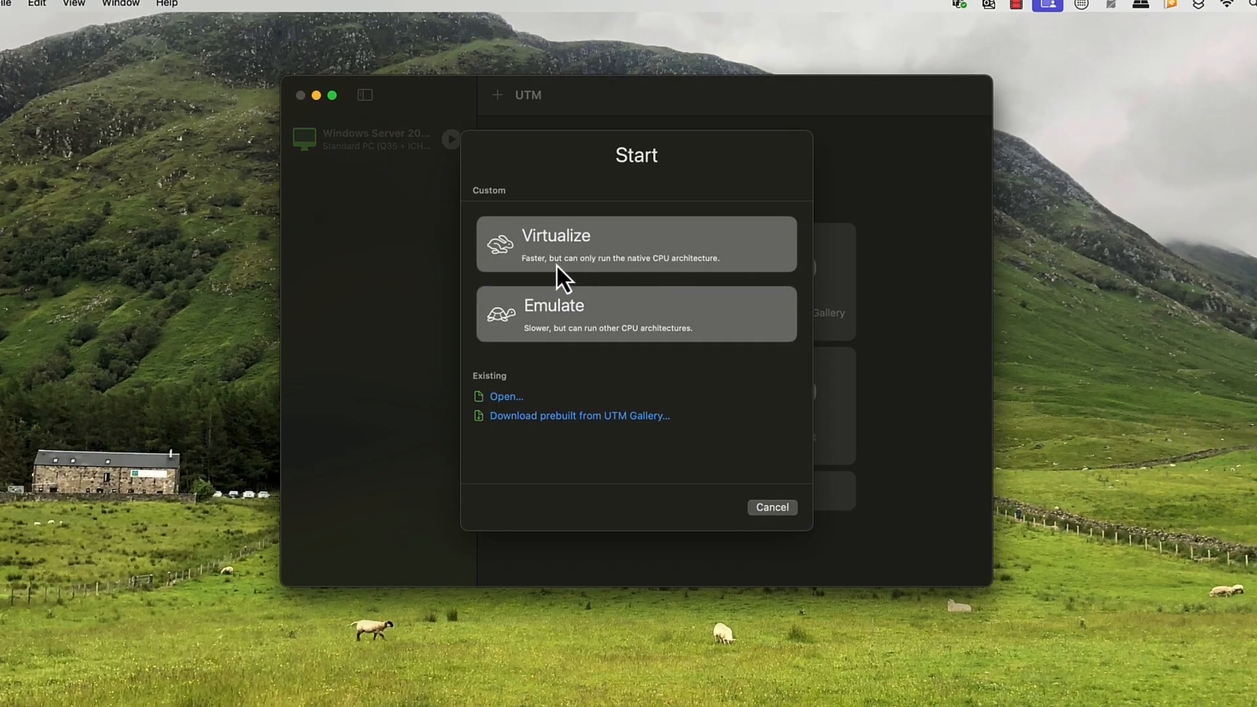
{"action": "mouse_move", "coordinate": [649, 283]}
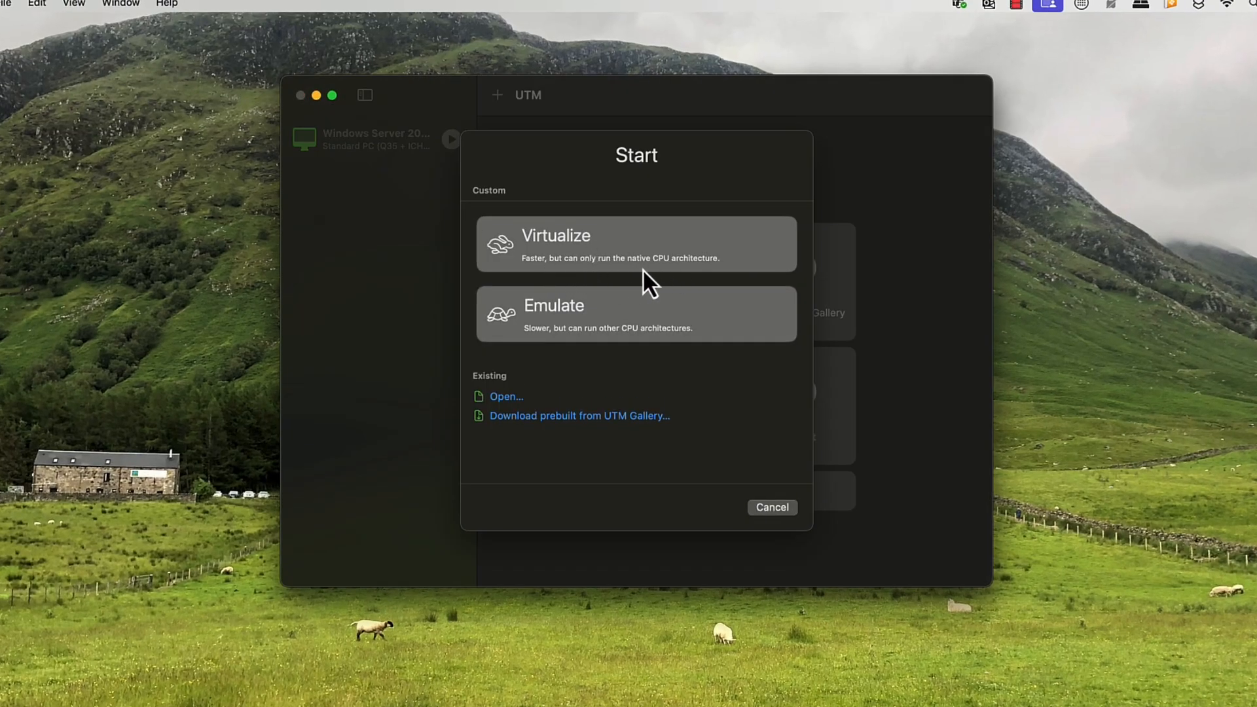
{"action": "mouse_move", "coordinate": [583, 353]}
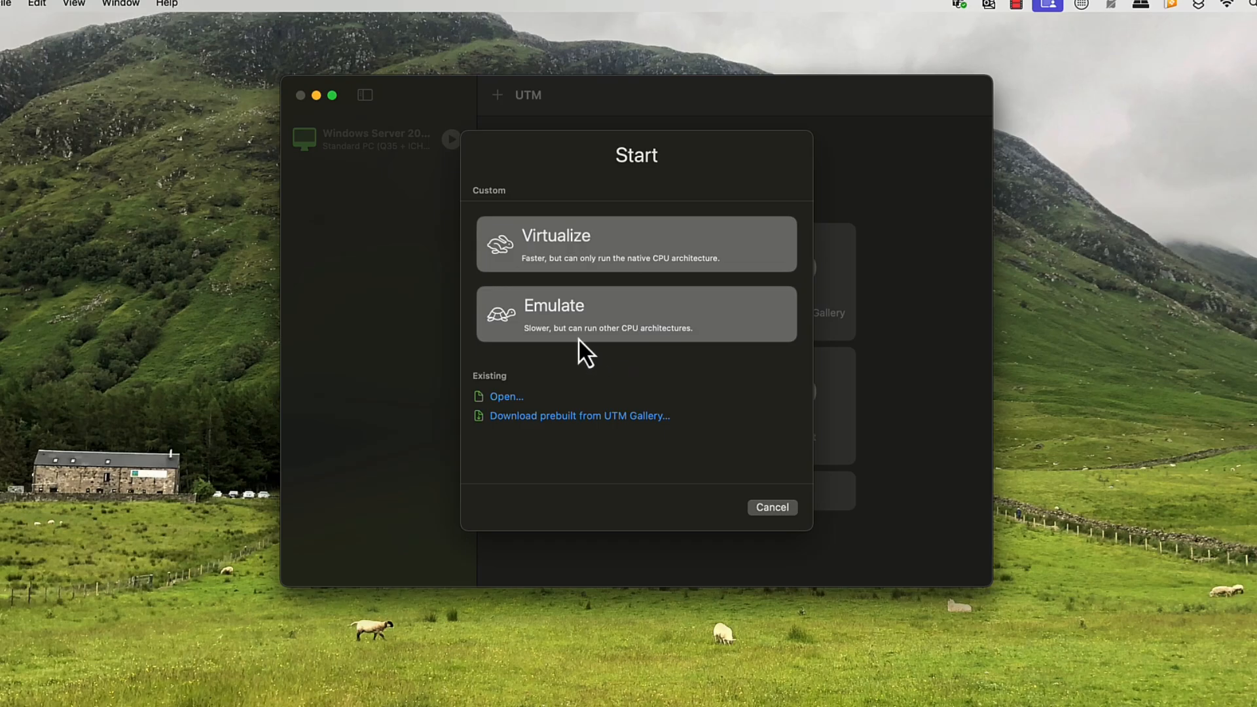
{"action": "mouse_move", "coordinate": [580, 340]}
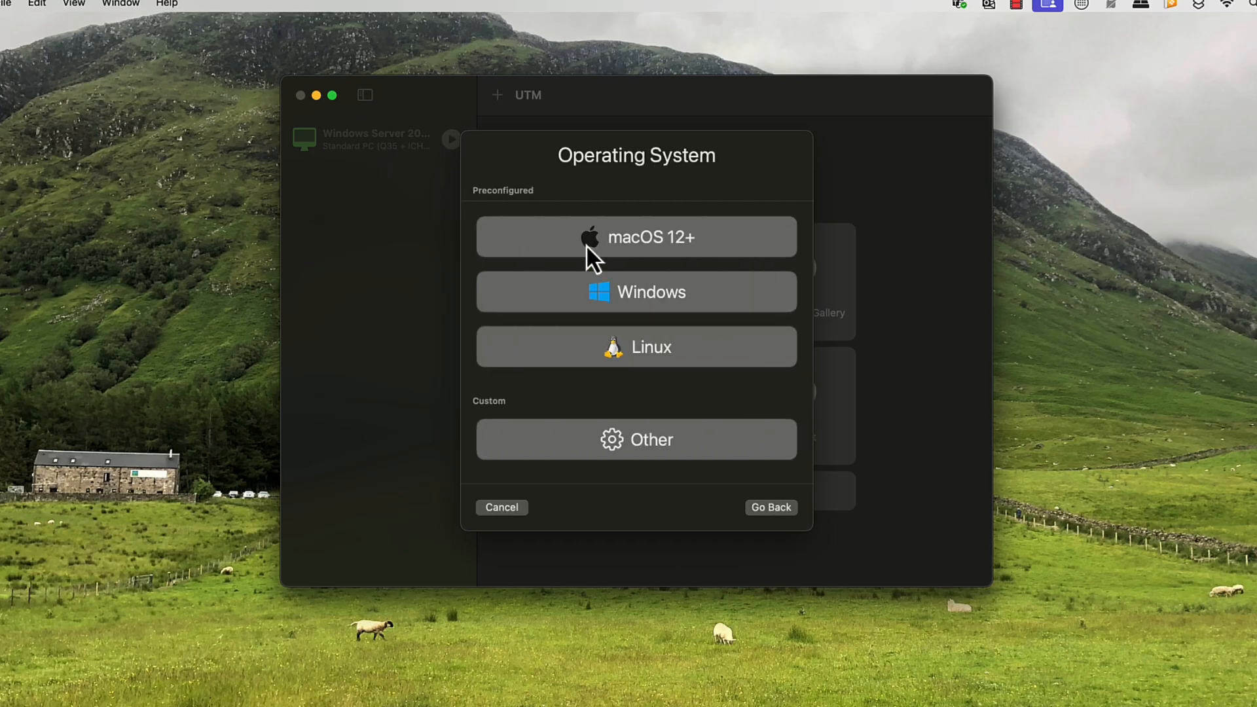
Choose Windows as the guest operating system for the virtualized machine.
{"action": "left_click", "coordinate": [636, 292]}
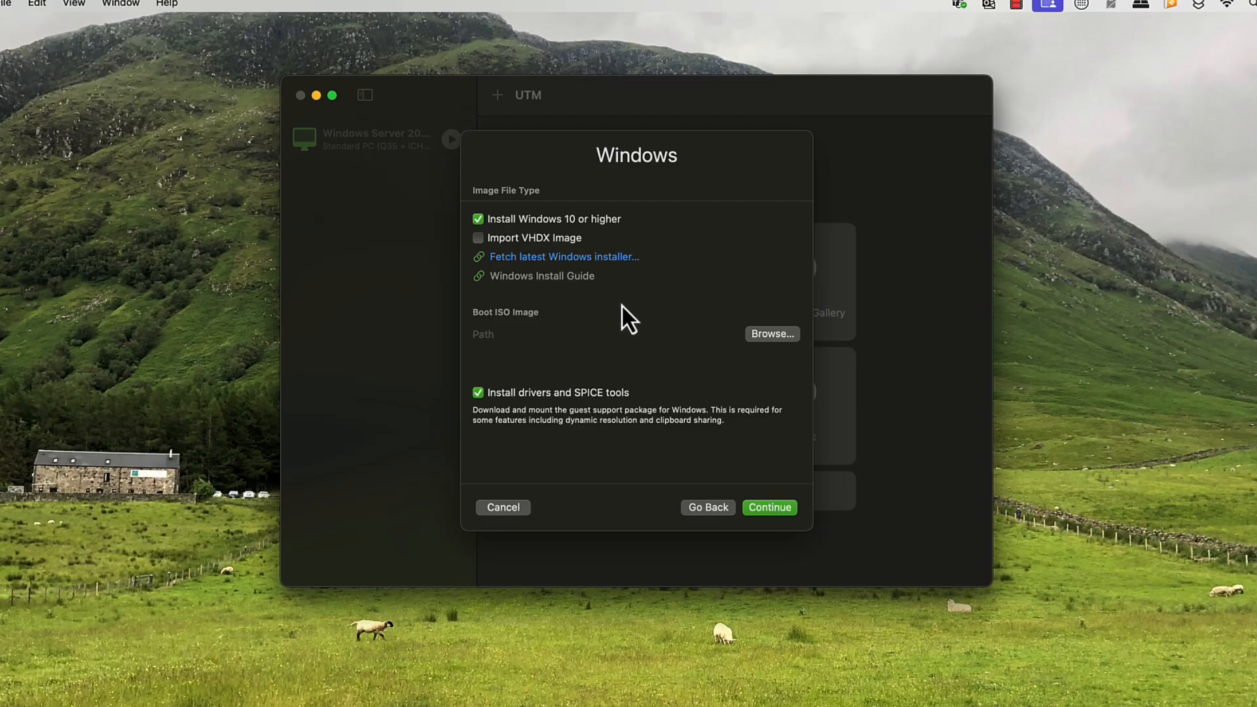
{"action": "mouse_move", "coordinate": [551, 261]}
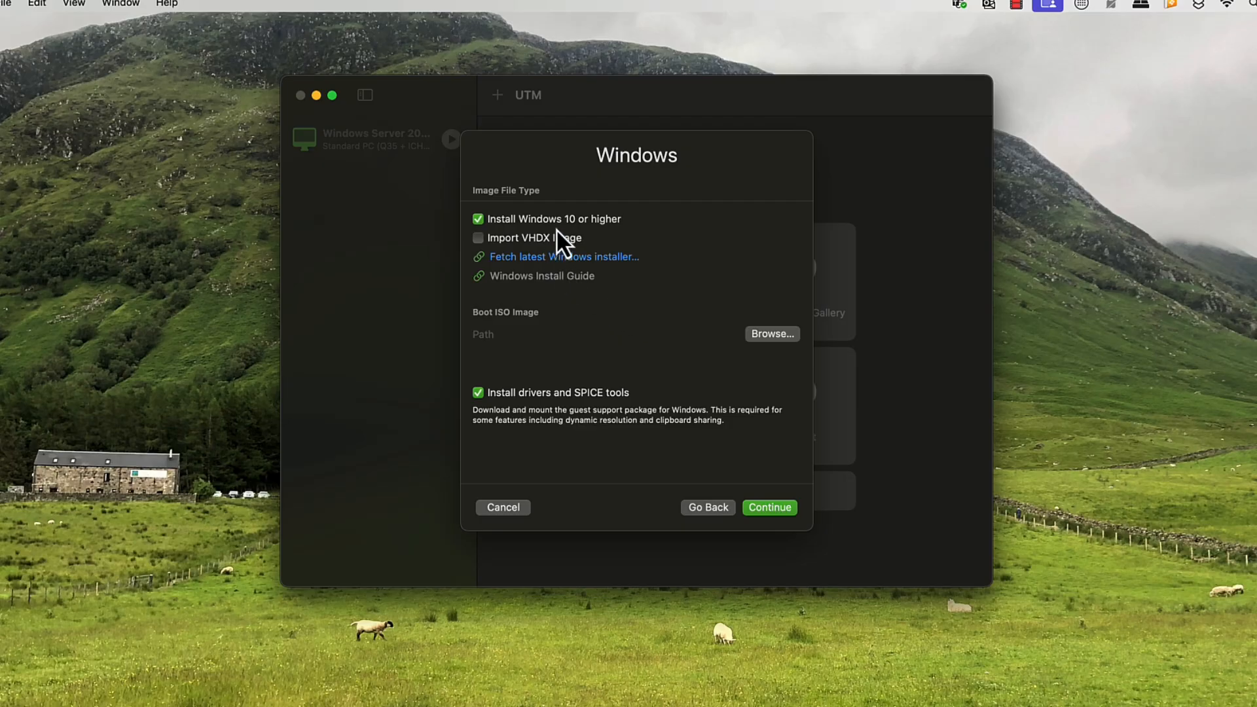
{"action": "mouse_move", "coordinate": [558, 288]}
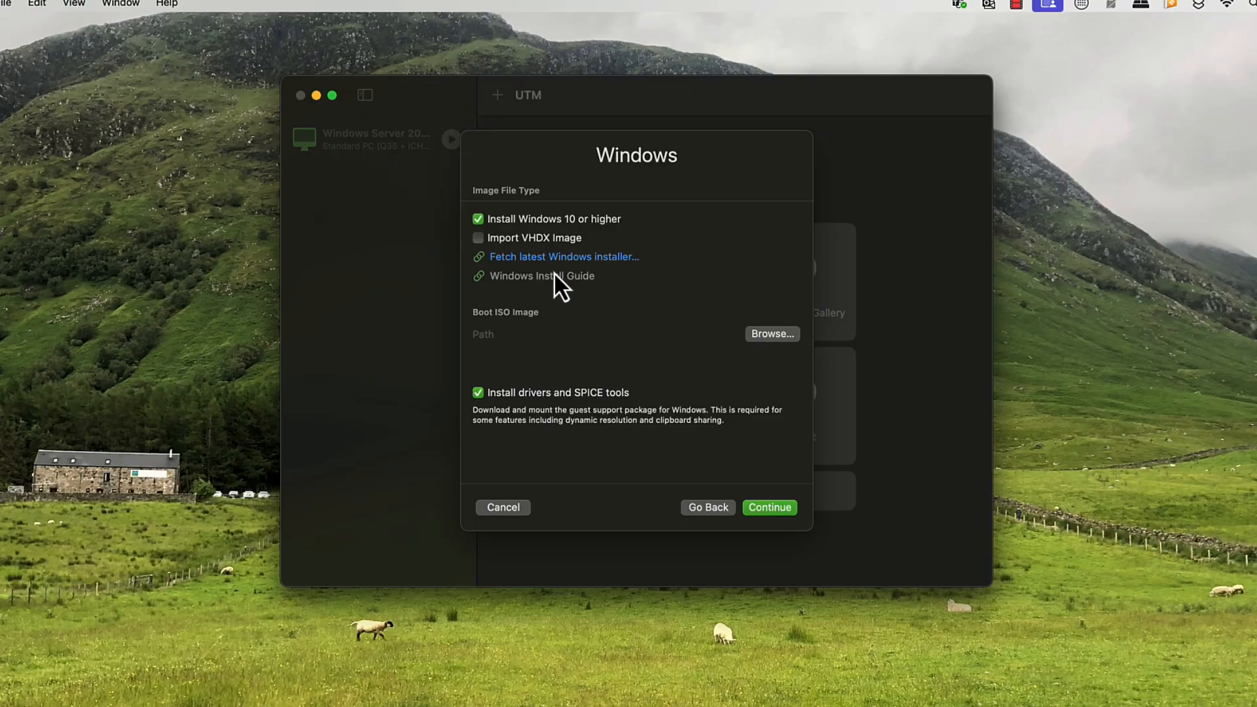
{"action": "mouse_move", "coordinate": [558, 303]}
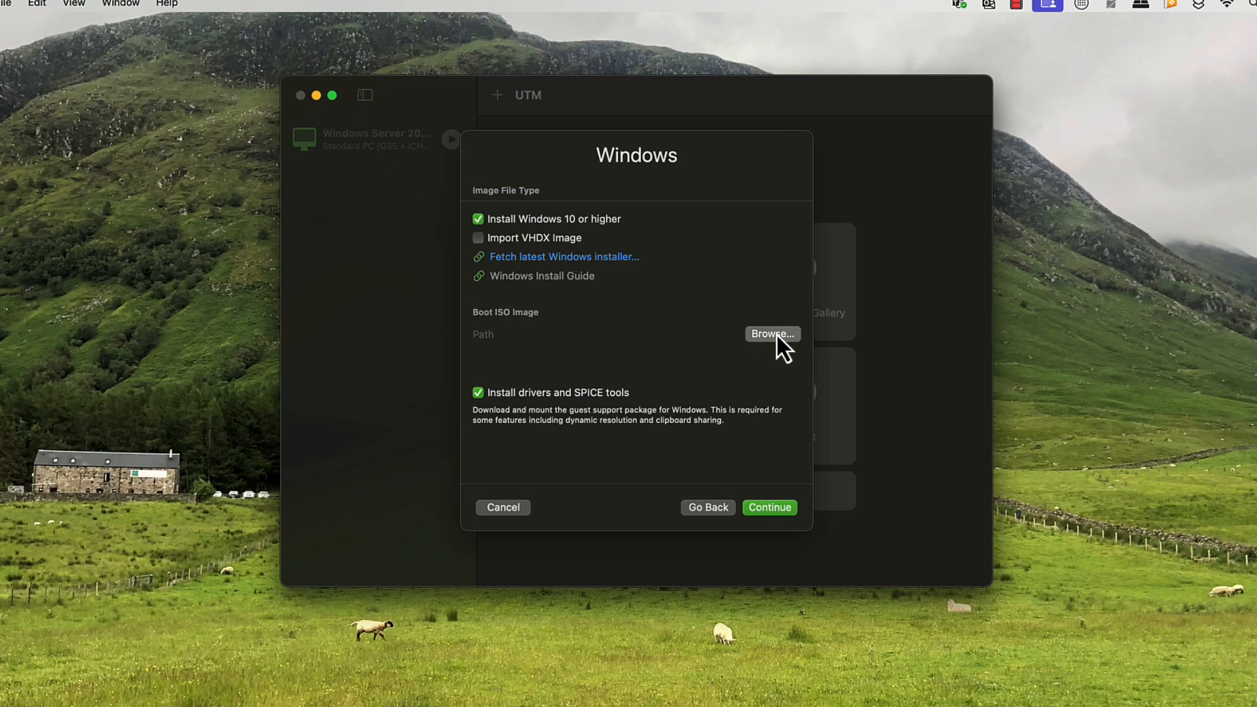
Set the en-gb Windows 11 24H2 arm64 ISO from Downloads as the boot image.
{"action": "left_click", "coordinate": [770, 334]}
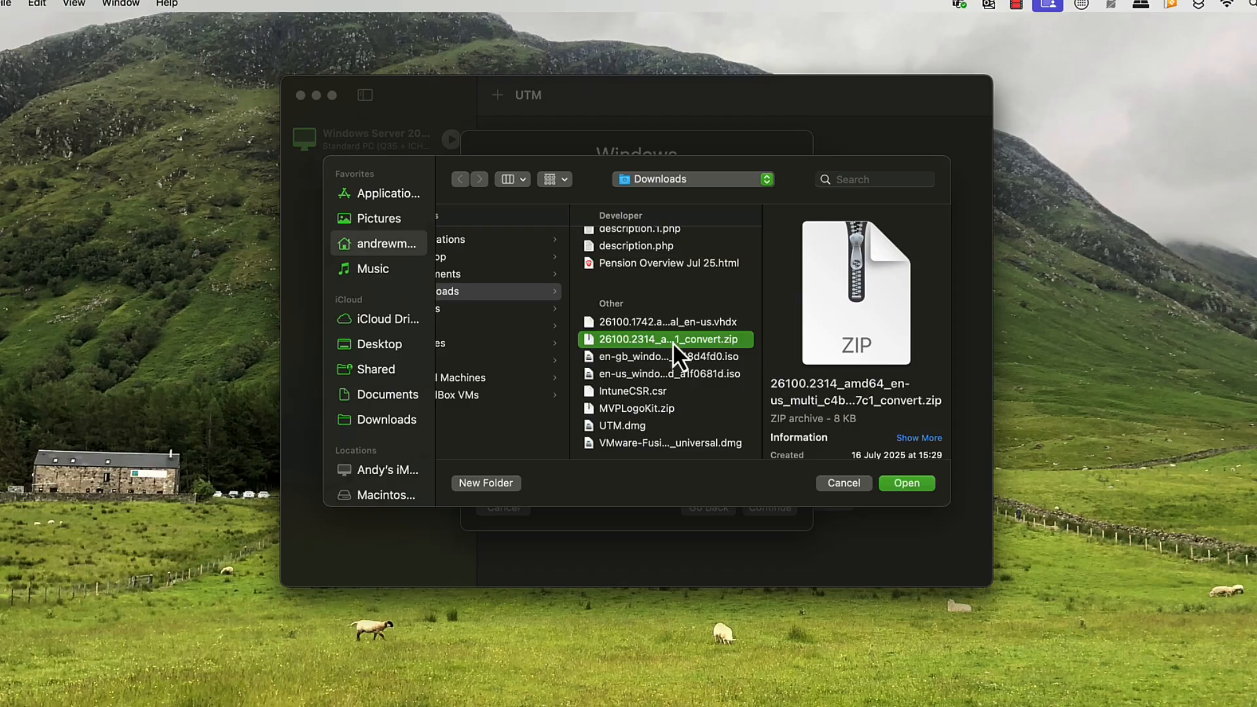
{"action": "mouse_move", "coordinate": [678, 377]}
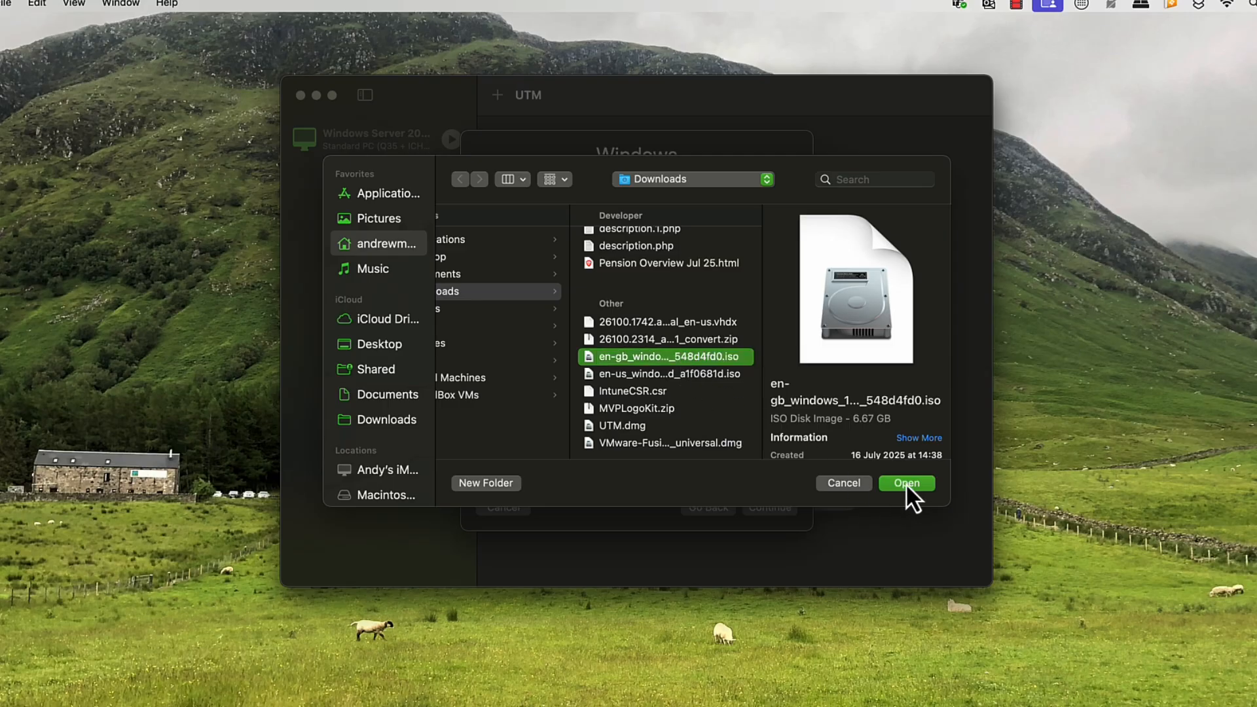
{"action": "left_click", "coordinate": [906, 482]}
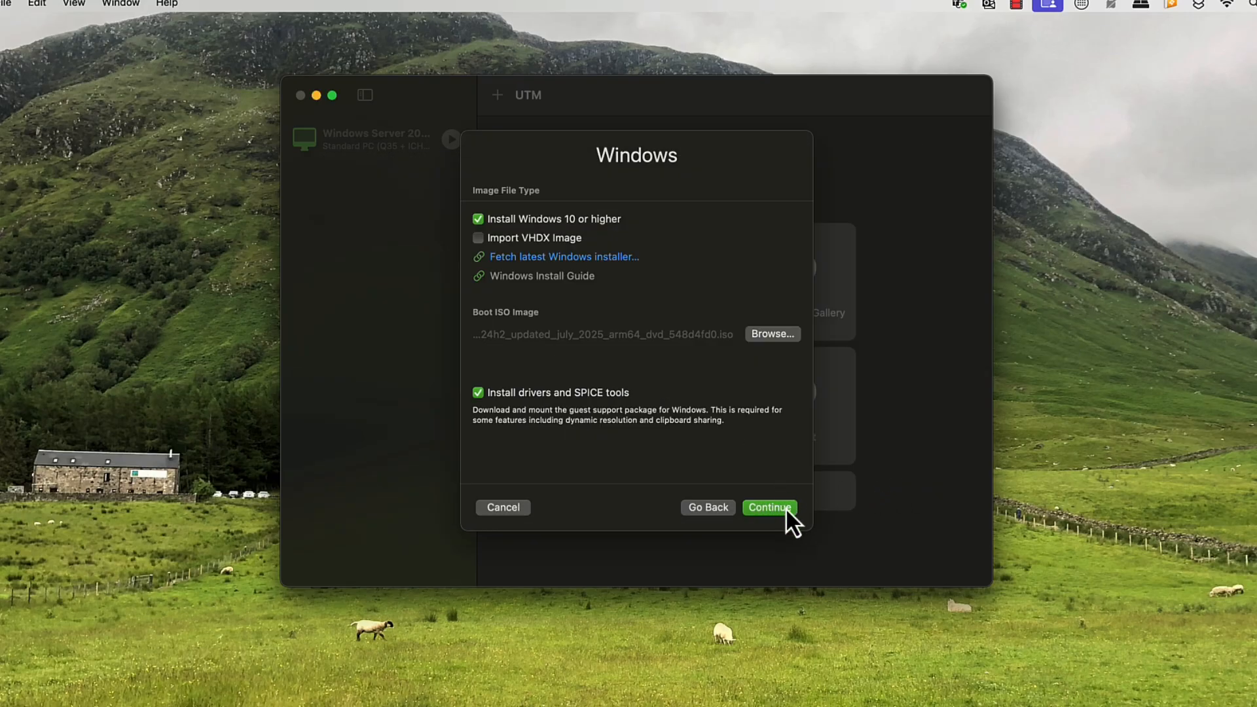
Accept default memory and CPU, the 64 GiB drive, and no shared directory.
{"action": "left_click", "coordinate": [768, 507]}
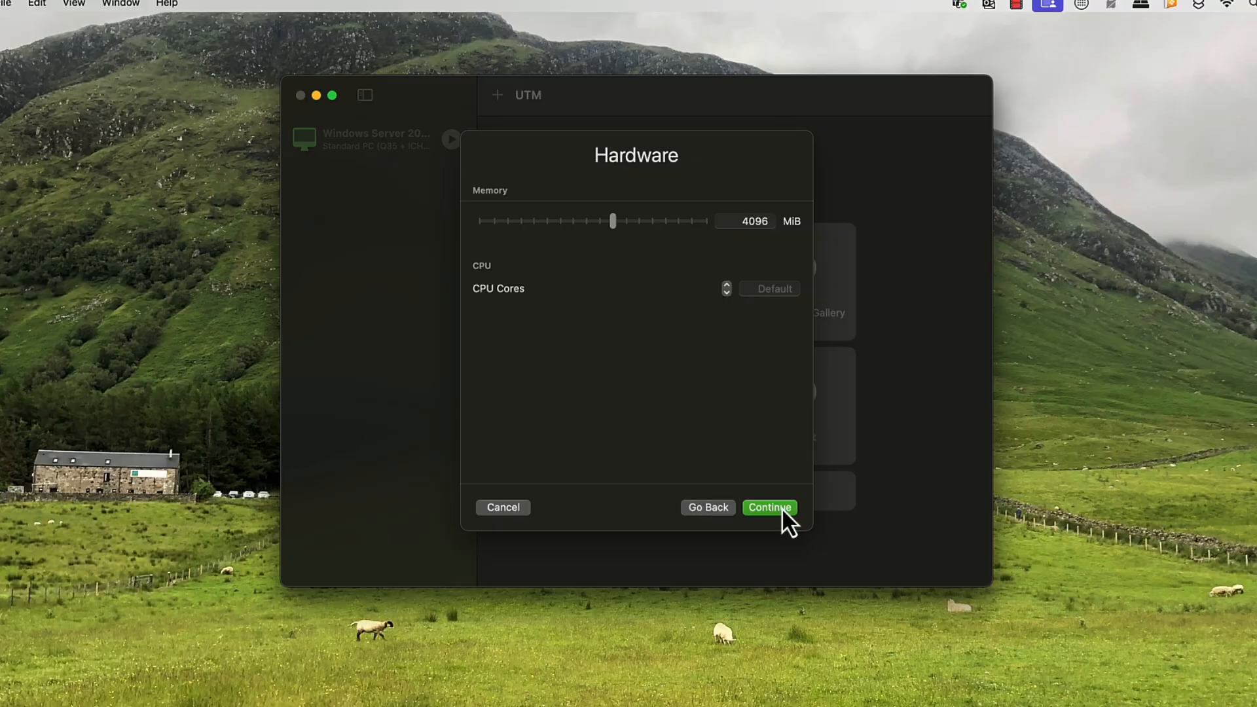
{"action": "left_click", "coordinate": [769, 507]}
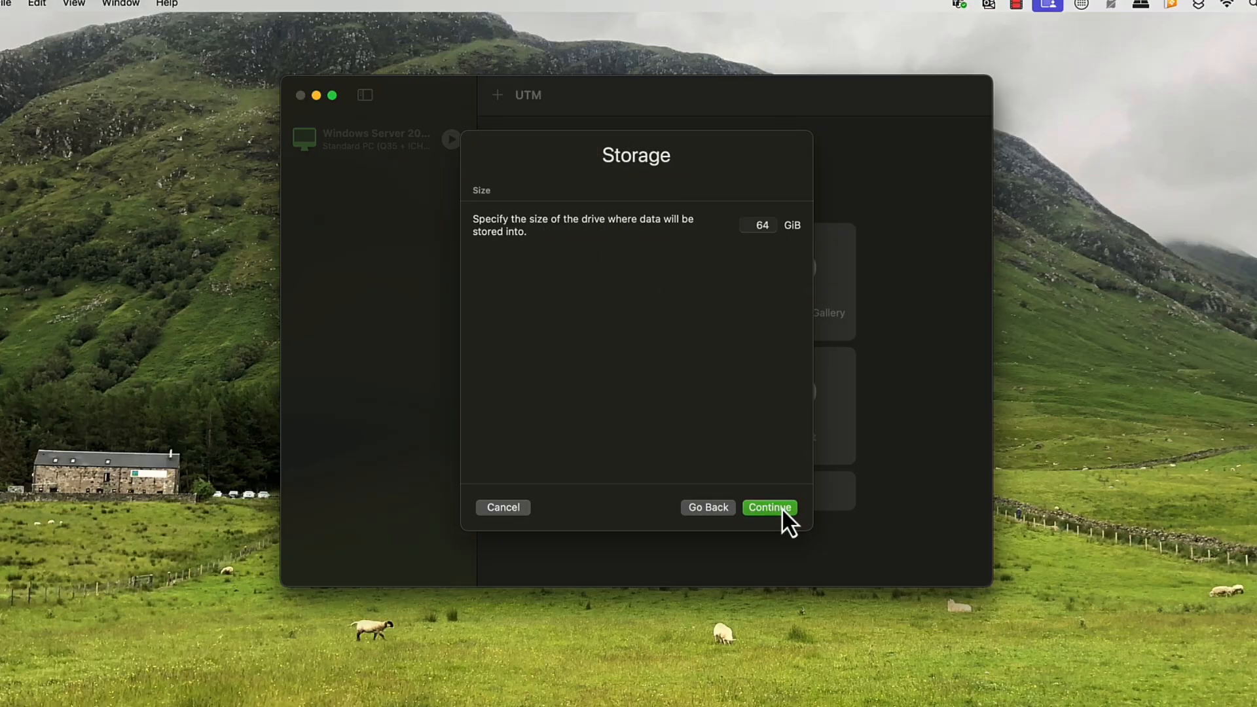
{"action": "left_click", "coordinate": [769, 507]}
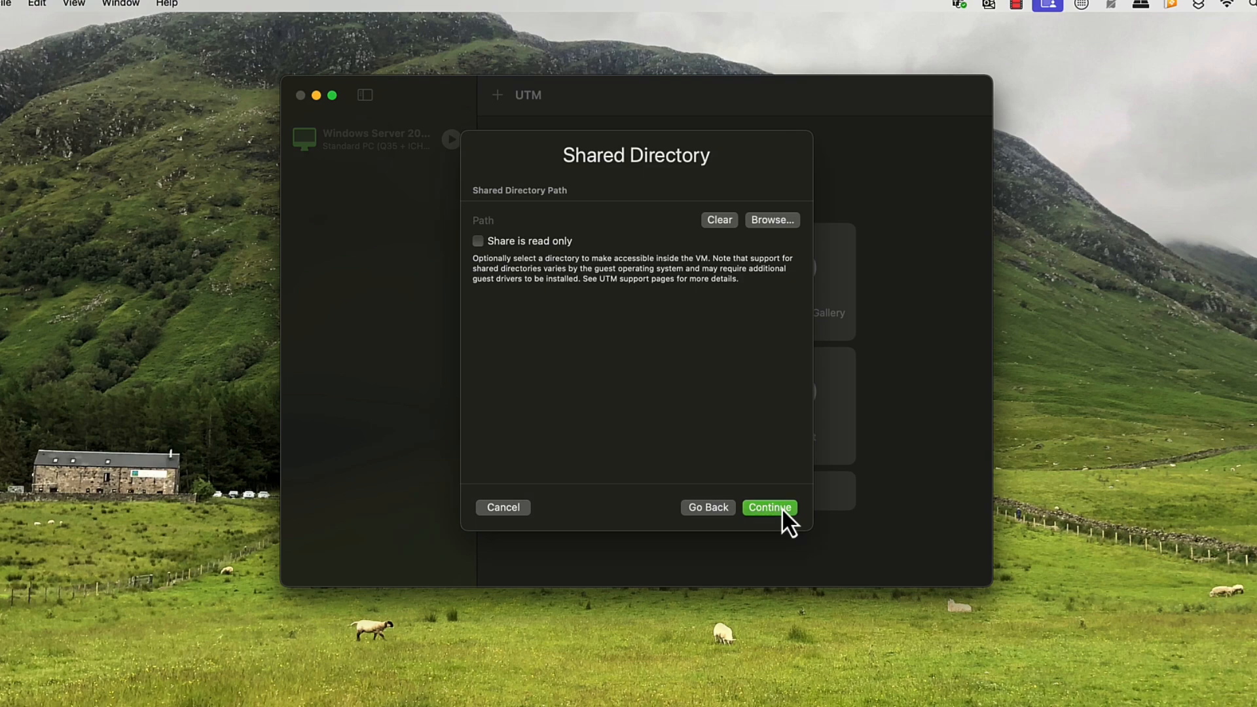
{"action": "left_click", "coordinate": [767, 507]}
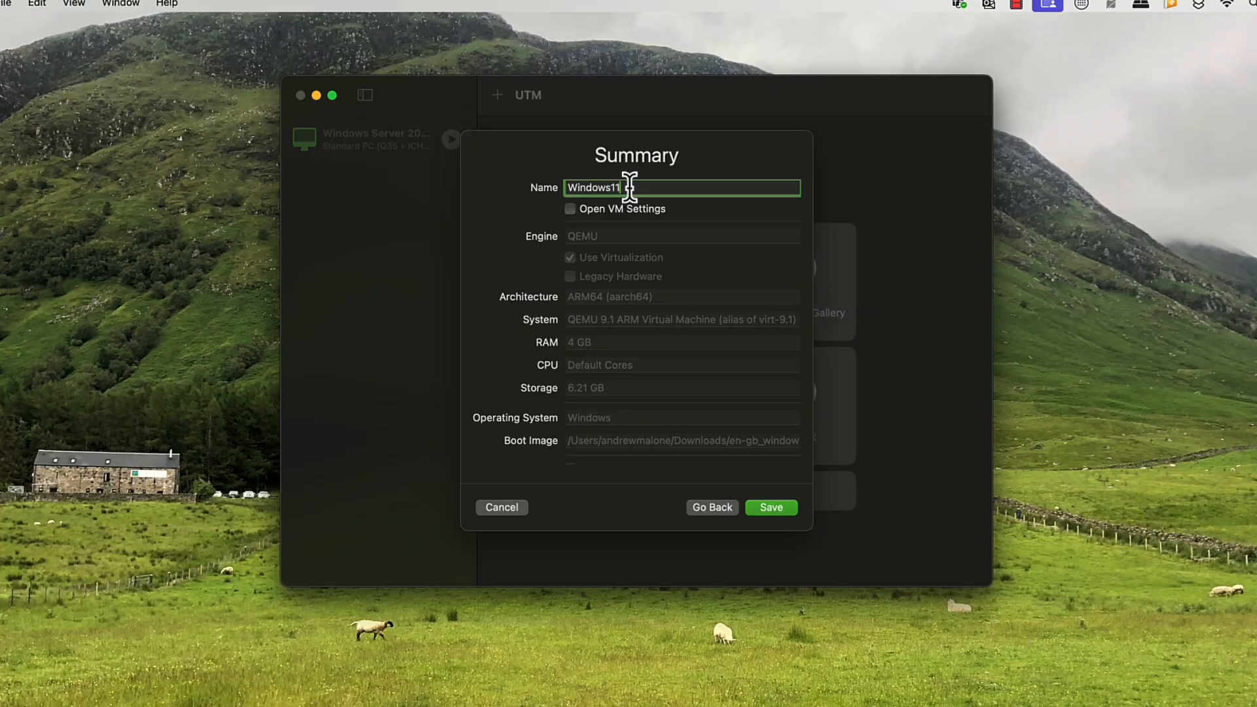
{"action": "mouse_move", "coordinate": [775, 474]}
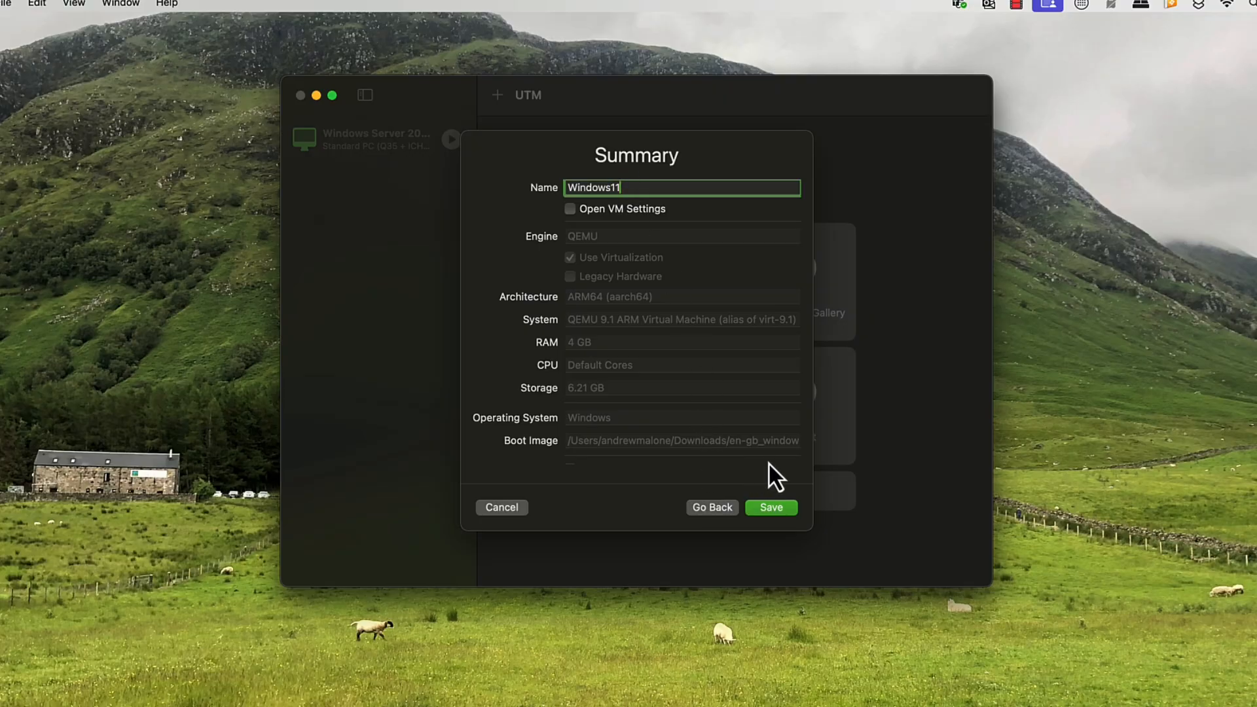
{"action": "mouse_move", "coordinate": [660, 296]}
{"action": "type", "text": "a"}
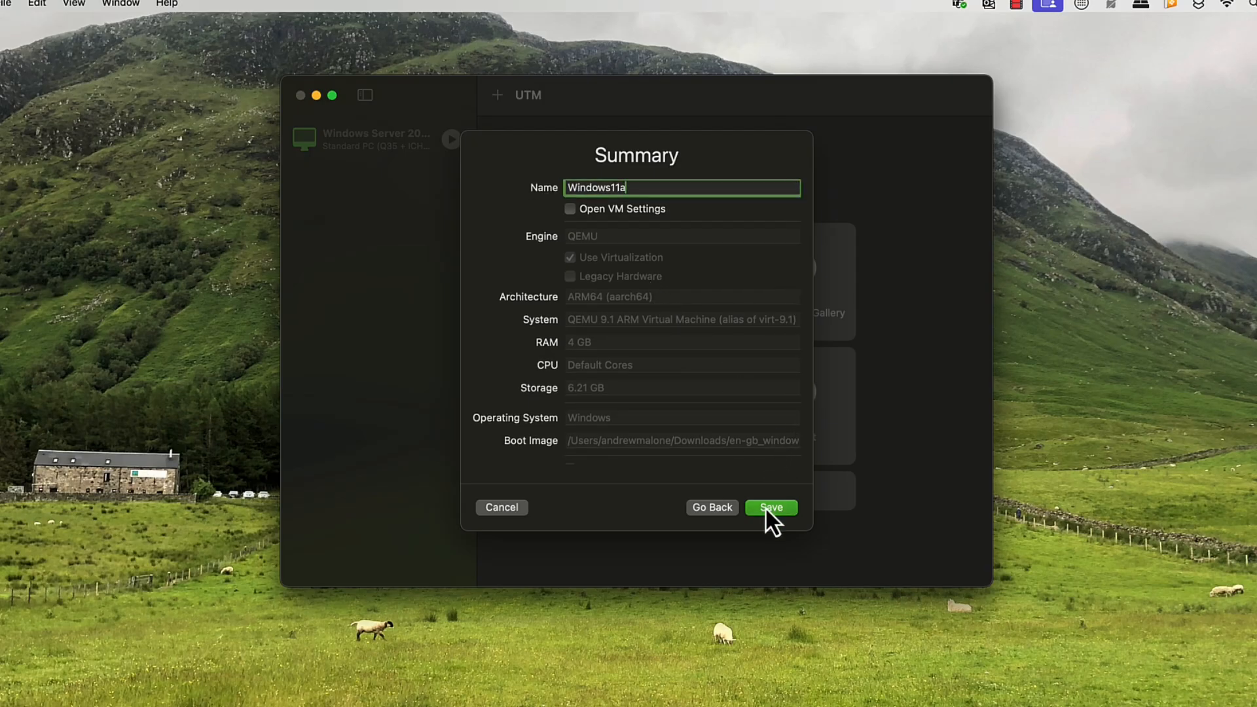
Save the Windows11a VM and continue Windows 11 Setup with English (United Kingdom).
{"action": "left_click", "coordinate": [769, 508]}
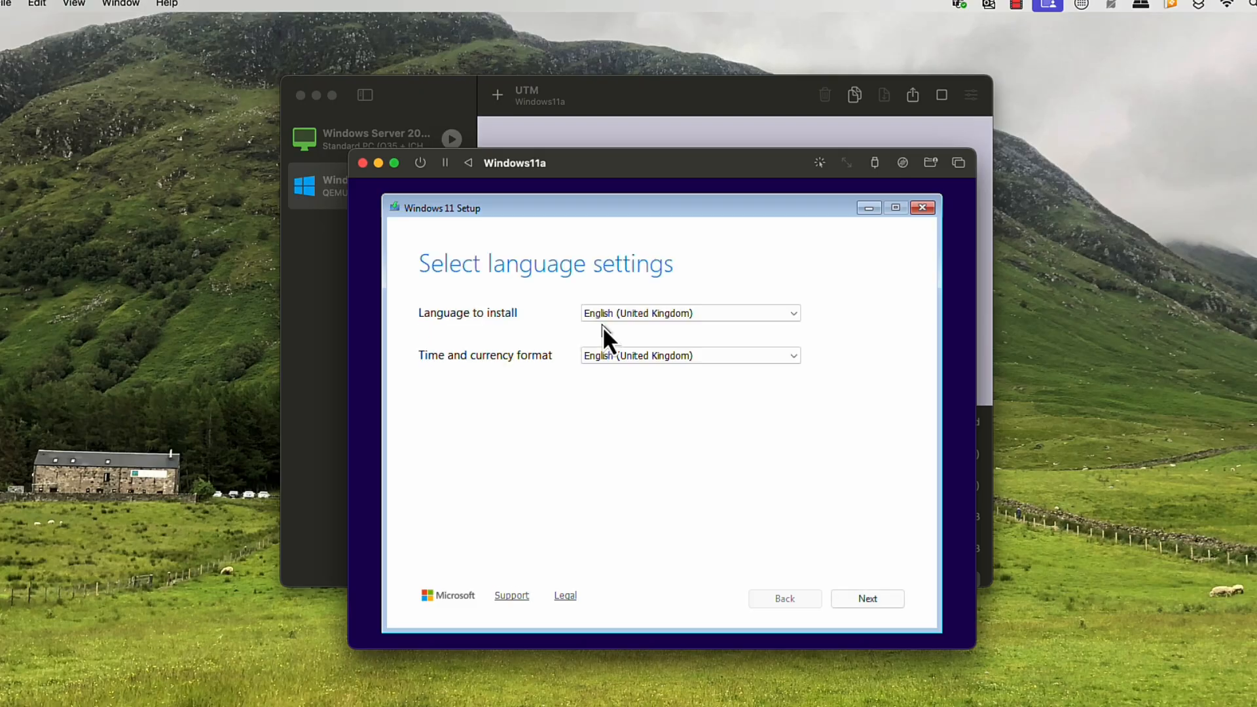
{"action": "left_click", "coordinate": [867, 599]}
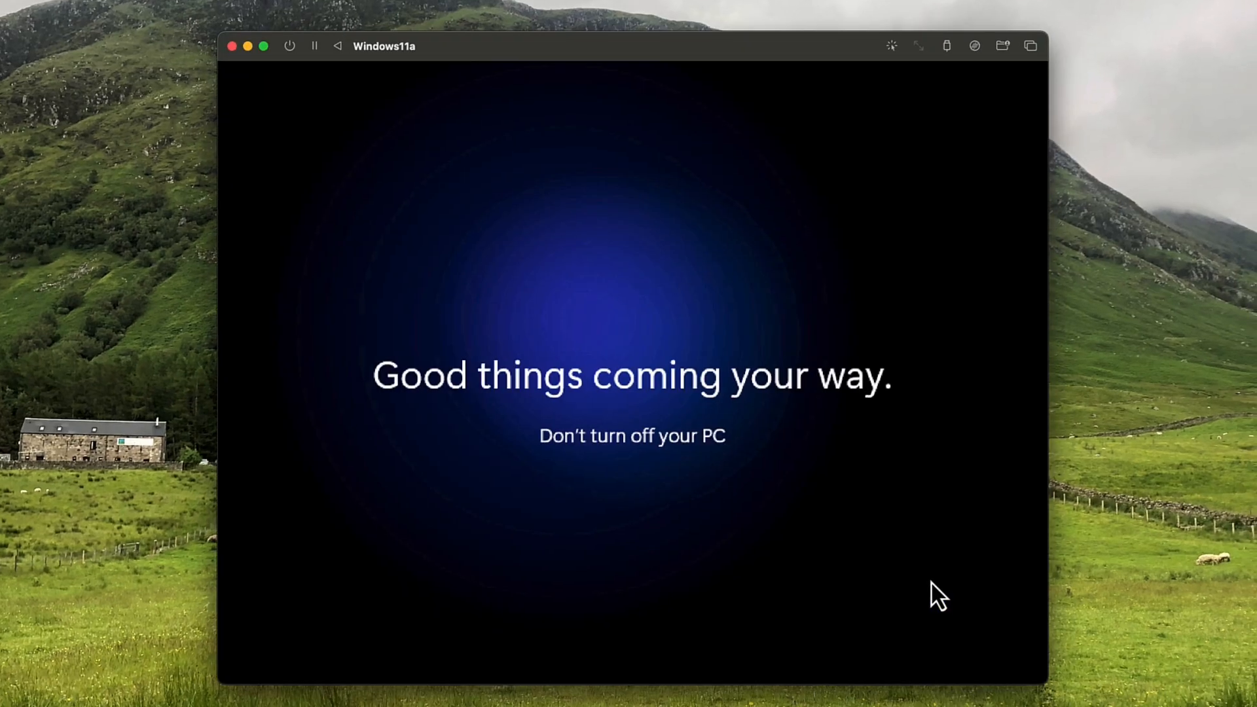